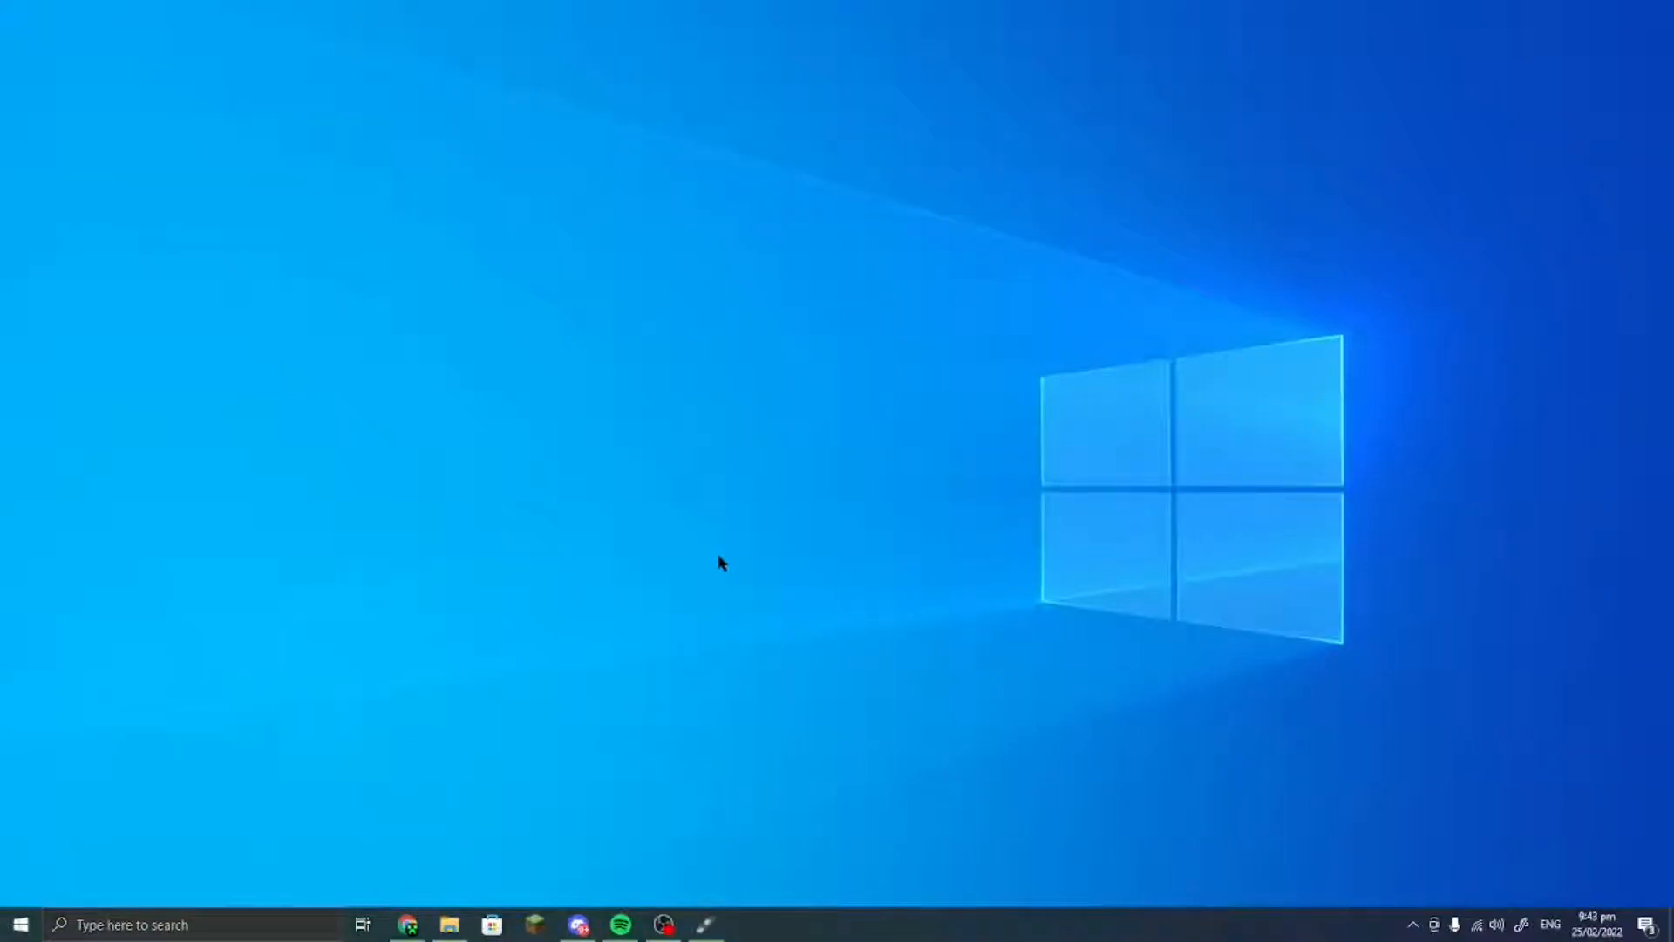
mouse_move(1449, 677)
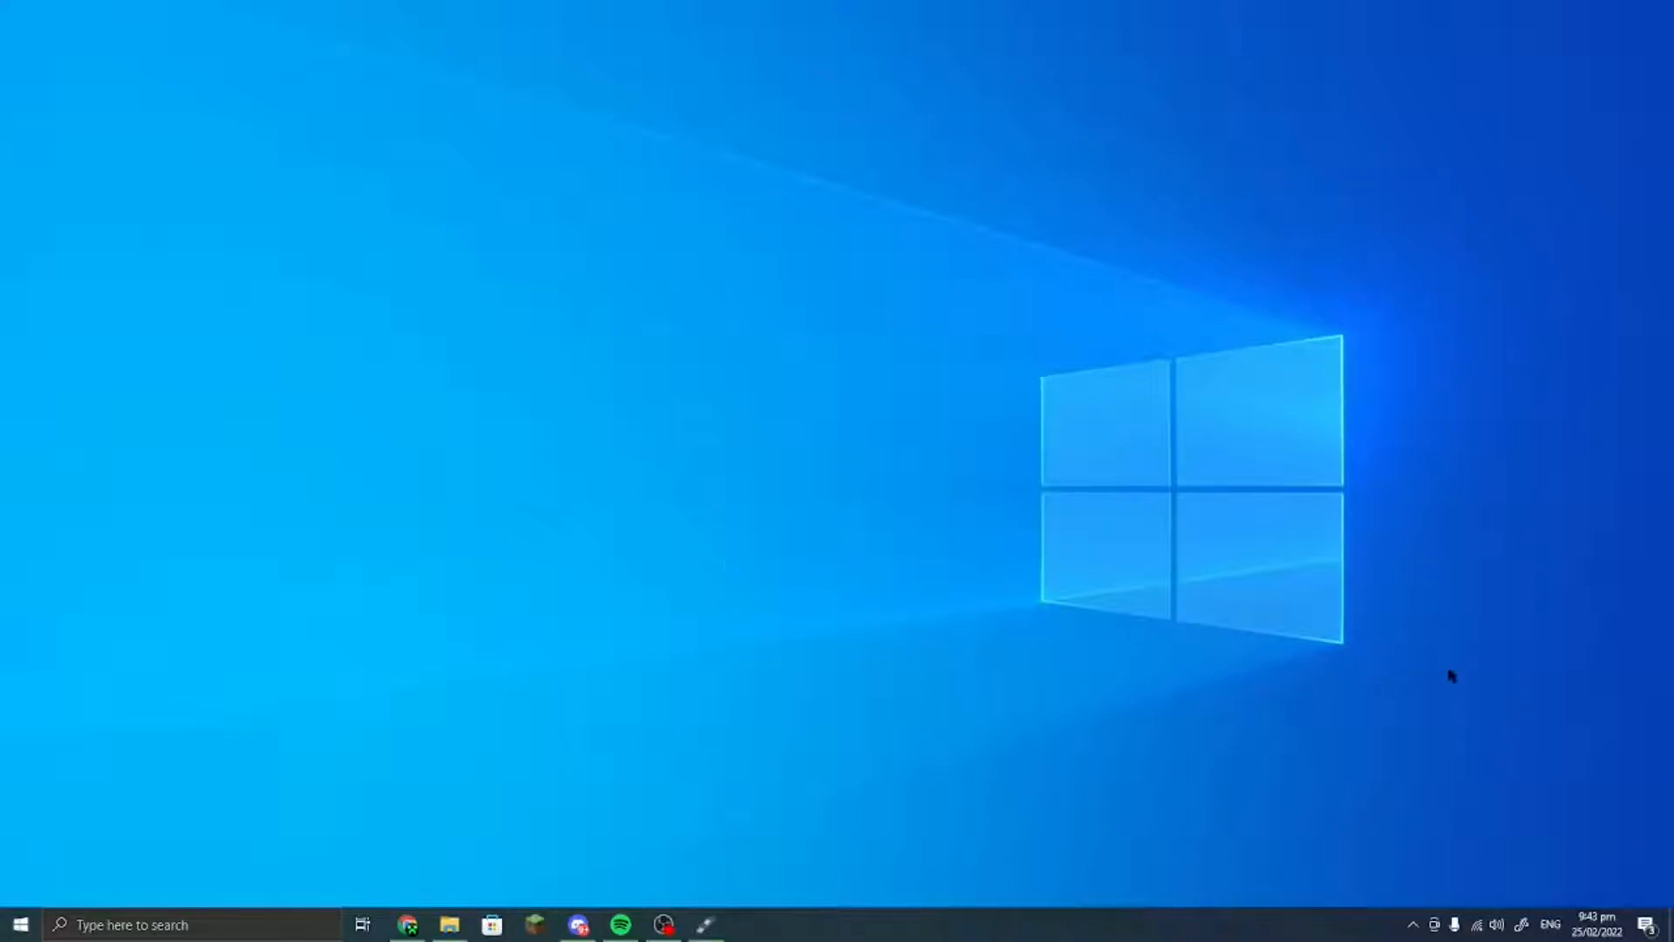
mouse_move(1114, 401)
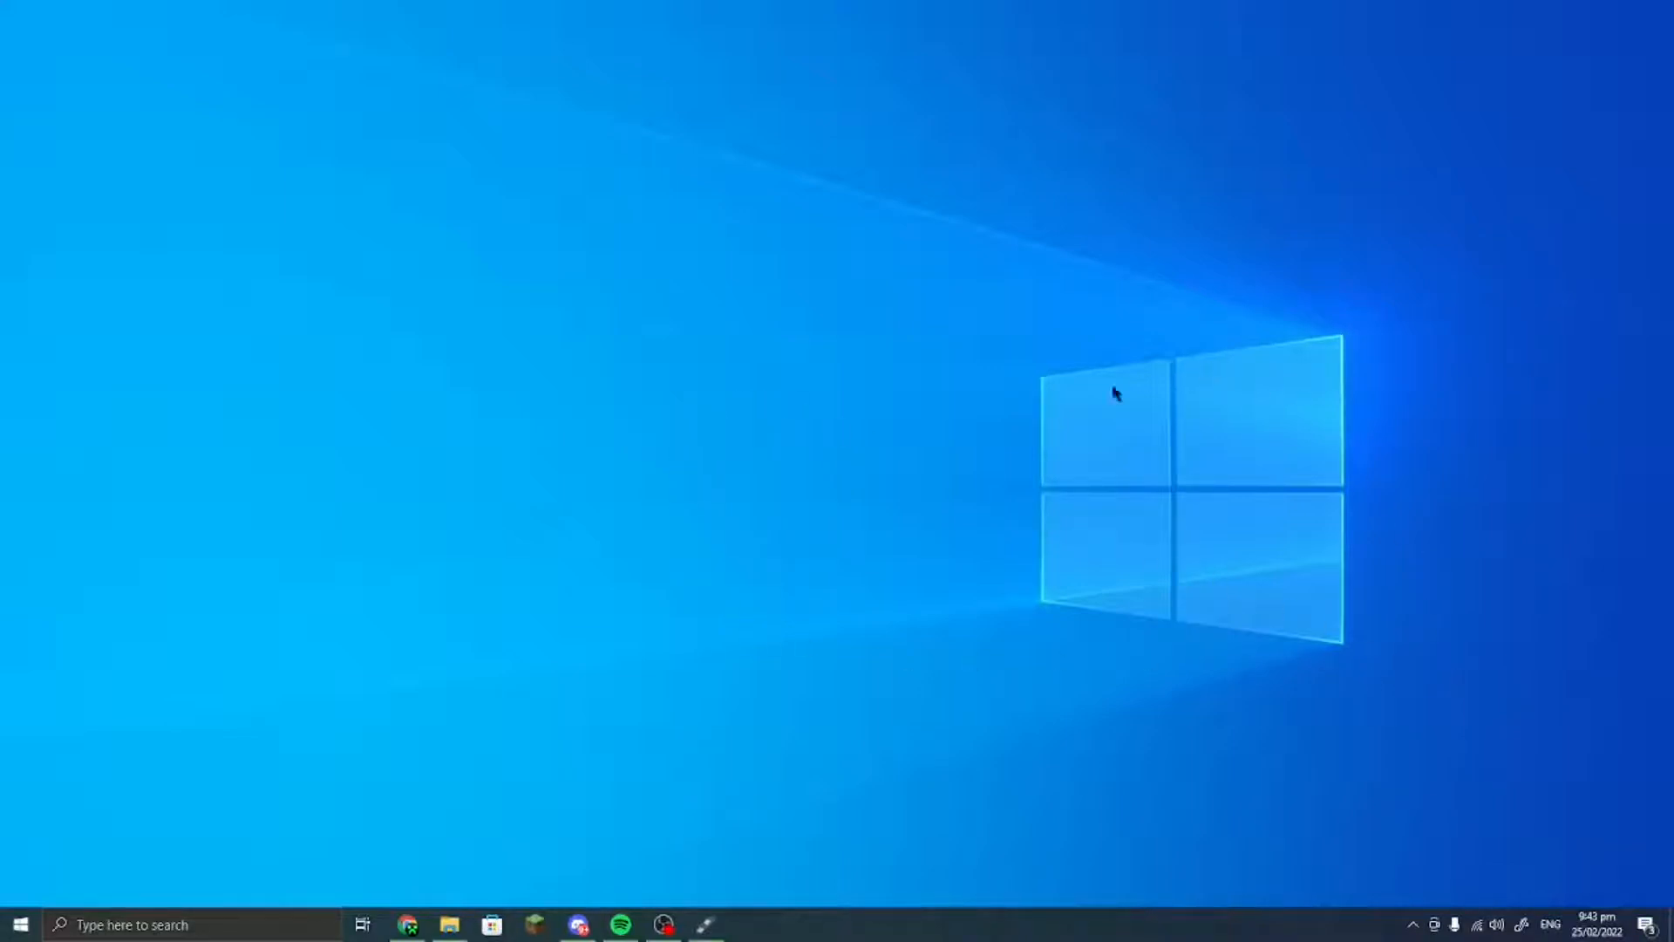
mouse_move(869, 547)
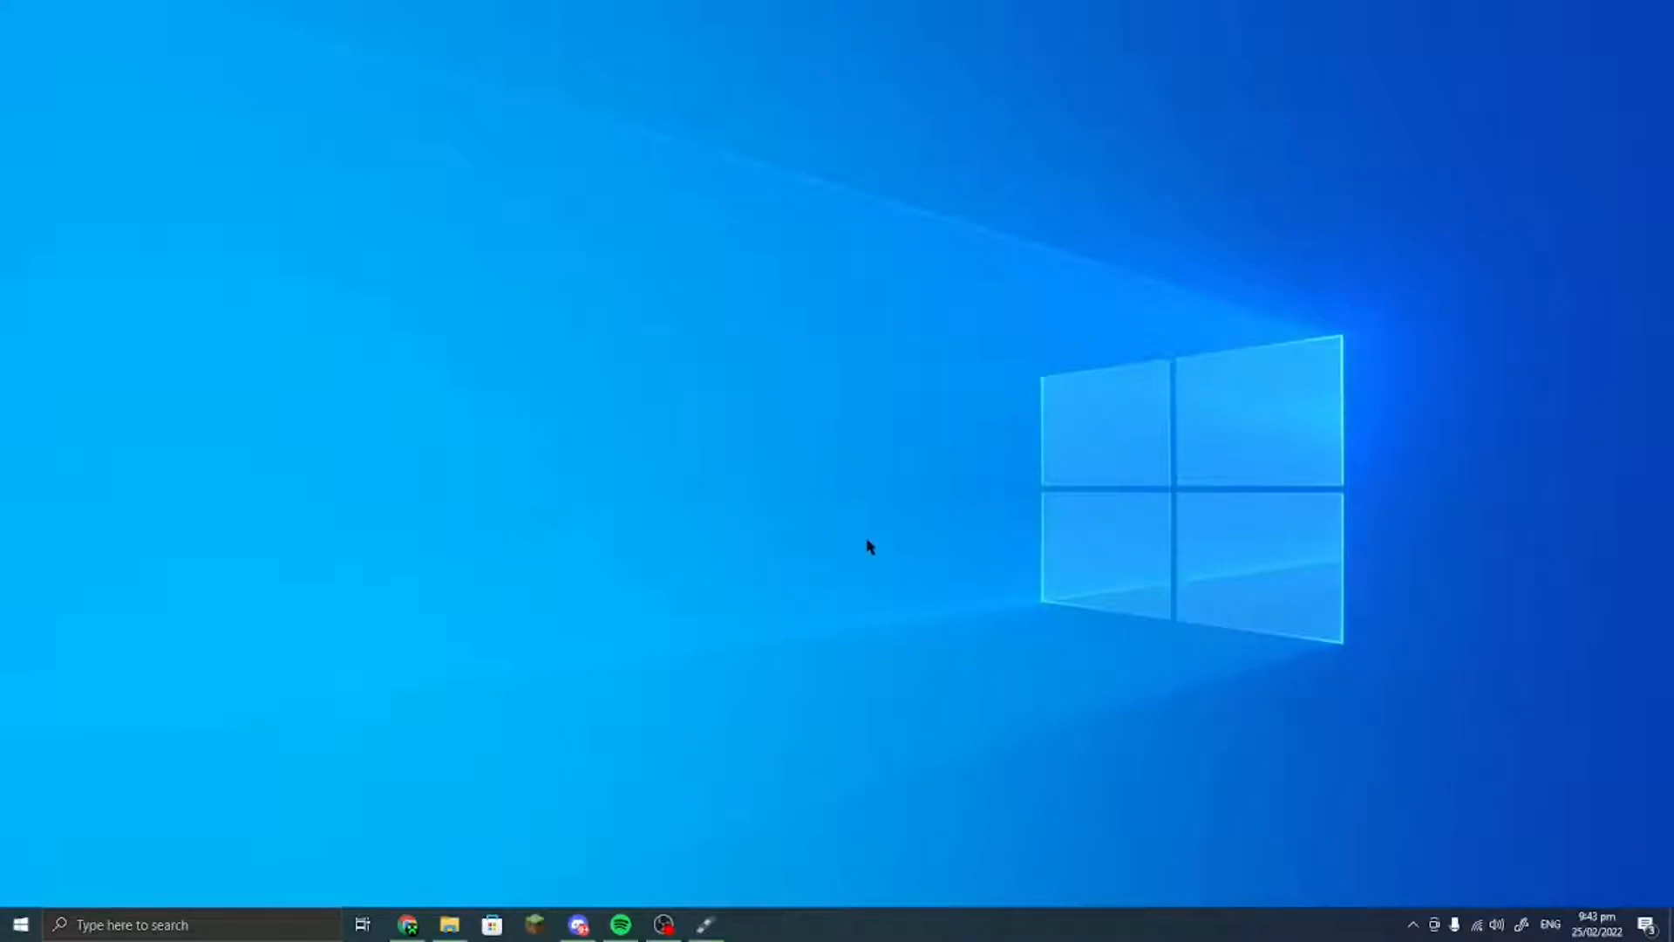
mouse_move(1015, 660)
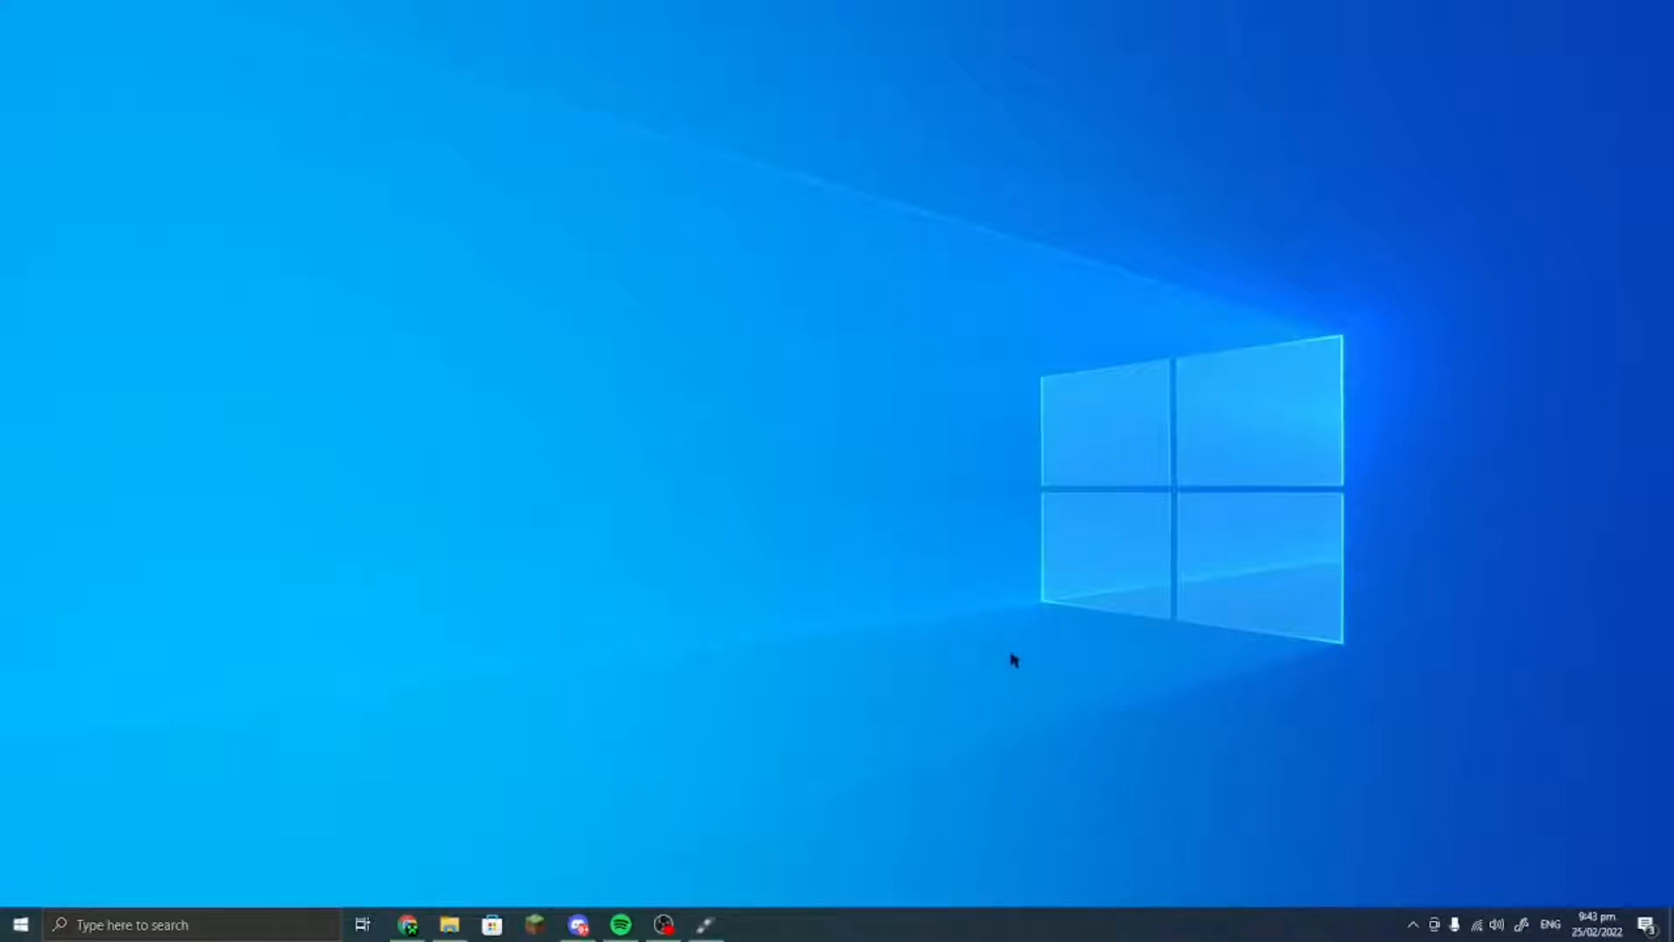
mouse_move(1377, 590)
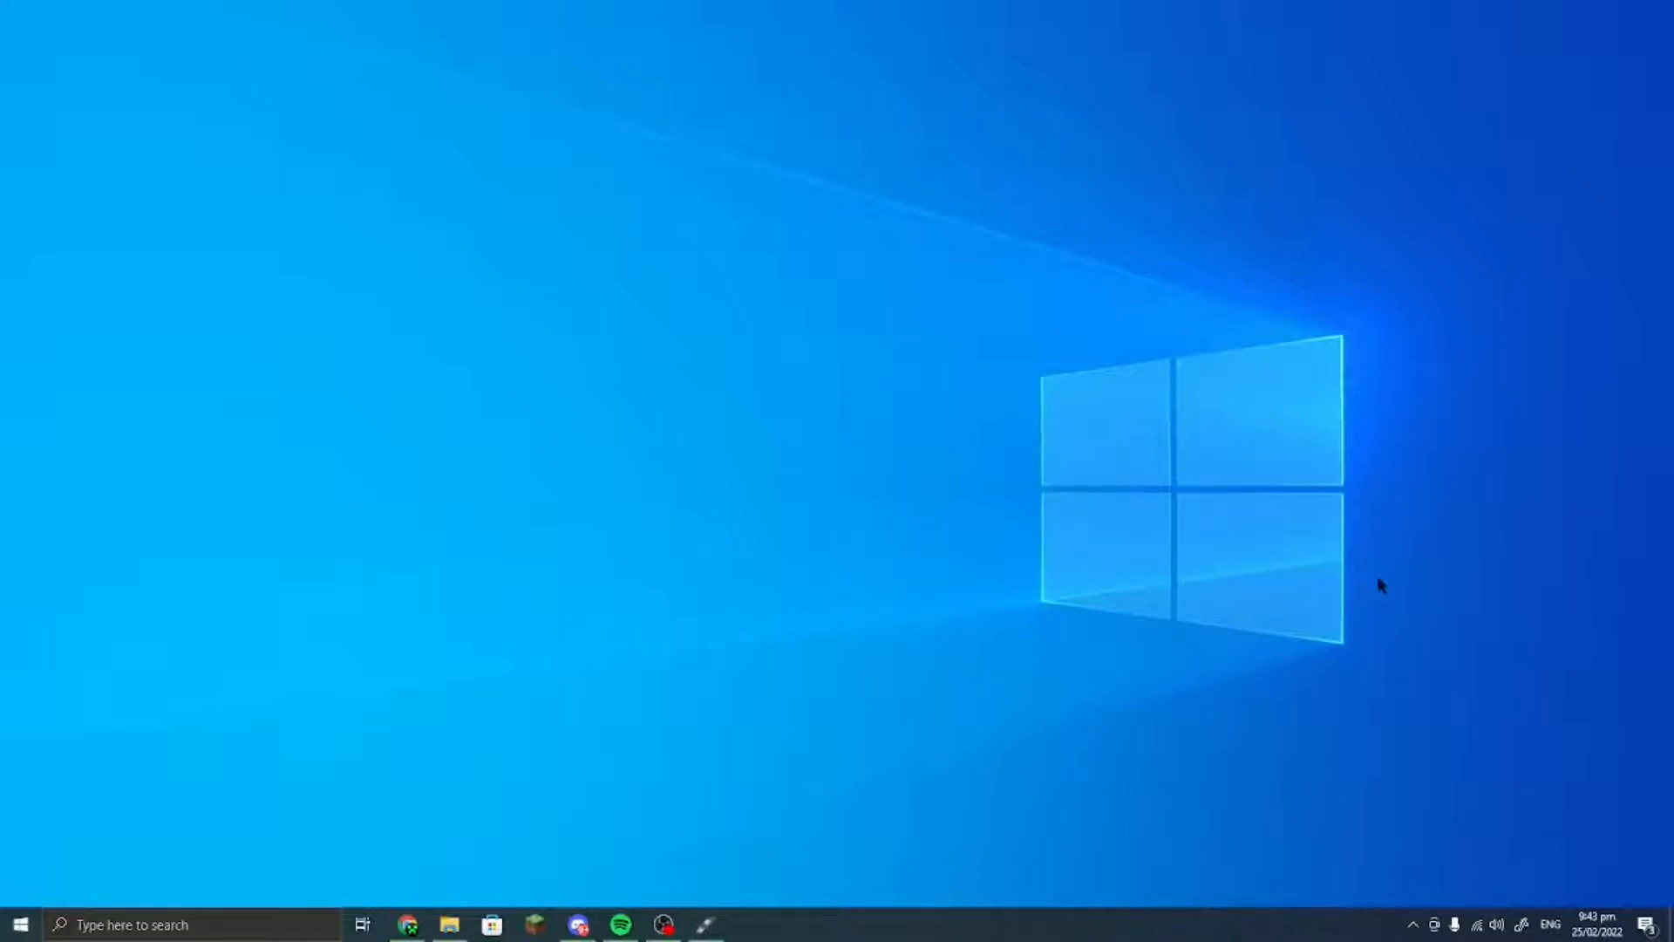
mouse_move(1531, 384)
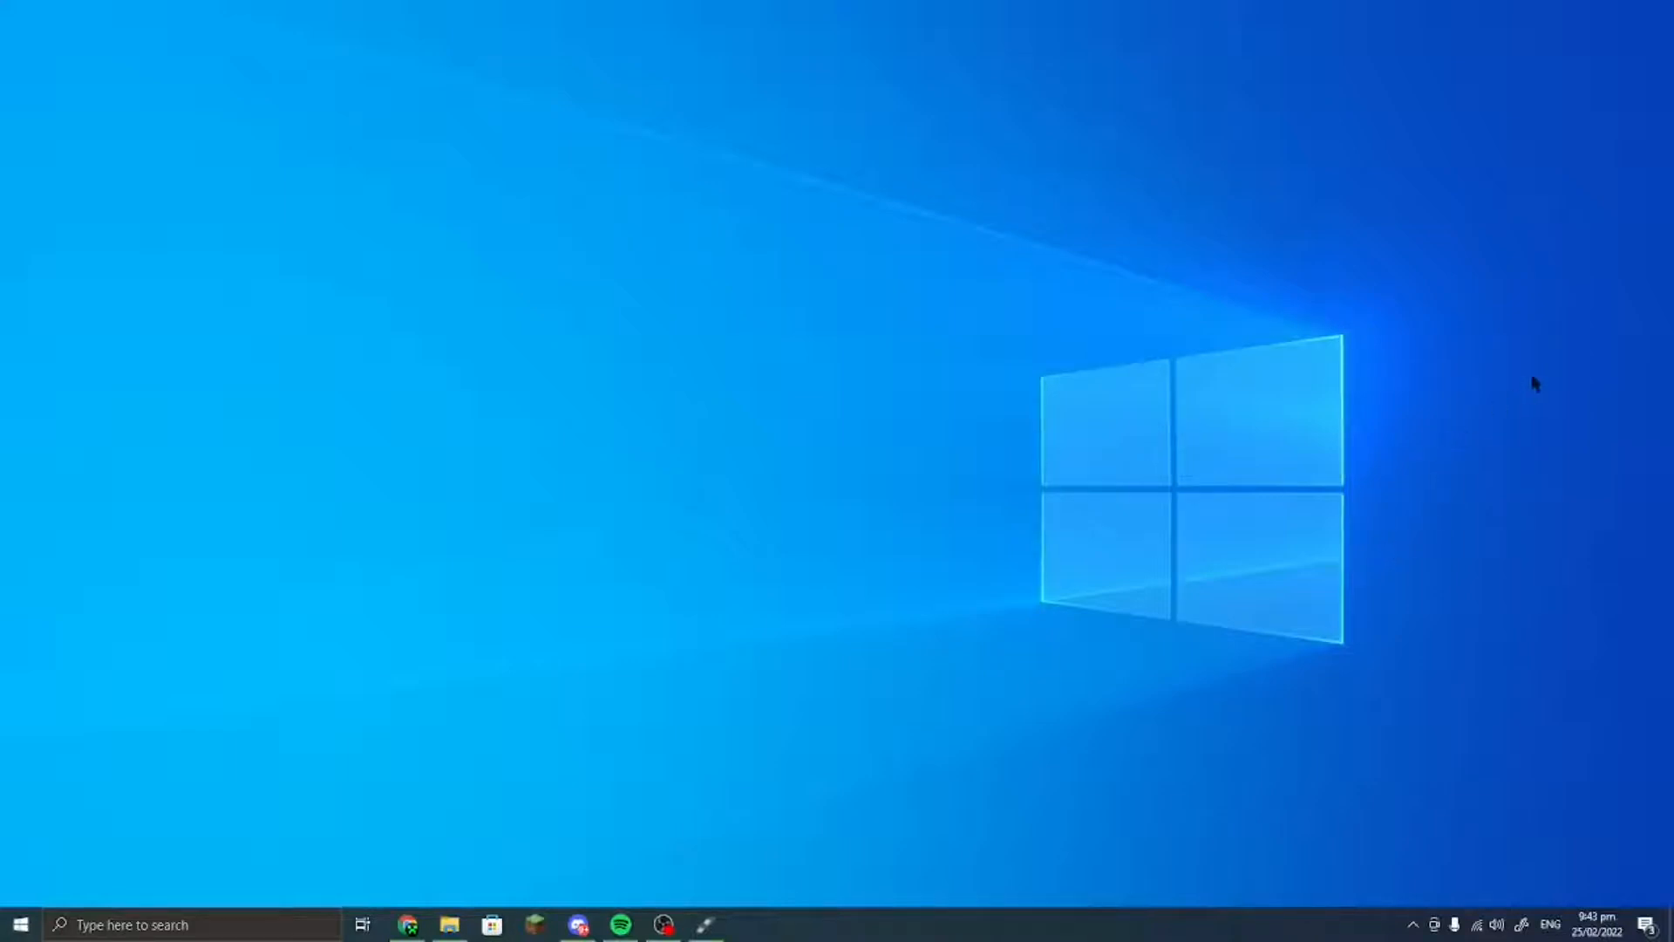
mouse_move(878, 438)
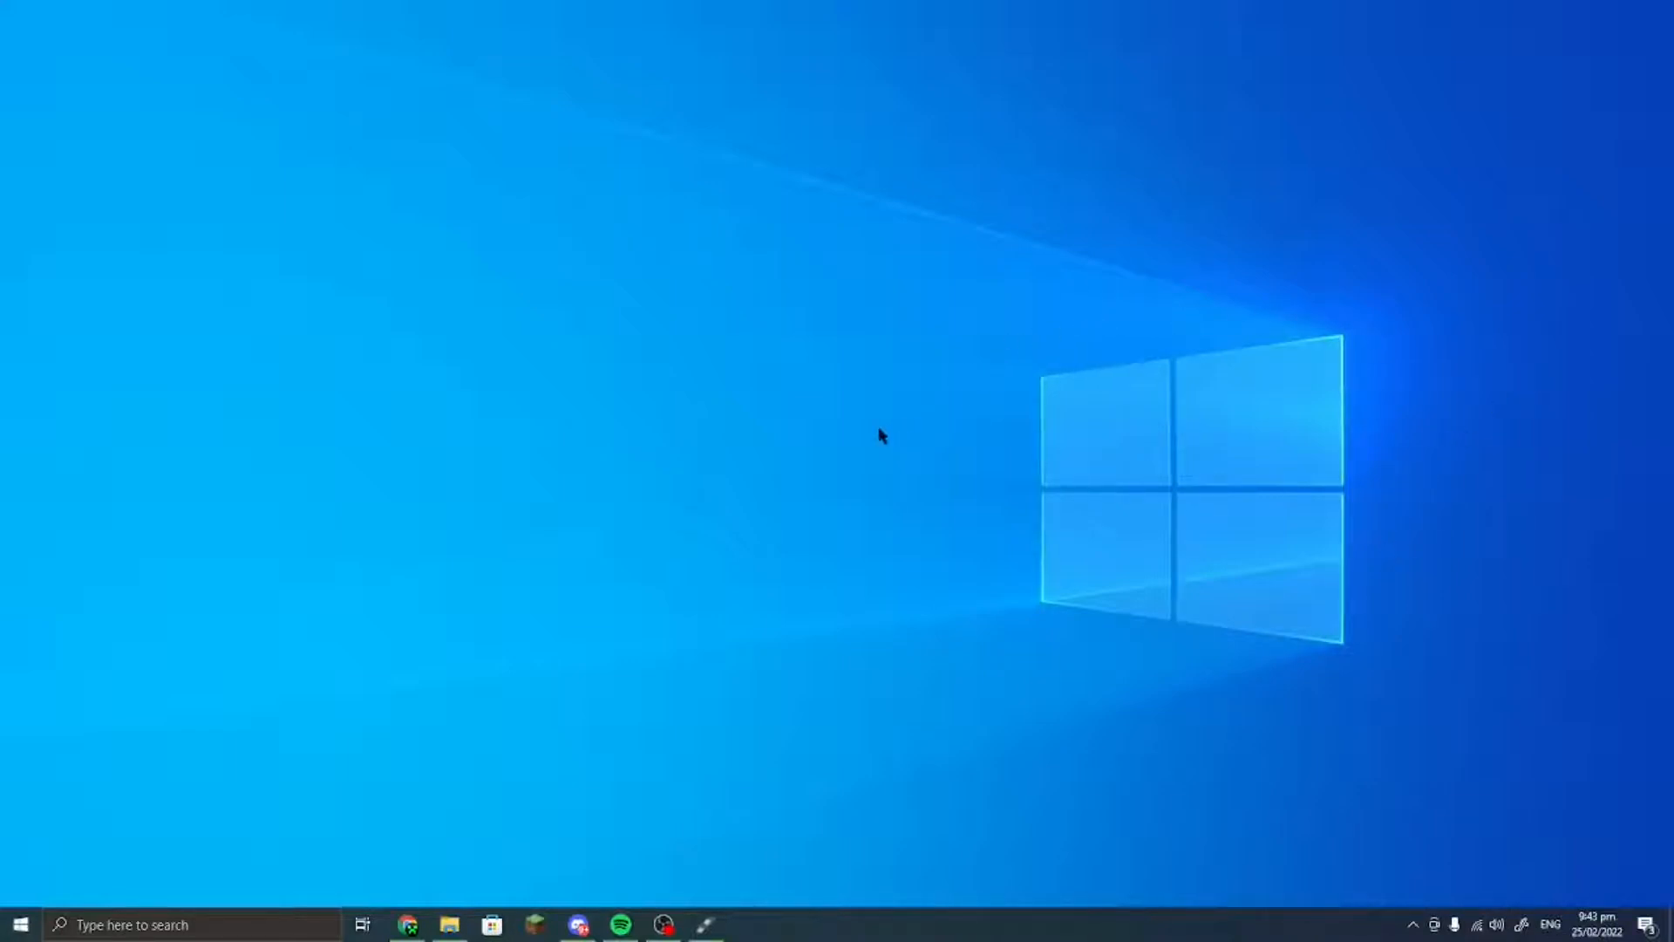
mouse_move(883, 495)
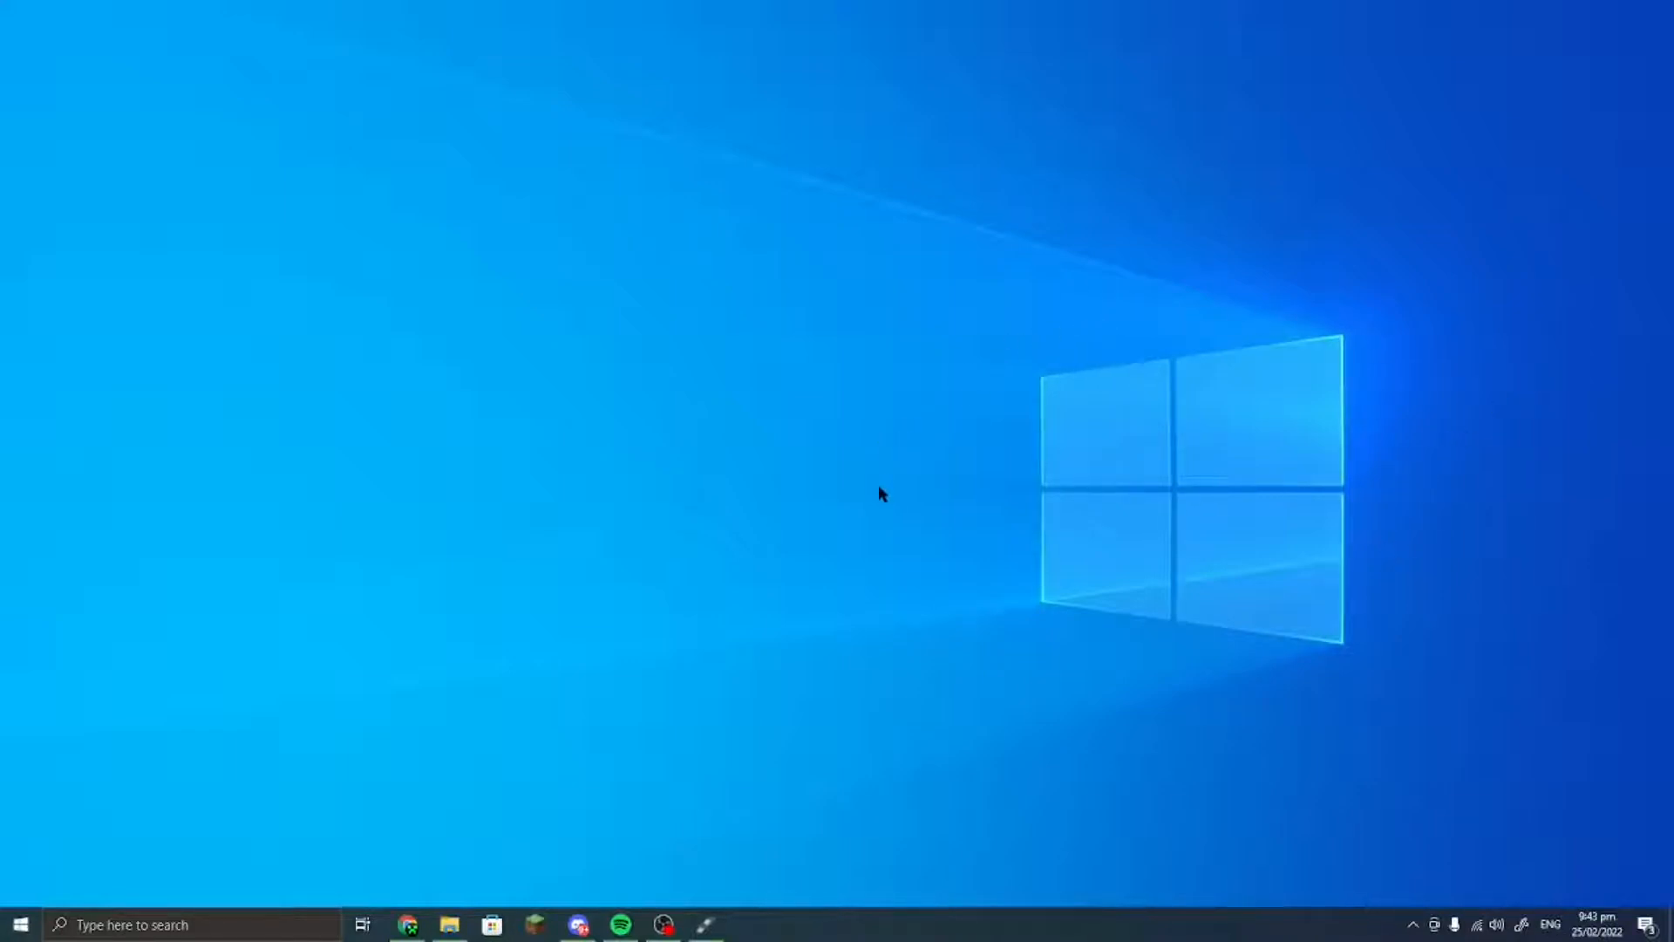
mouse_move(1290, 243)
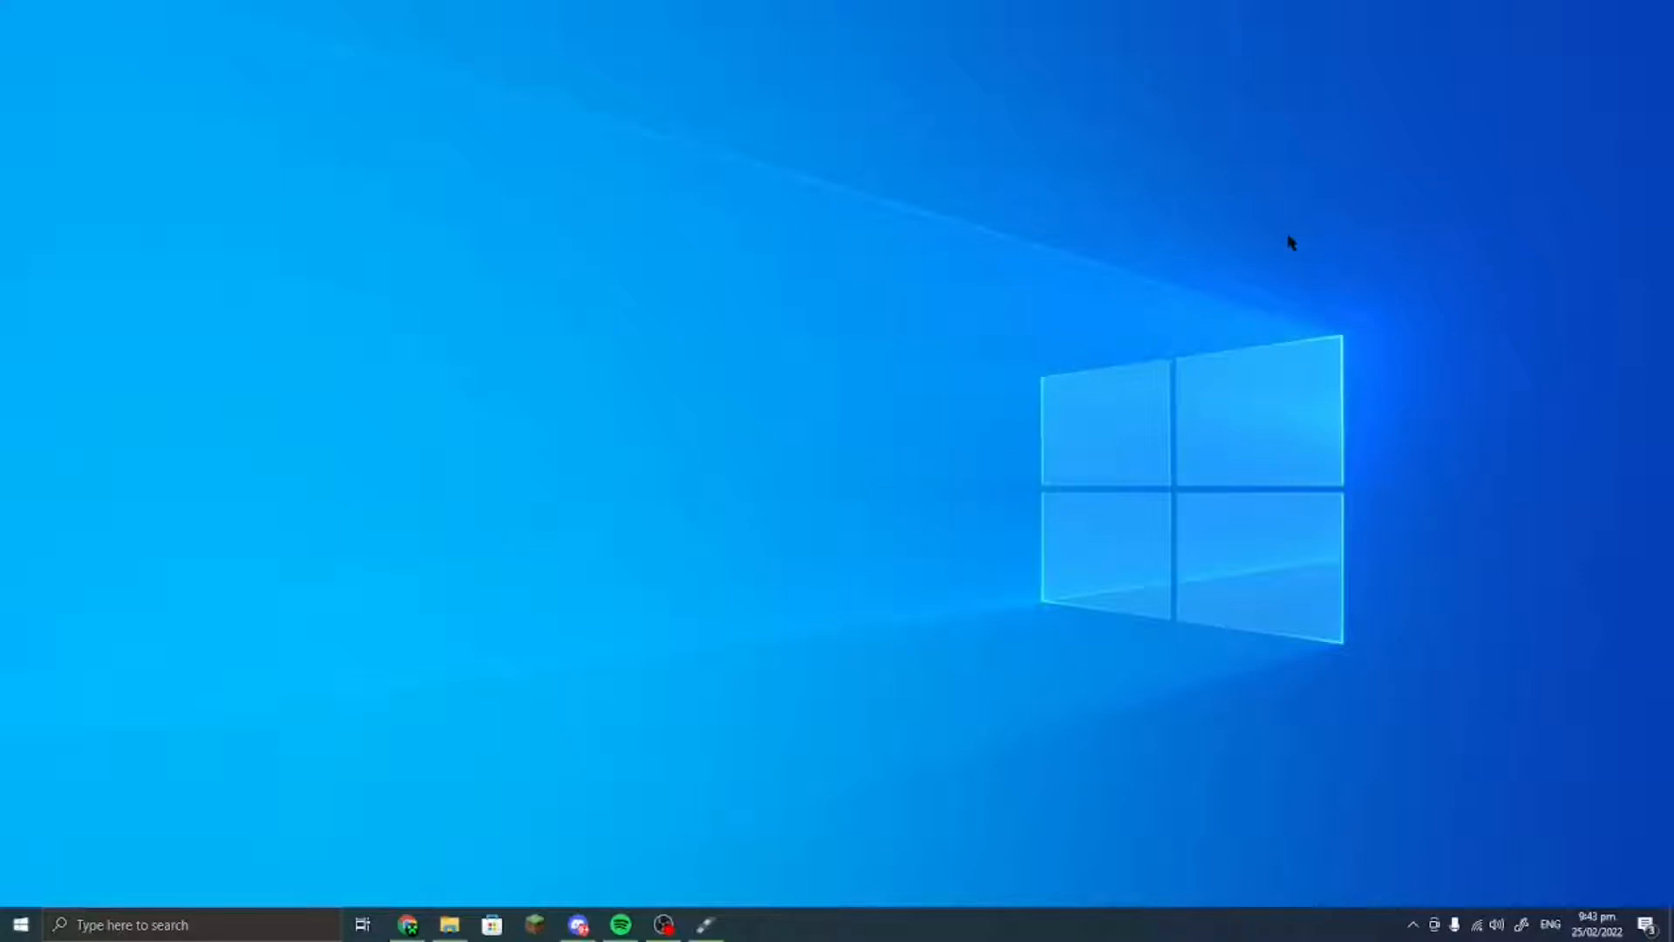
mouse_move(856, 693)
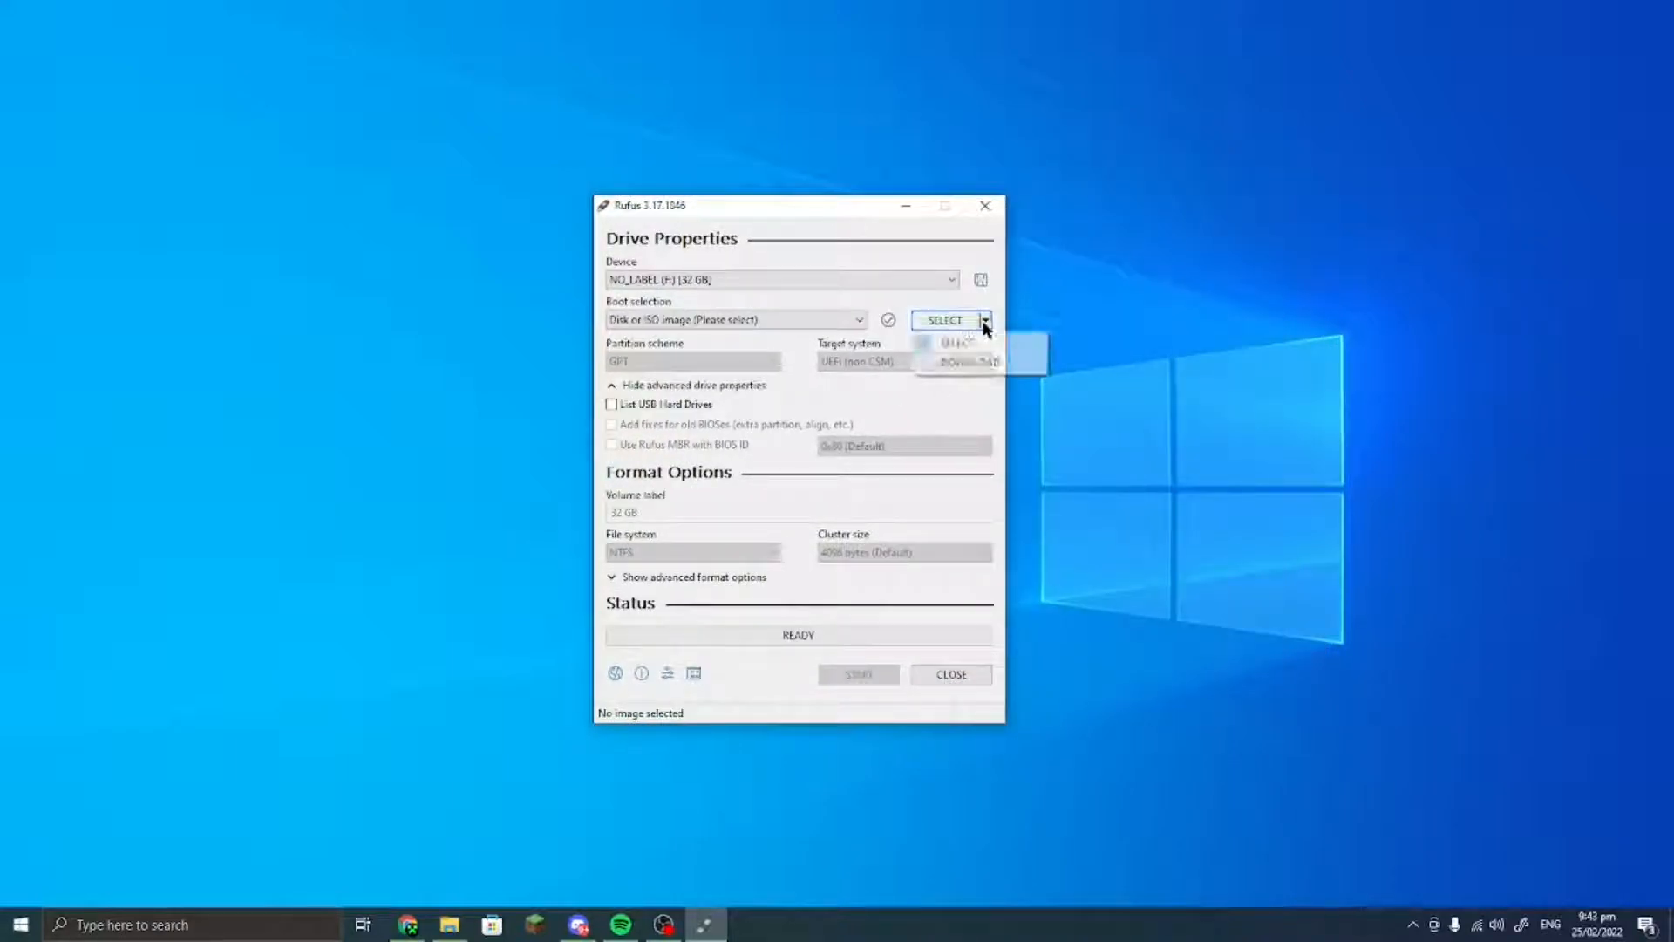
mouse_move(994, 363)
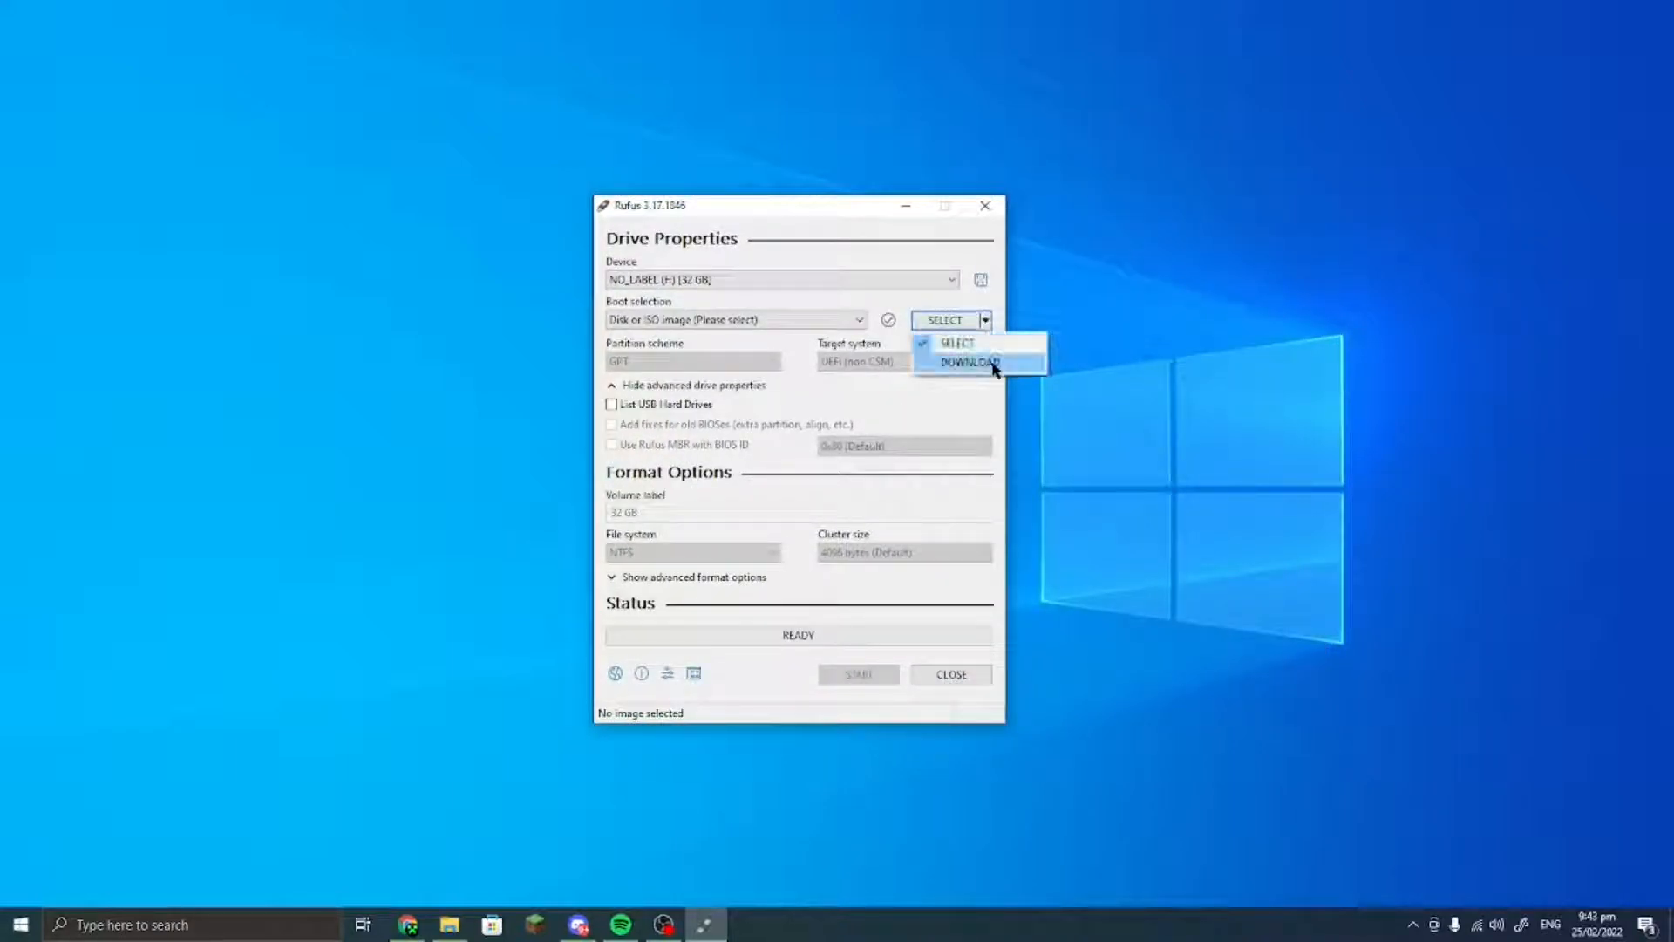
- Dismiss the download option, load the Windows 7 SP1 ISO from Downloads, and label it 'Windows 7'
left_click(971, 362)
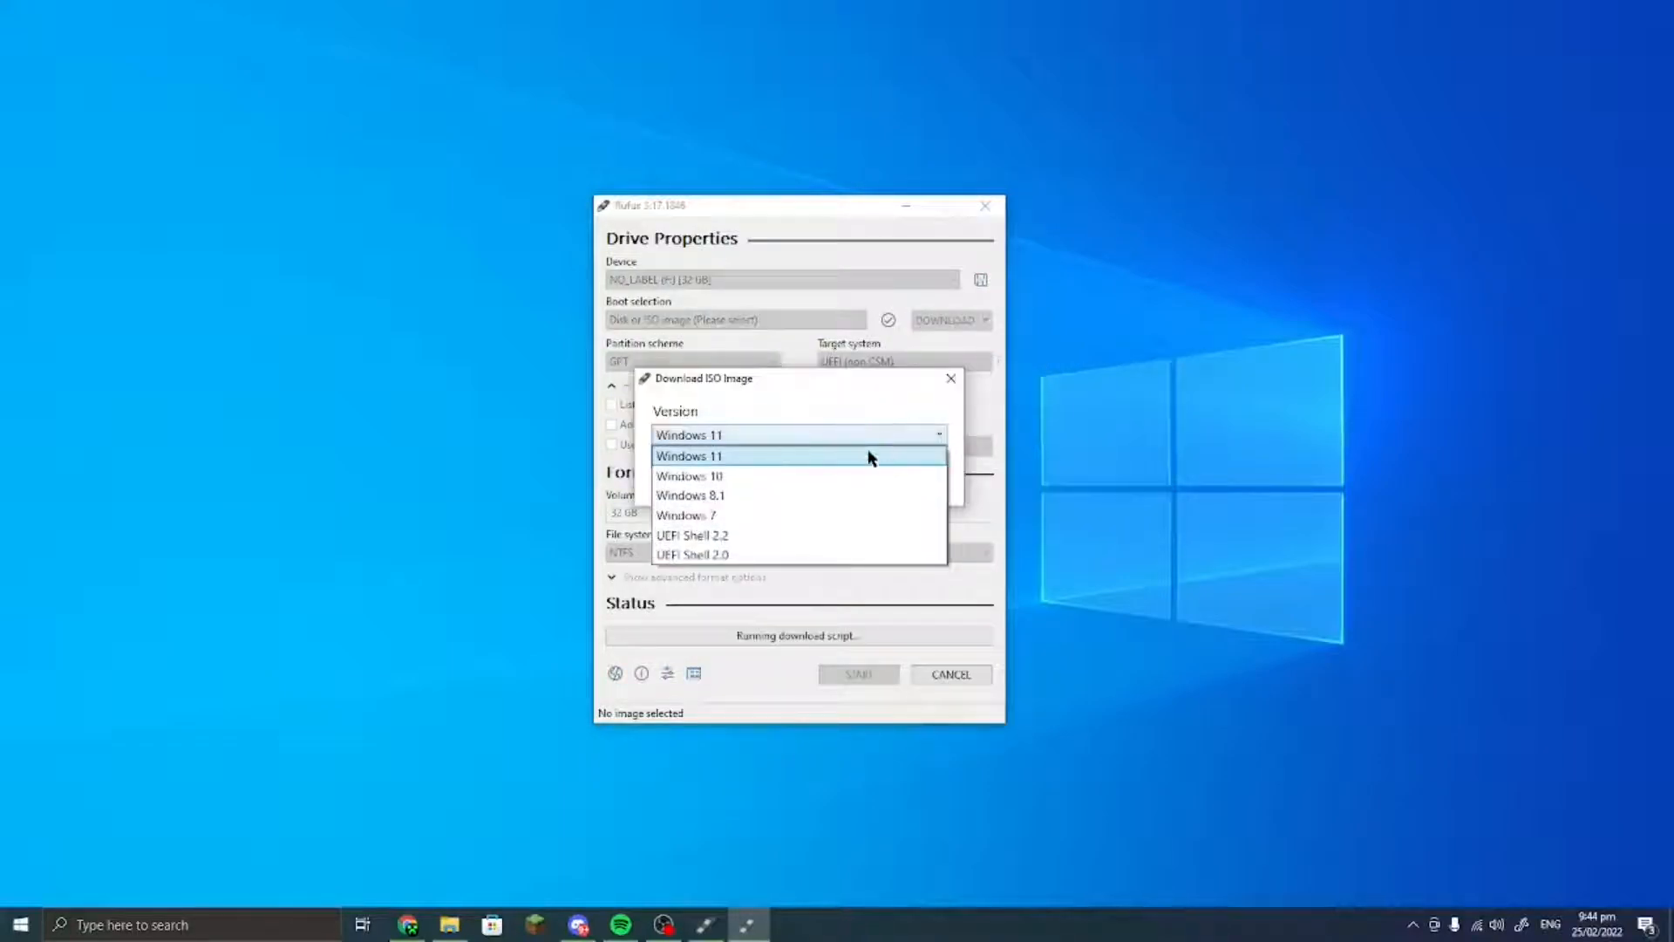
left_click(689, 456)
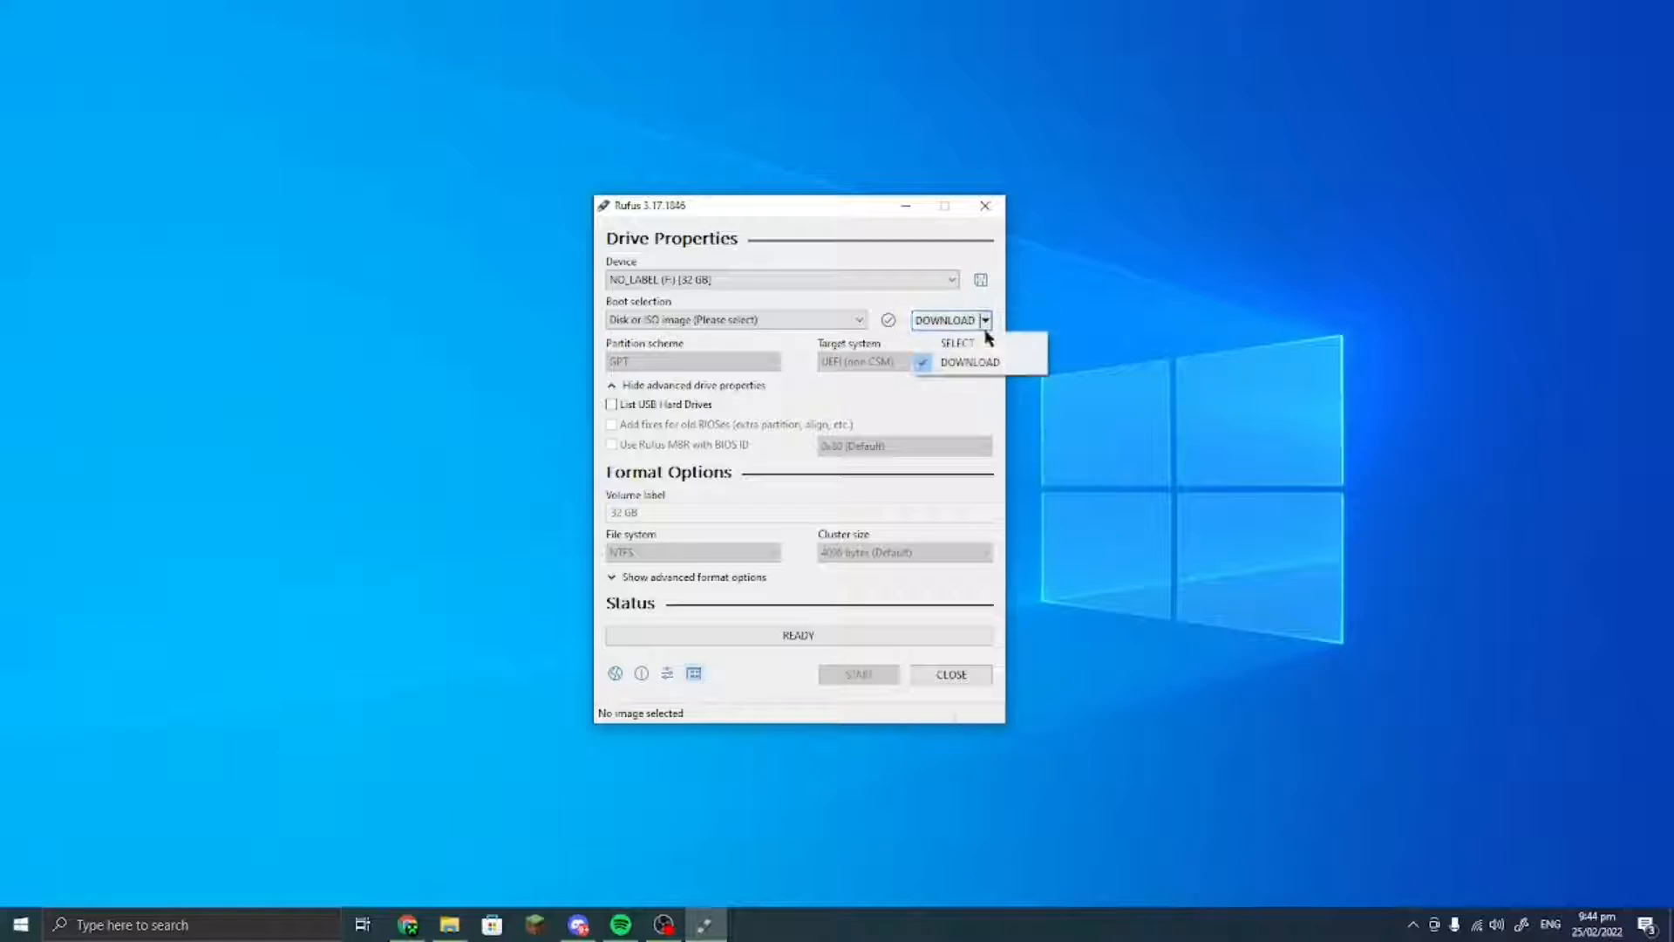
left_click(958, 342)
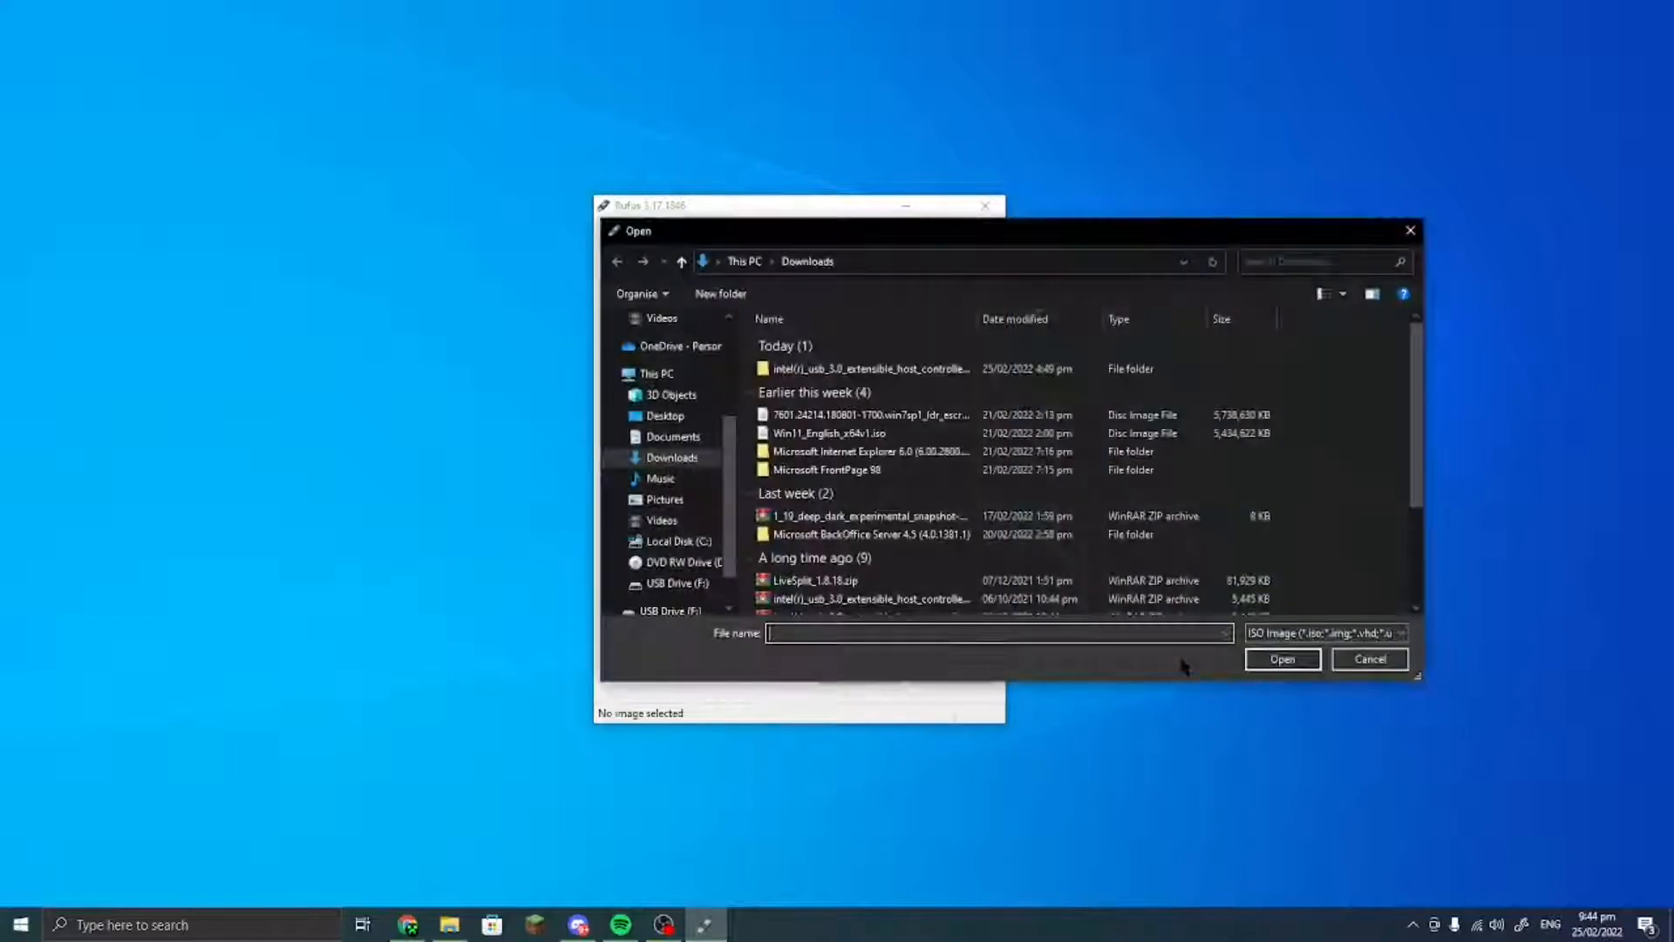
left_click(873, 414)
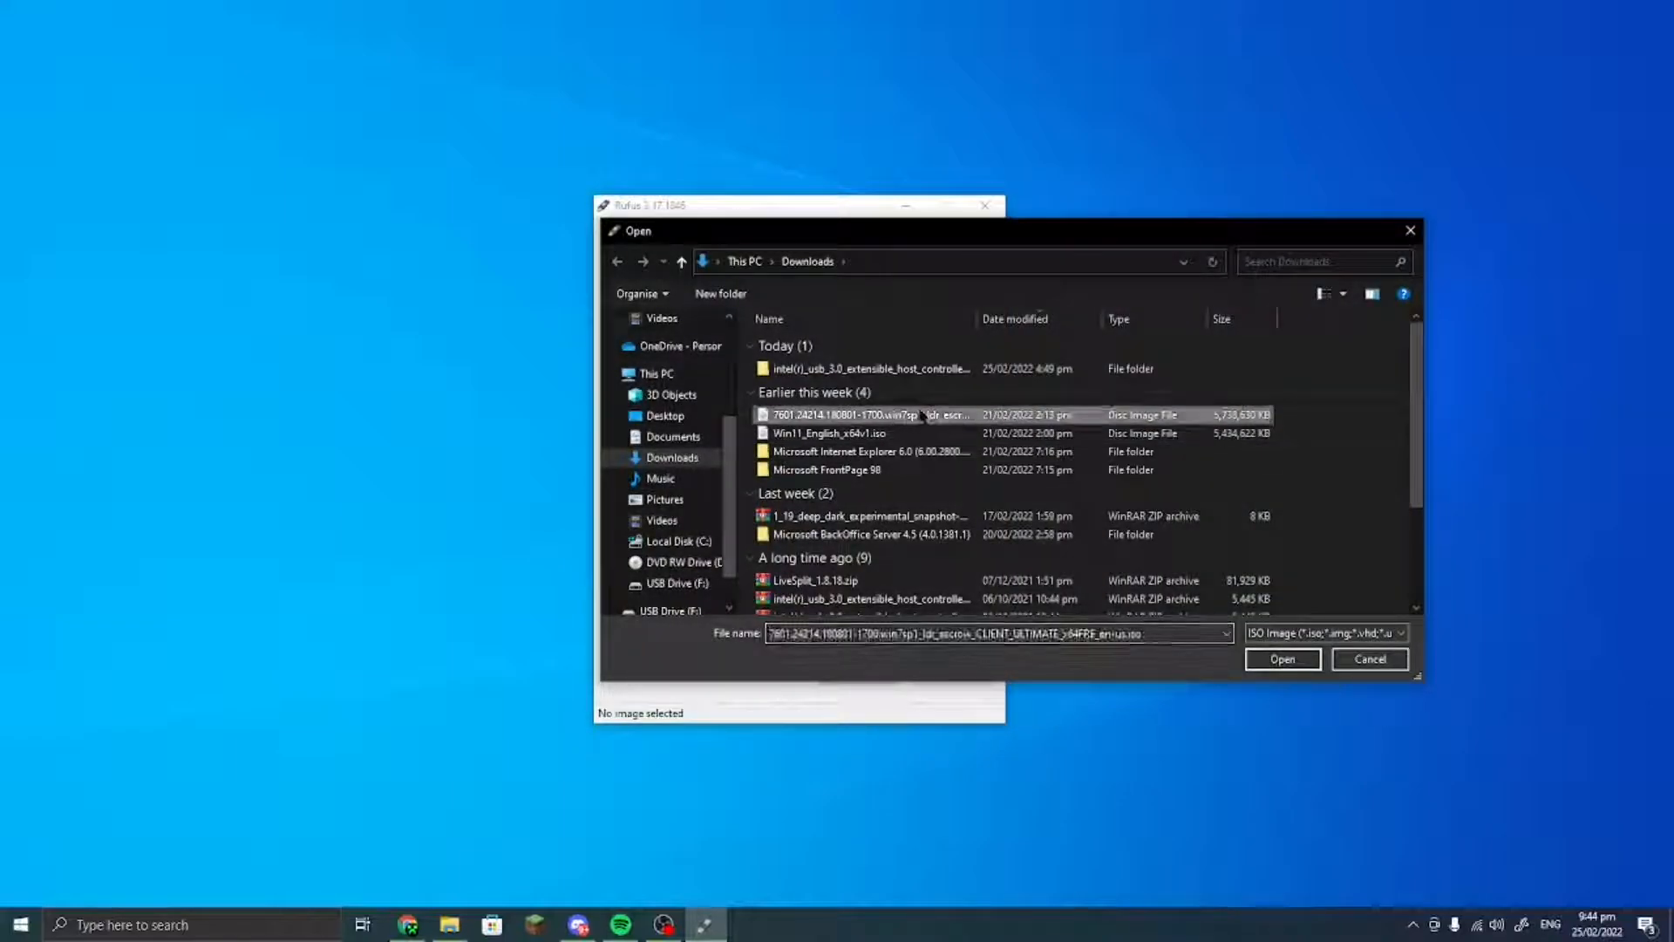
left_click(1283, 659)
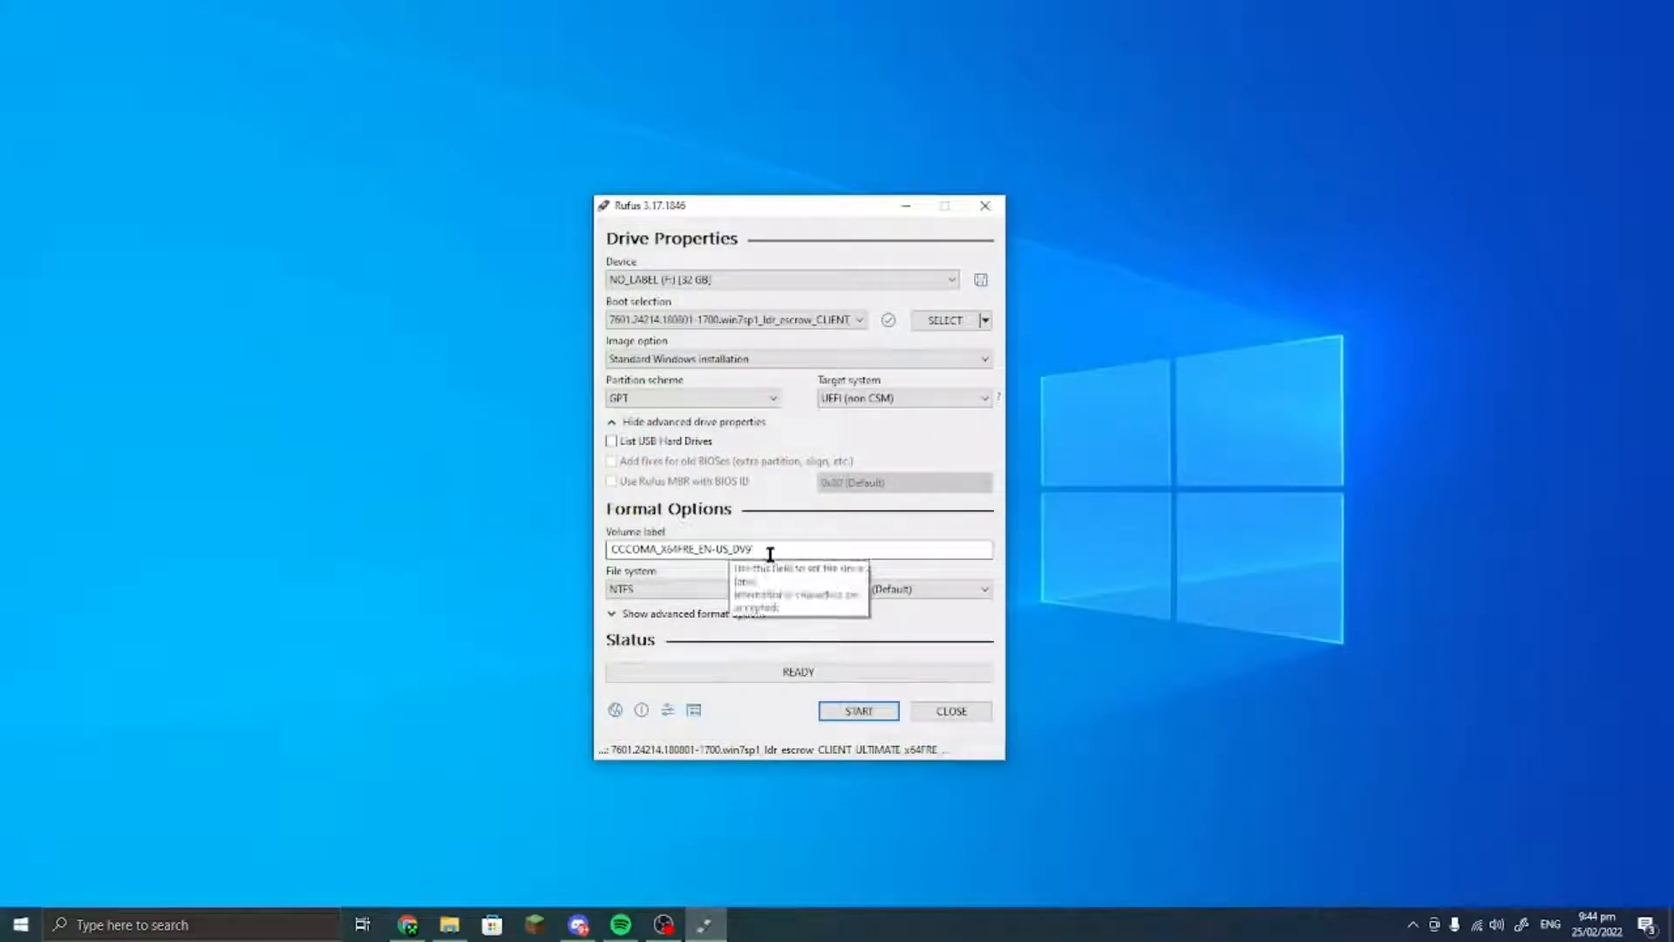
type("Windows 7")
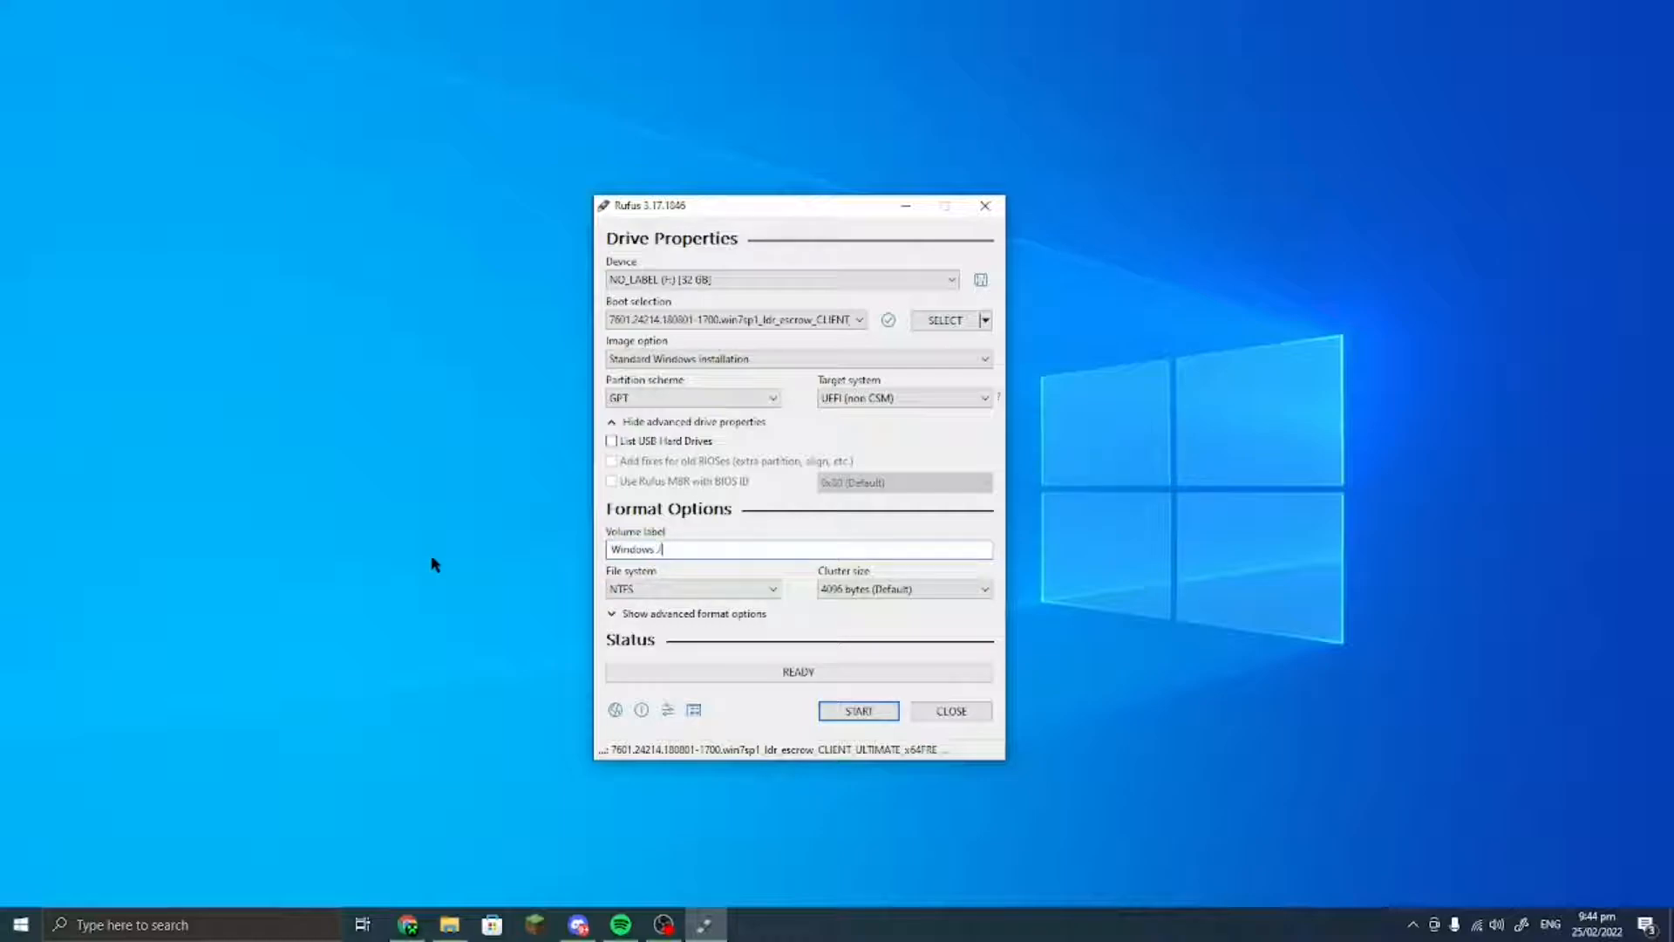
left_click(718, 589)
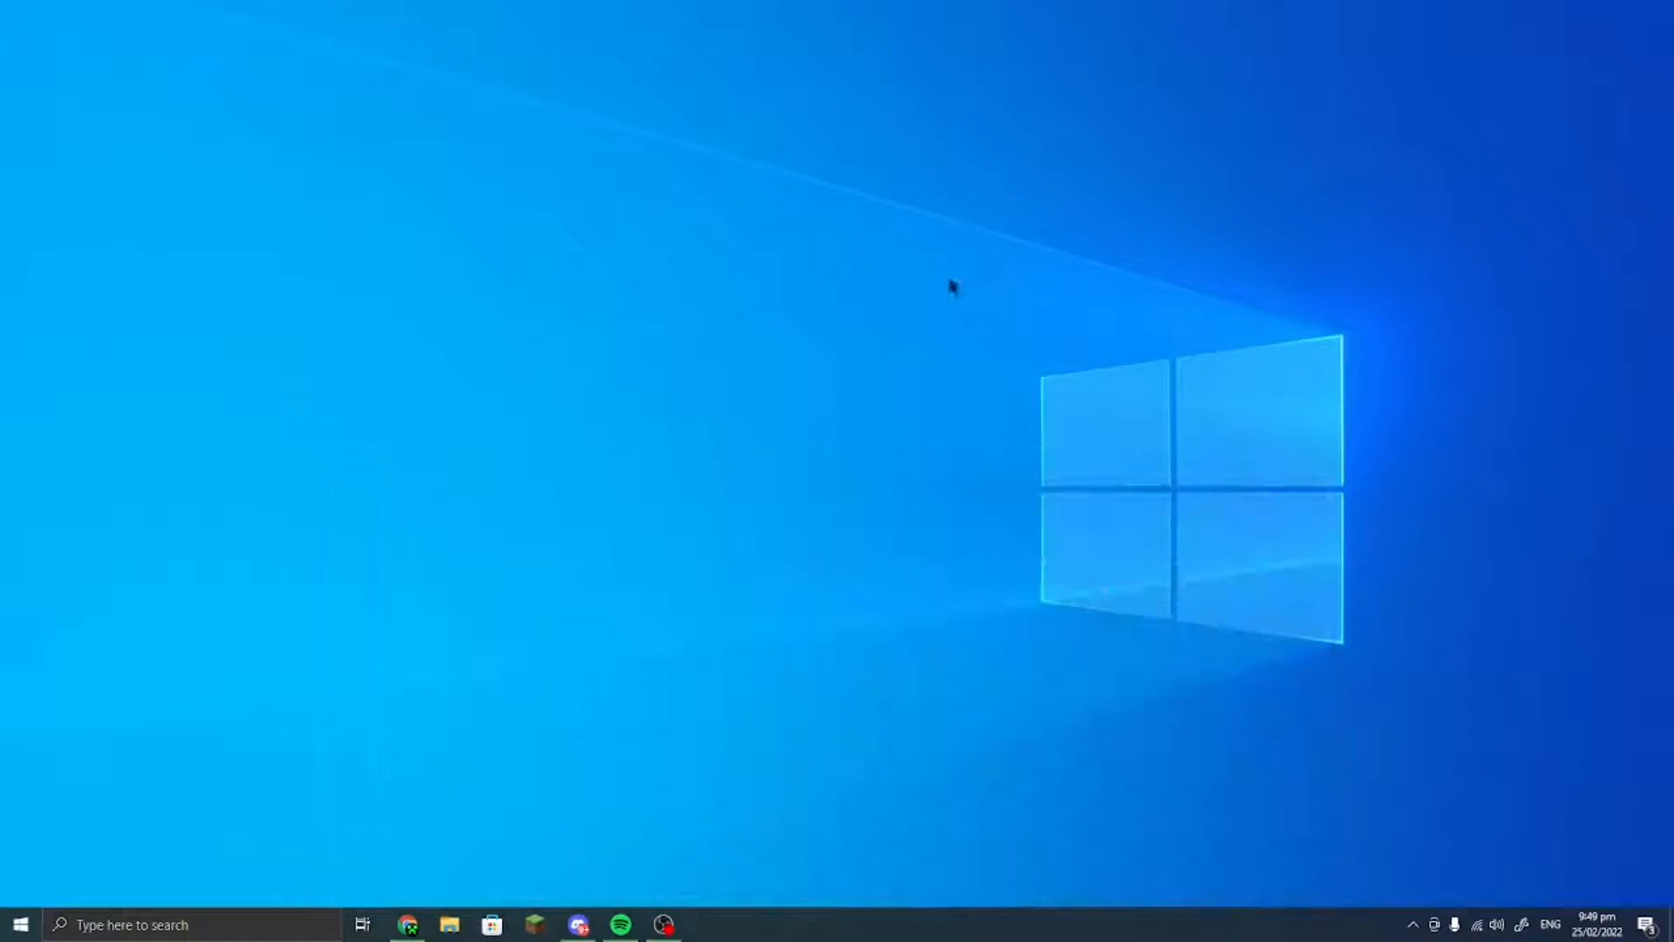
mouse_move(661, 927)
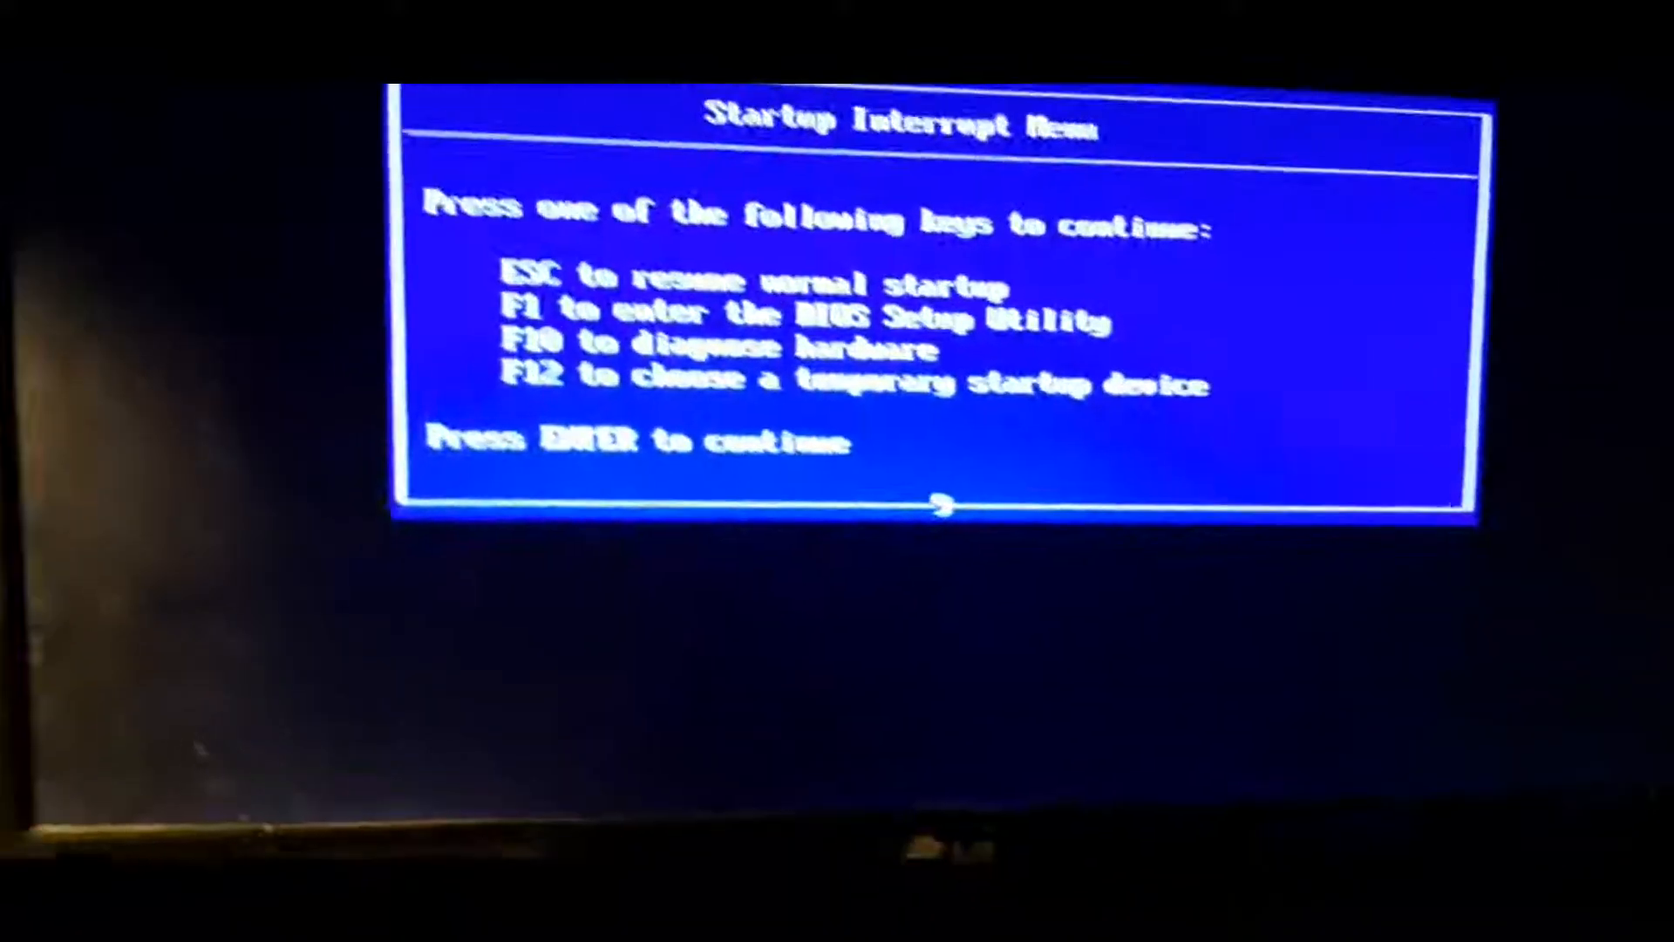
- Choose a temporary startup device from the HP Startup Interrupt Menu
key("F1")
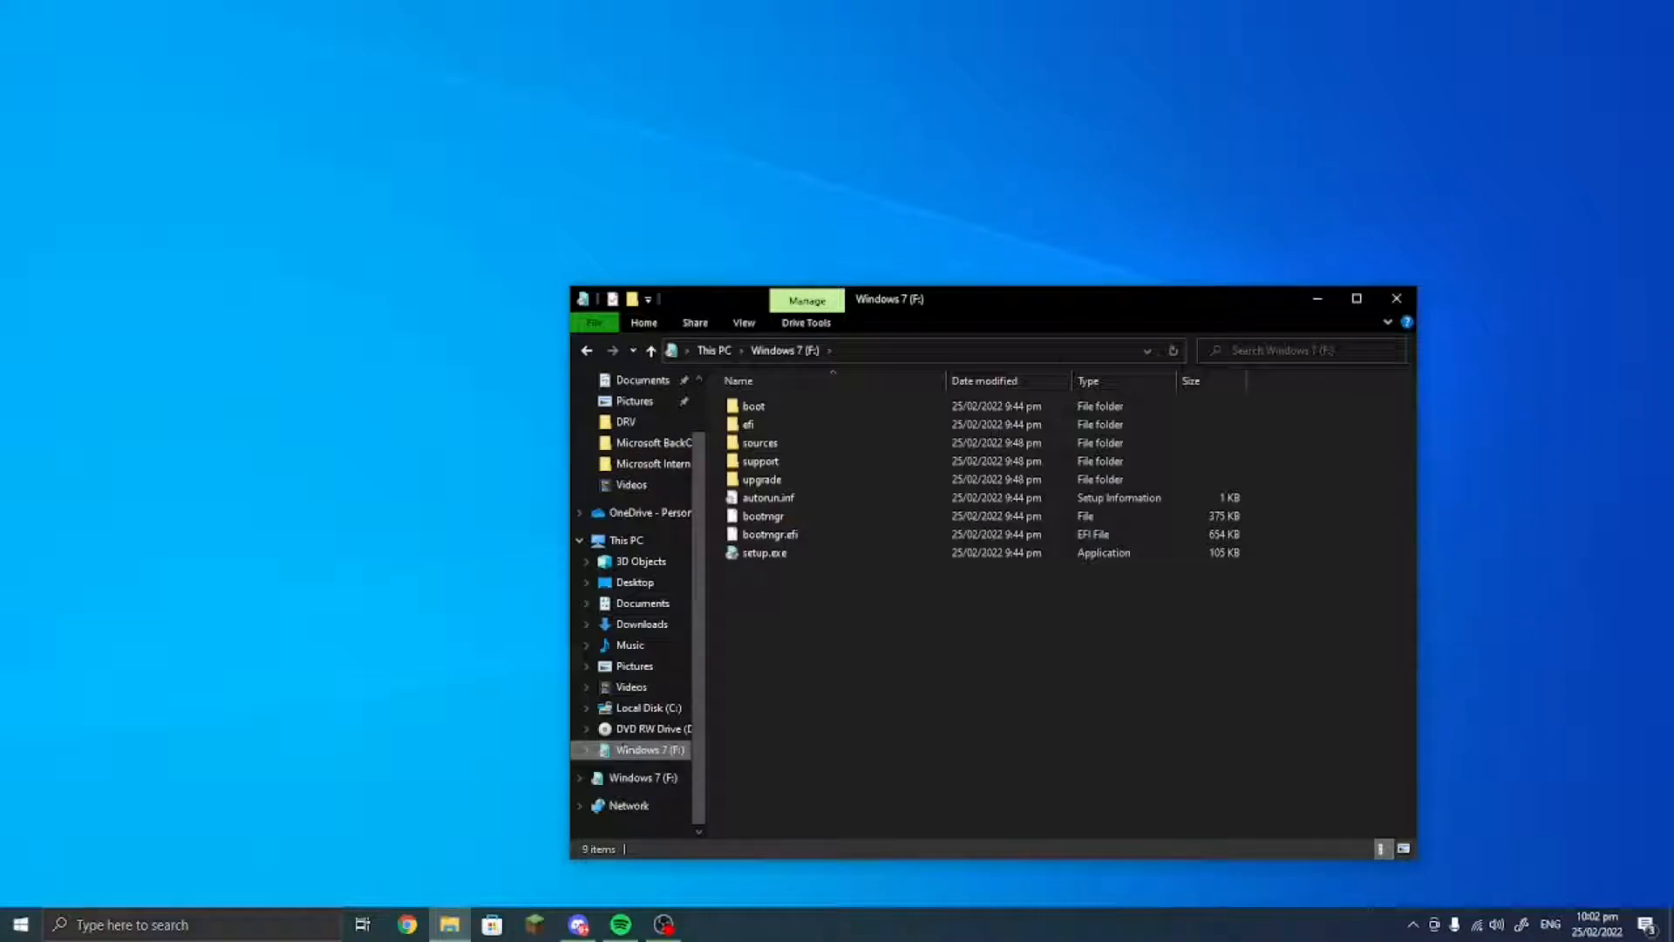
- Move the Windows 7 (F:) Explorer window toward the upper right of the desktop
left_click_drag(886, 299, 1020, 205)
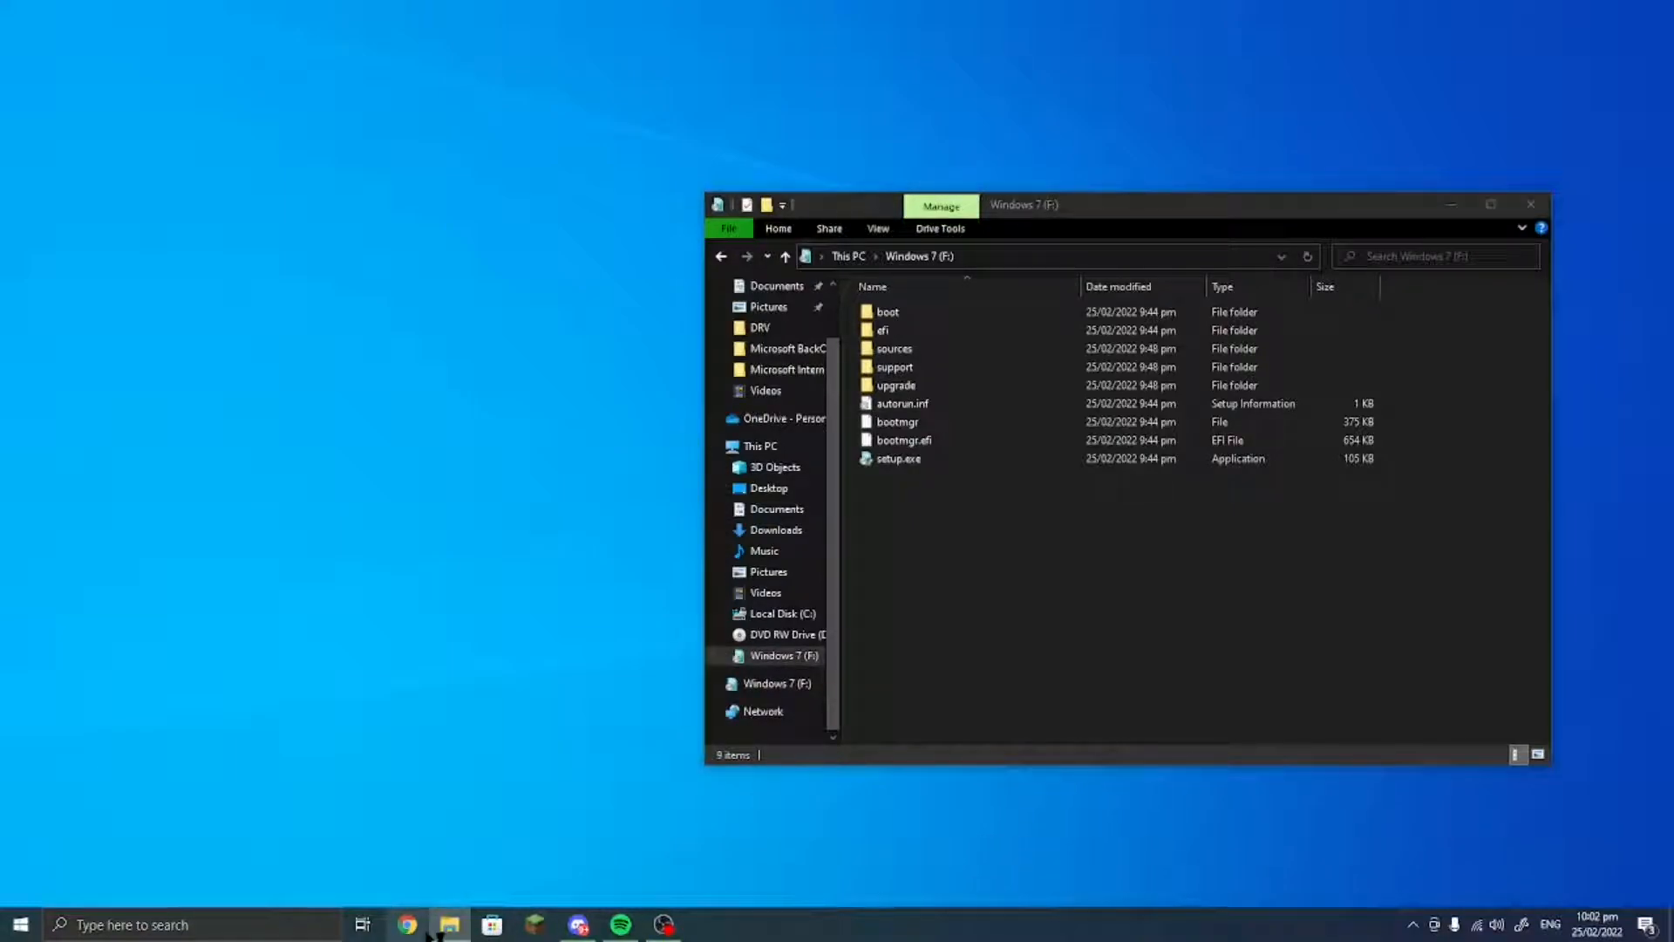
- Bring up Intel's USB 3.0 eXtensible Host Controller driver download page in Chrome
left_click(401, 925)
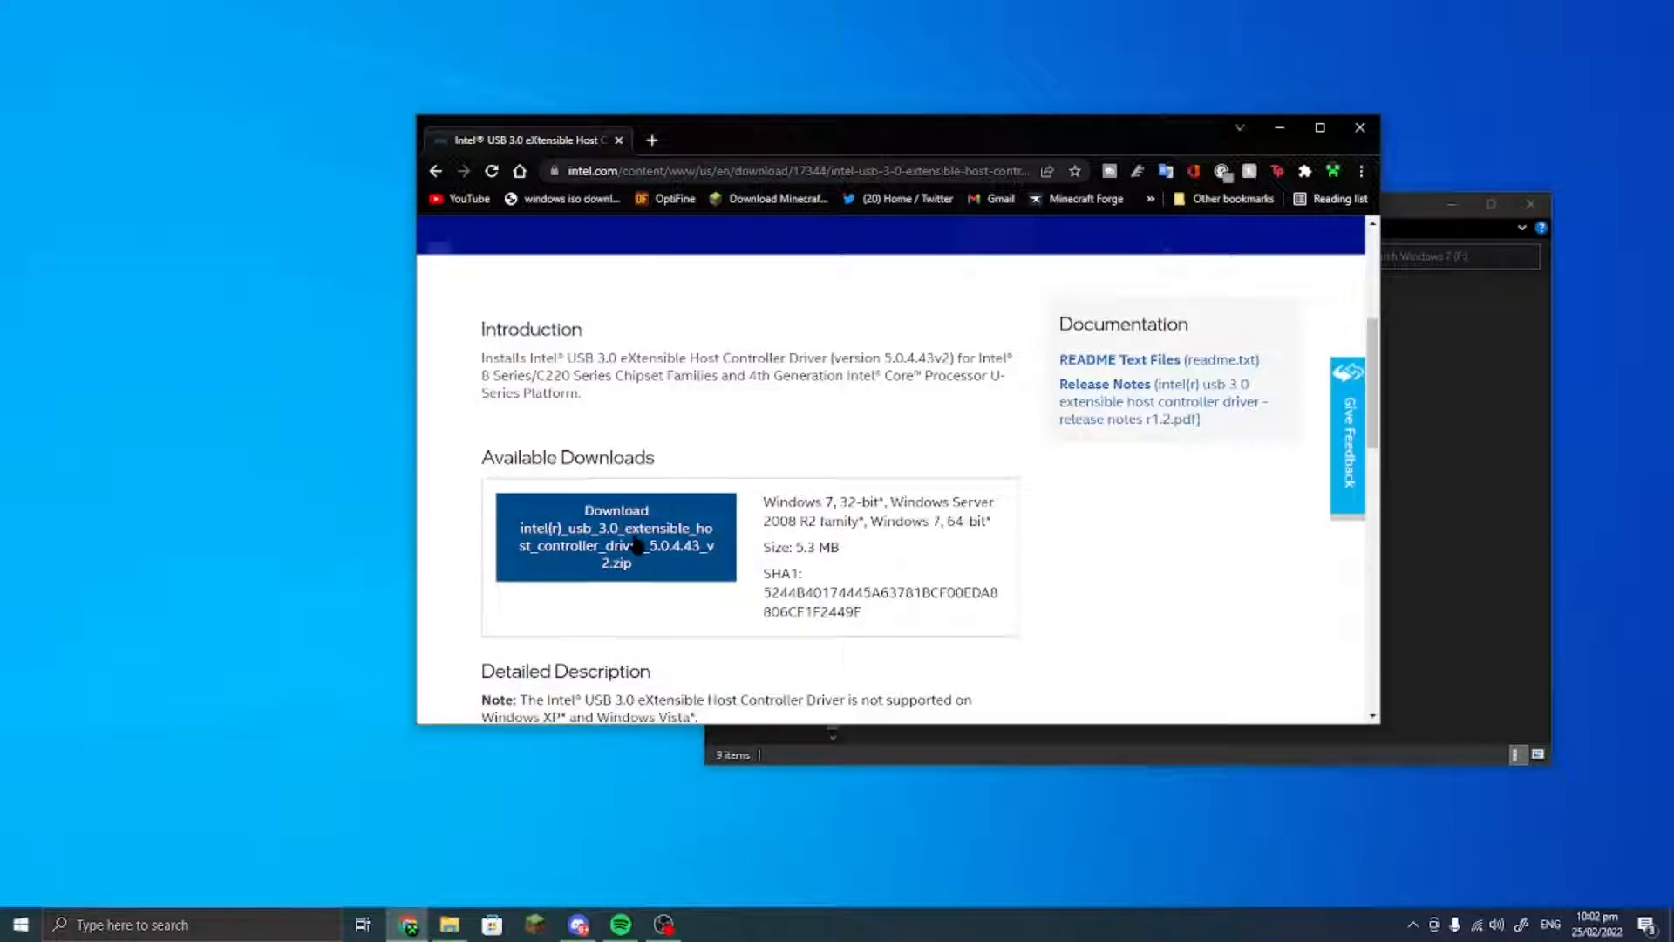
mouse_move(670, 702)
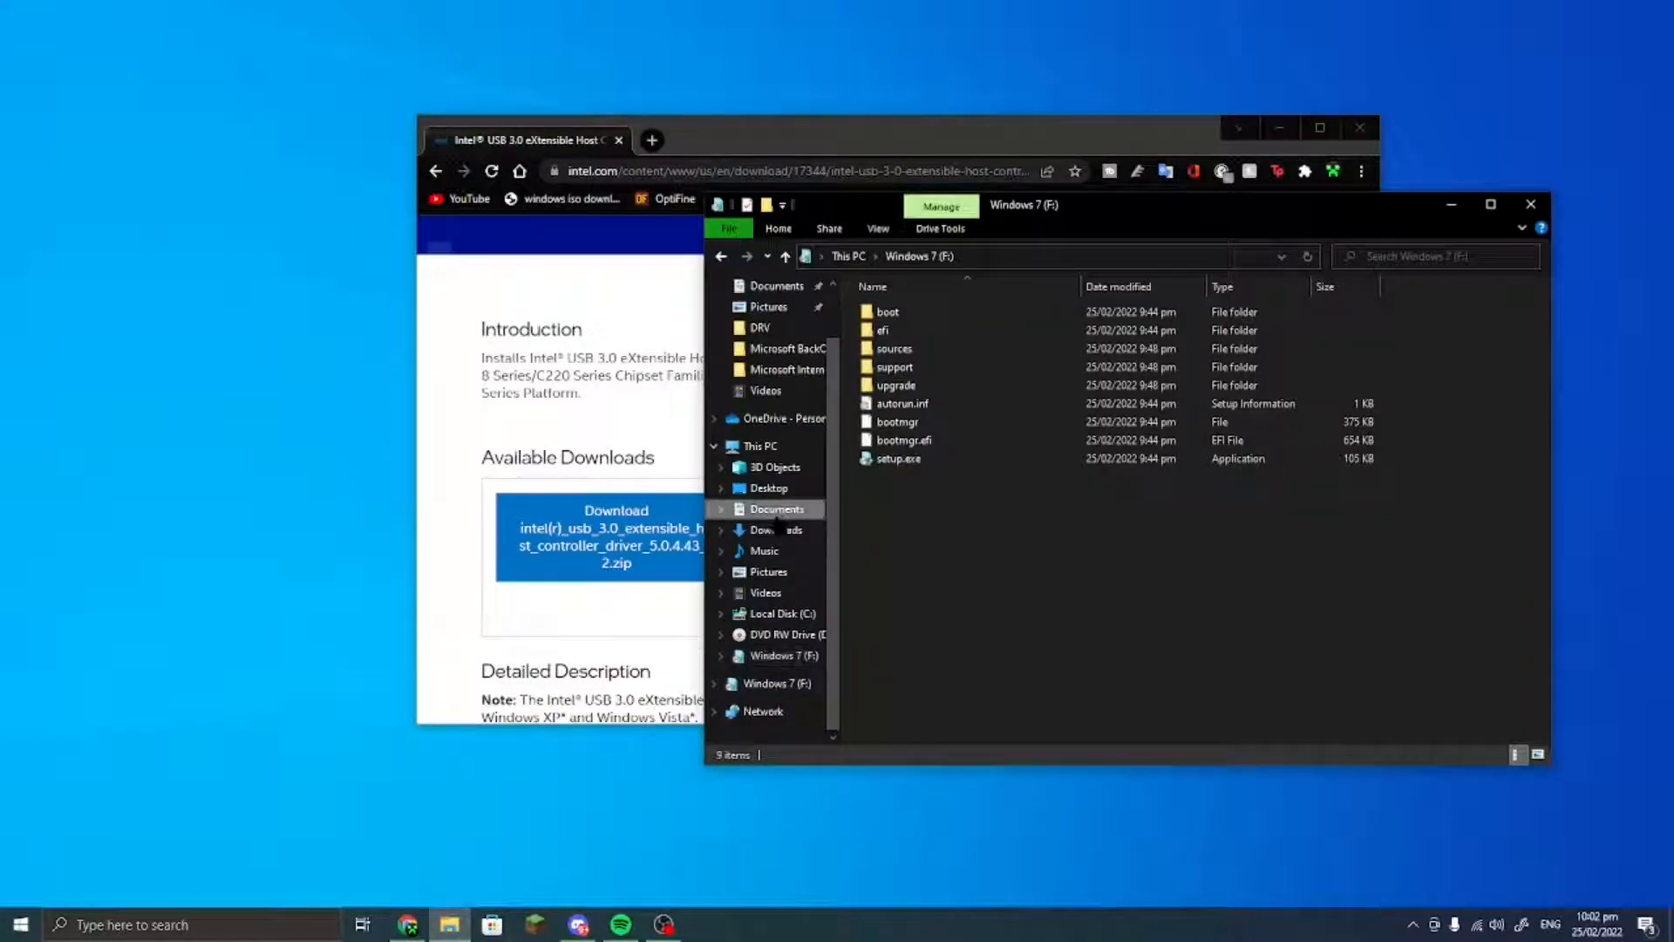
- Browse Downloads and Desktop\DRV\USB3 to check the extracted Intel driver, then return to DRV
left_click(776, 529)
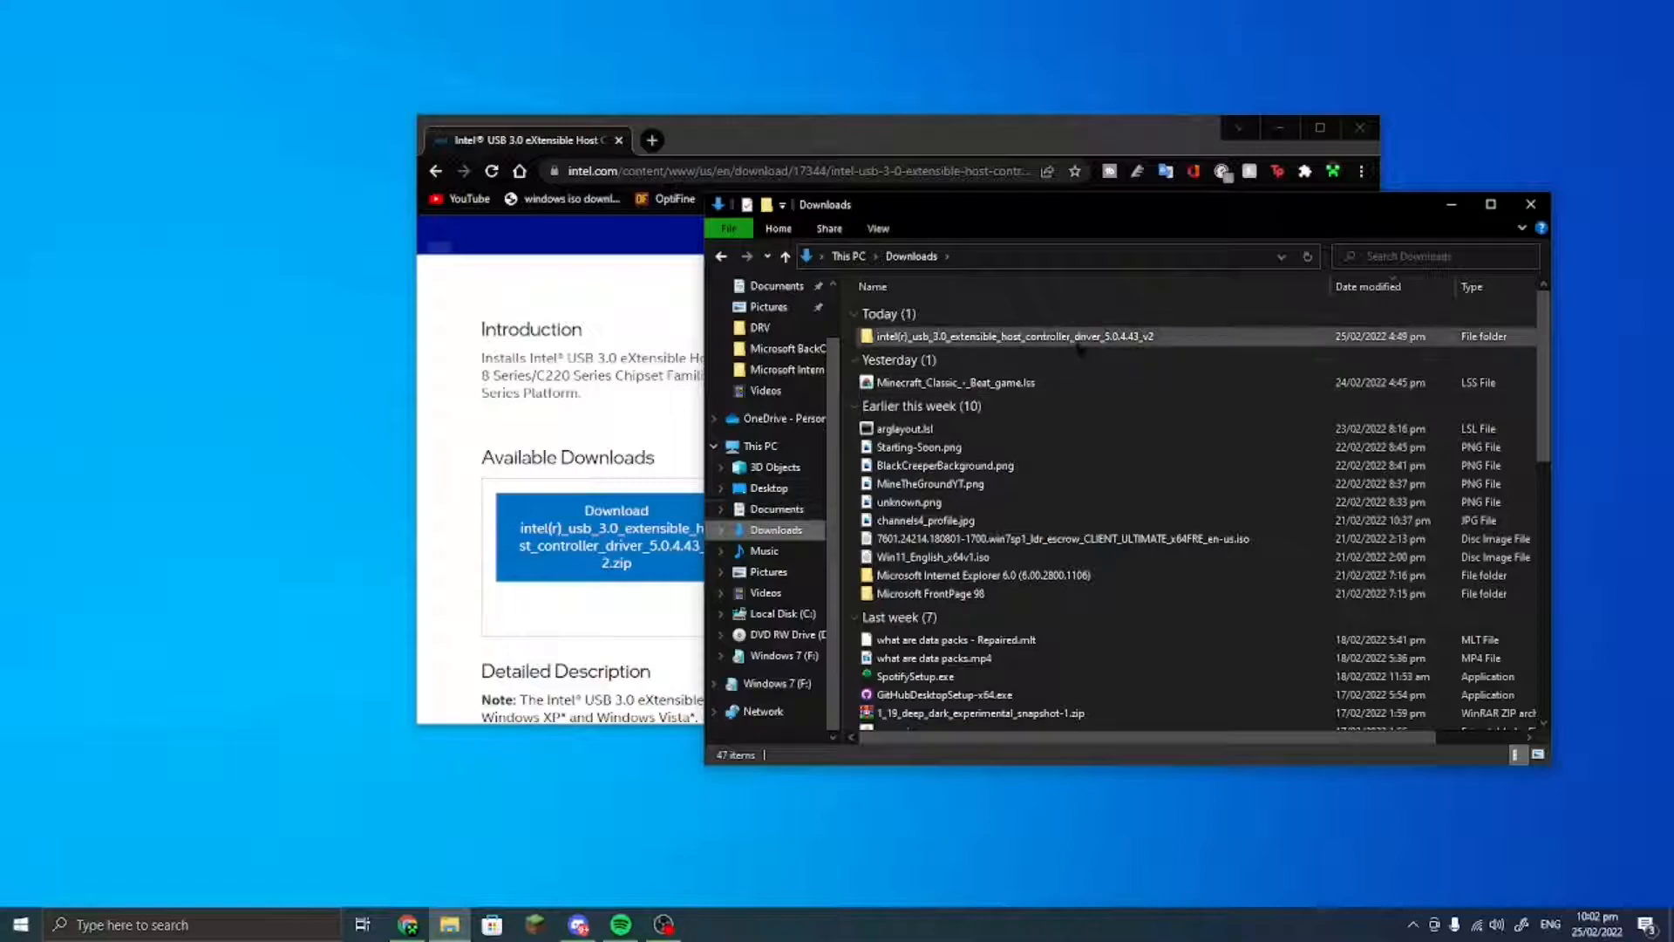
double_click(1011, 335)
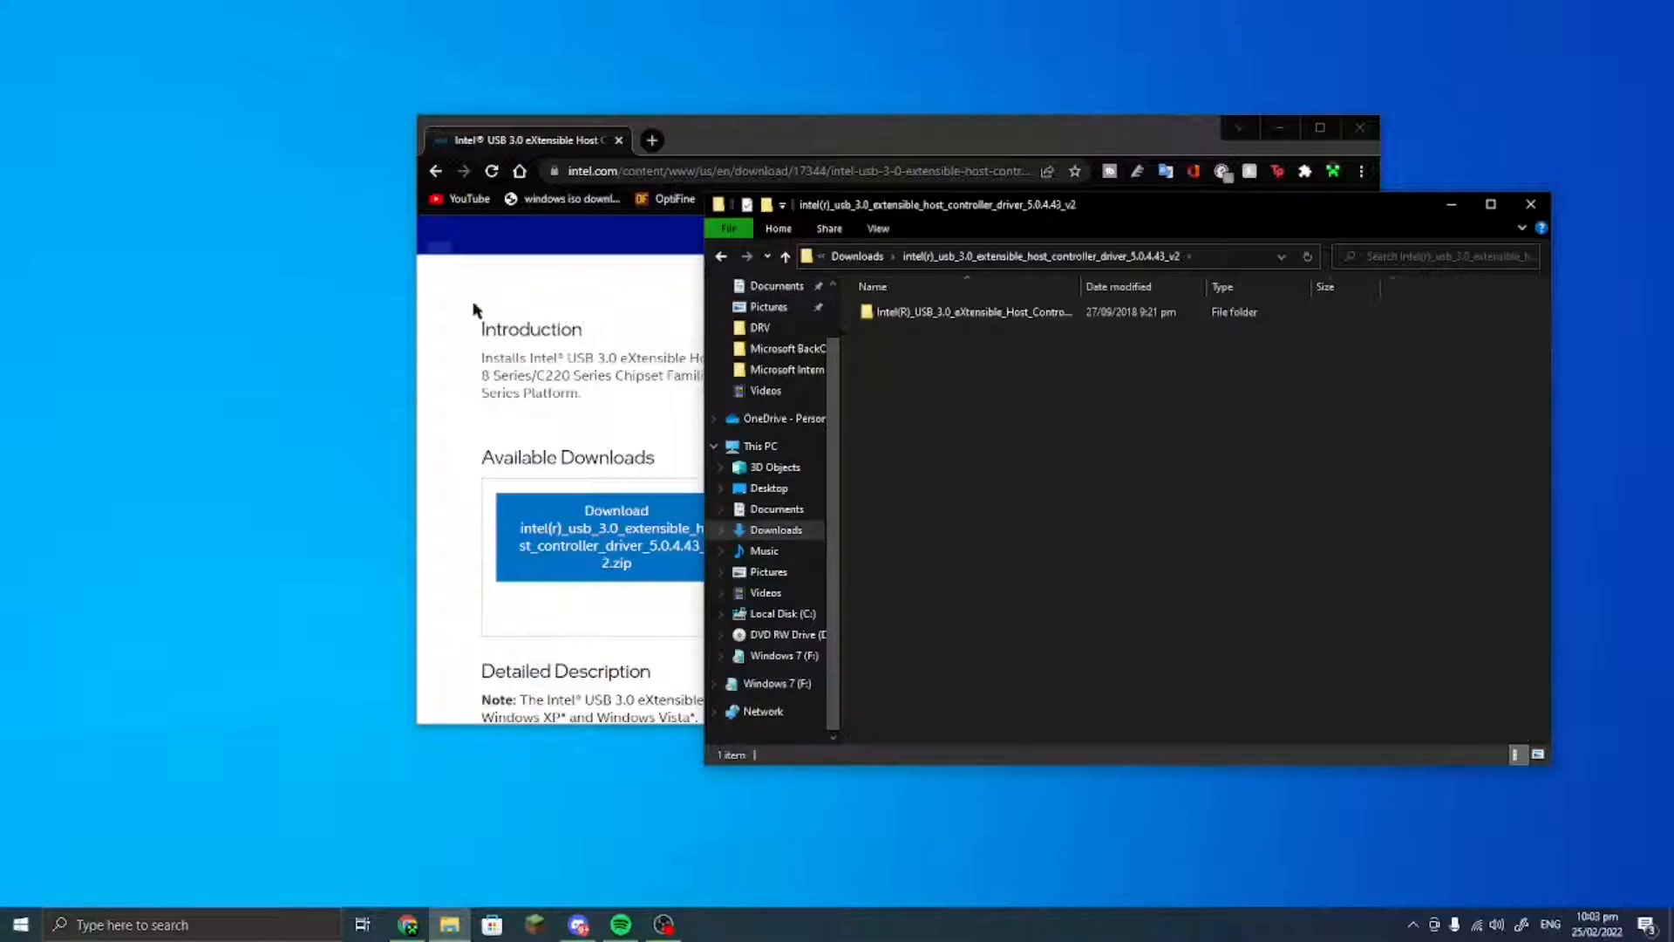
mouse_move(782, 488)
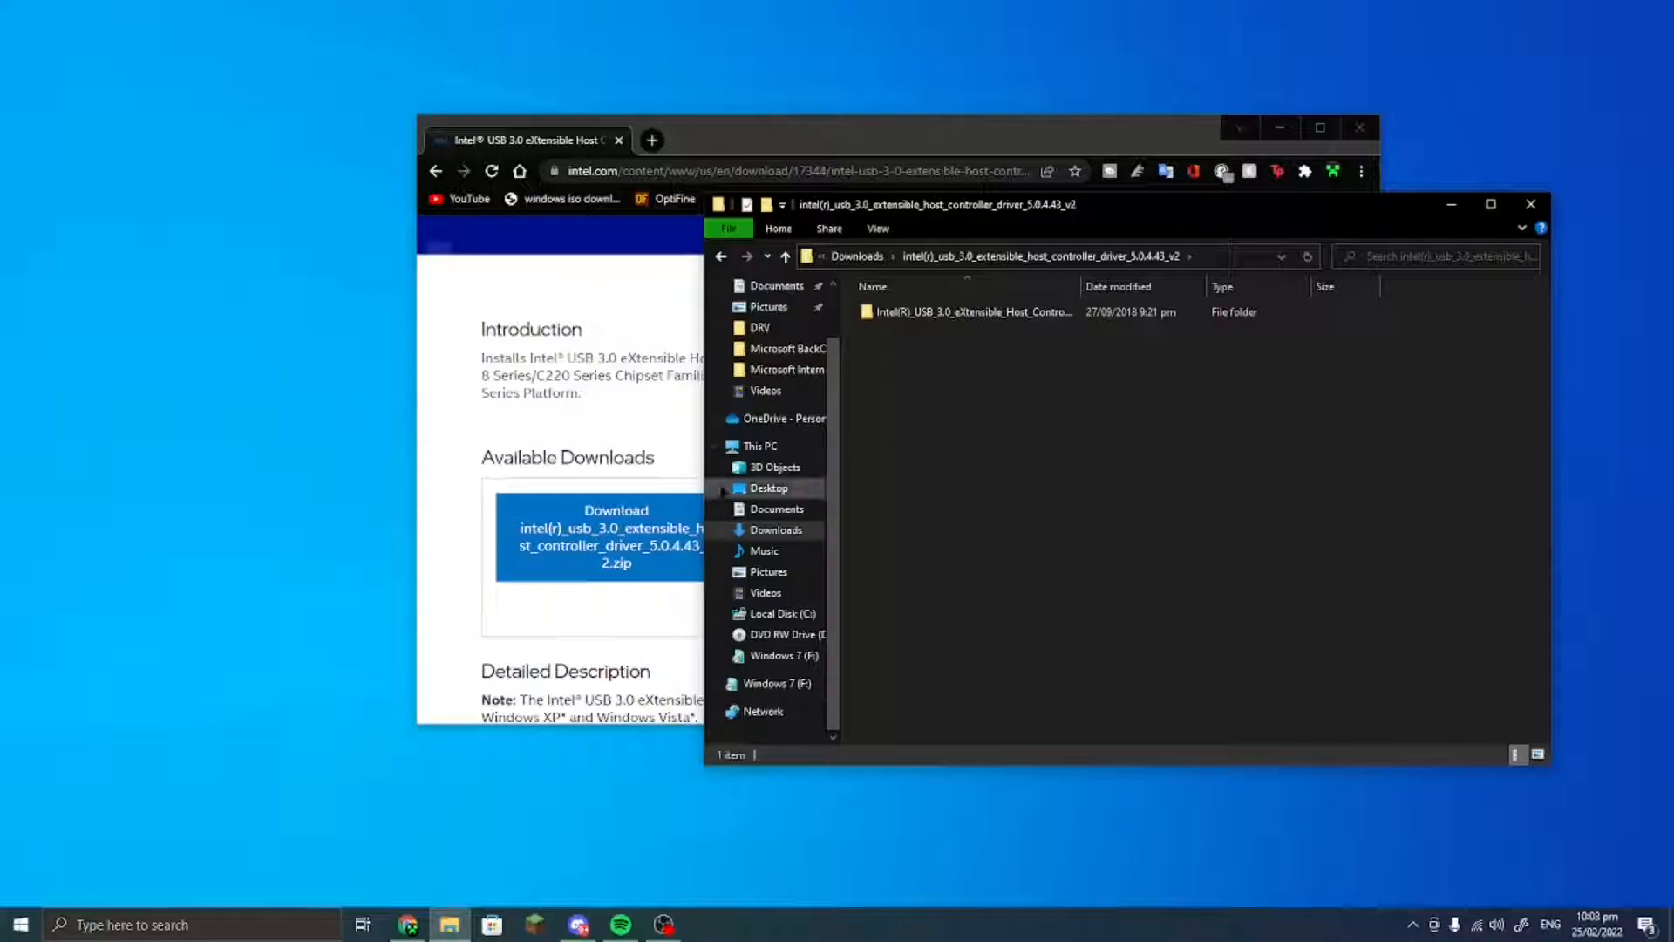
left_click(769, 487)
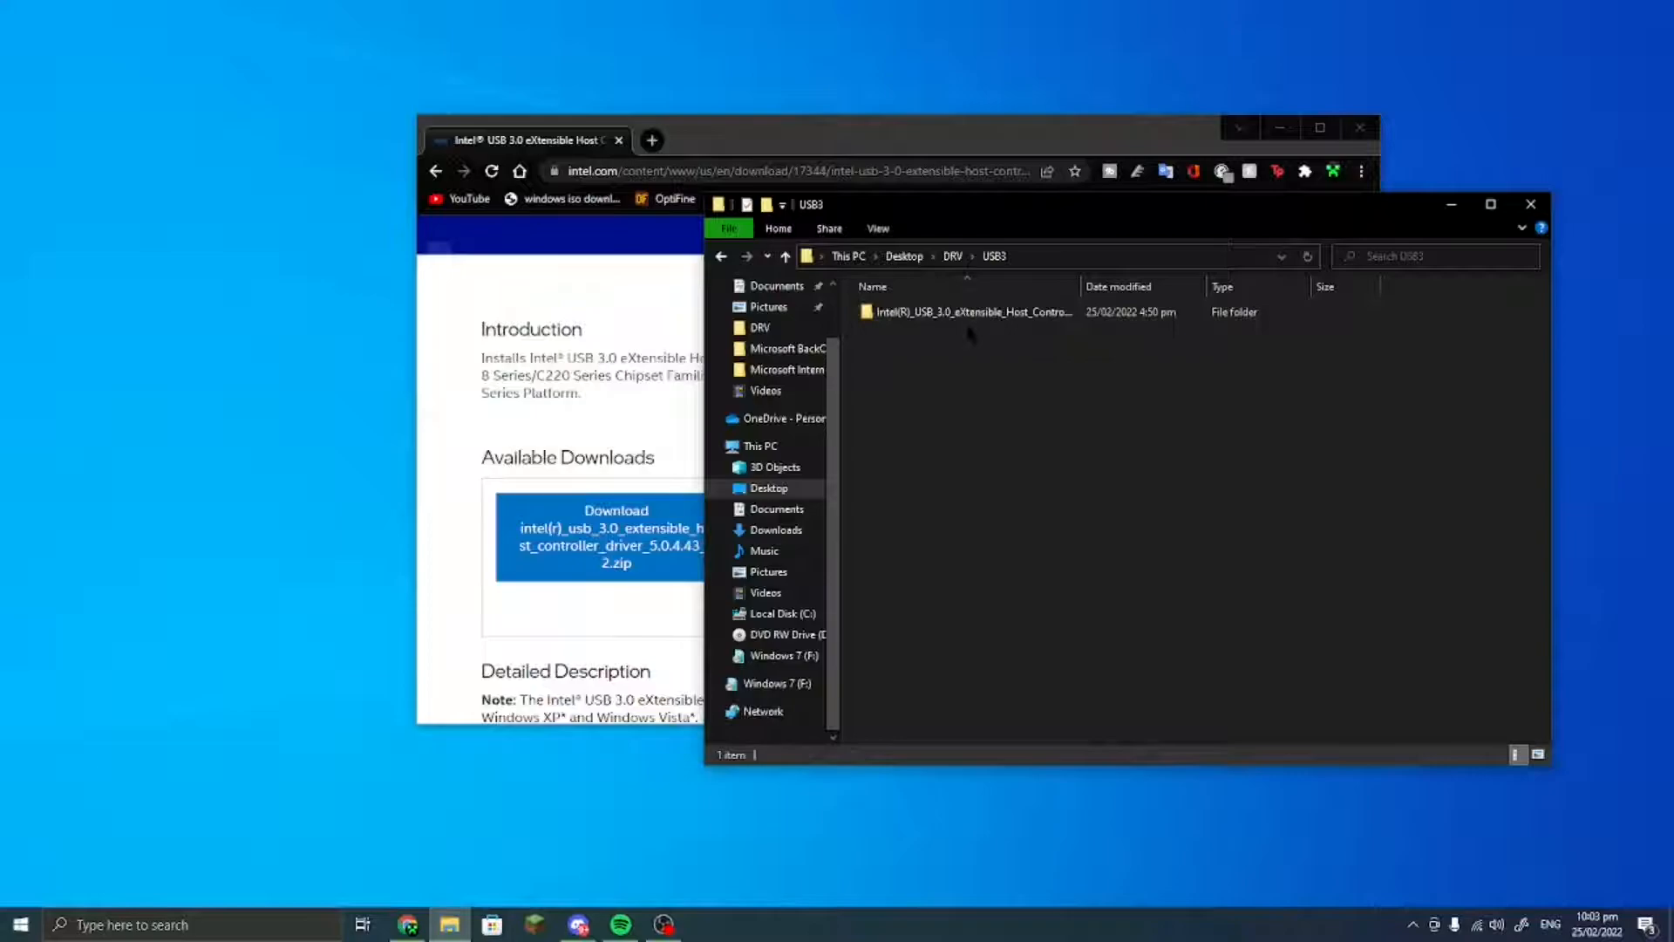
left_click(974, 311)
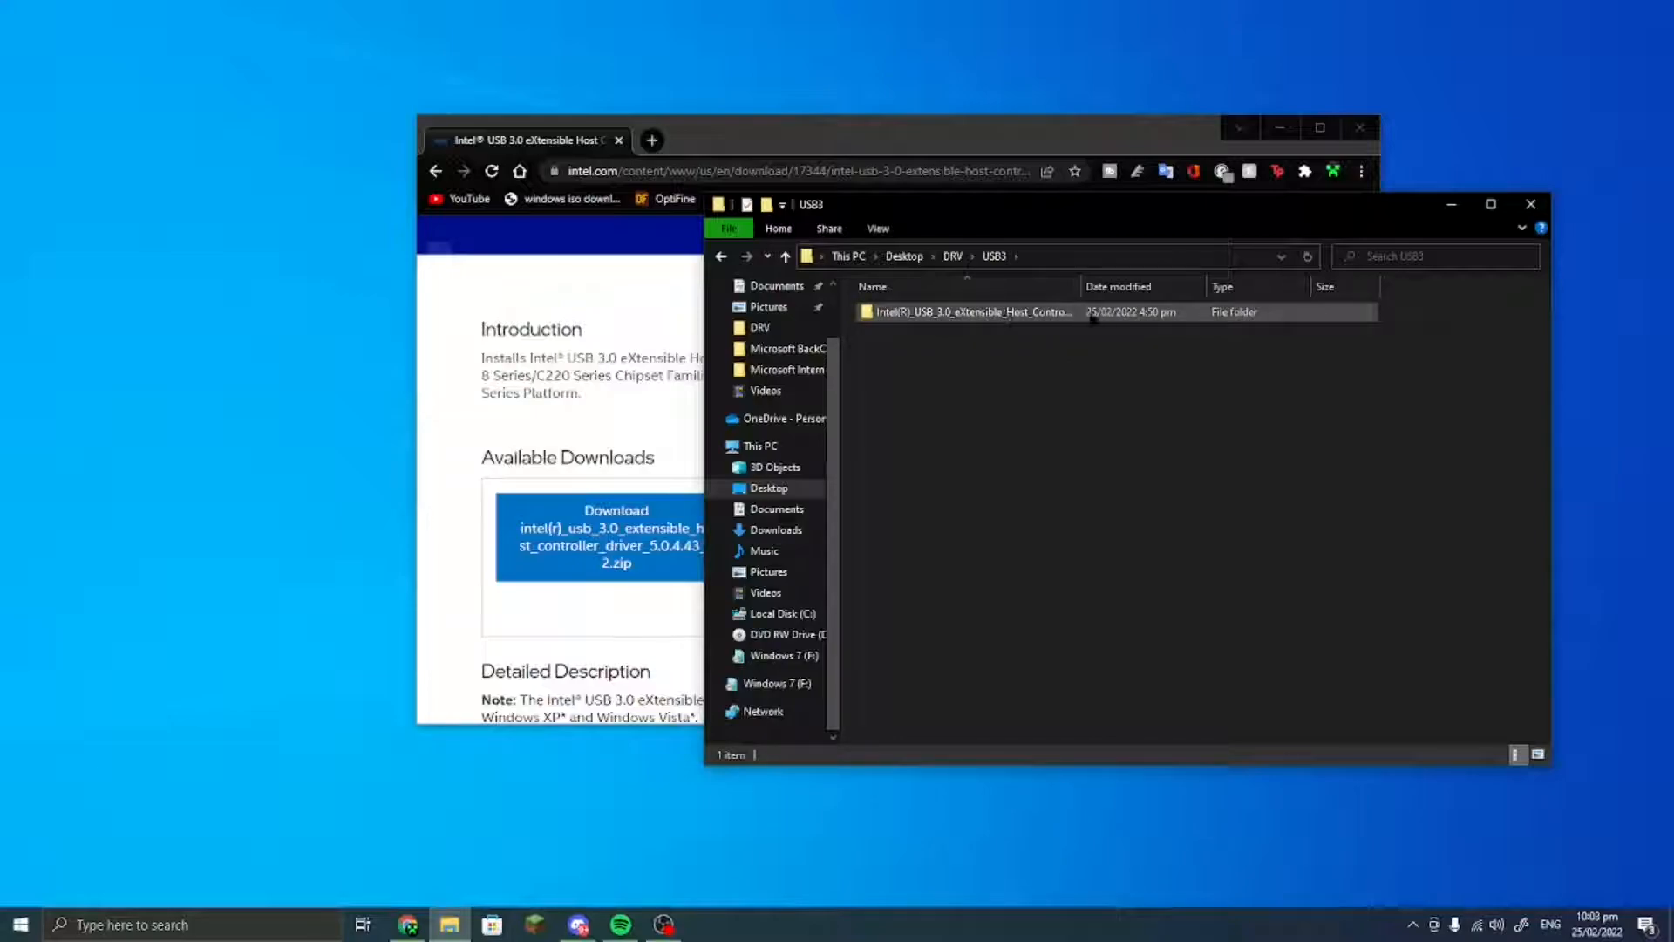
double_click(971, 311)
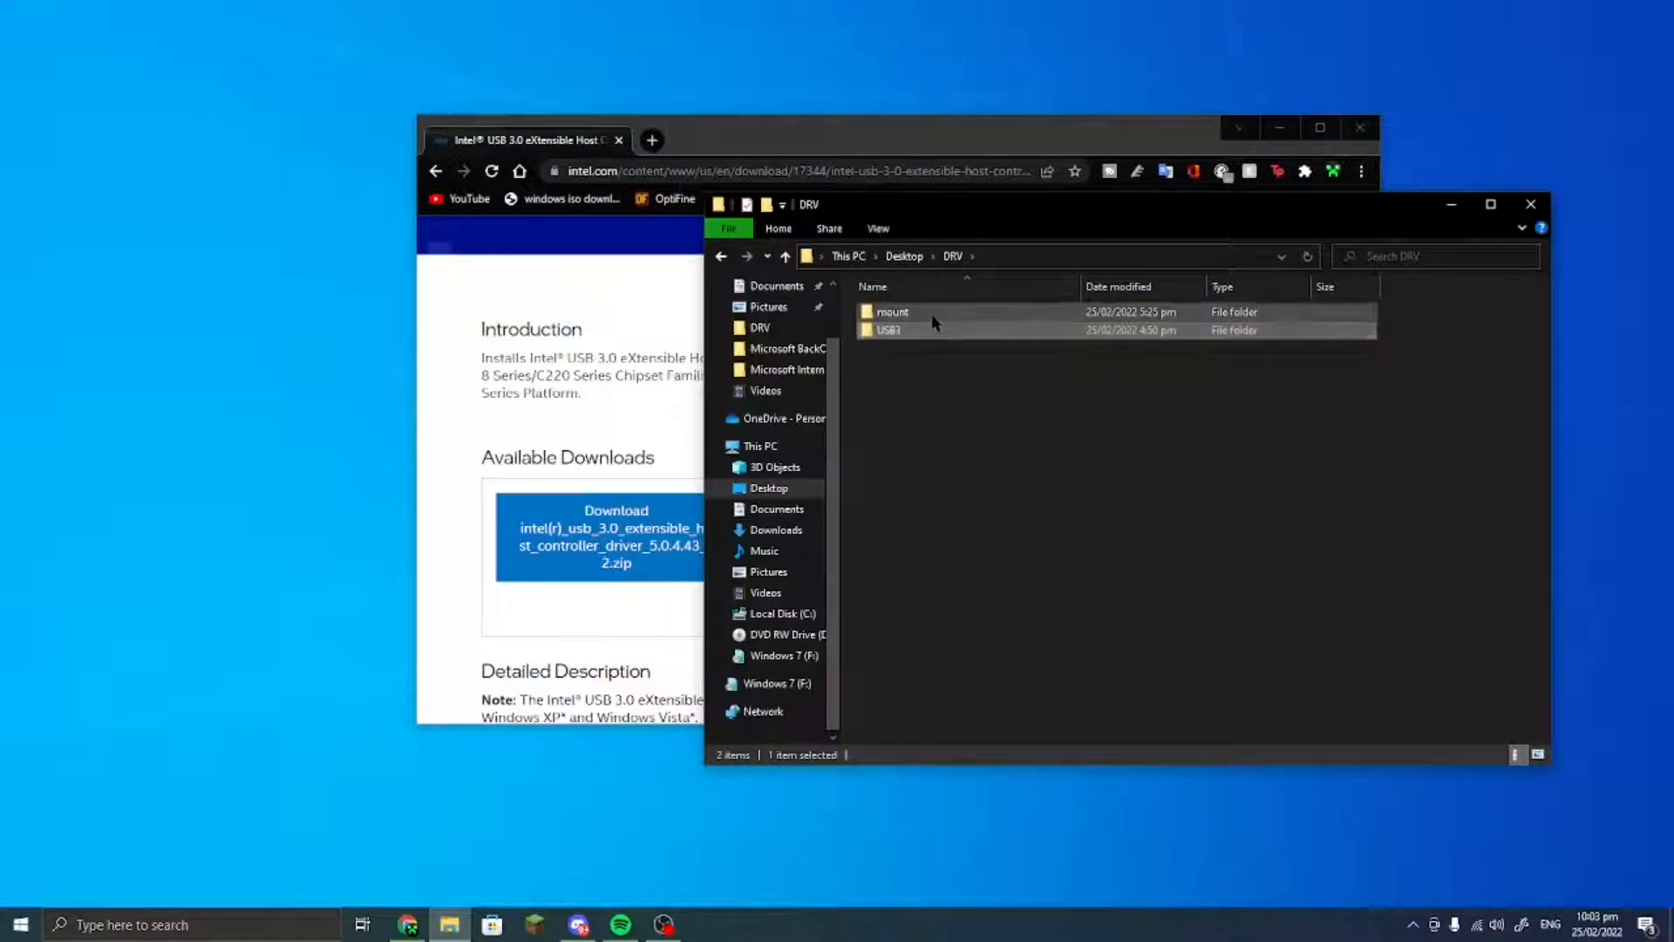
mouse_move(933, 312)
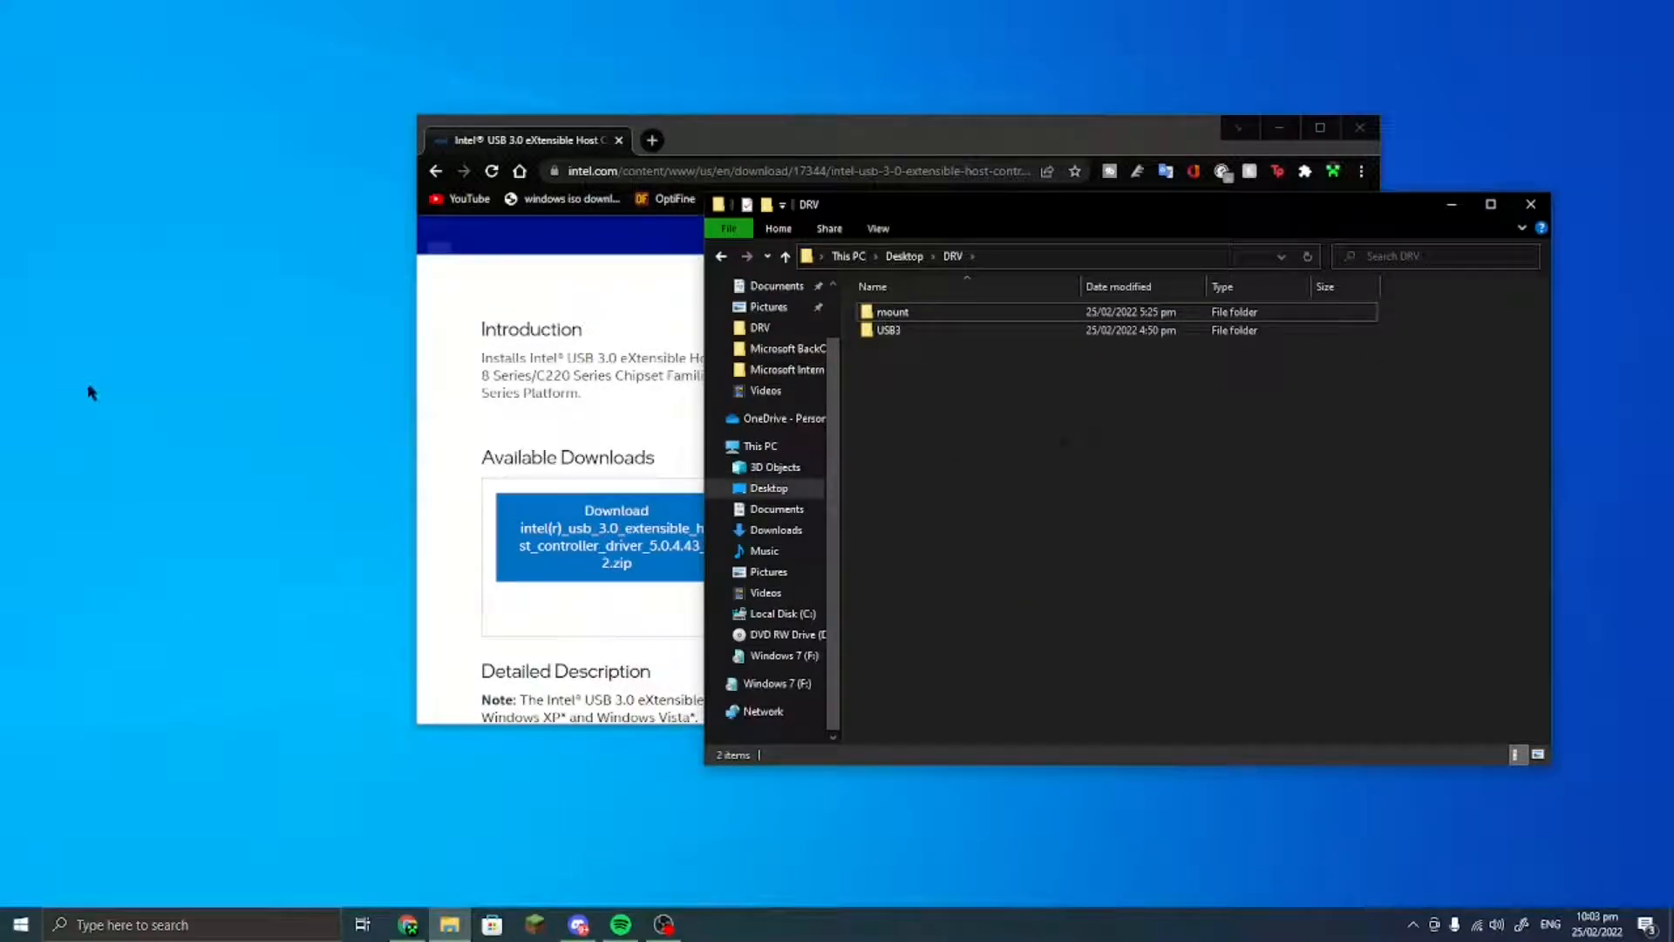
- Launch Windows Terminal (wt) as administrator and cd into the Desktop\DRV folder
left_click(18, 924)
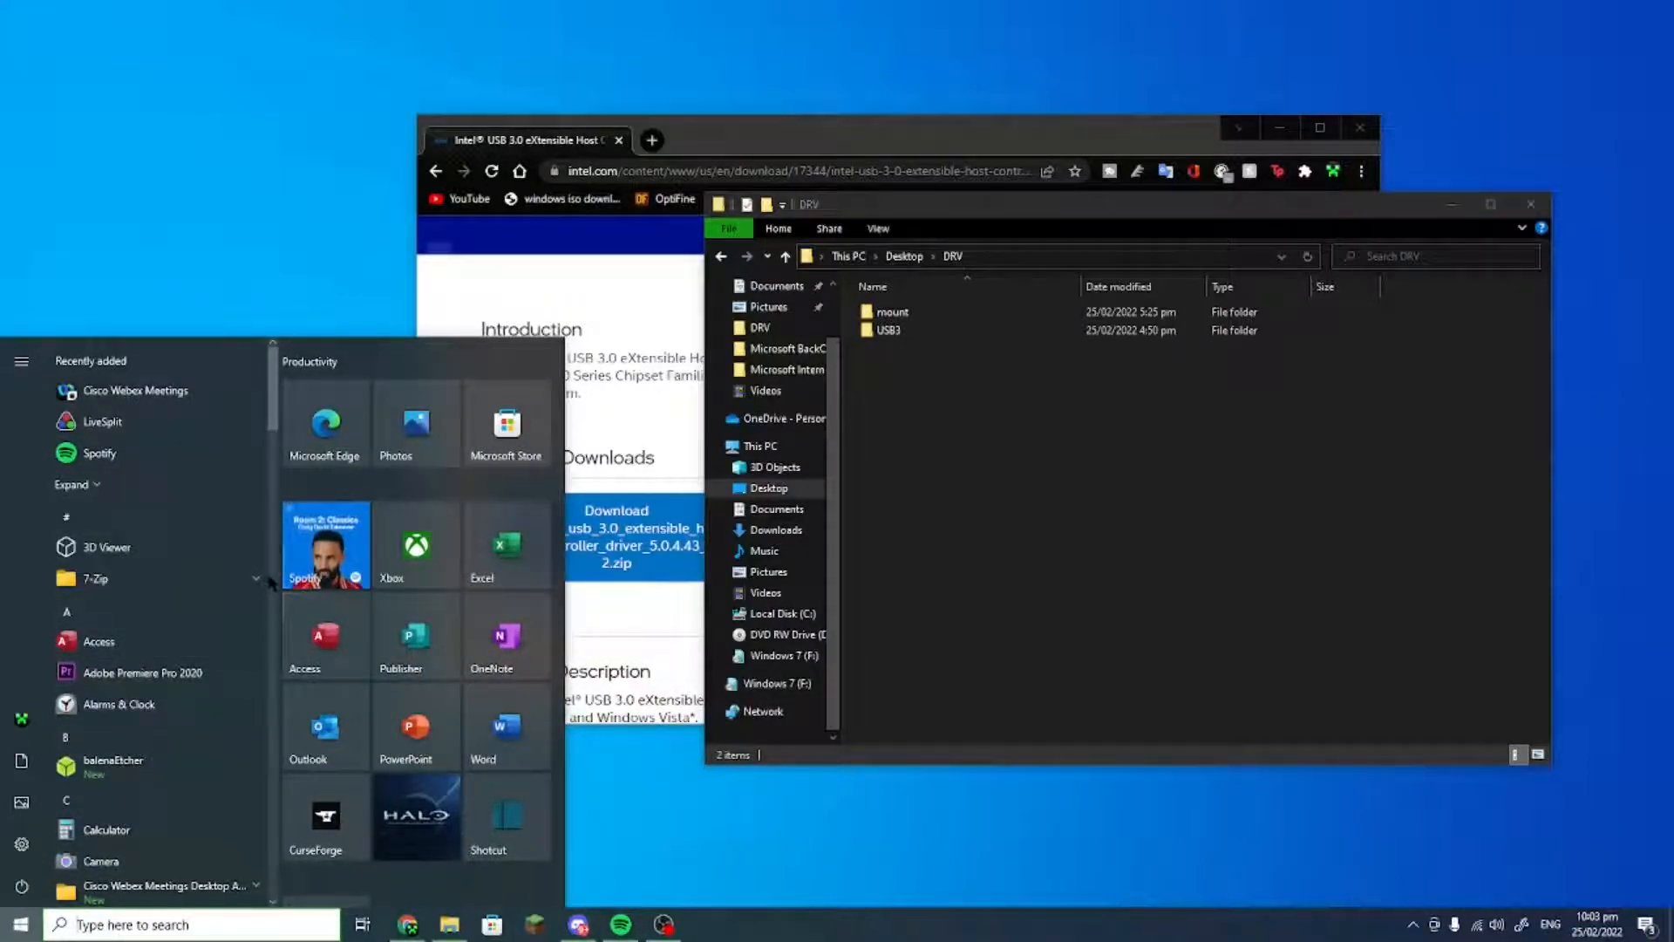
type("wt")
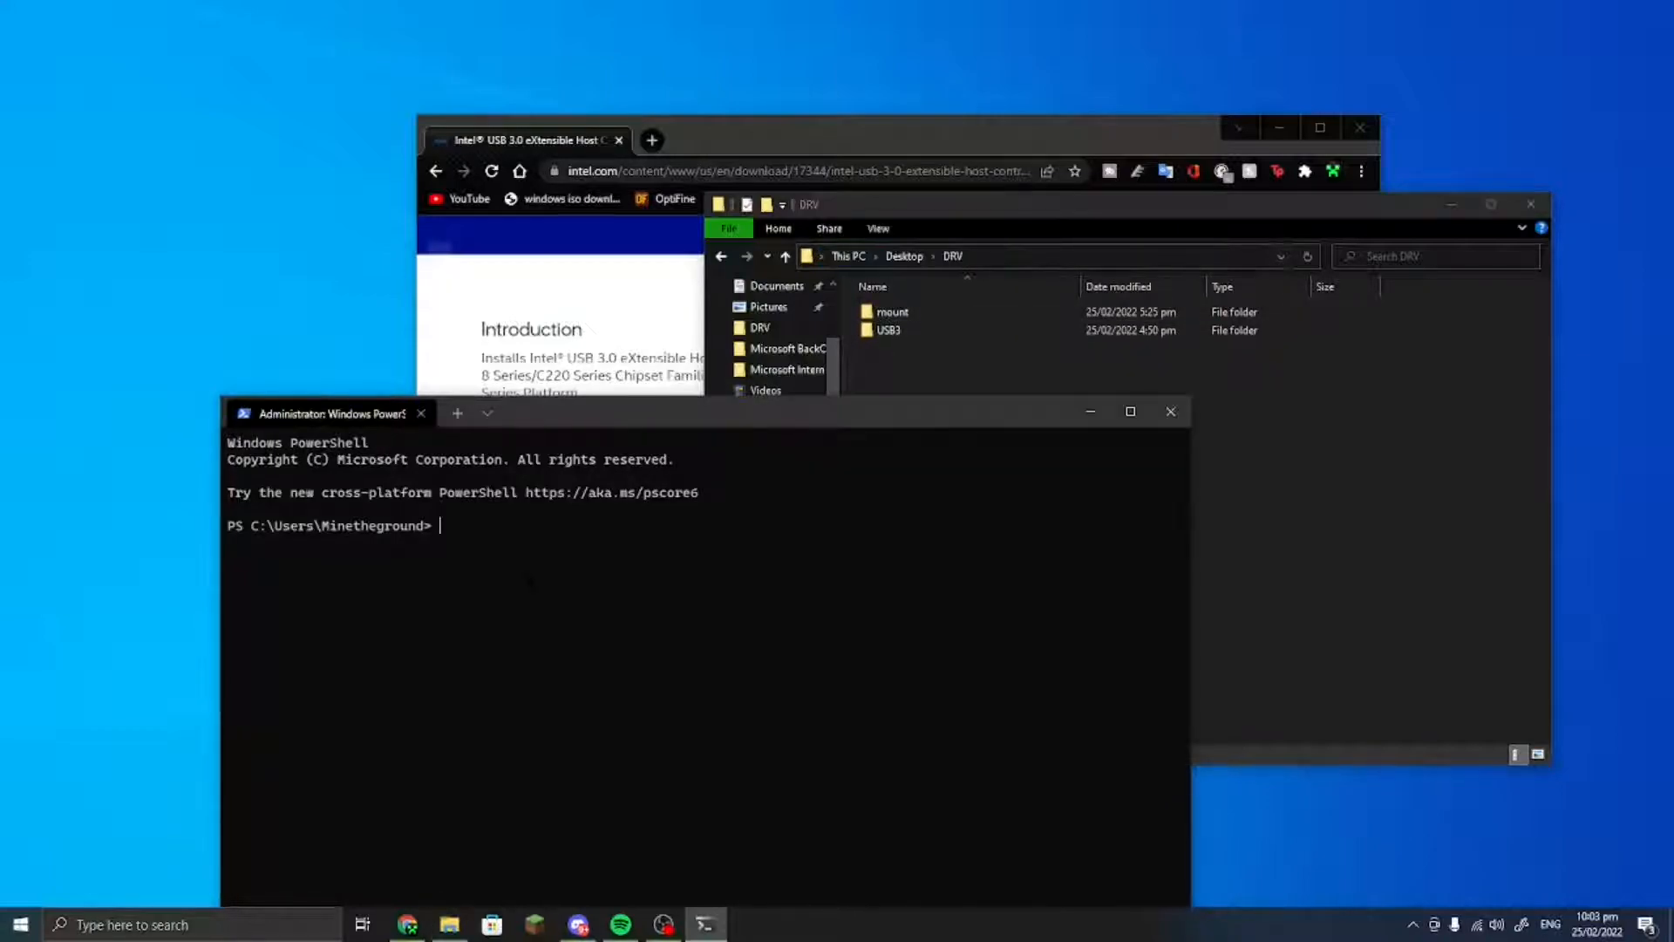
type("cd")
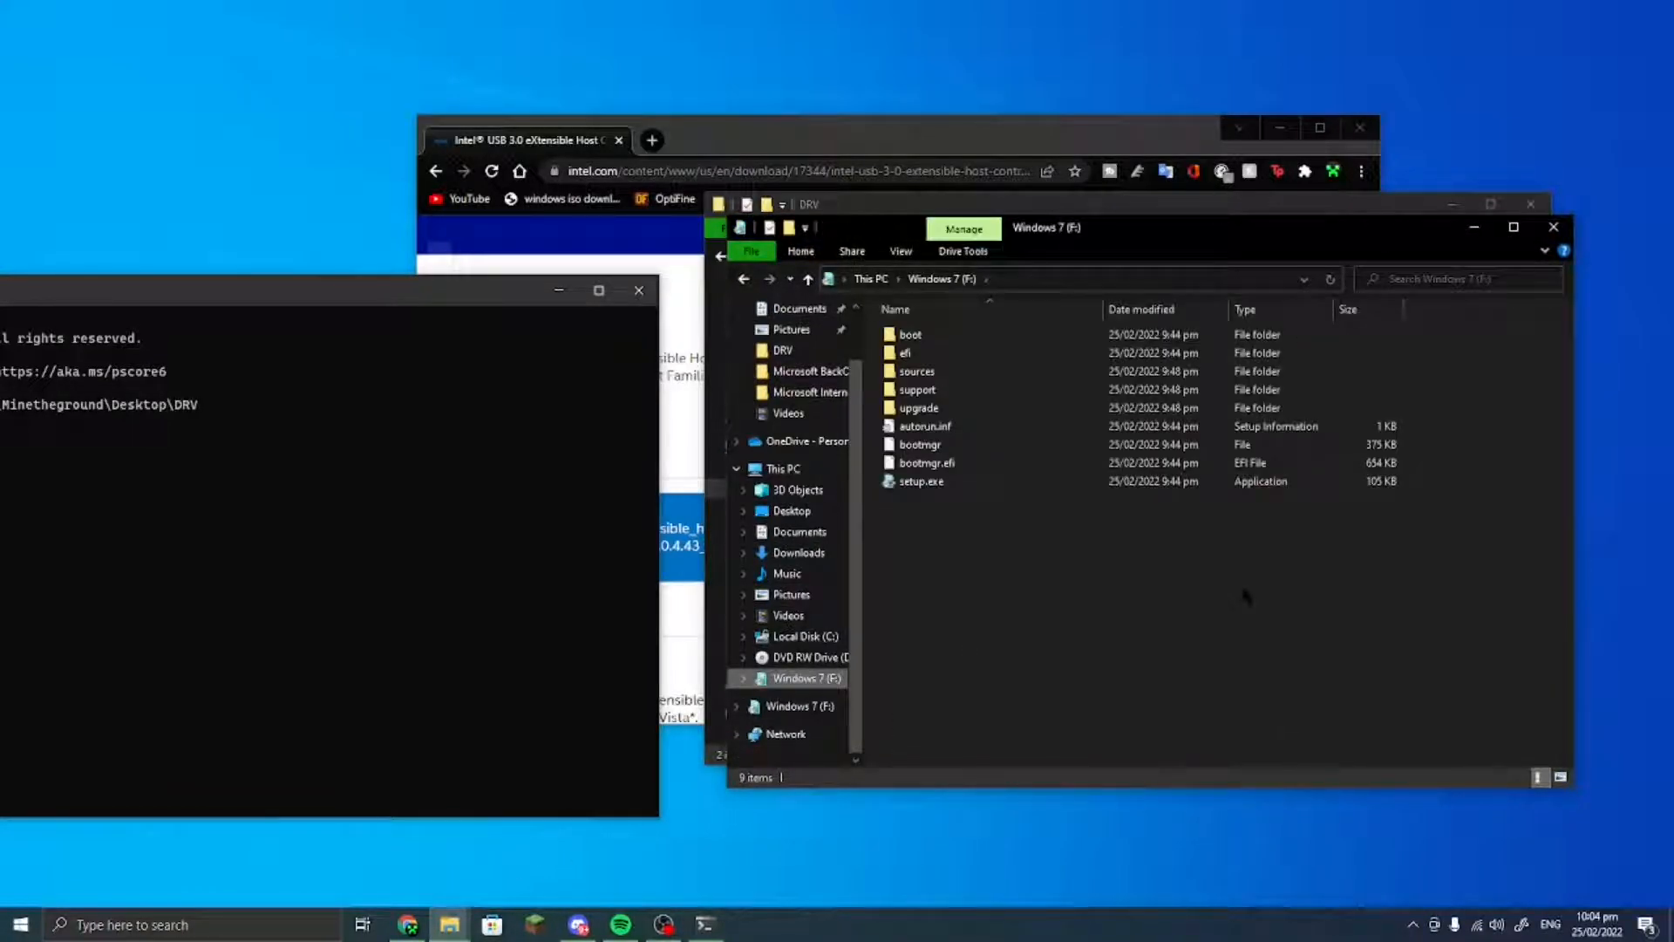
left_click_drag(1047, 227, 1059, 238)
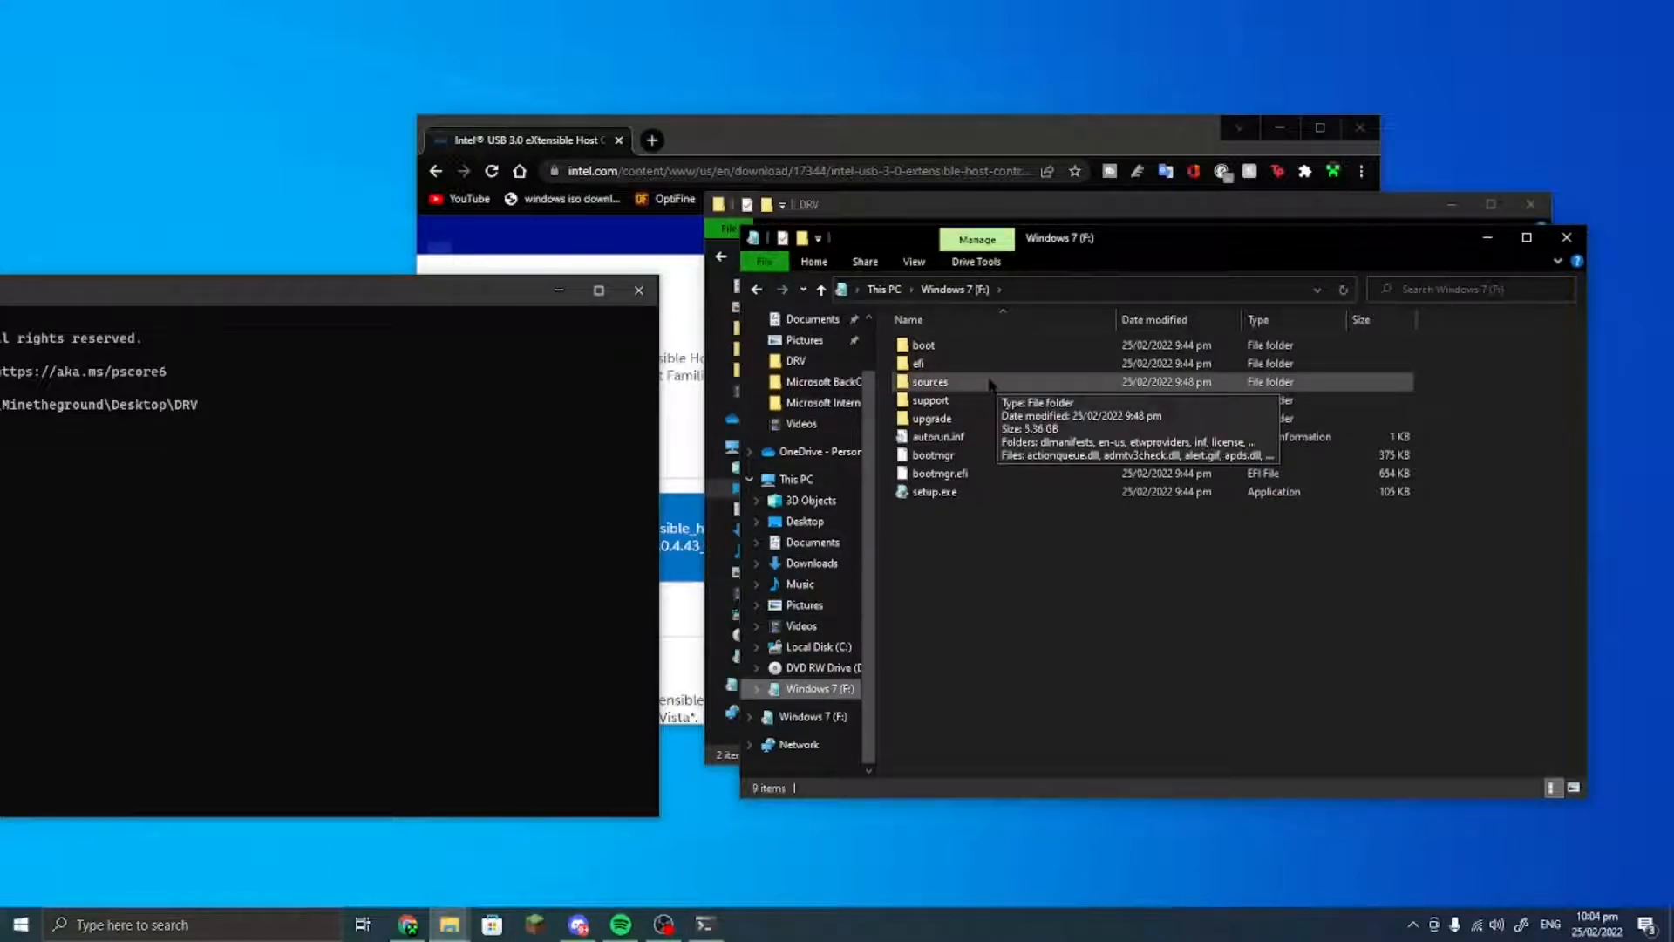
- Copy boot.wim and install.wim from F:\sources into Desktop\DRV
double_click(929, 381)
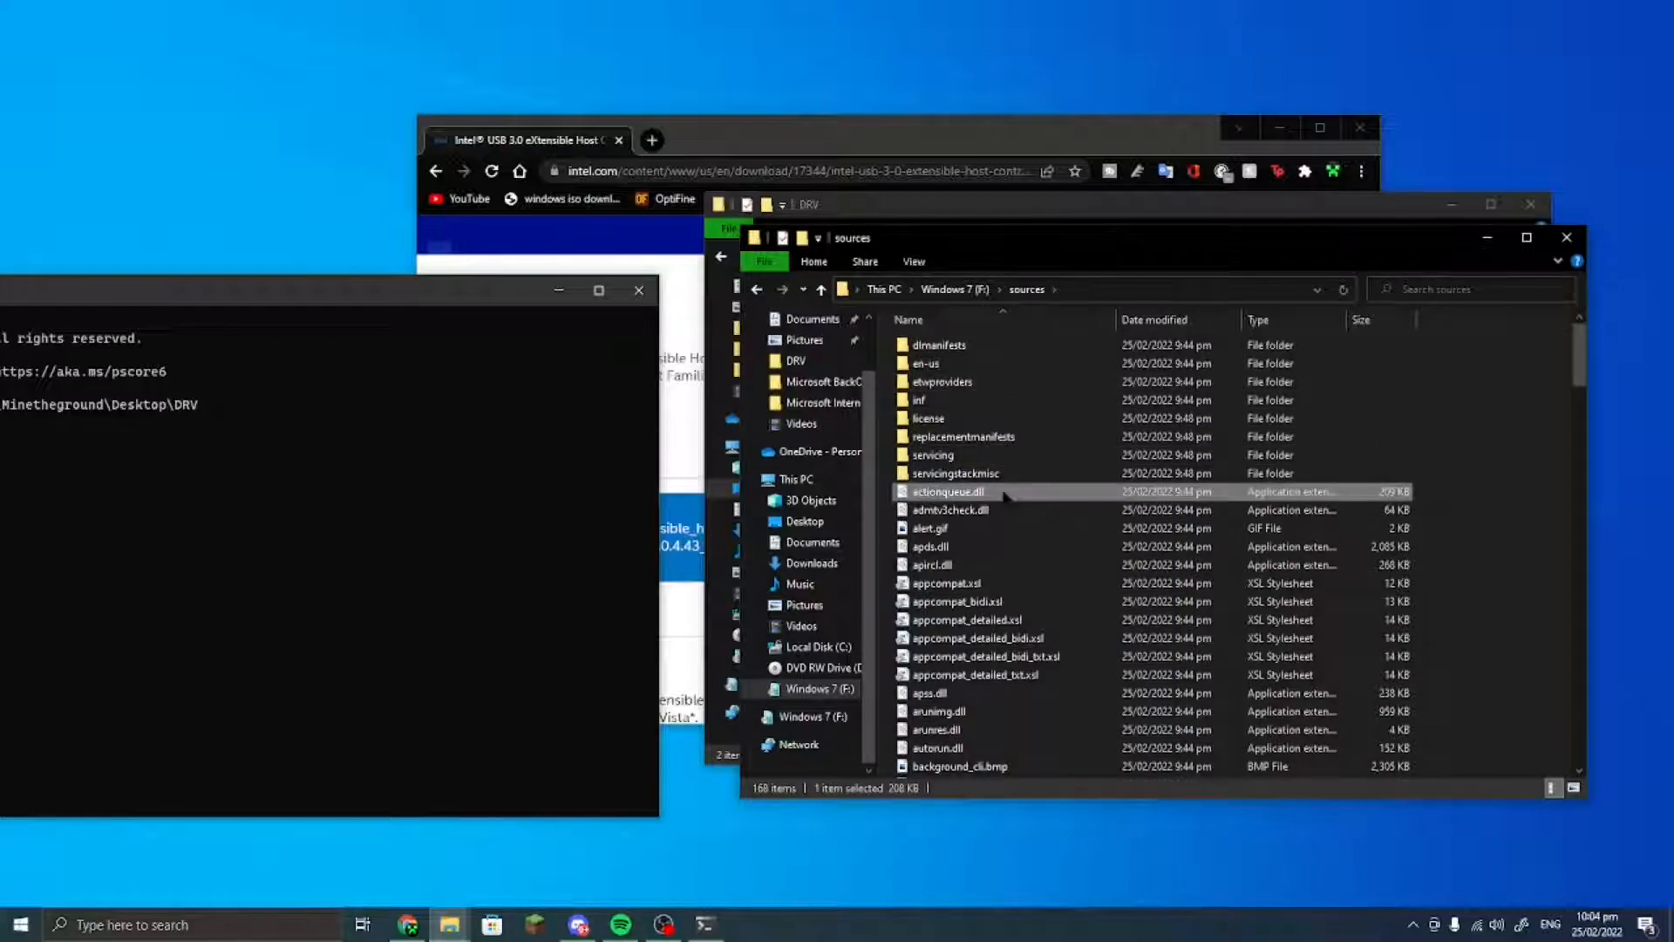
scroll("down", 3)
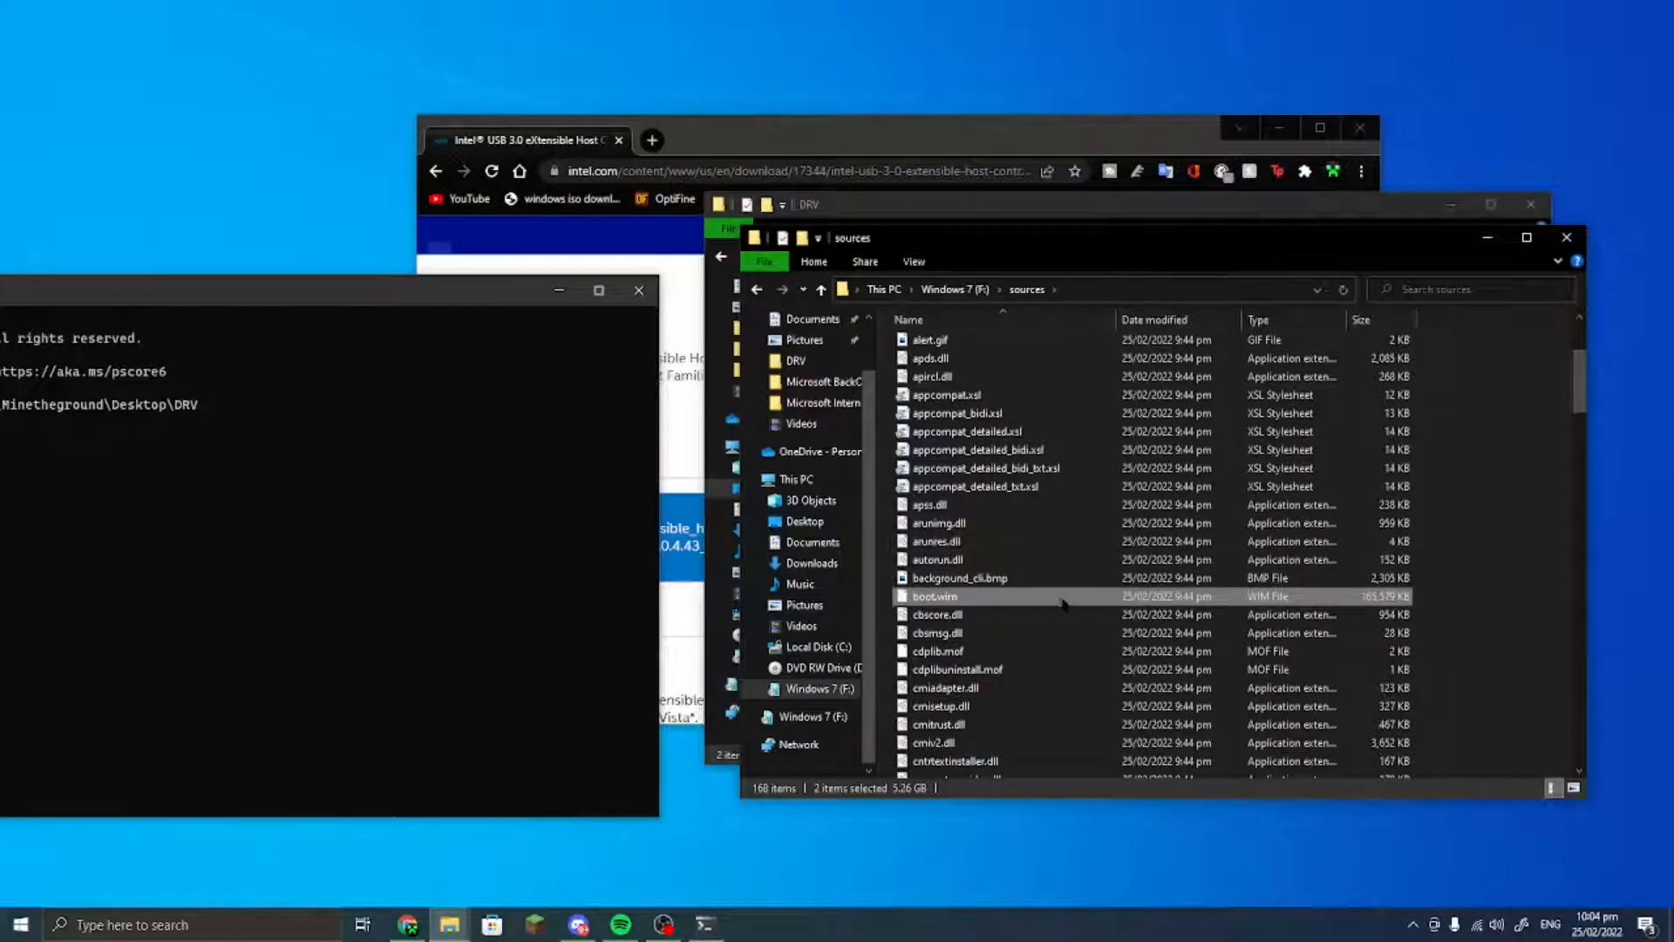
right_click(933, 595)
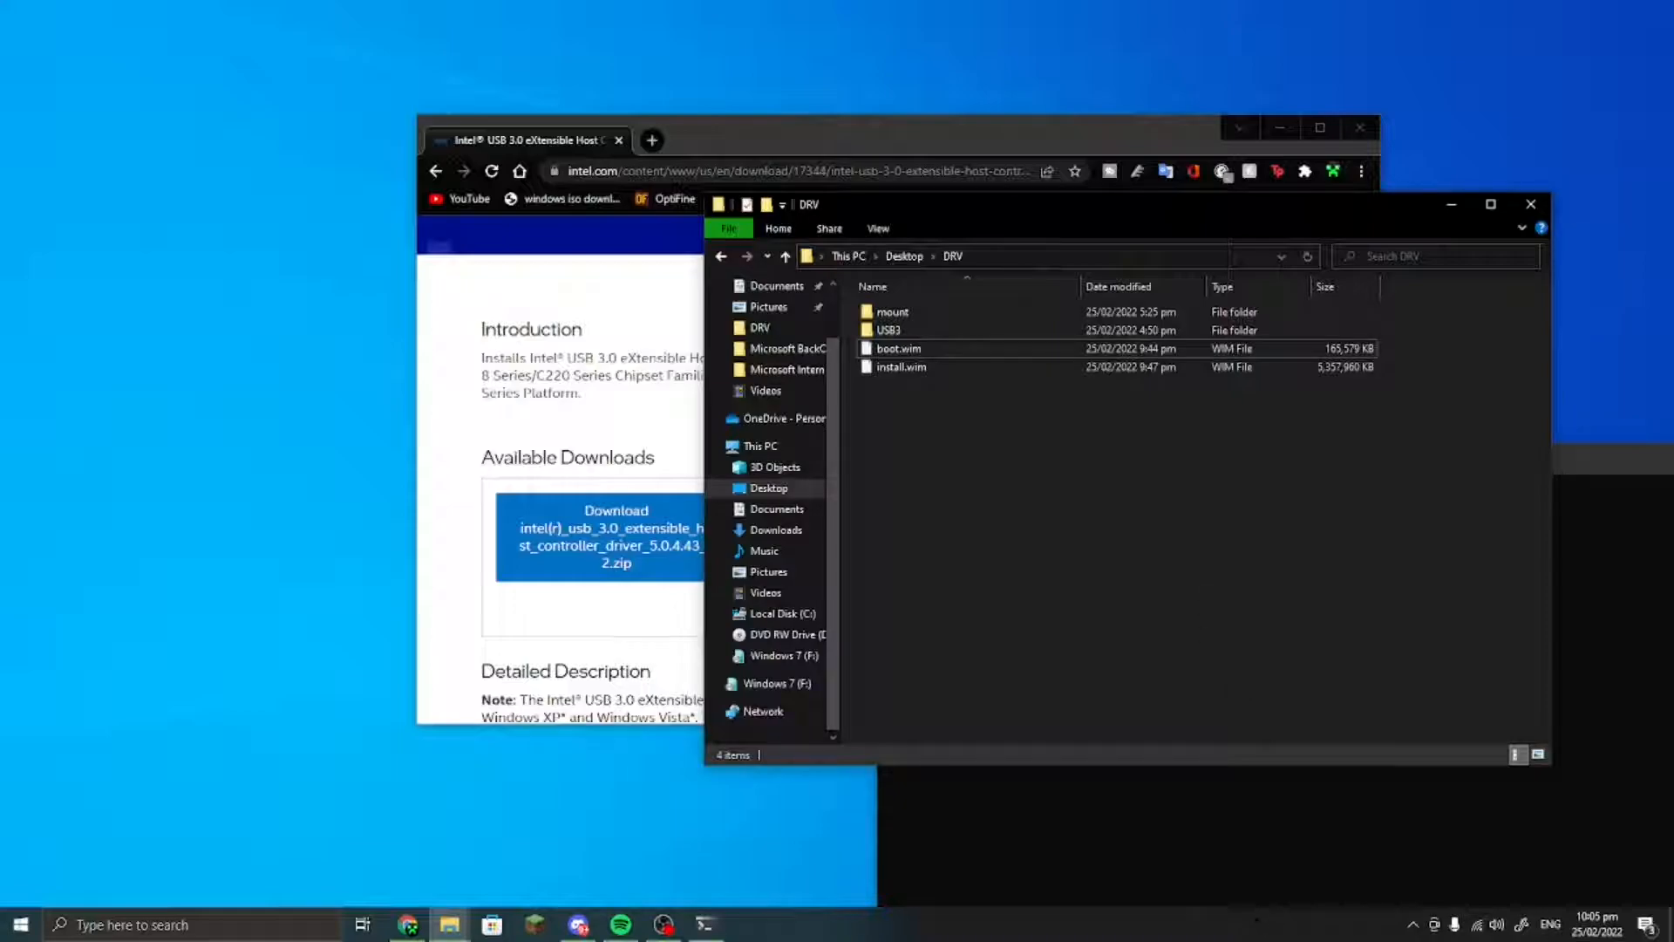
left_click(701, 923)
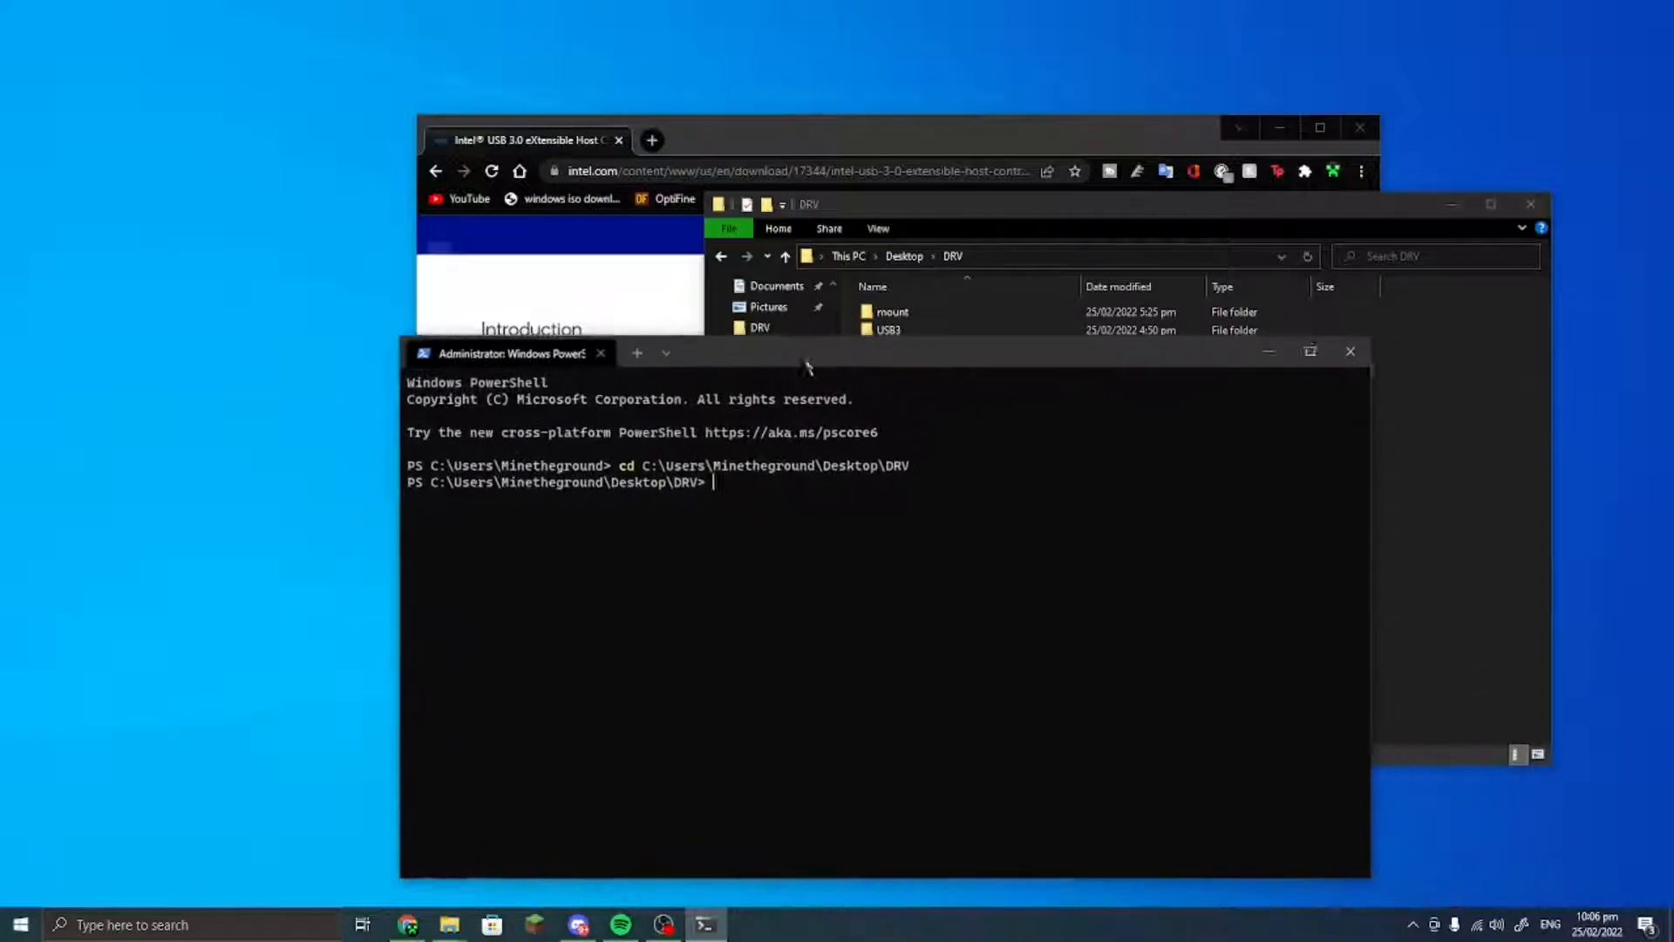
- Run dism /get-wiminfo /wimfile:boot.wim and review the two listed images
left_click_drag(510, 352, 601, 381)
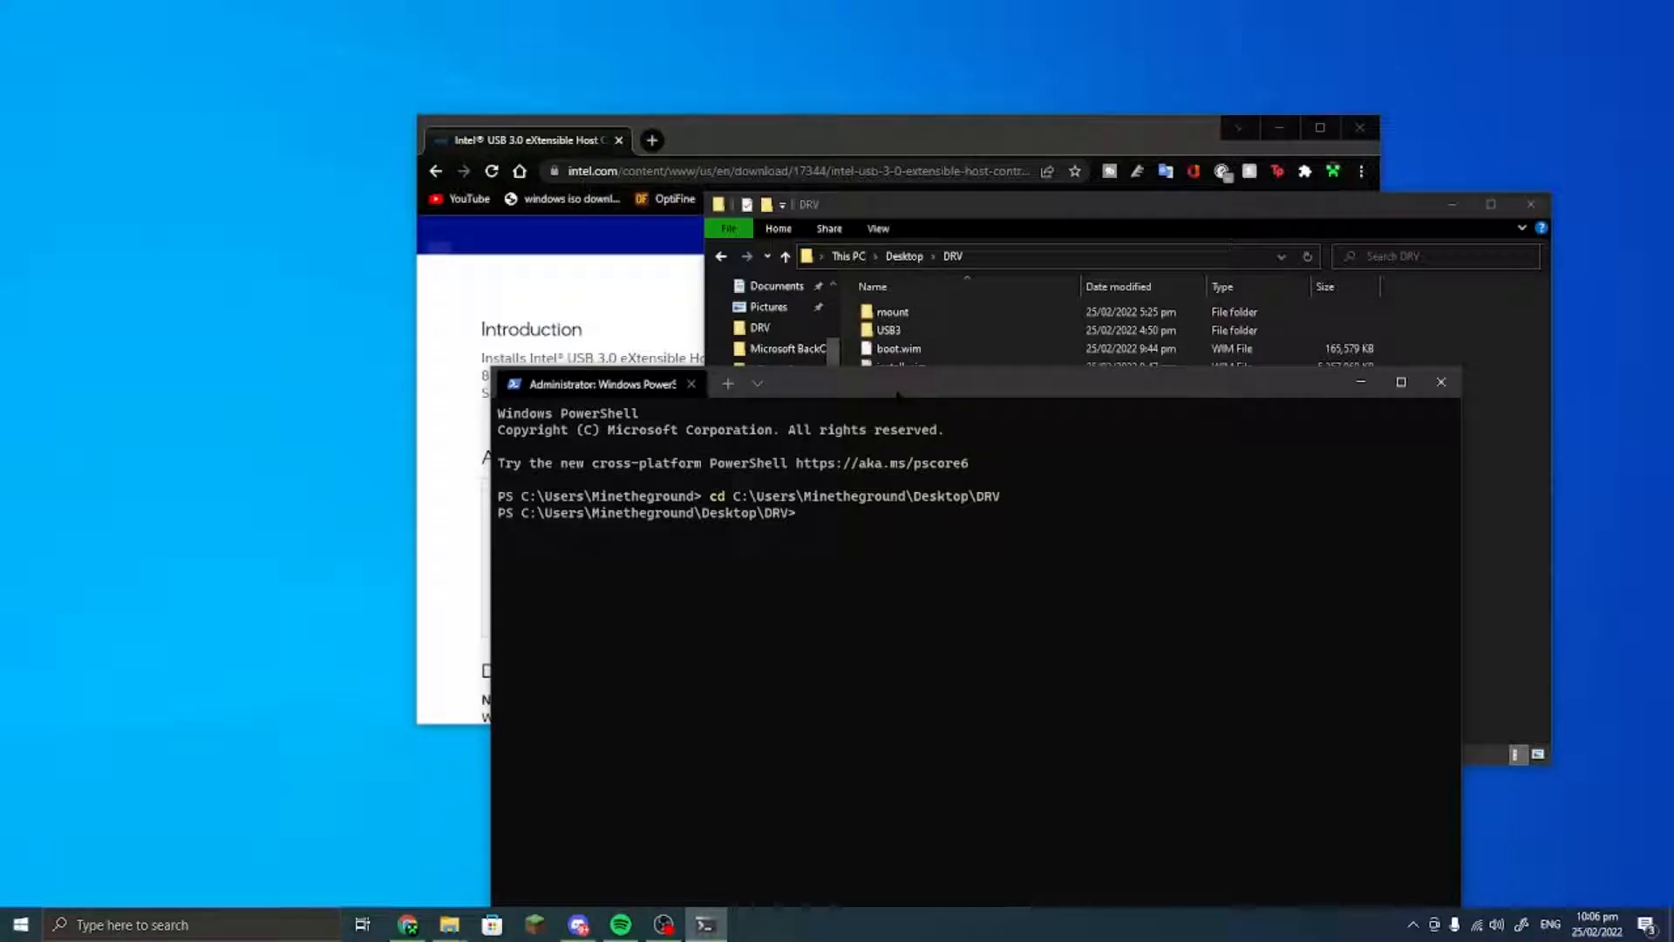
type("dism /")
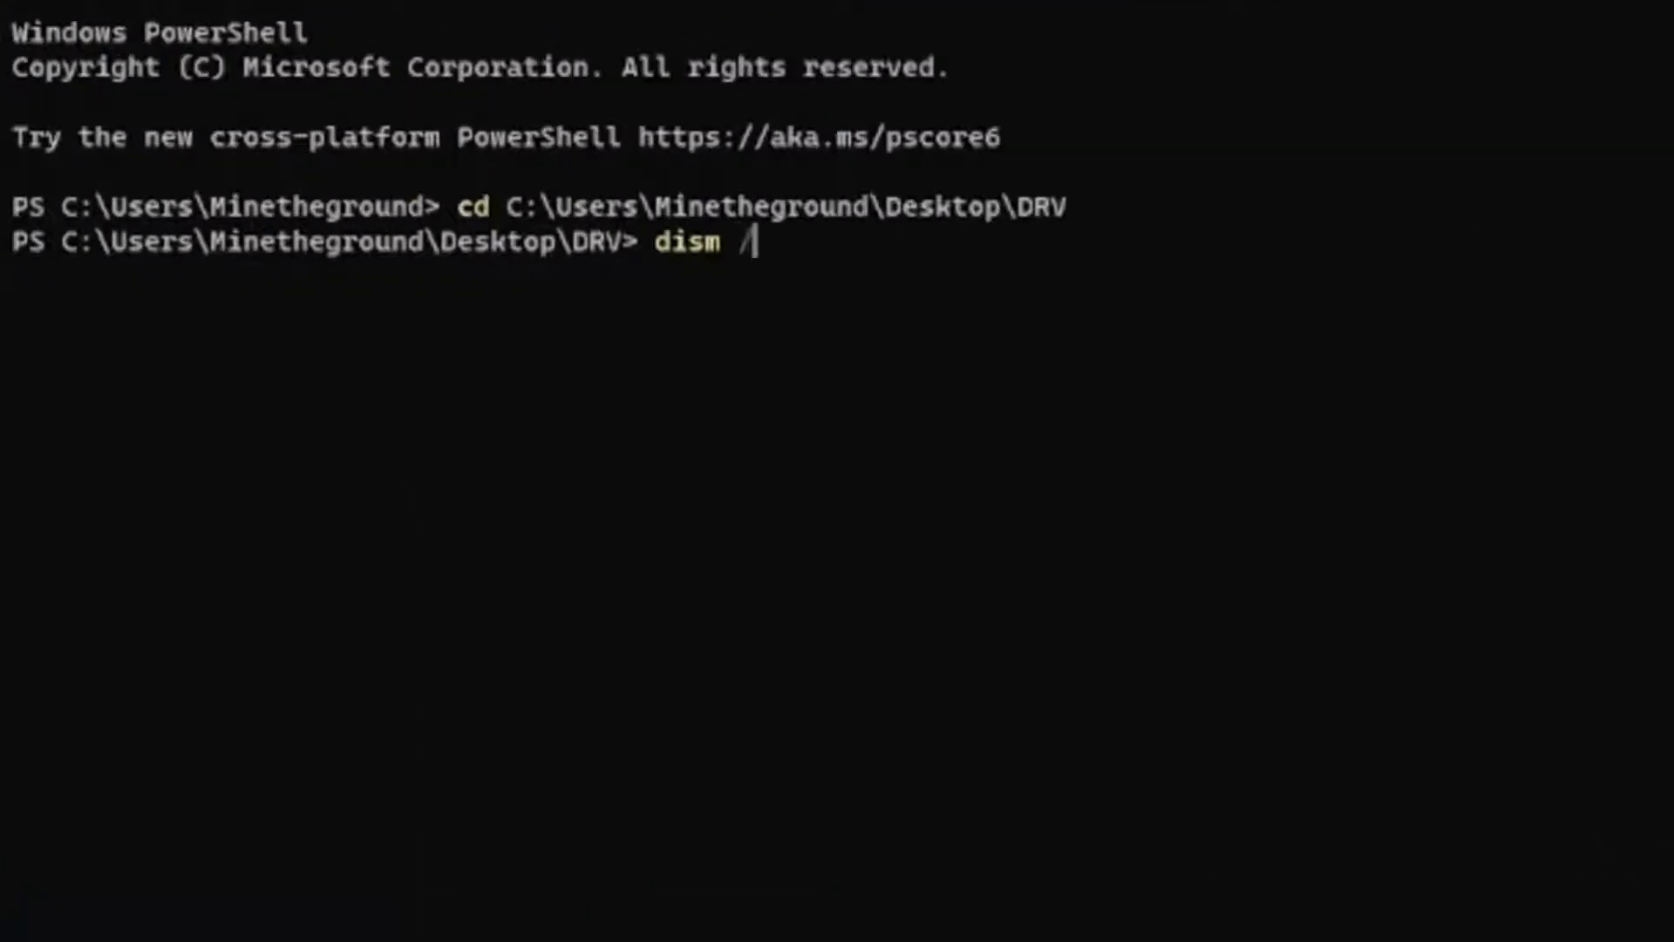
type("get-")
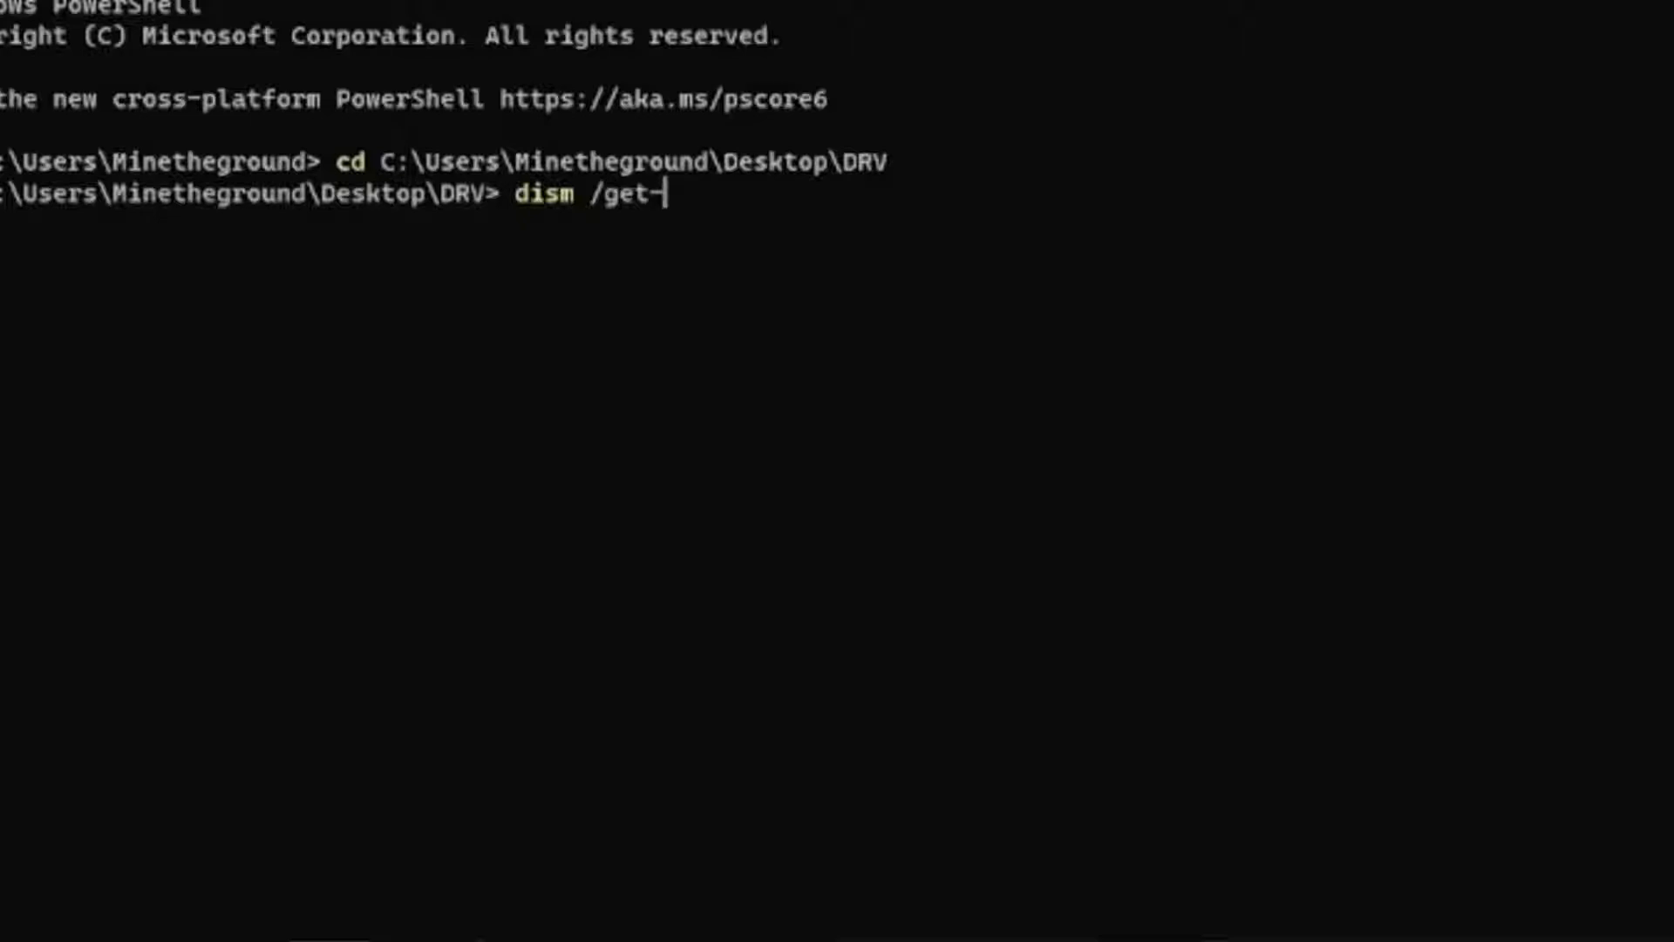
type("wiminfo")
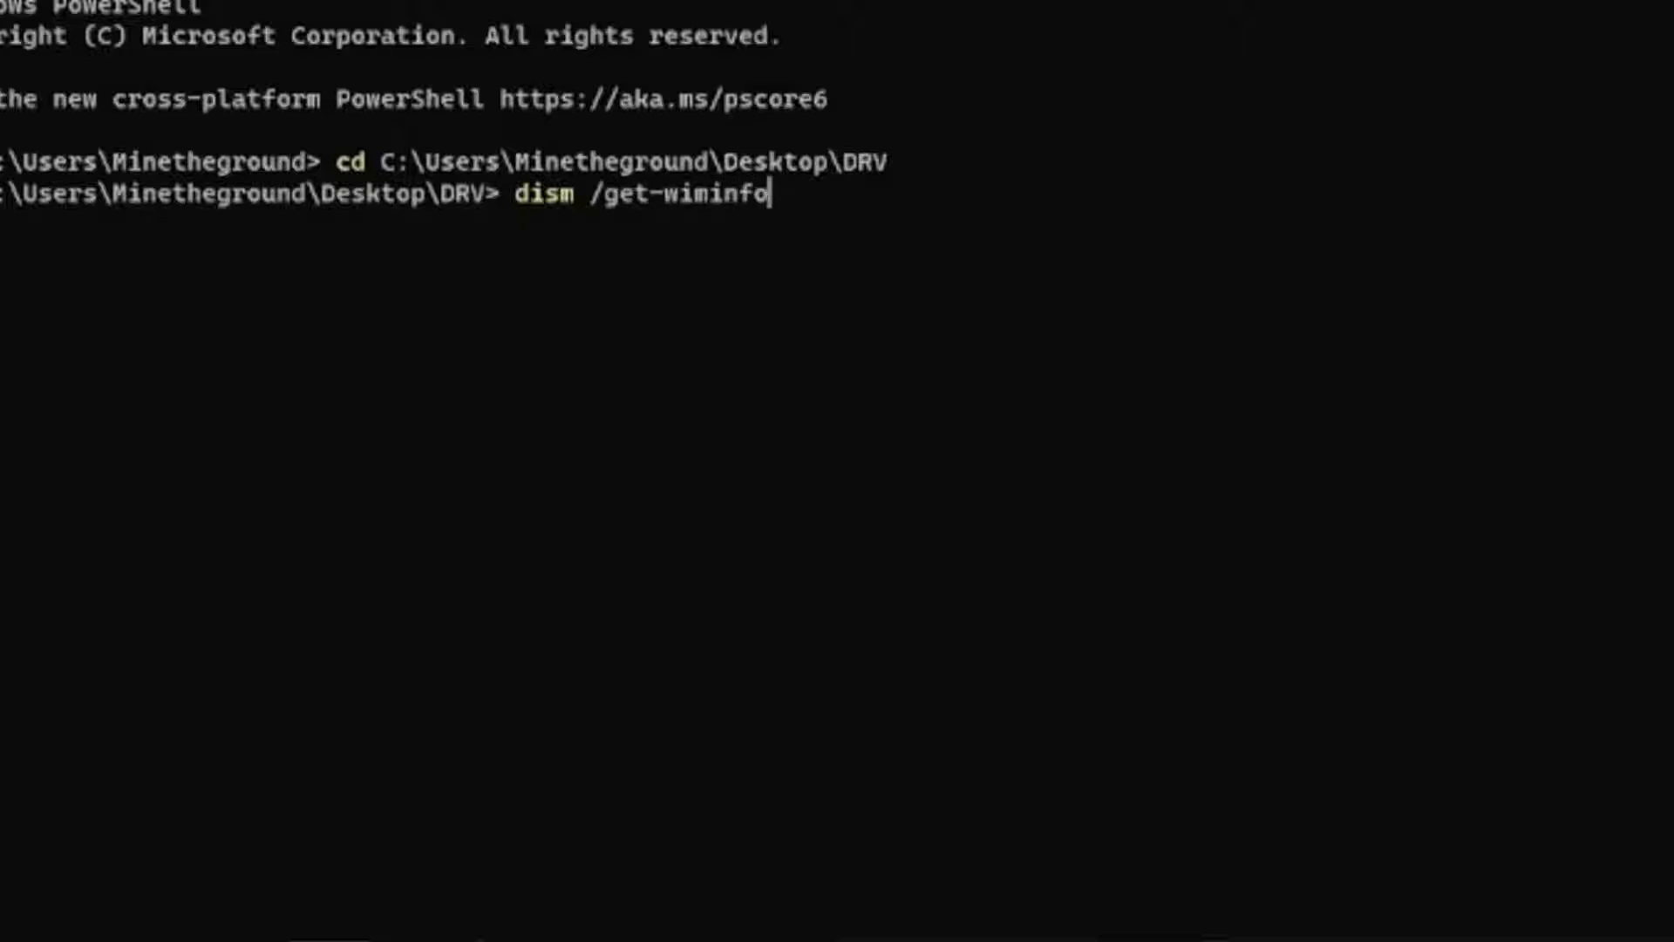
type("wimfi")
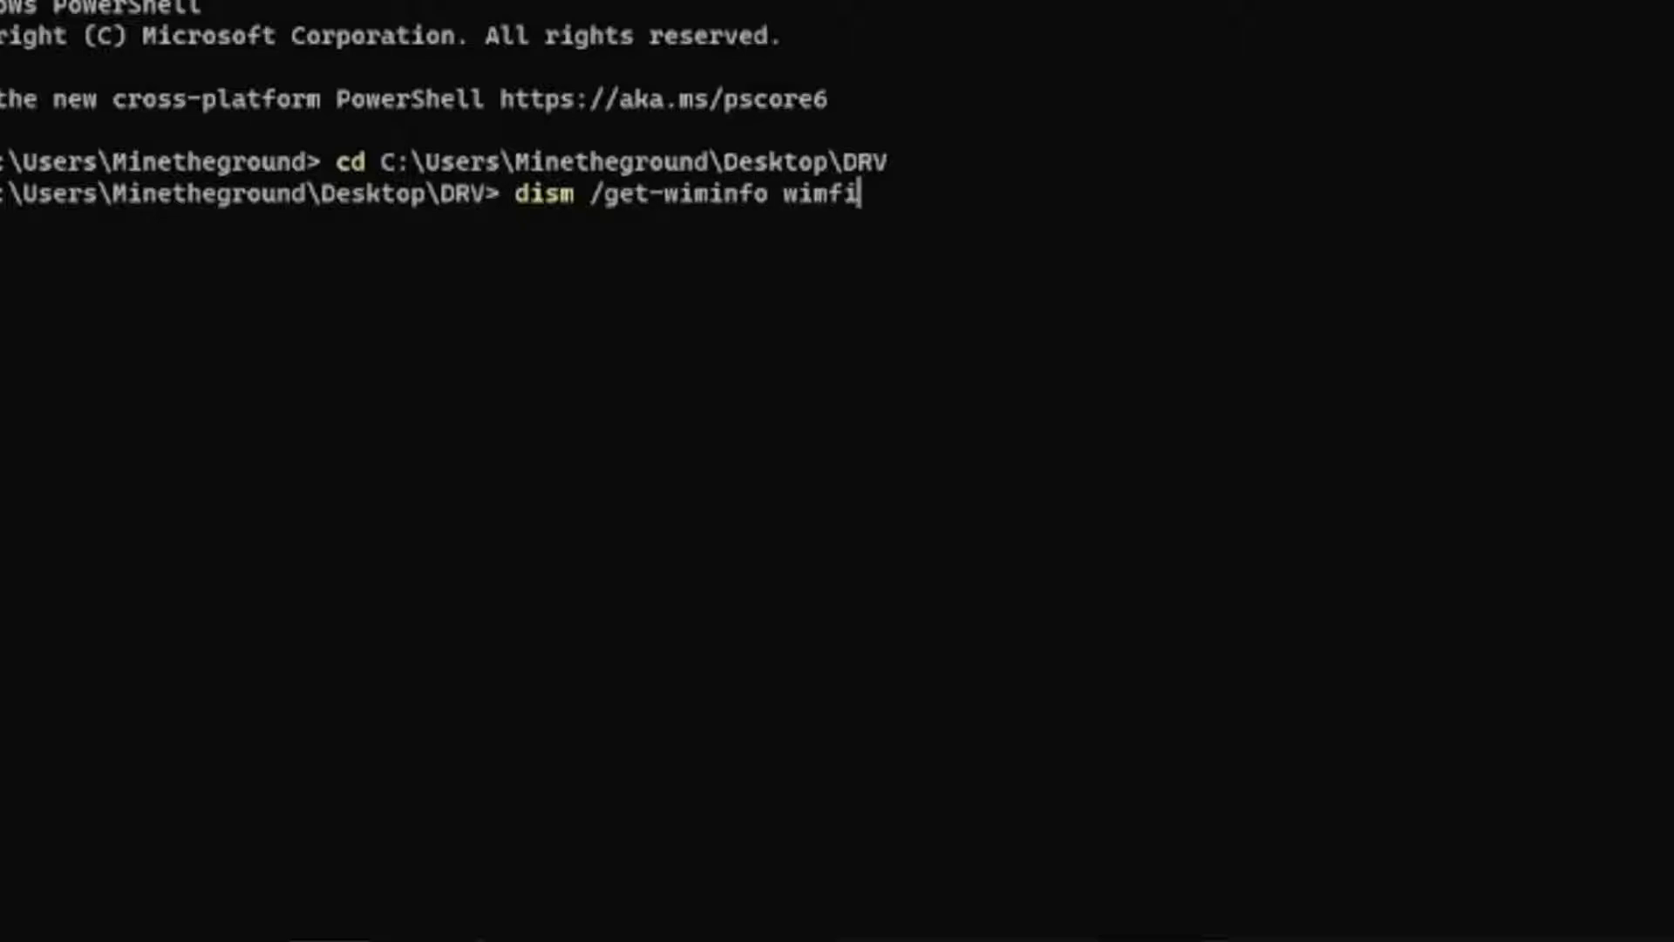
type("le:")
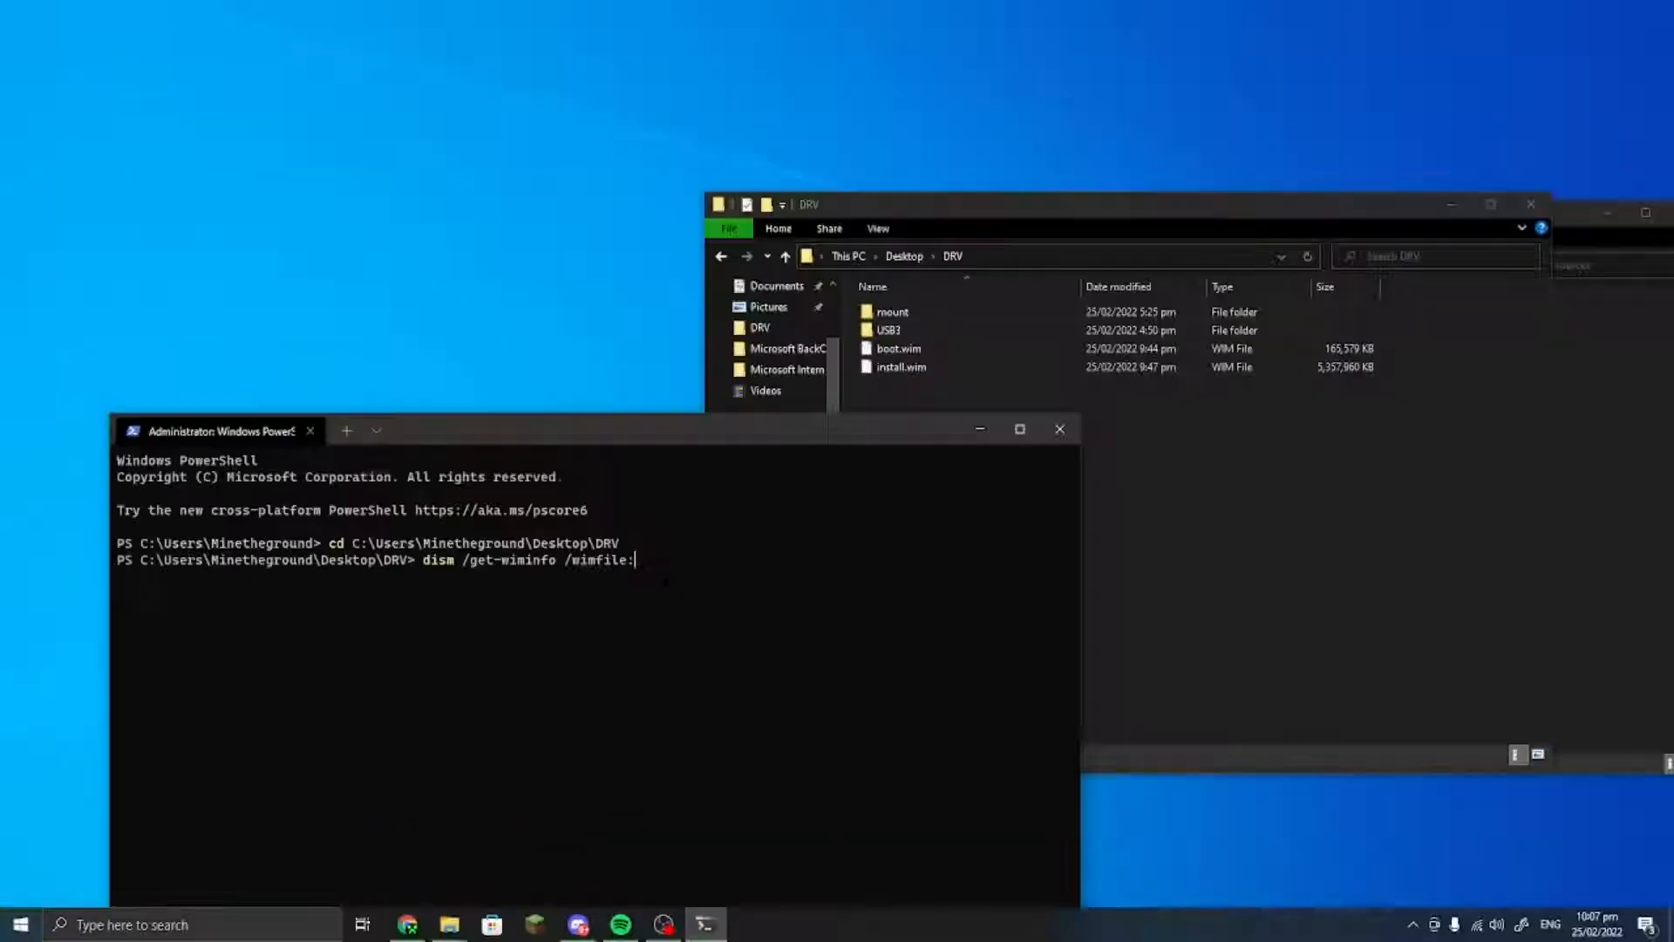
type("bo")
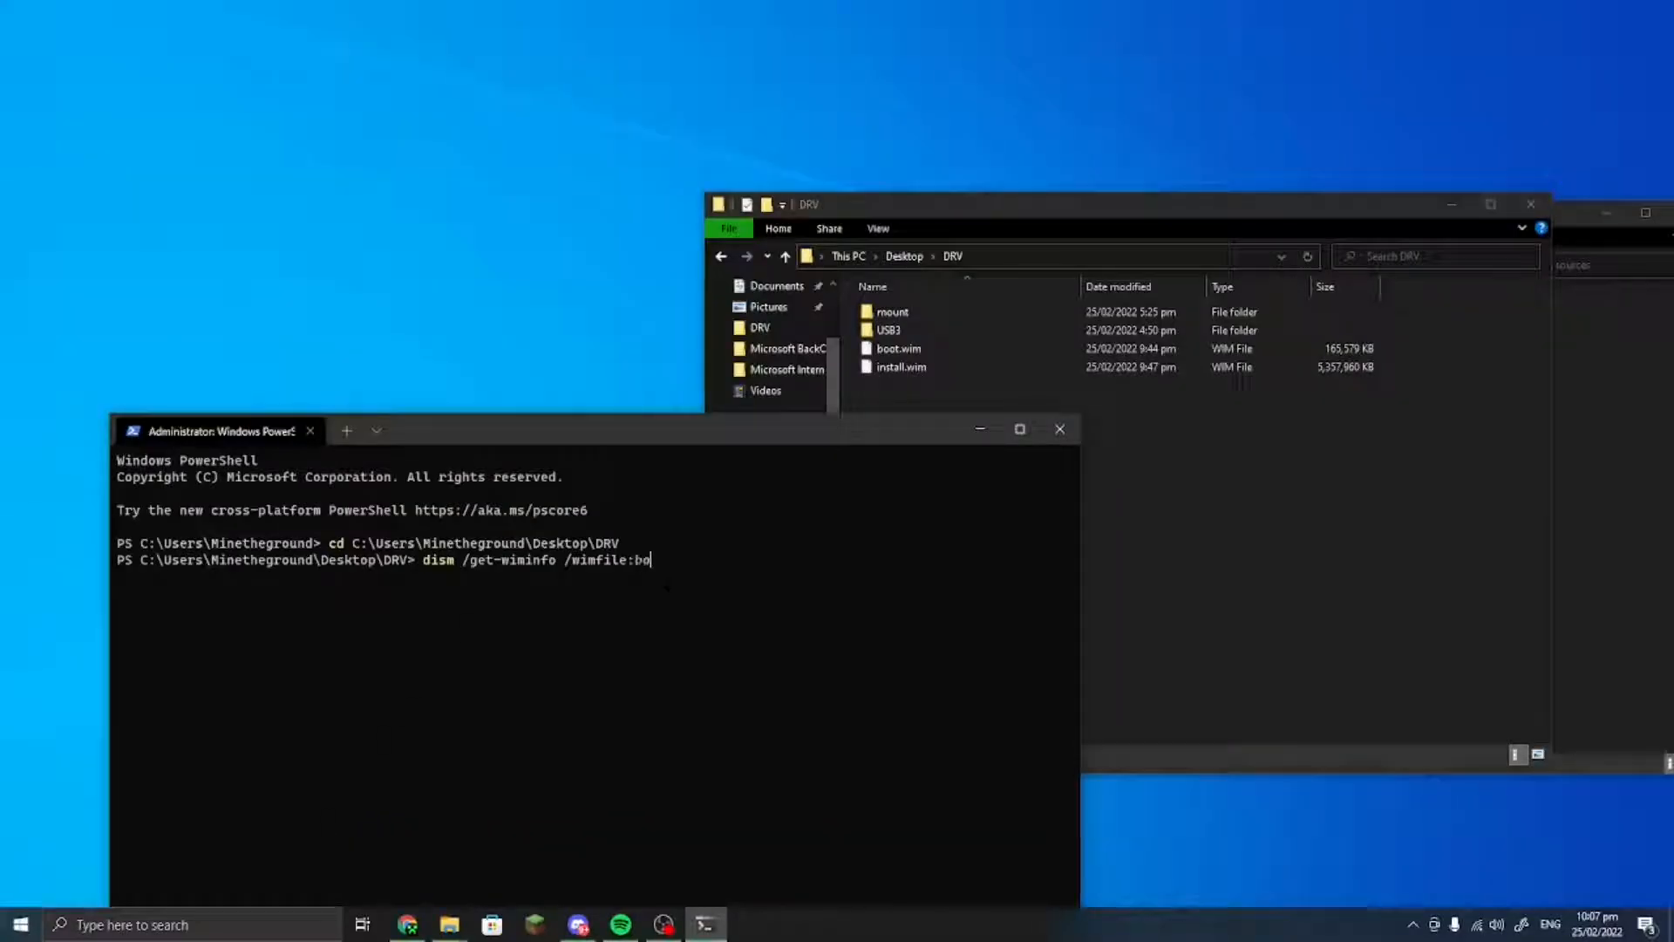
type("ot.wim")
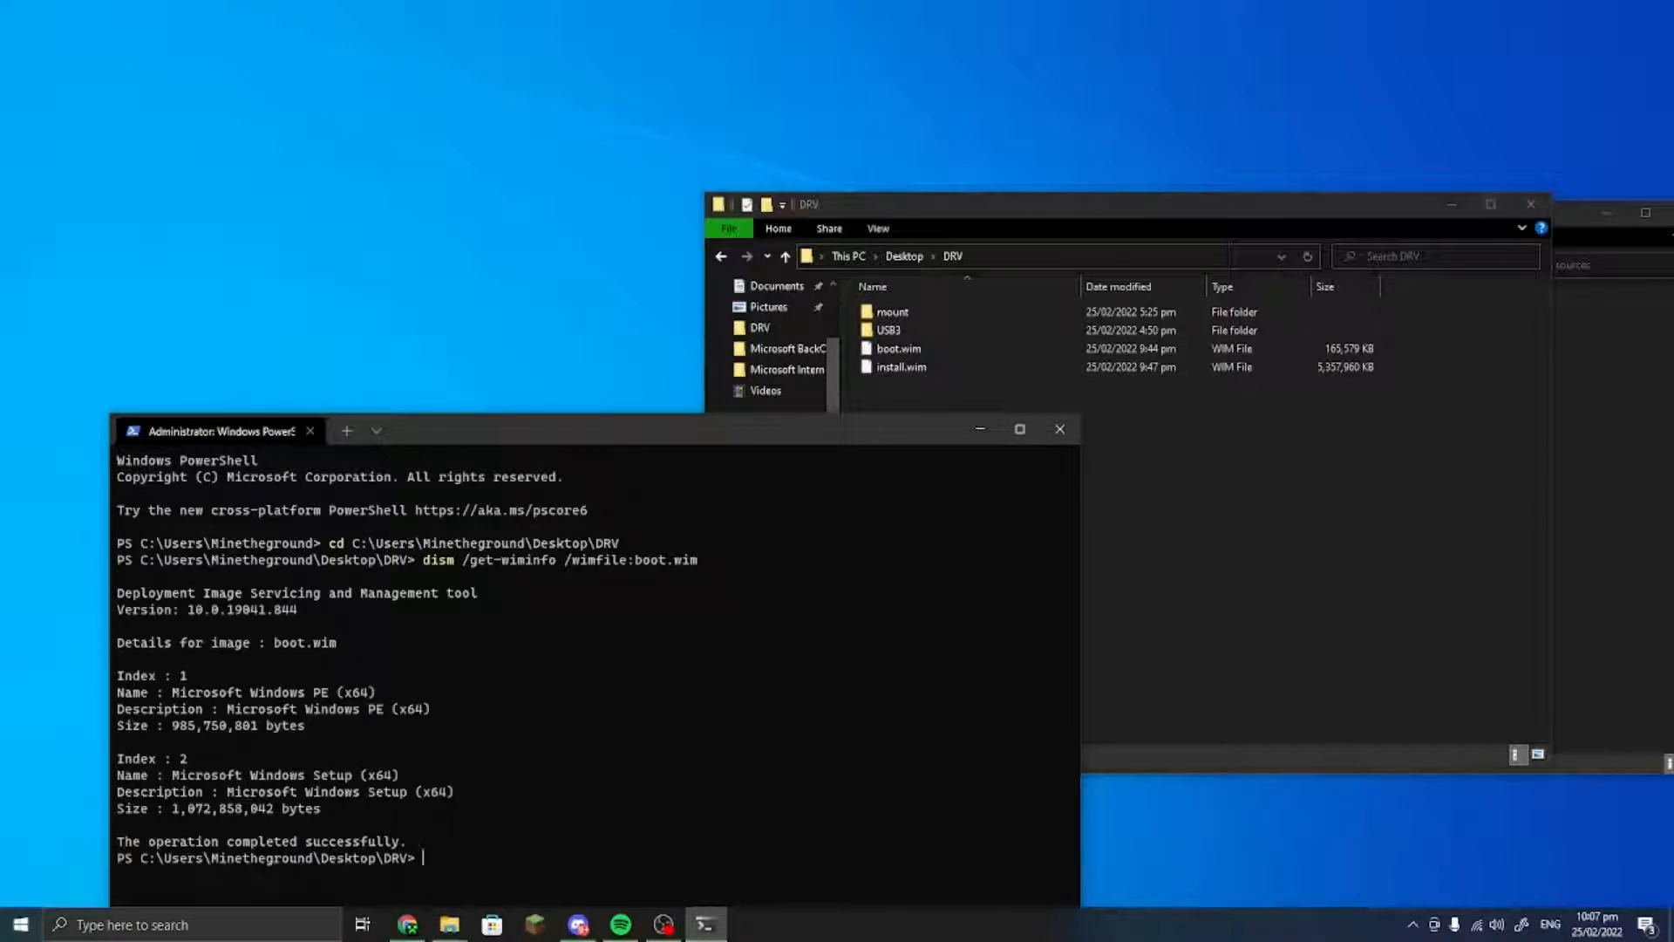
left_click_drag(224, 430, 550, 262)
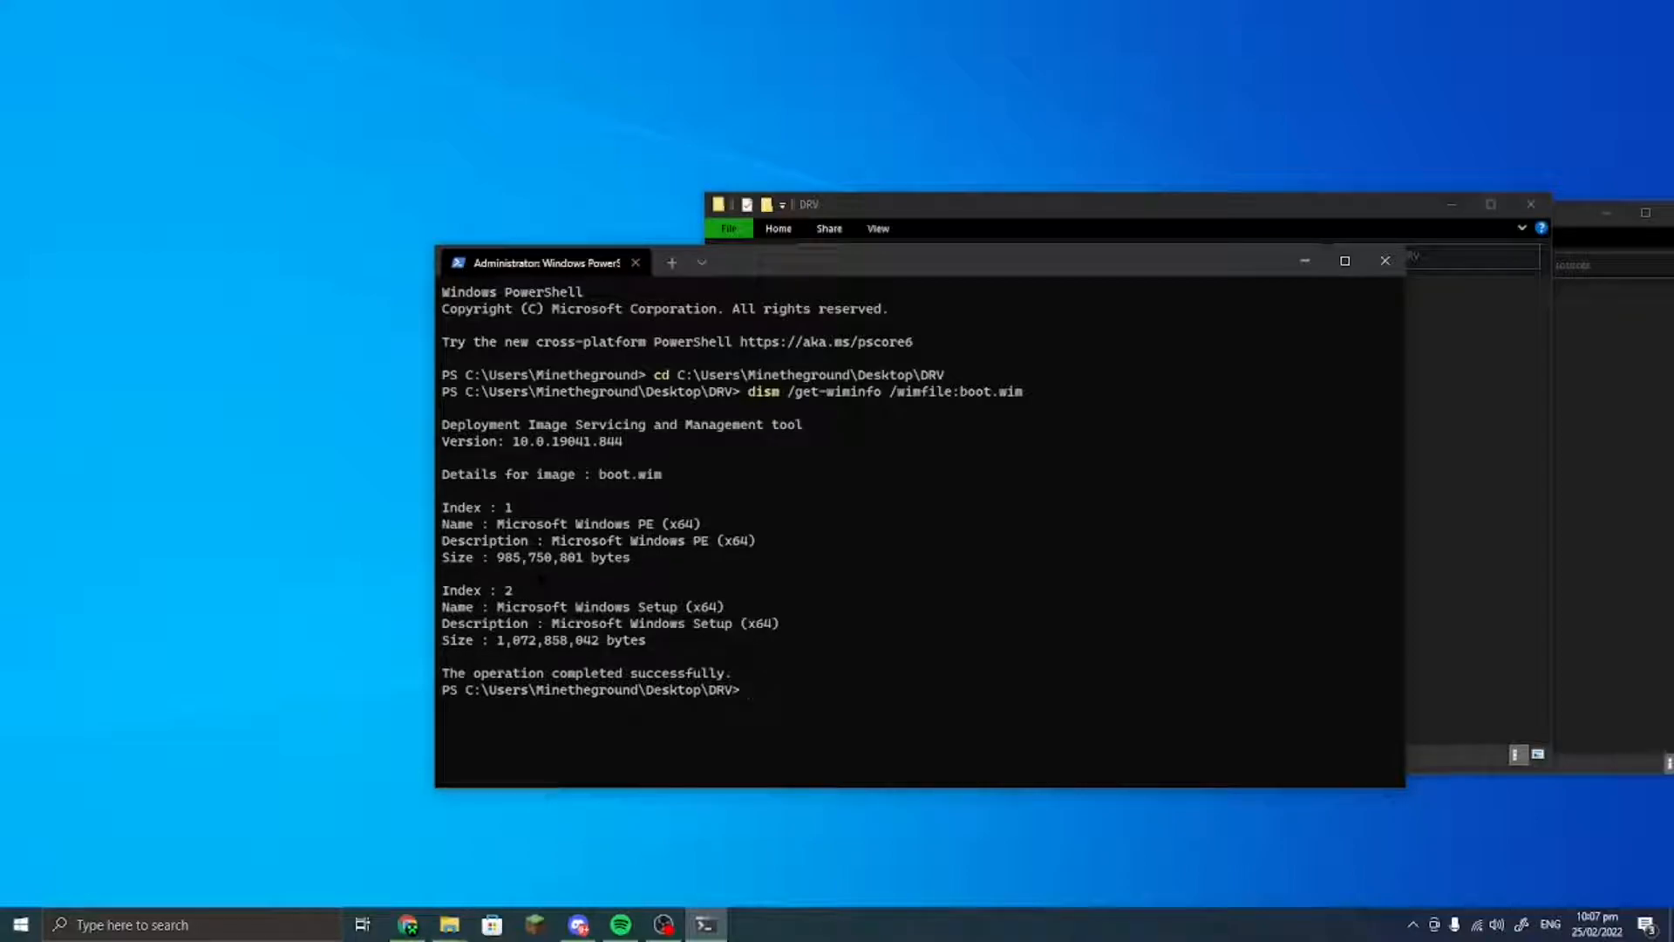
type("dism")
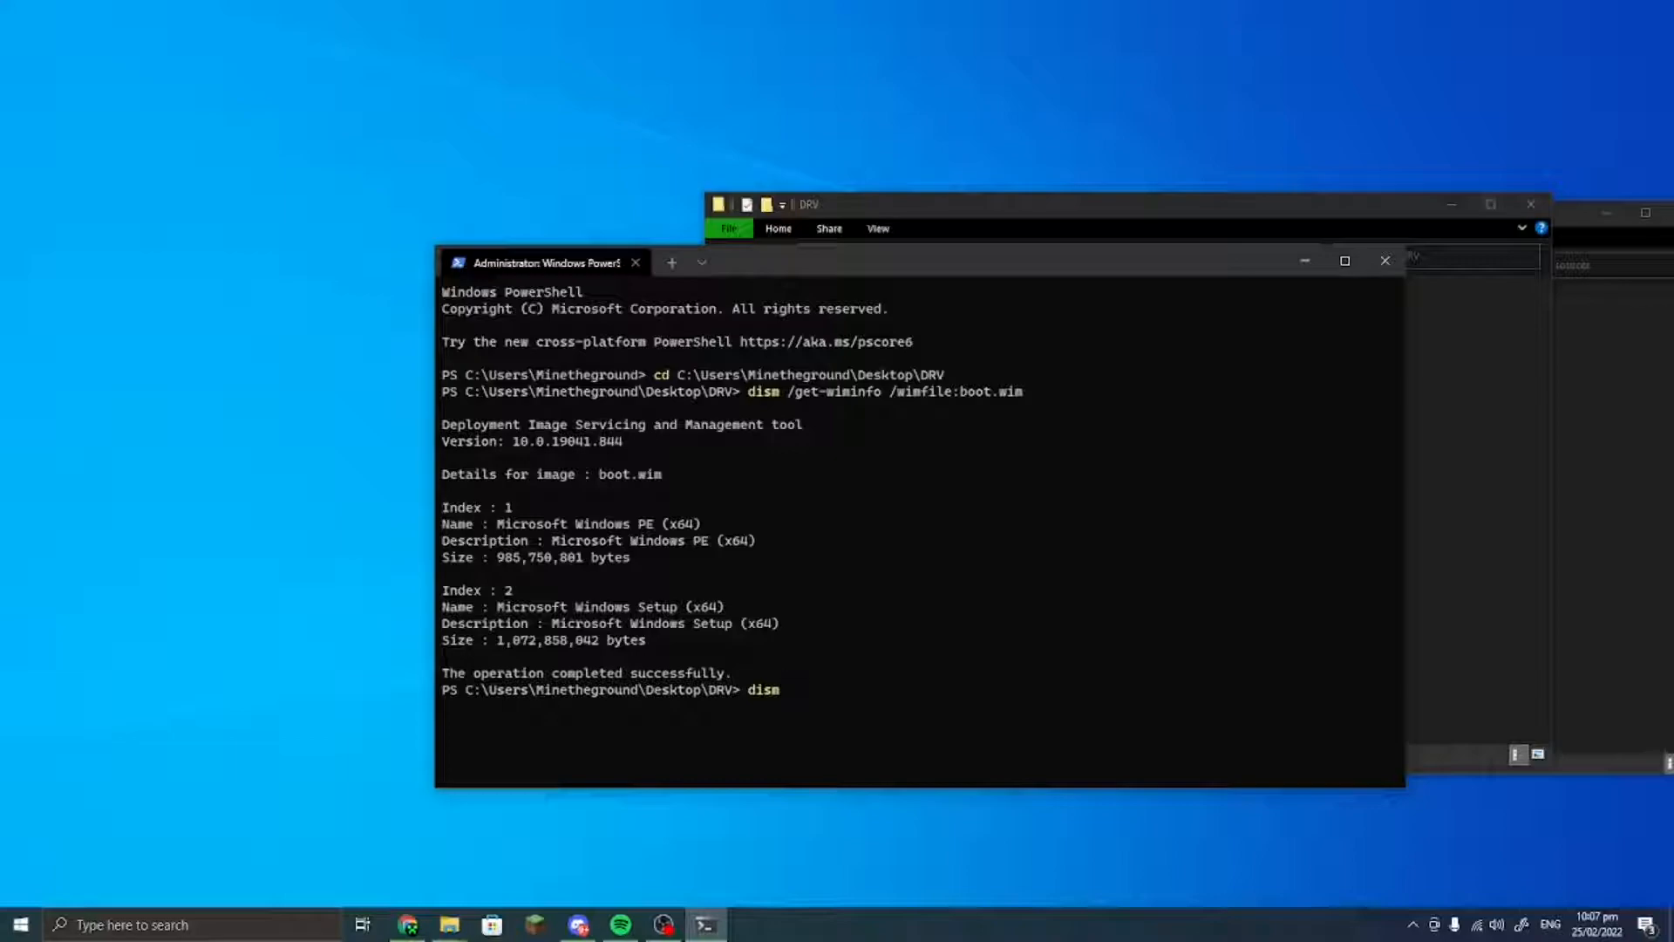
- Run dism /? and scroll through the DISM usage help
type("/mount")
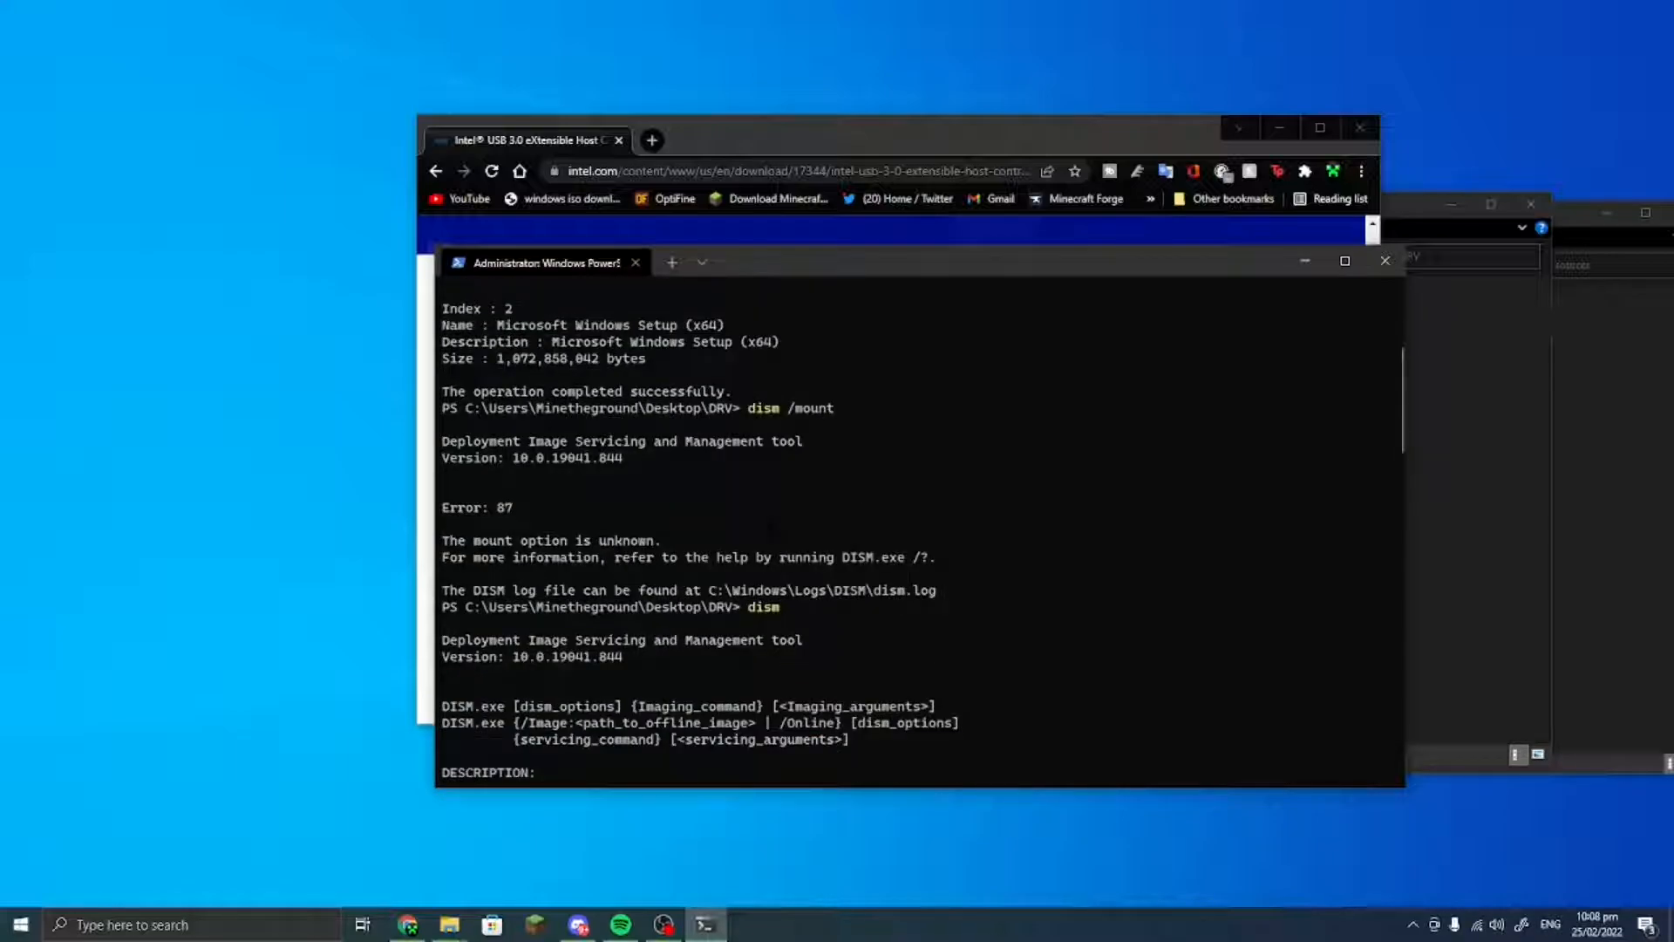
scroll("down", 3)
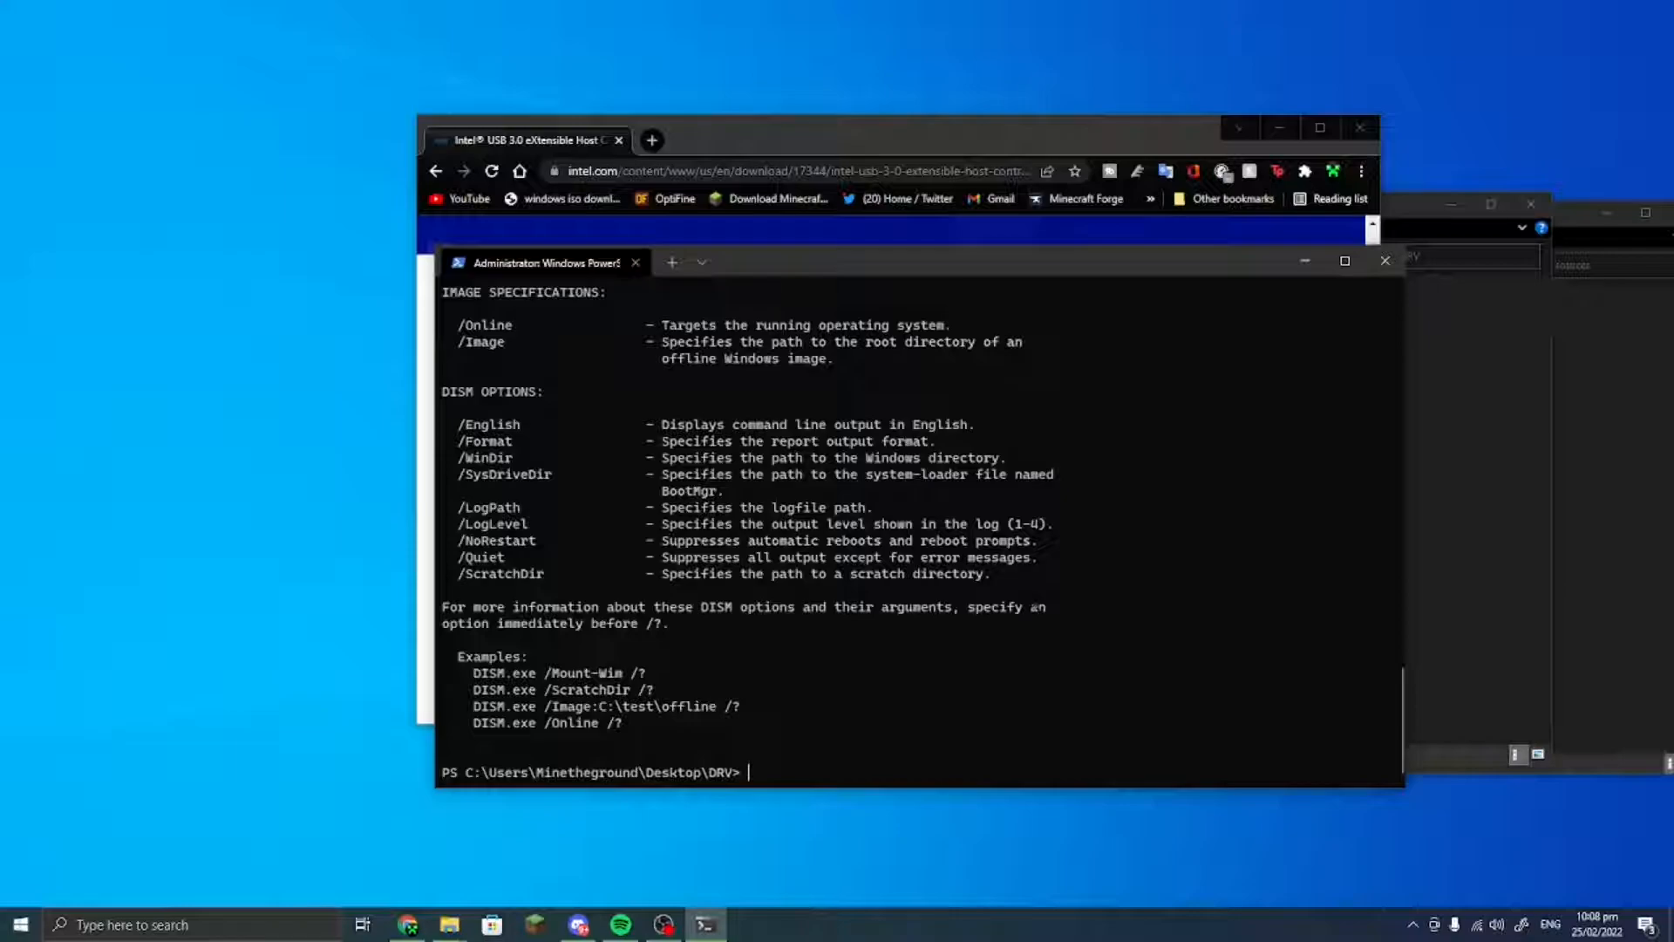
- Run dism /Mount-Wim /wimfile:boot.wim /index:2 /mountdir:mount and check the DRV folder
type("dism")
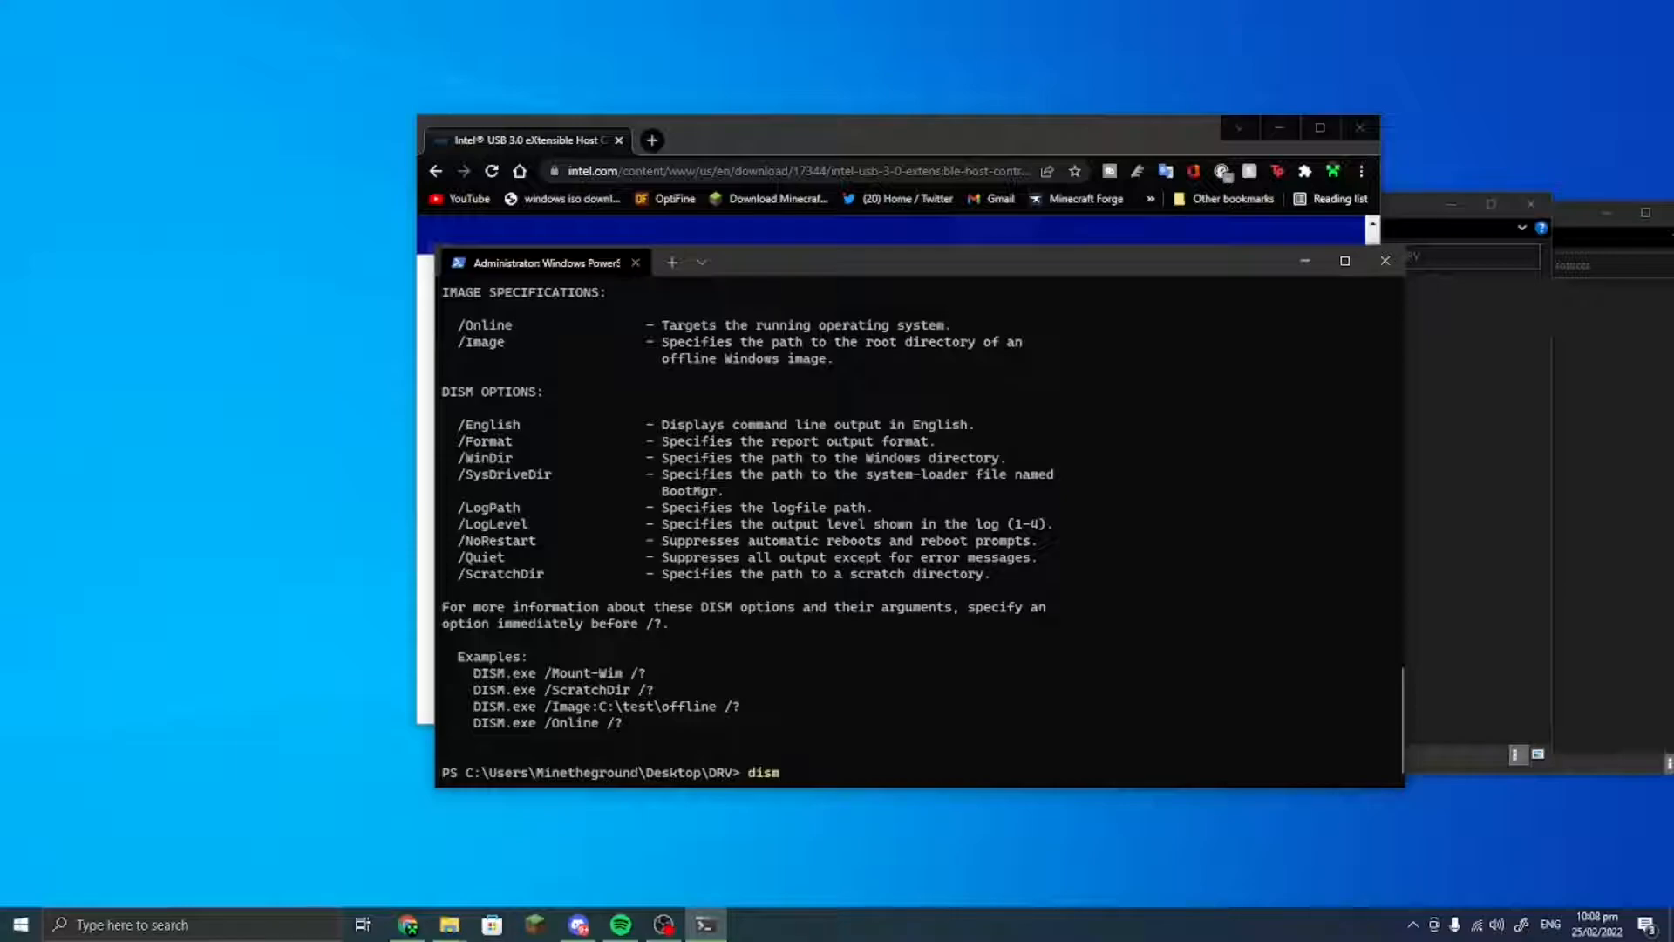
type(".m")
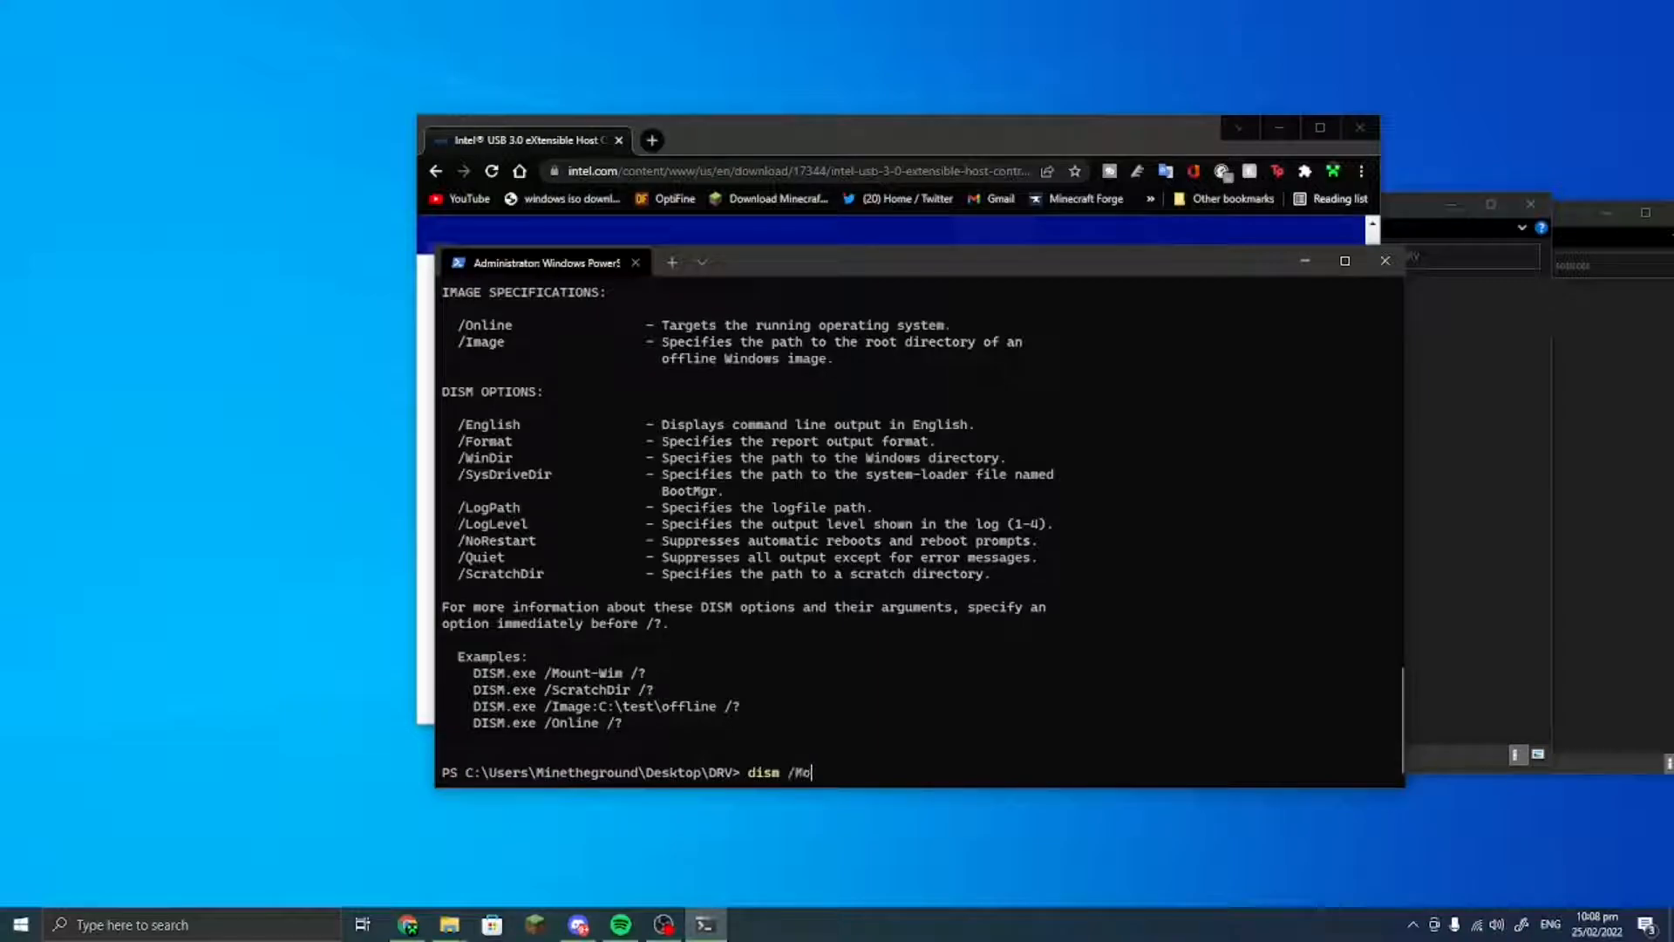
type("unt-")
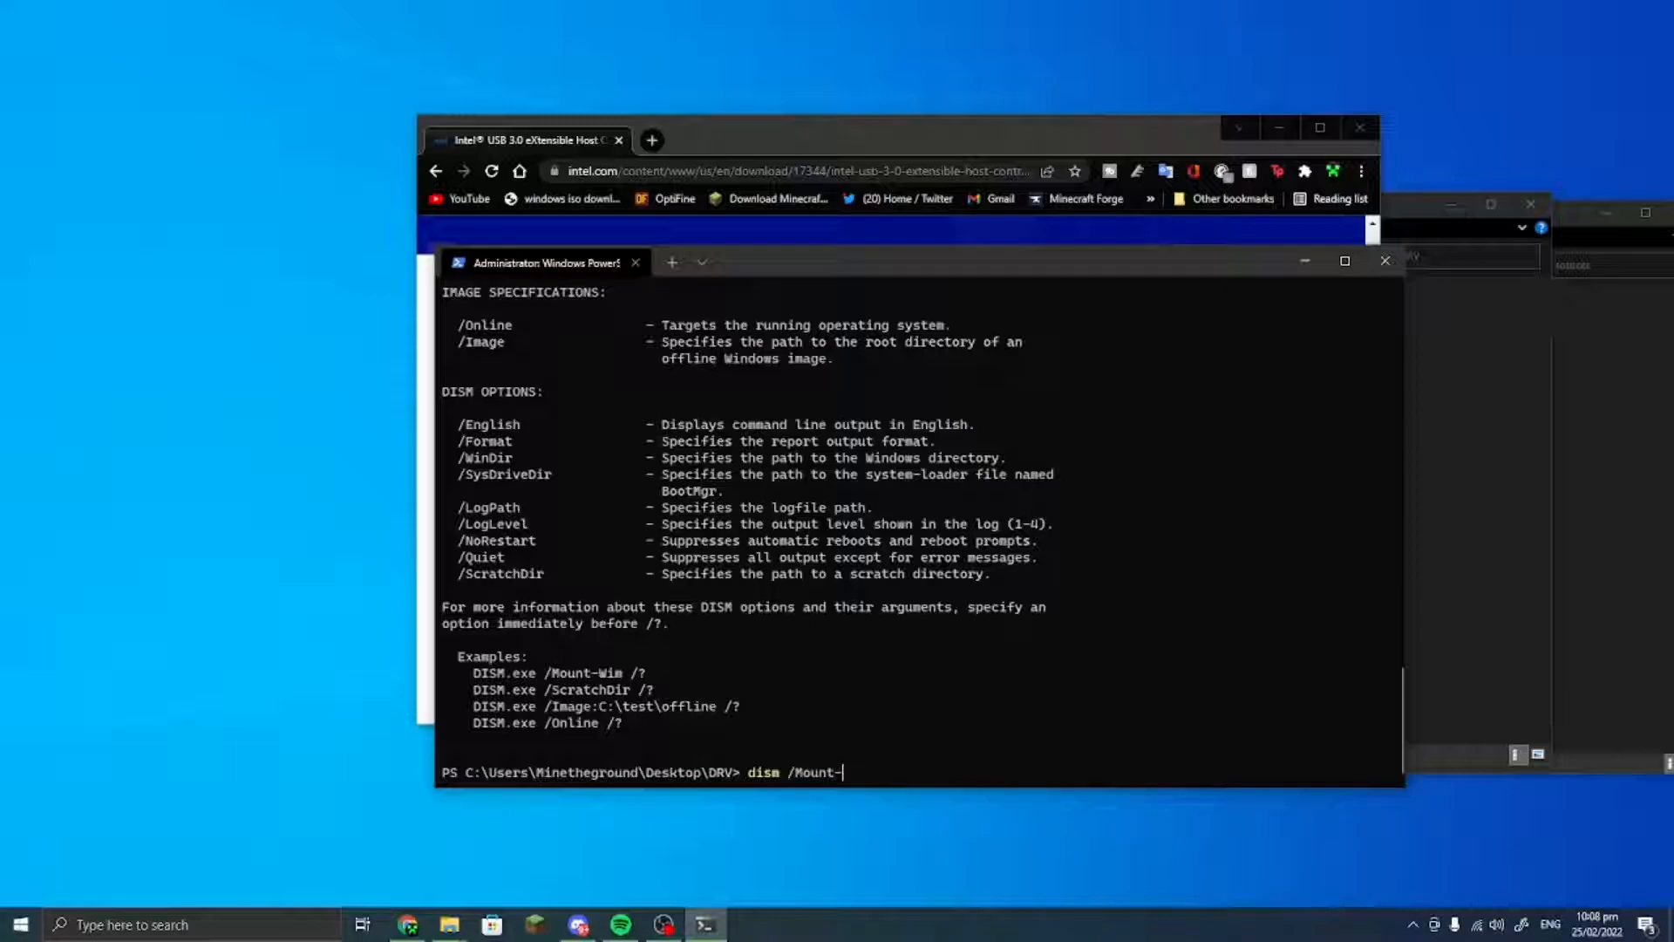
type("Wim")
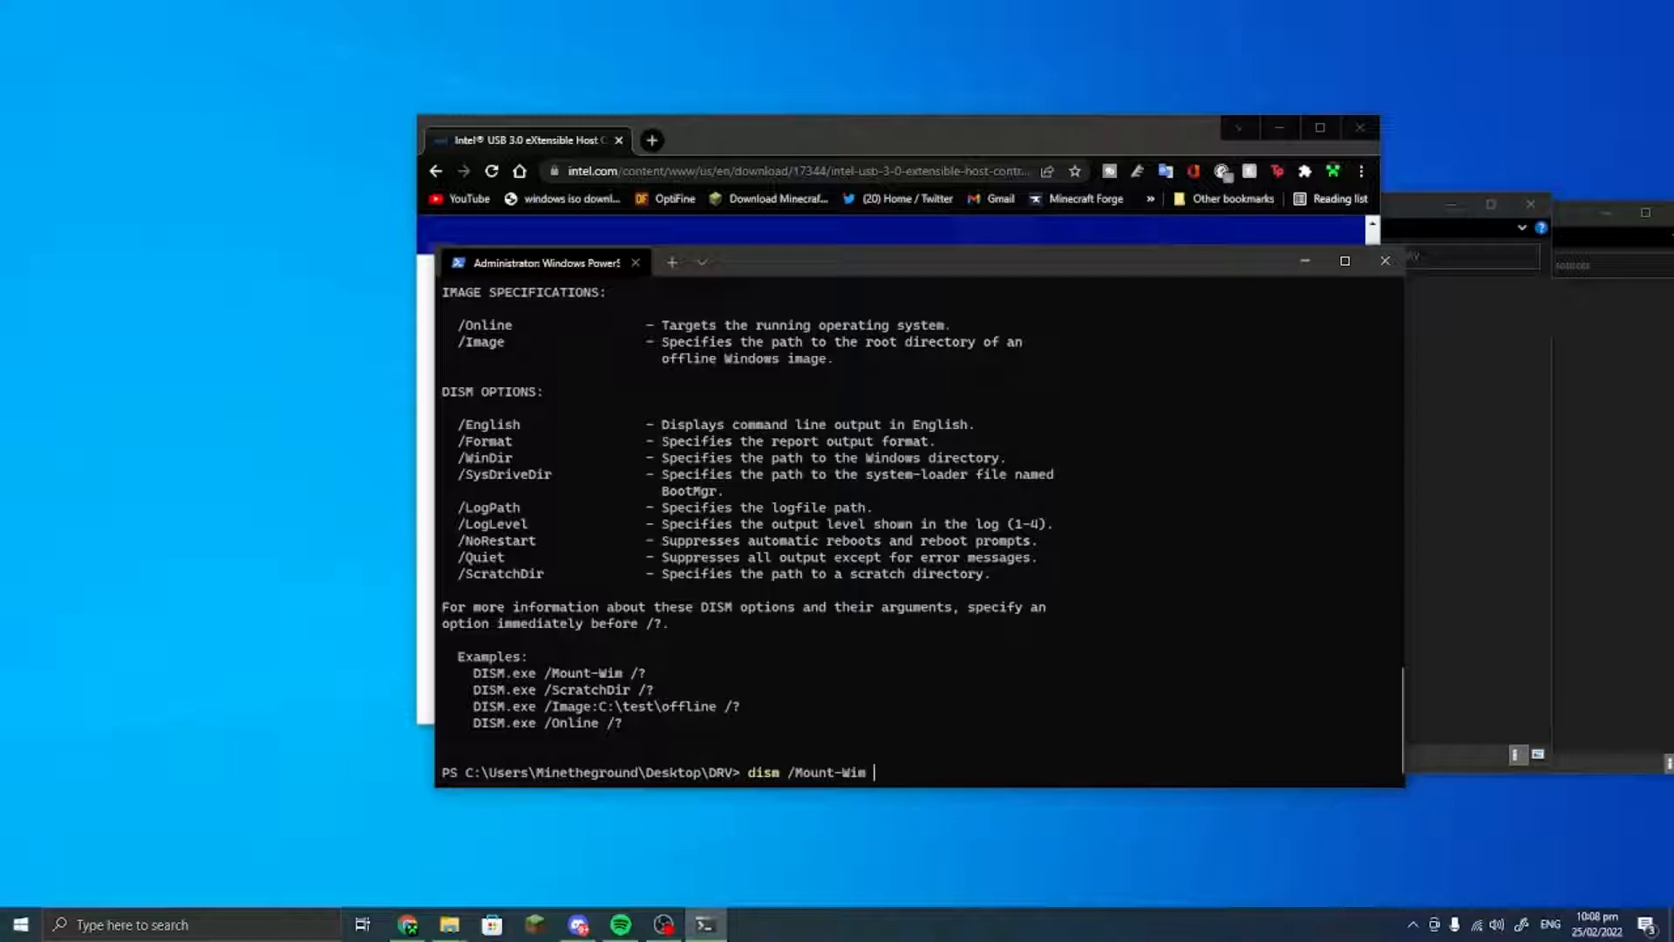
type("/wim")
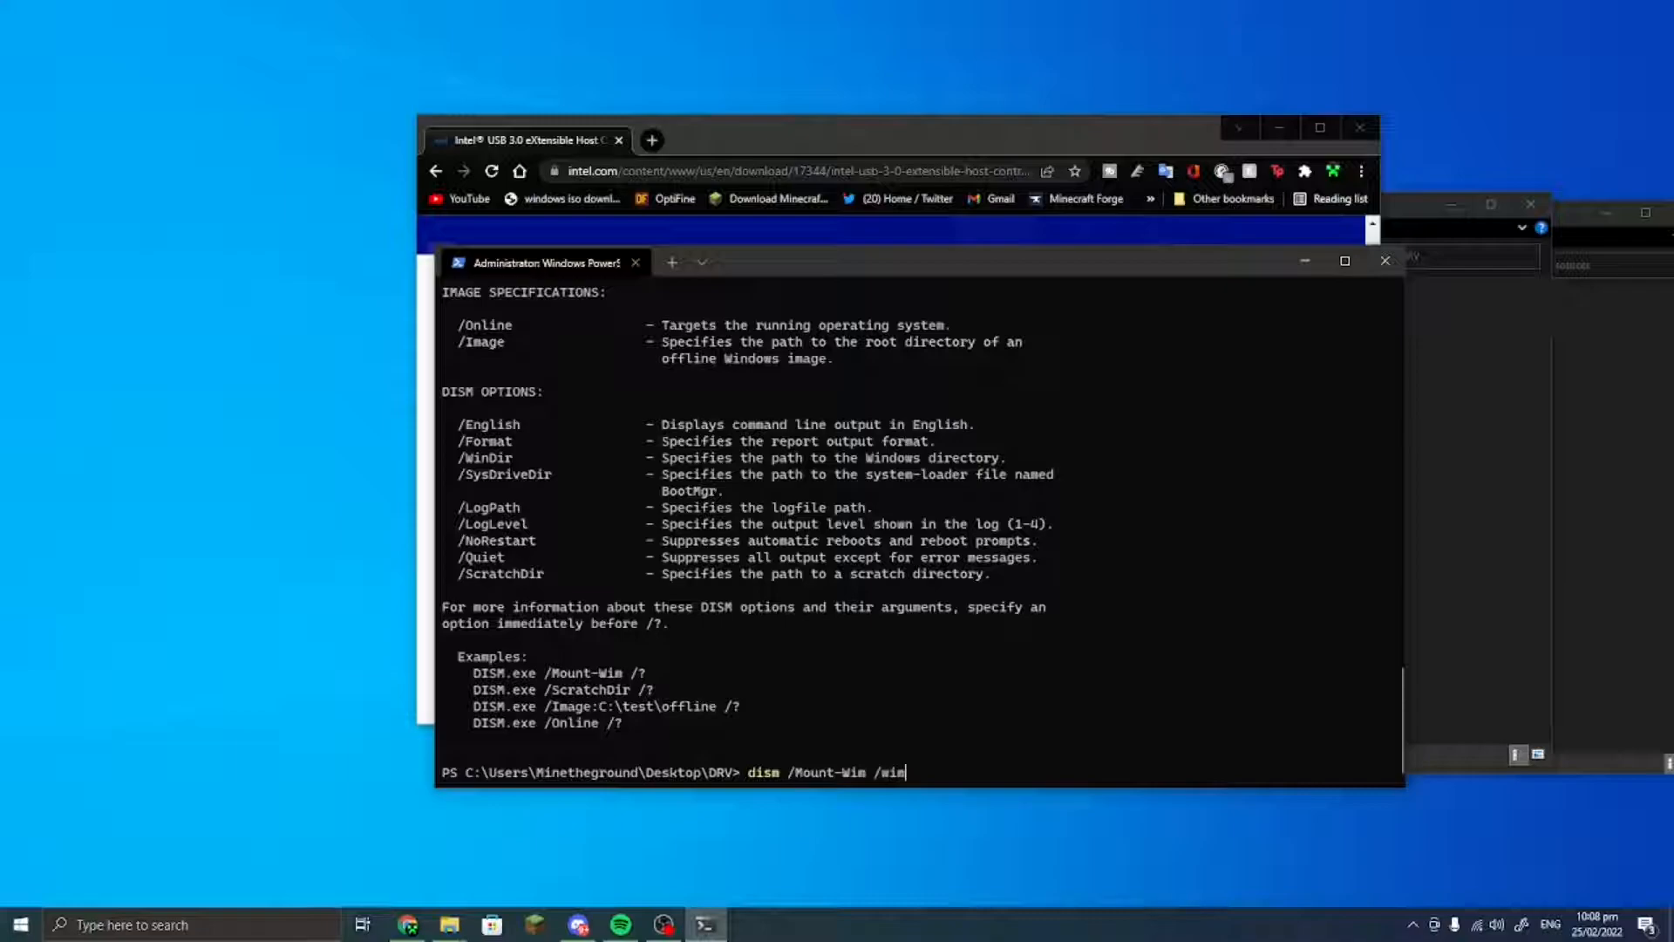
type("file:")
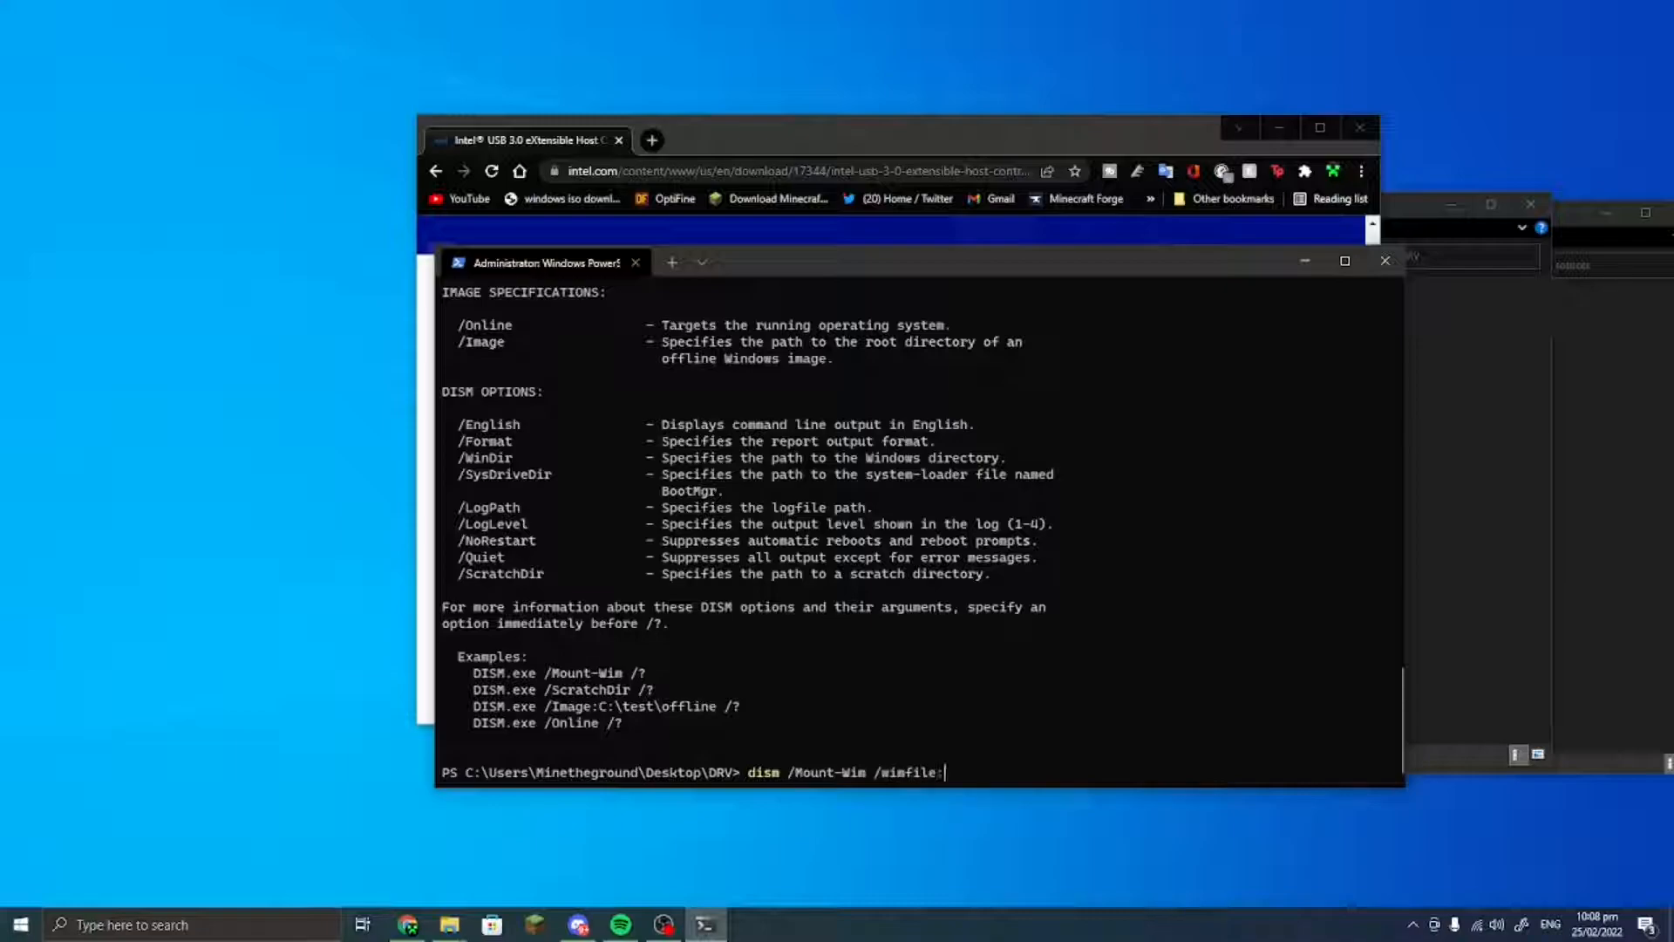
type("boot.w")
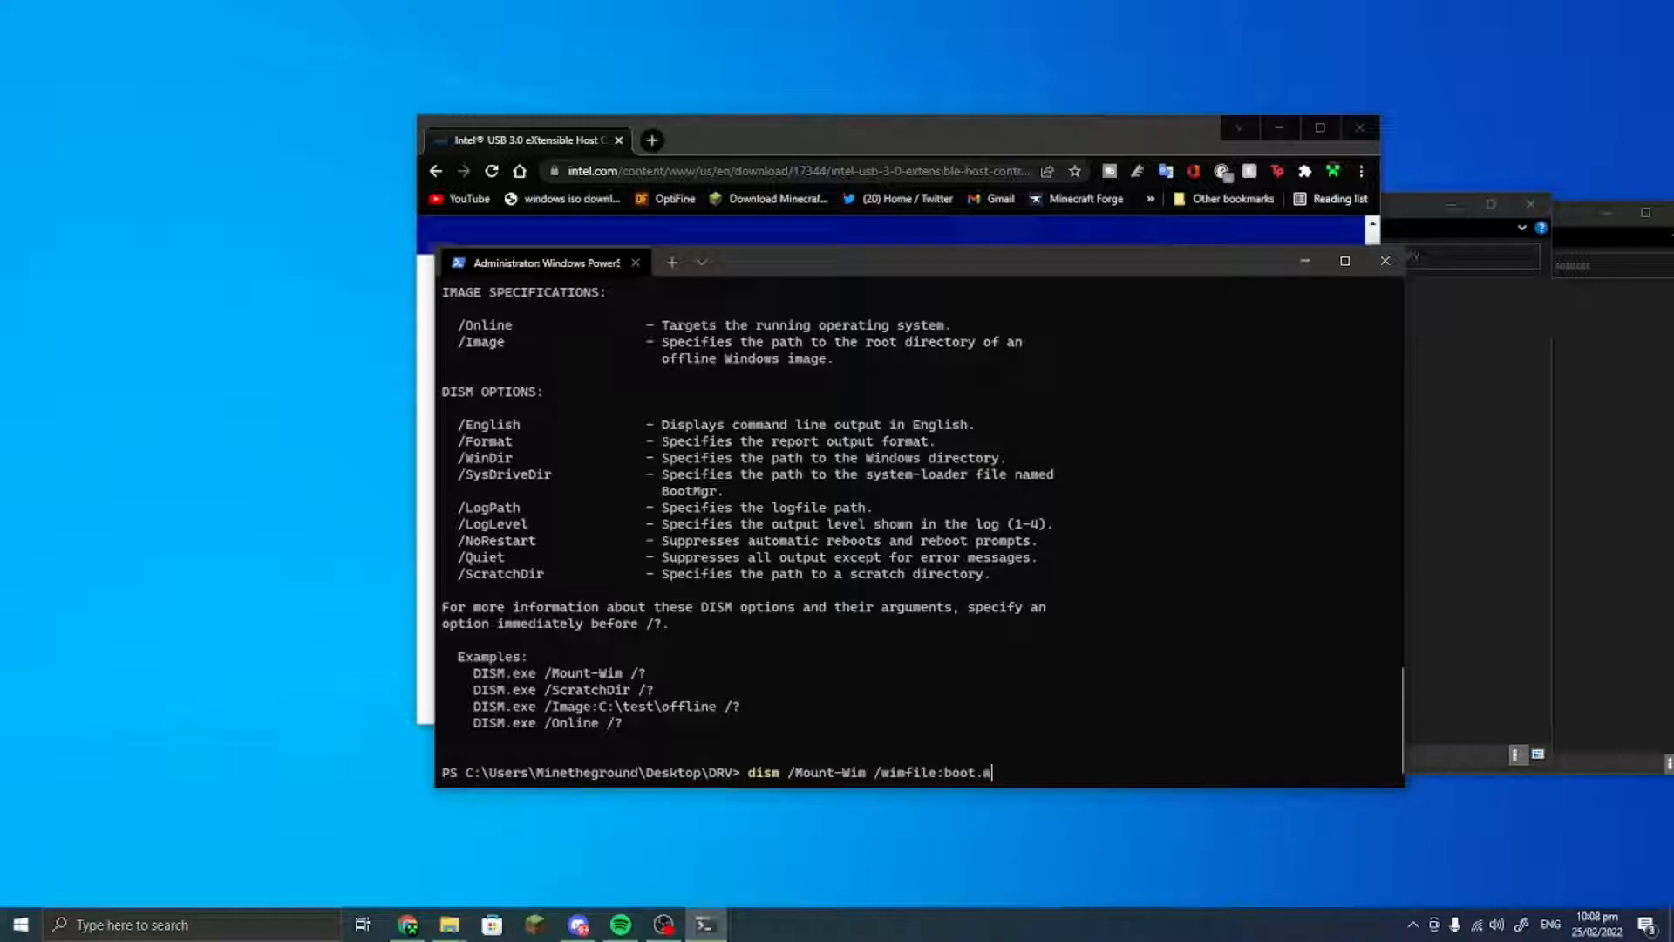
type("im /i")
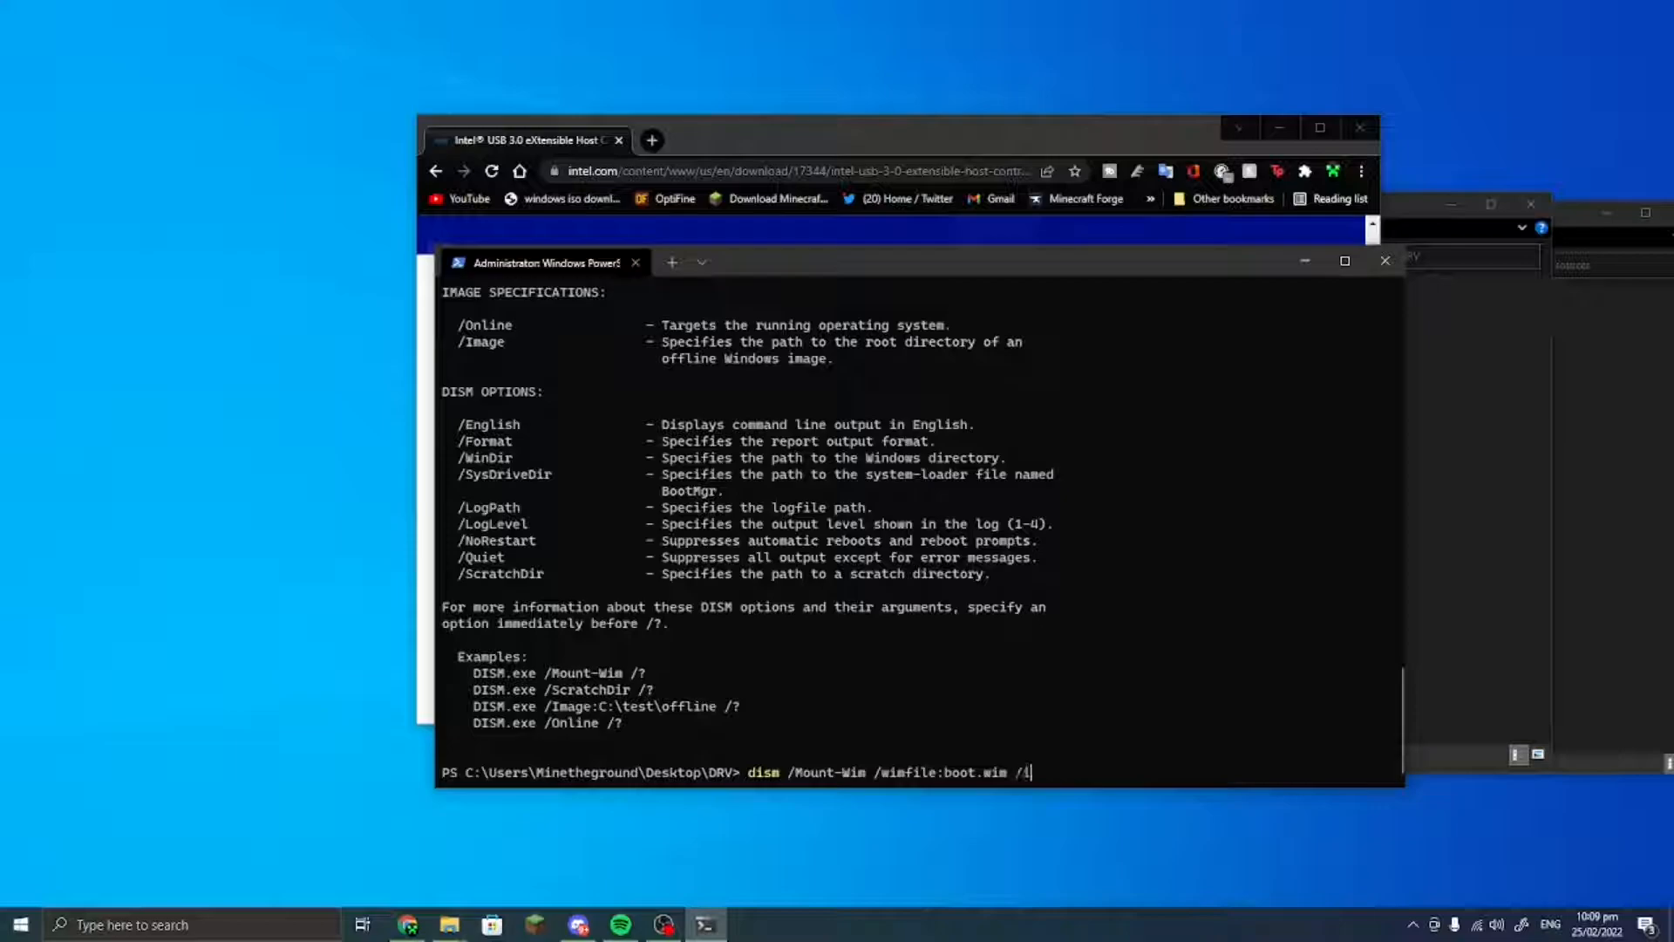
type("ndex:2 /")
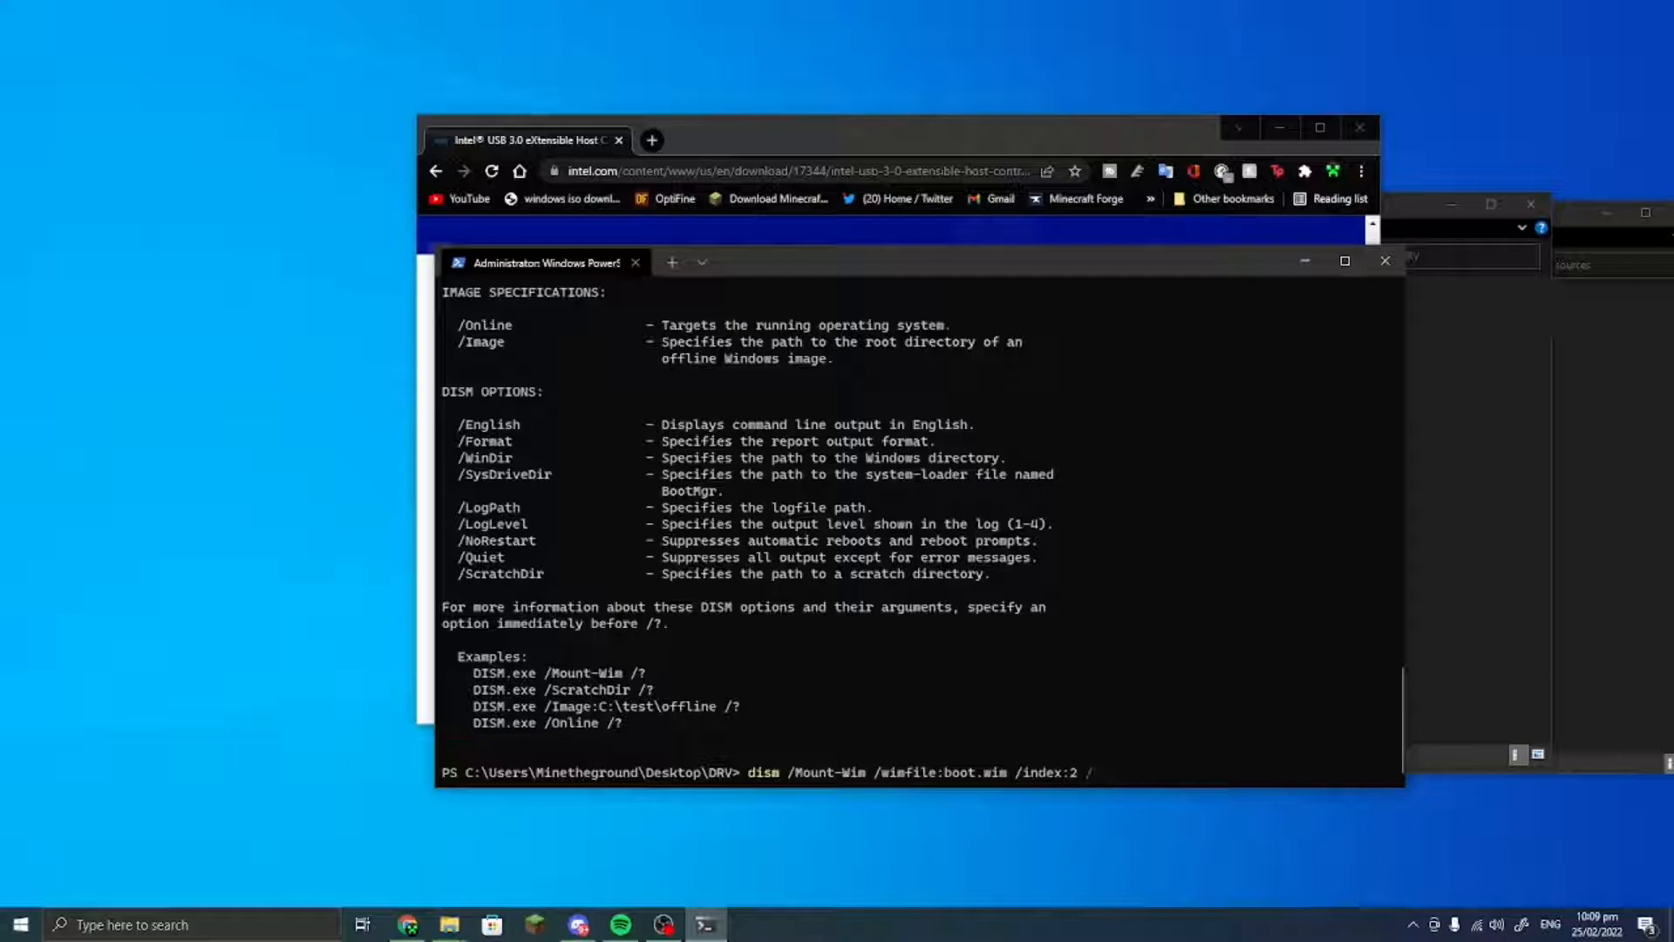
type("ountdir")
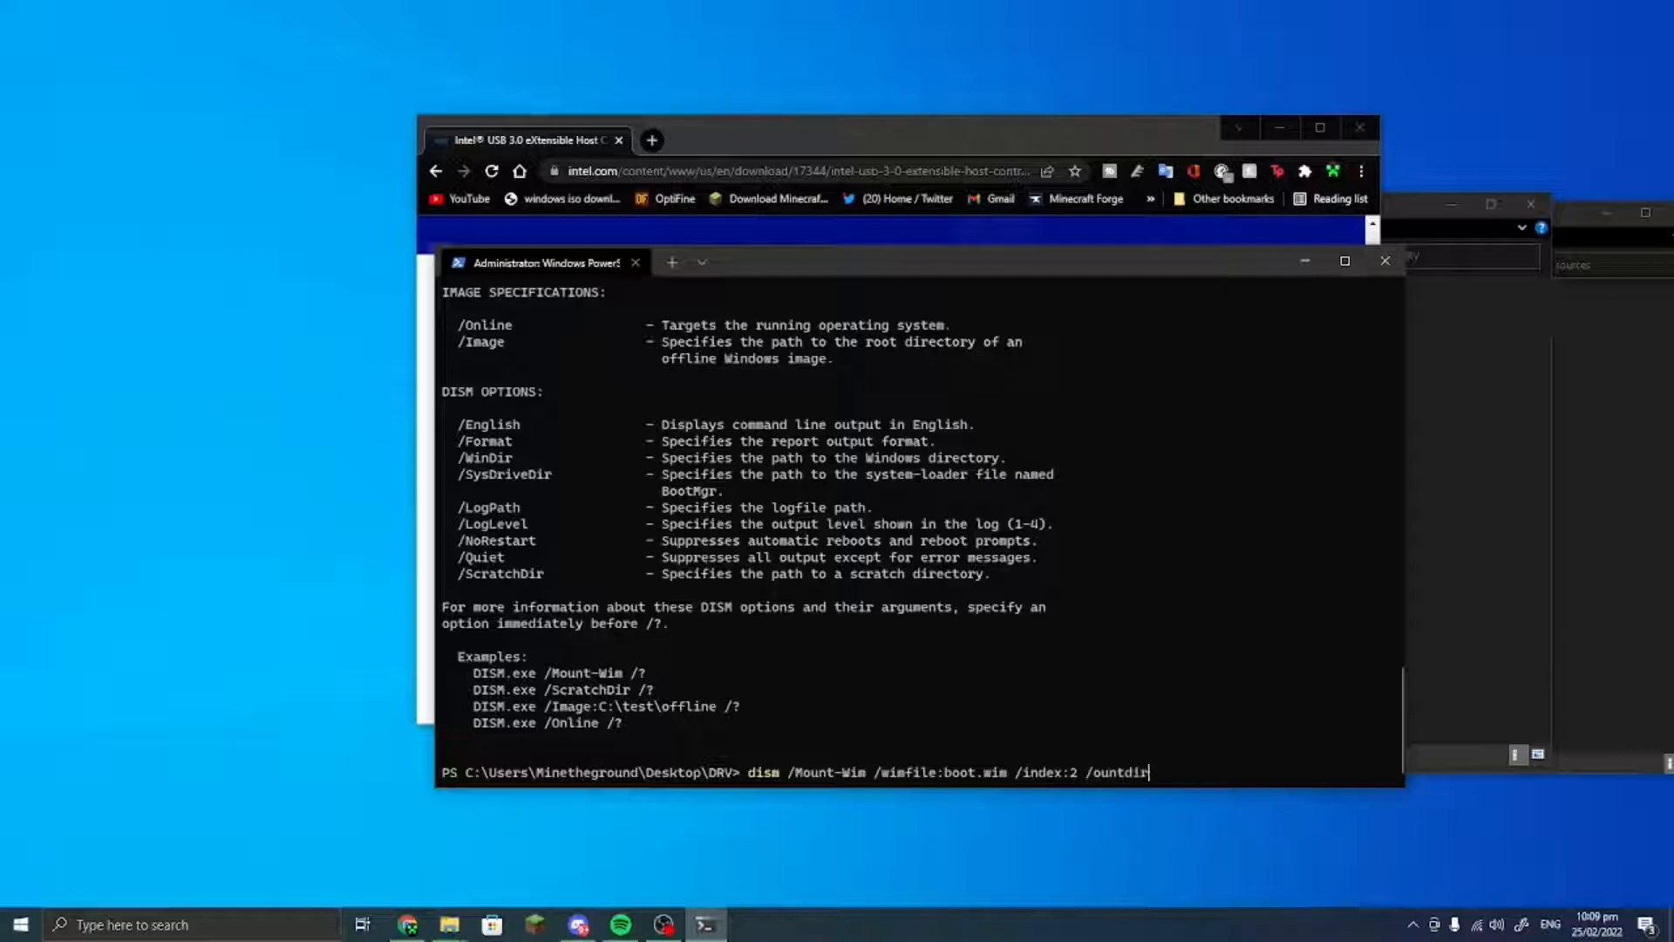
type("mountdir:")
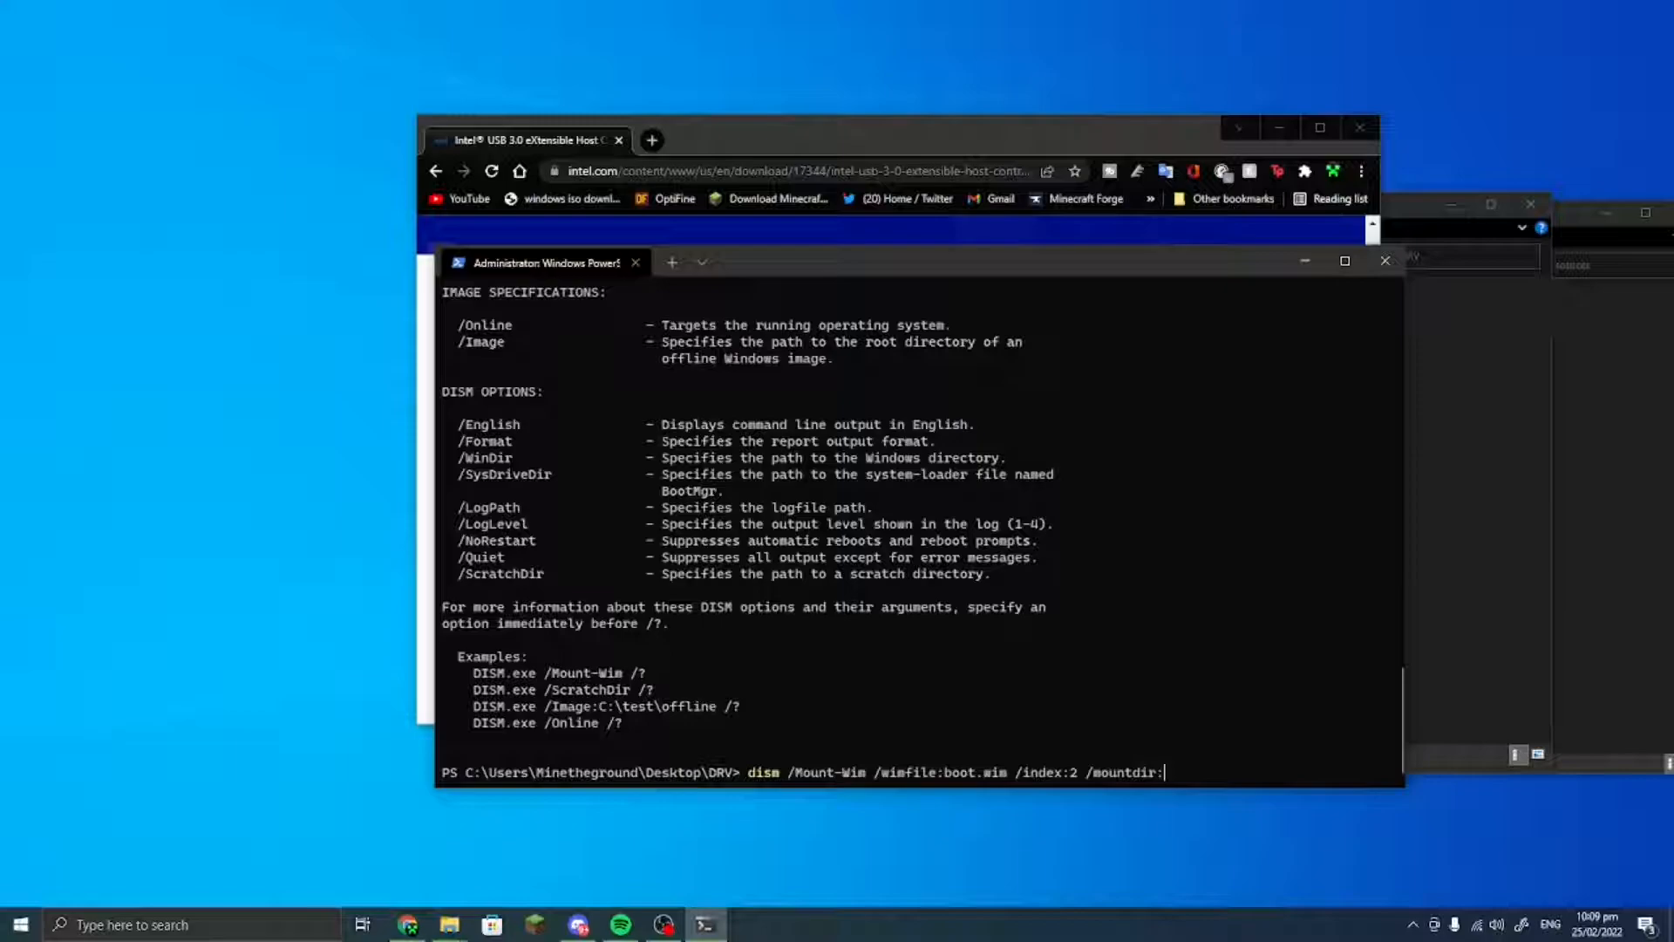
type("mount")
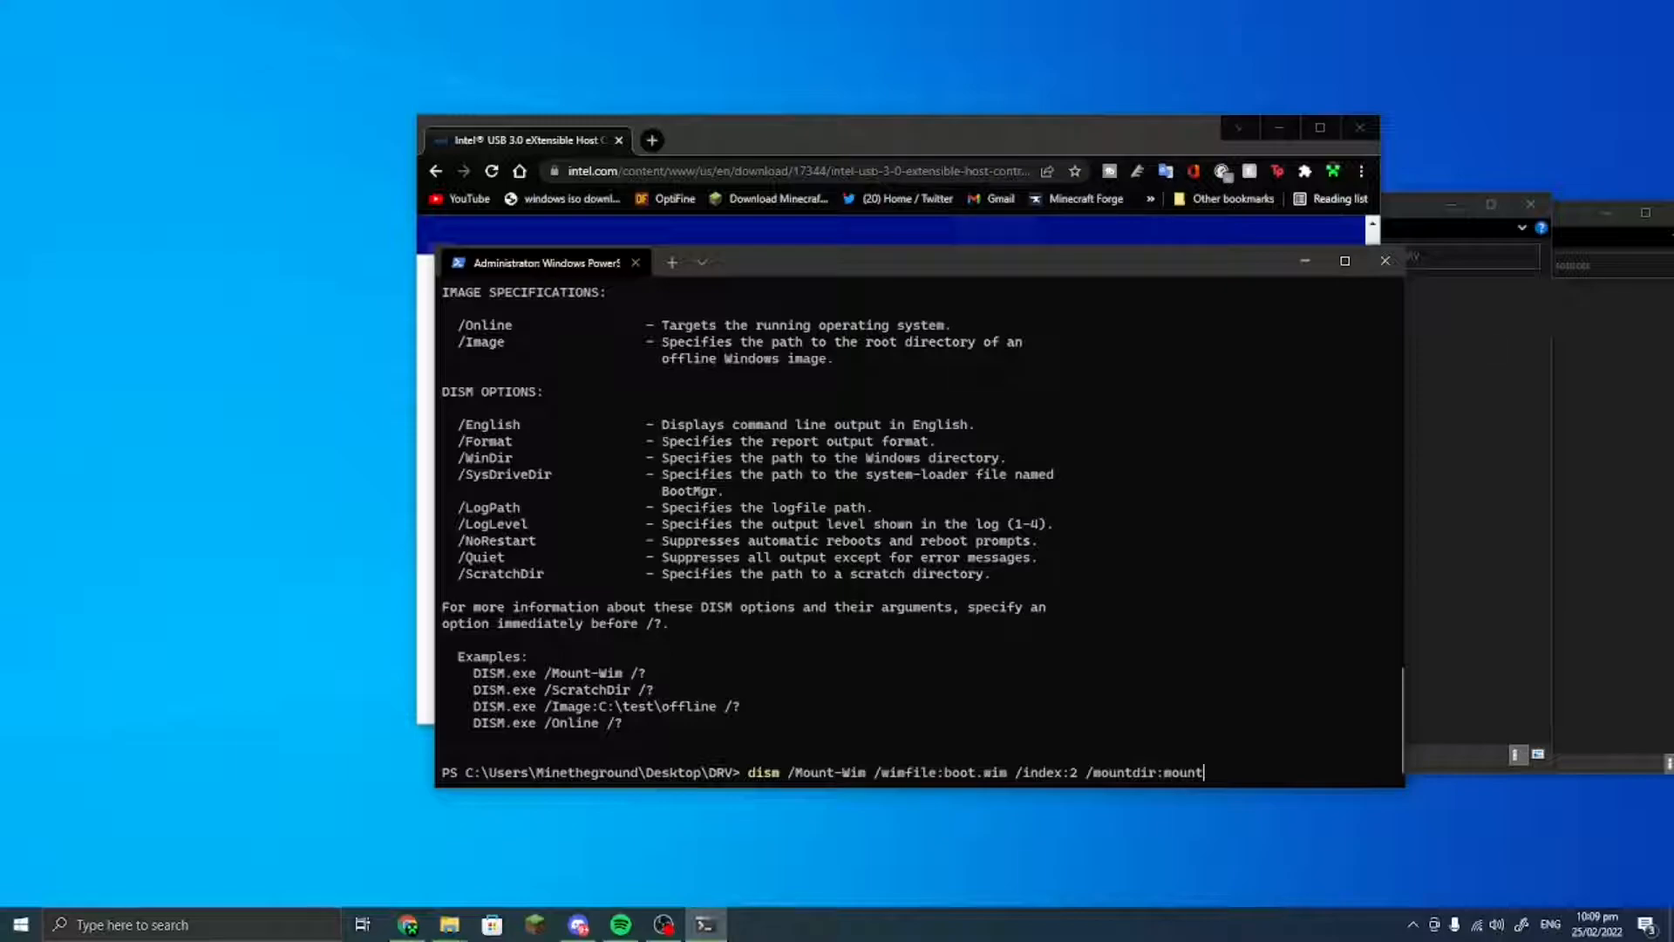
left_click(448, 925)
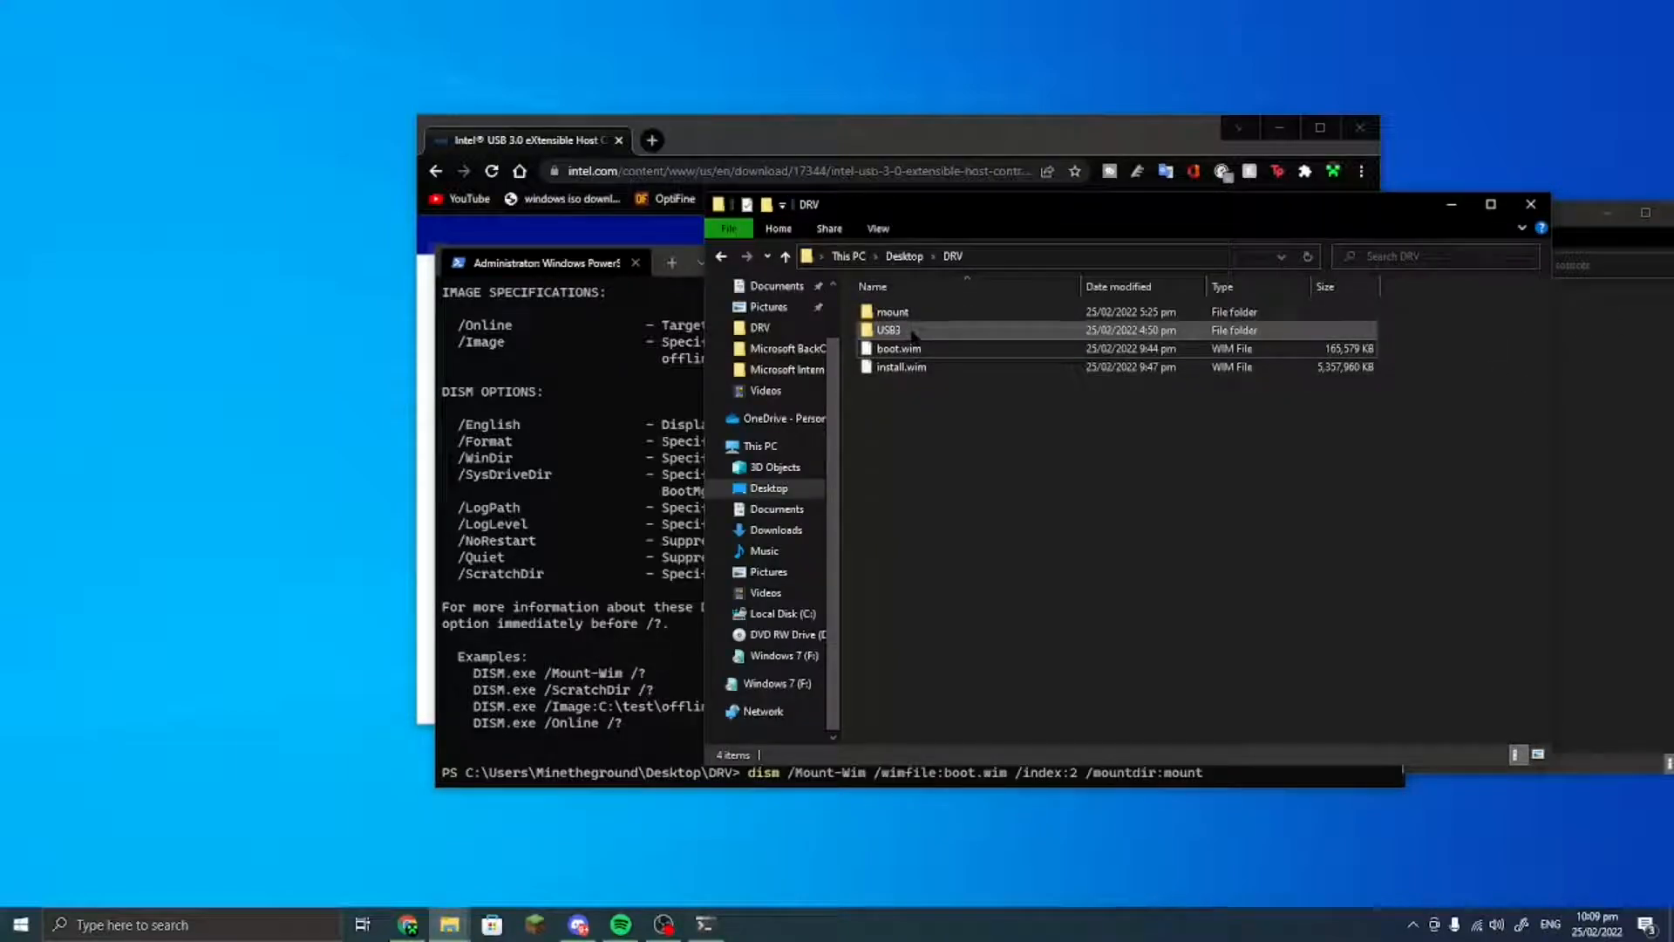
left_click(523, 140)
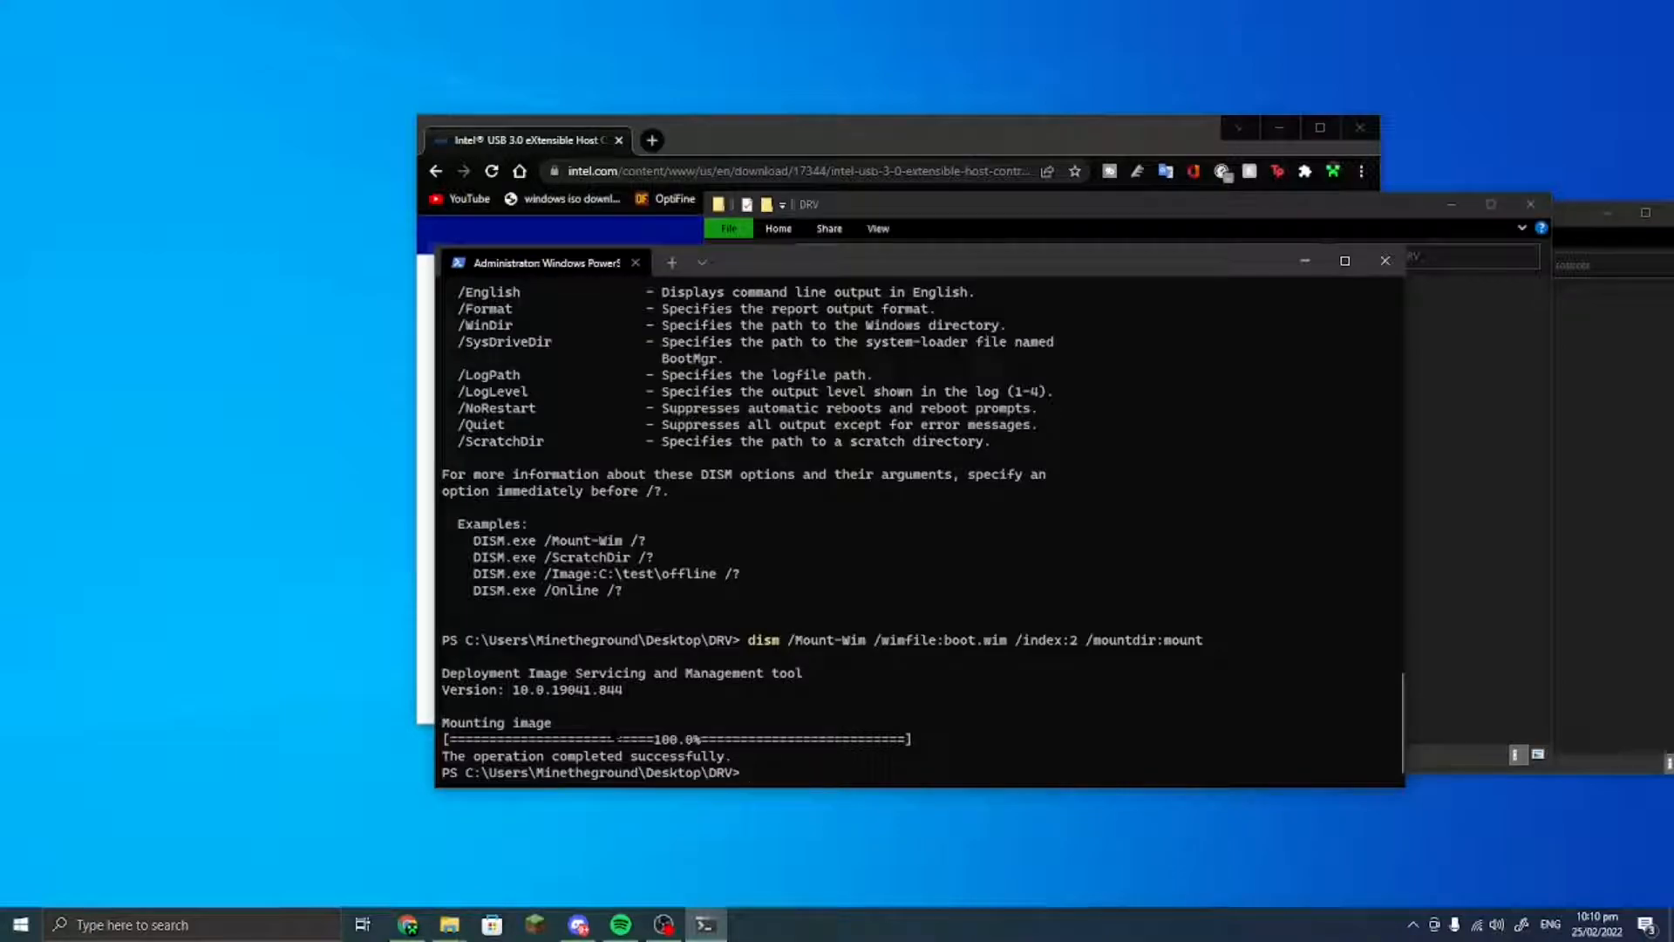
- Add every Intel USB 3.0 driver in the usb3 folder to the mounted image using dism /add-driver /recurse
type("dism /image:mount")
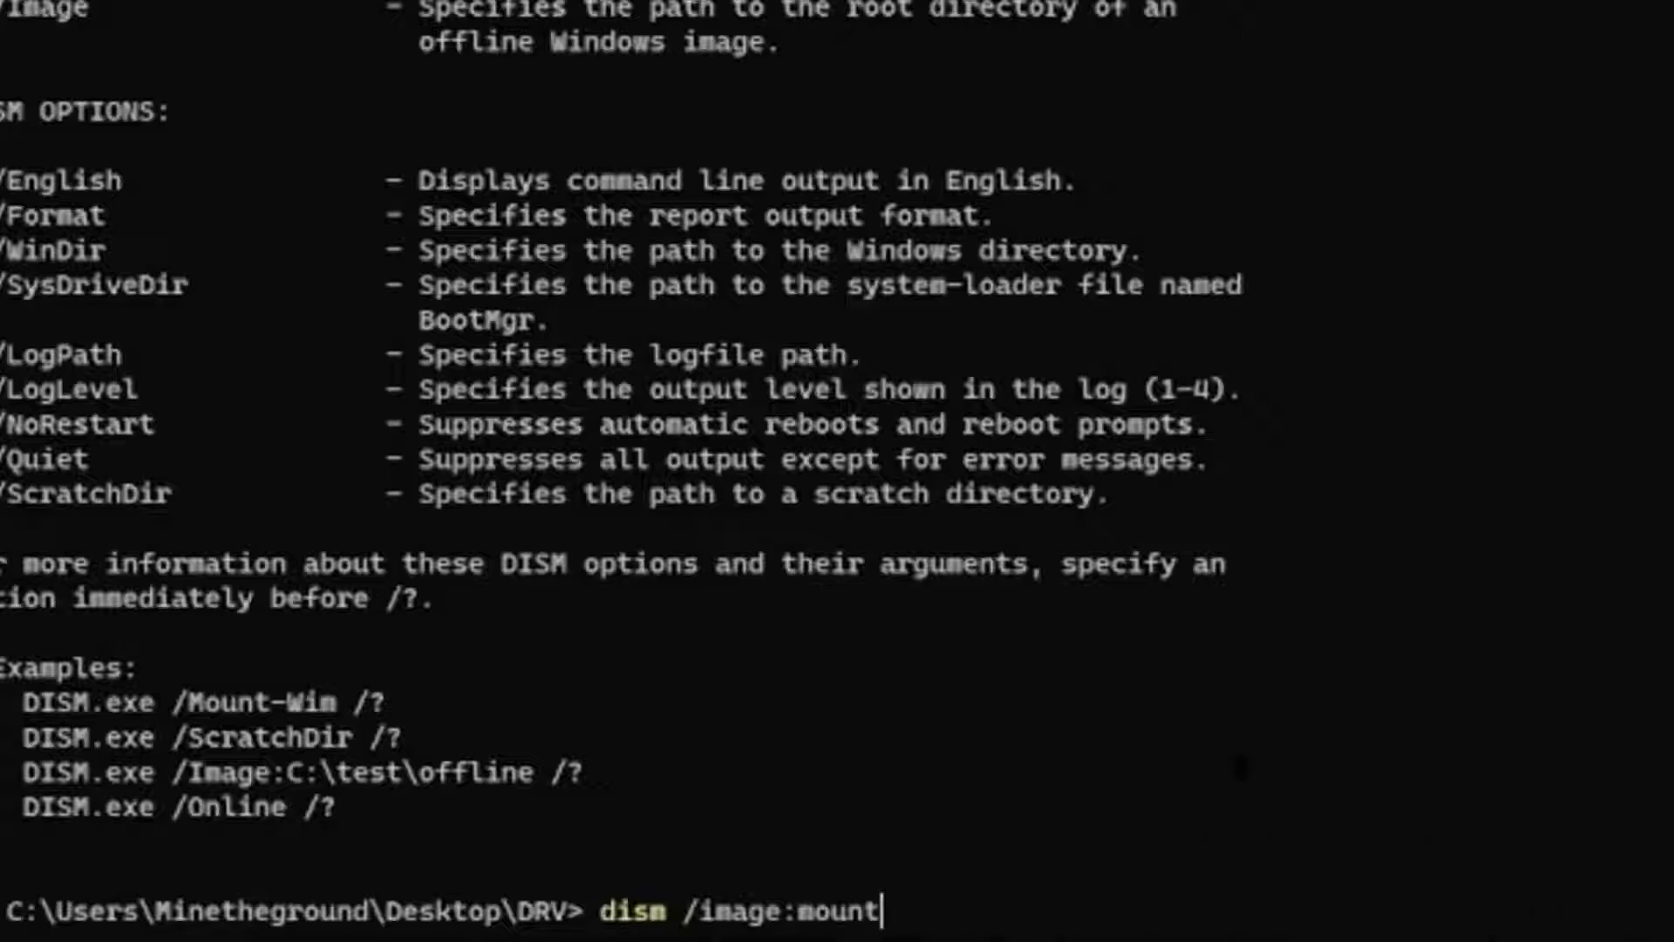
type("/as")
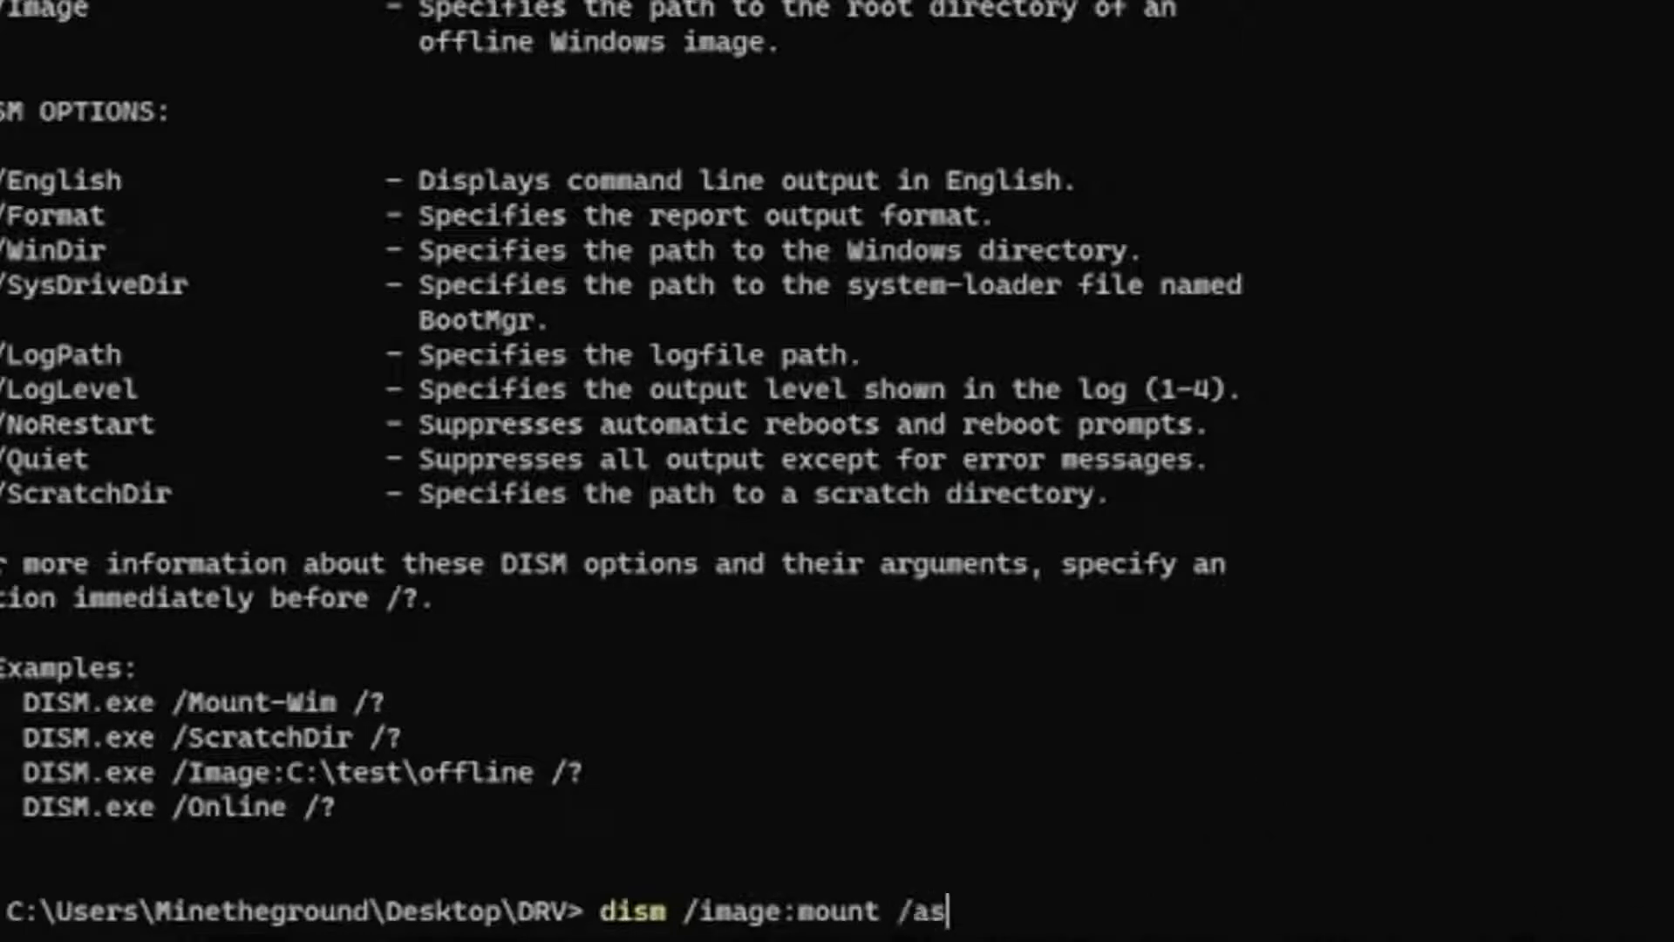
type("dddriver")
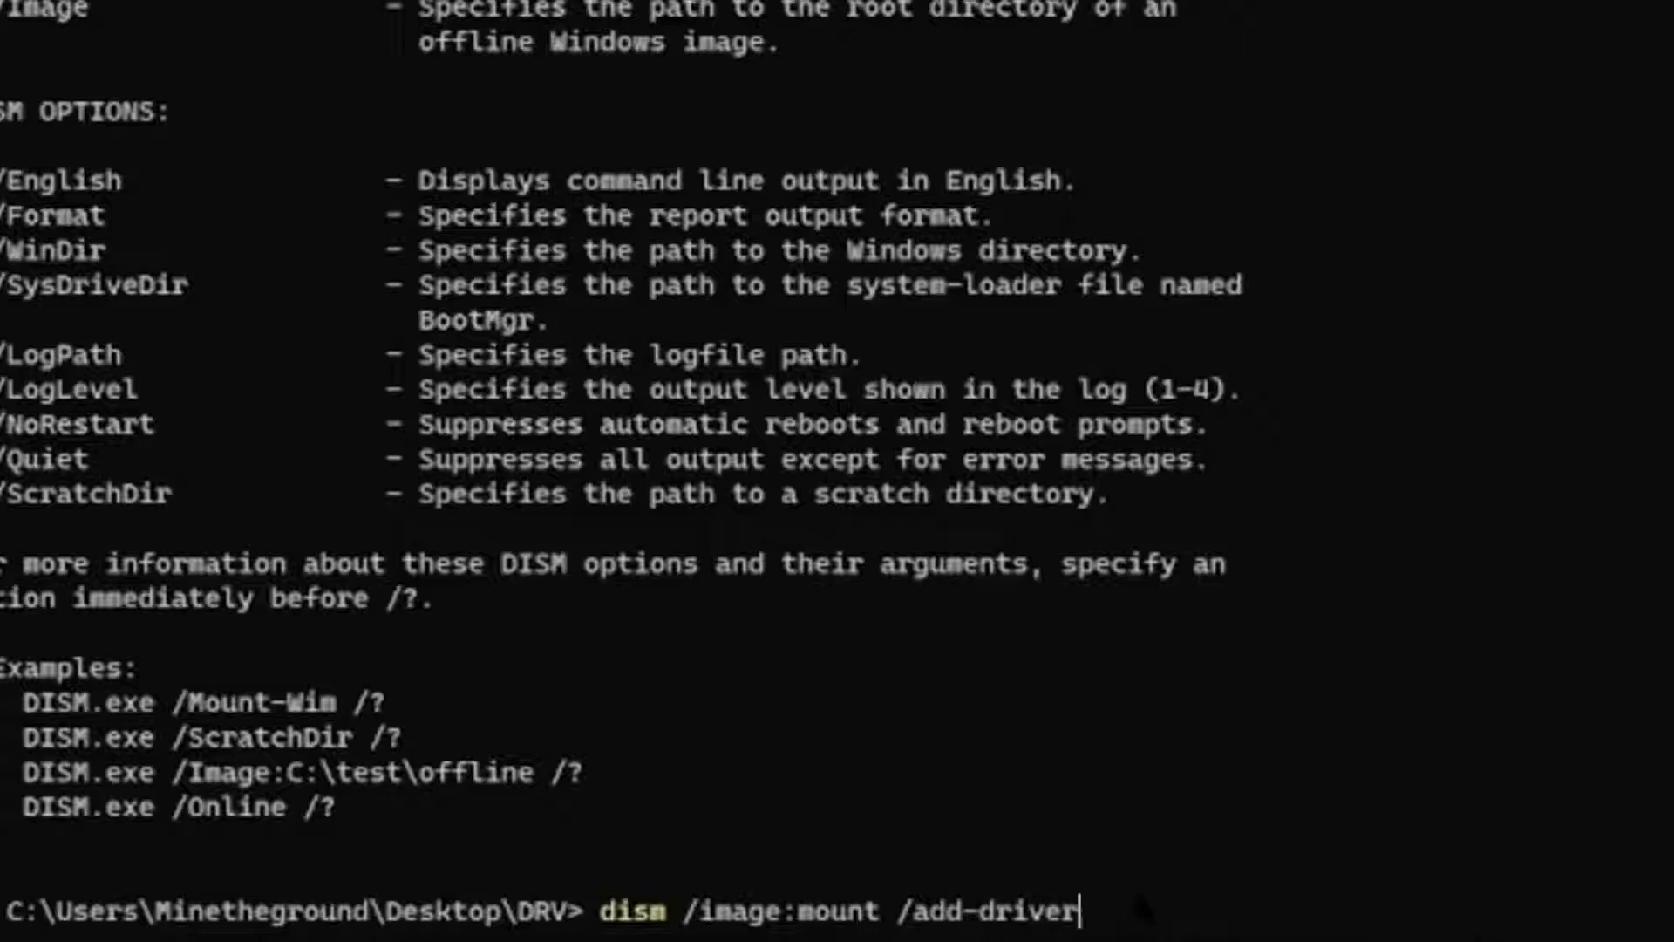
type(":")
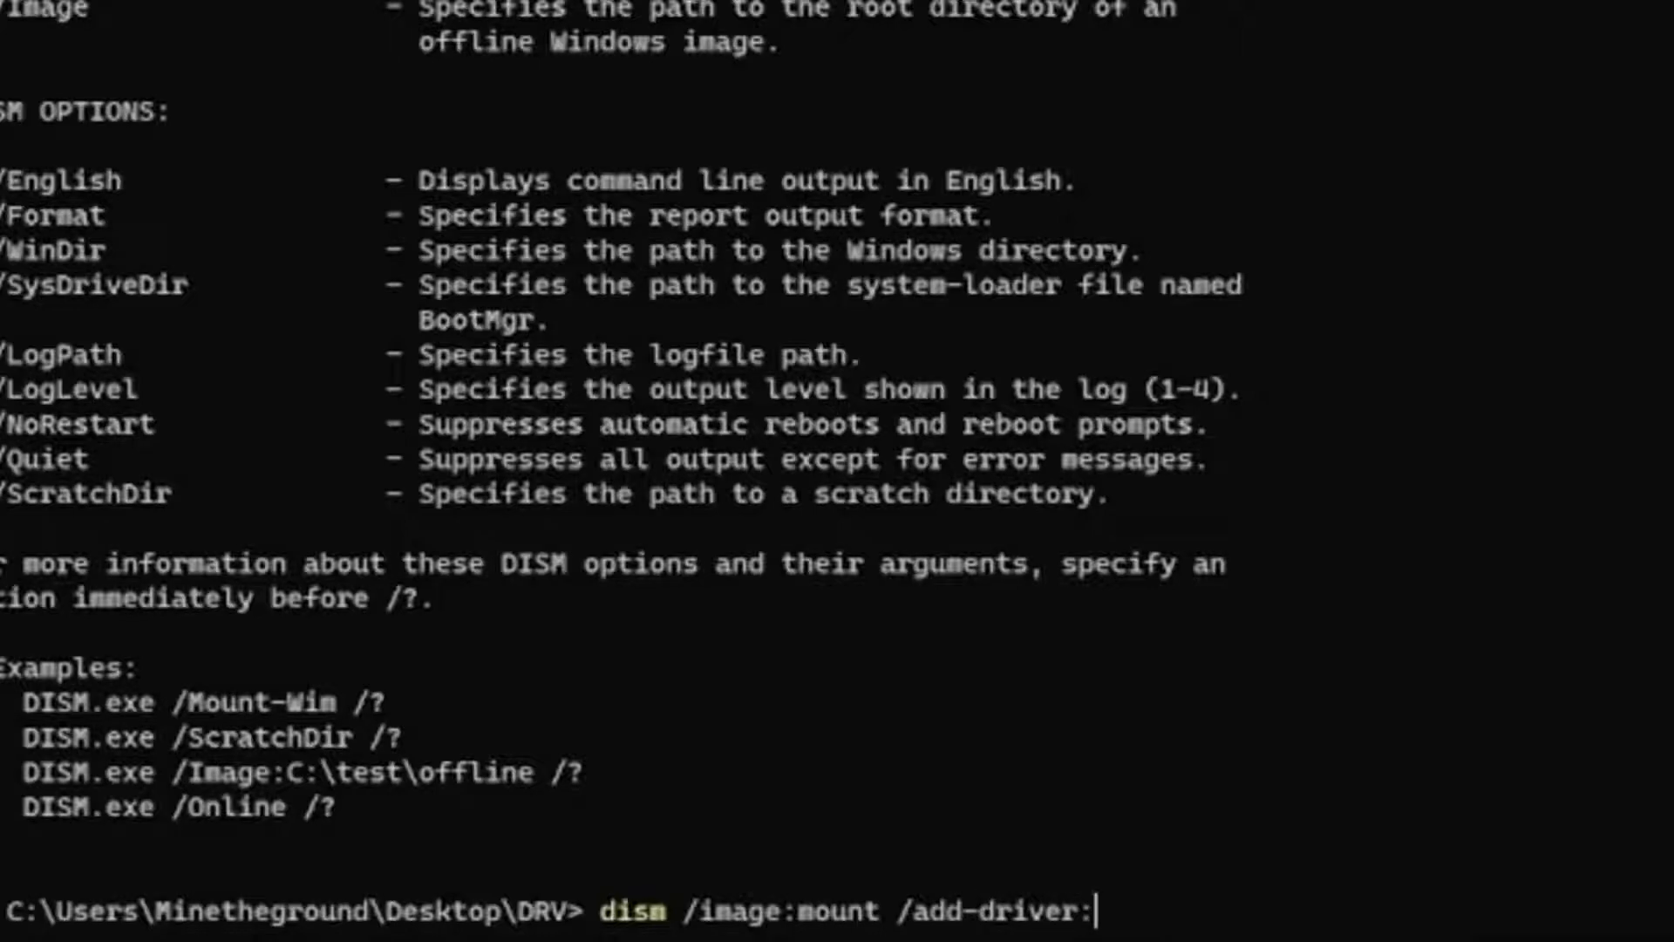
type("\"")
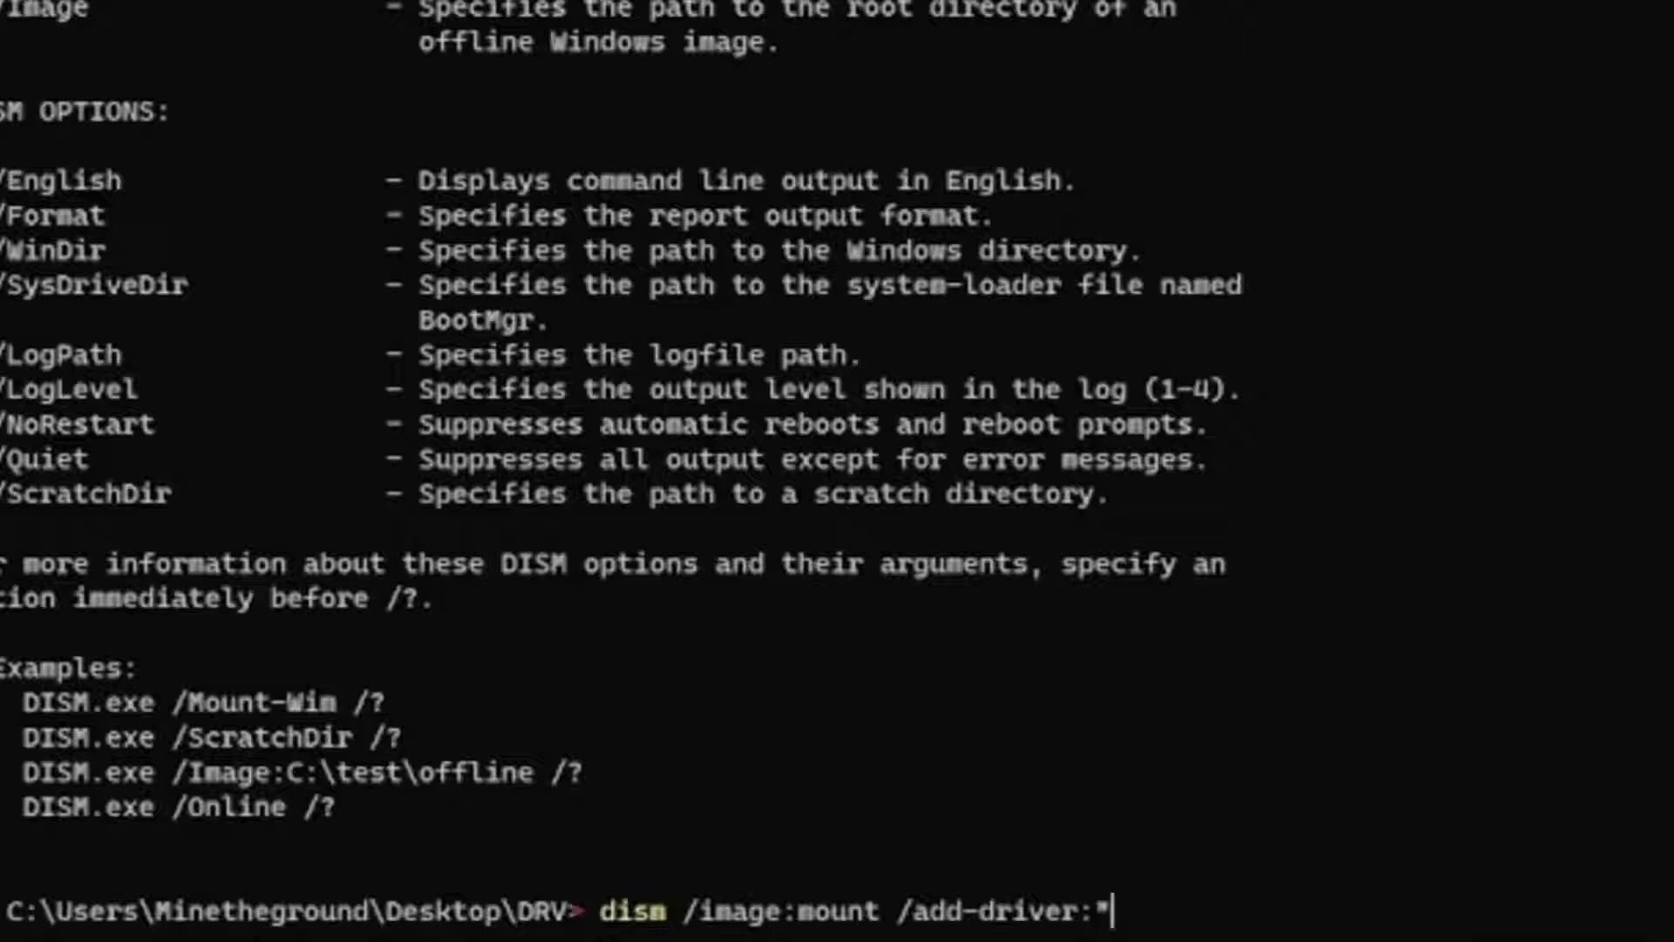
type("u")
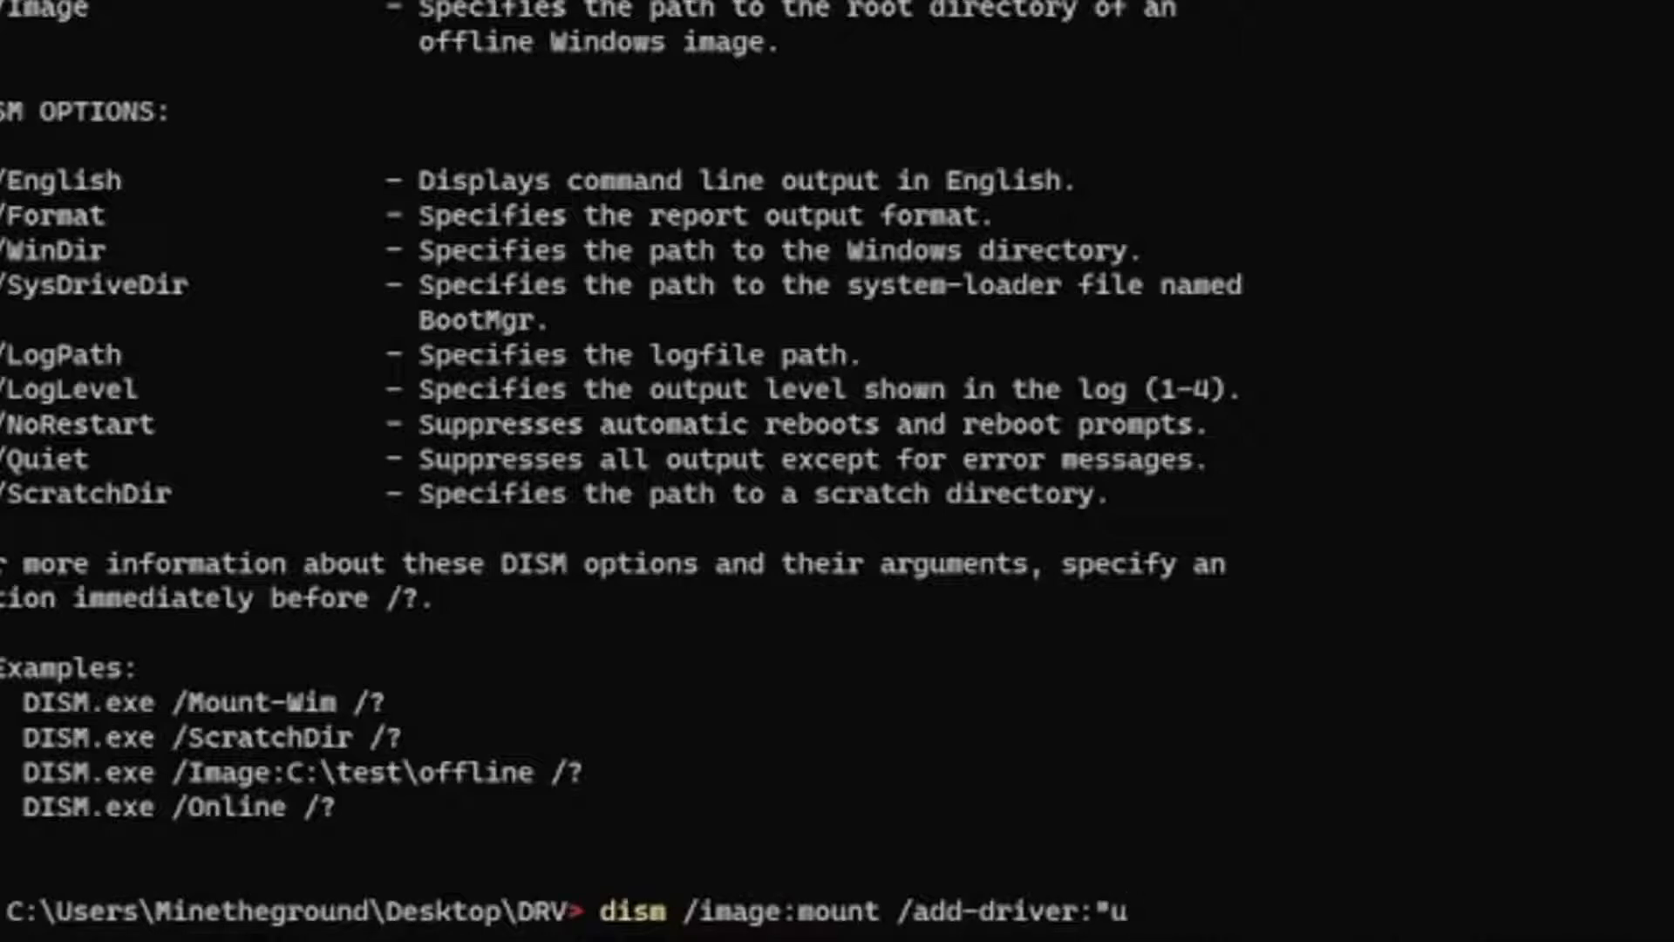
type("sb3")
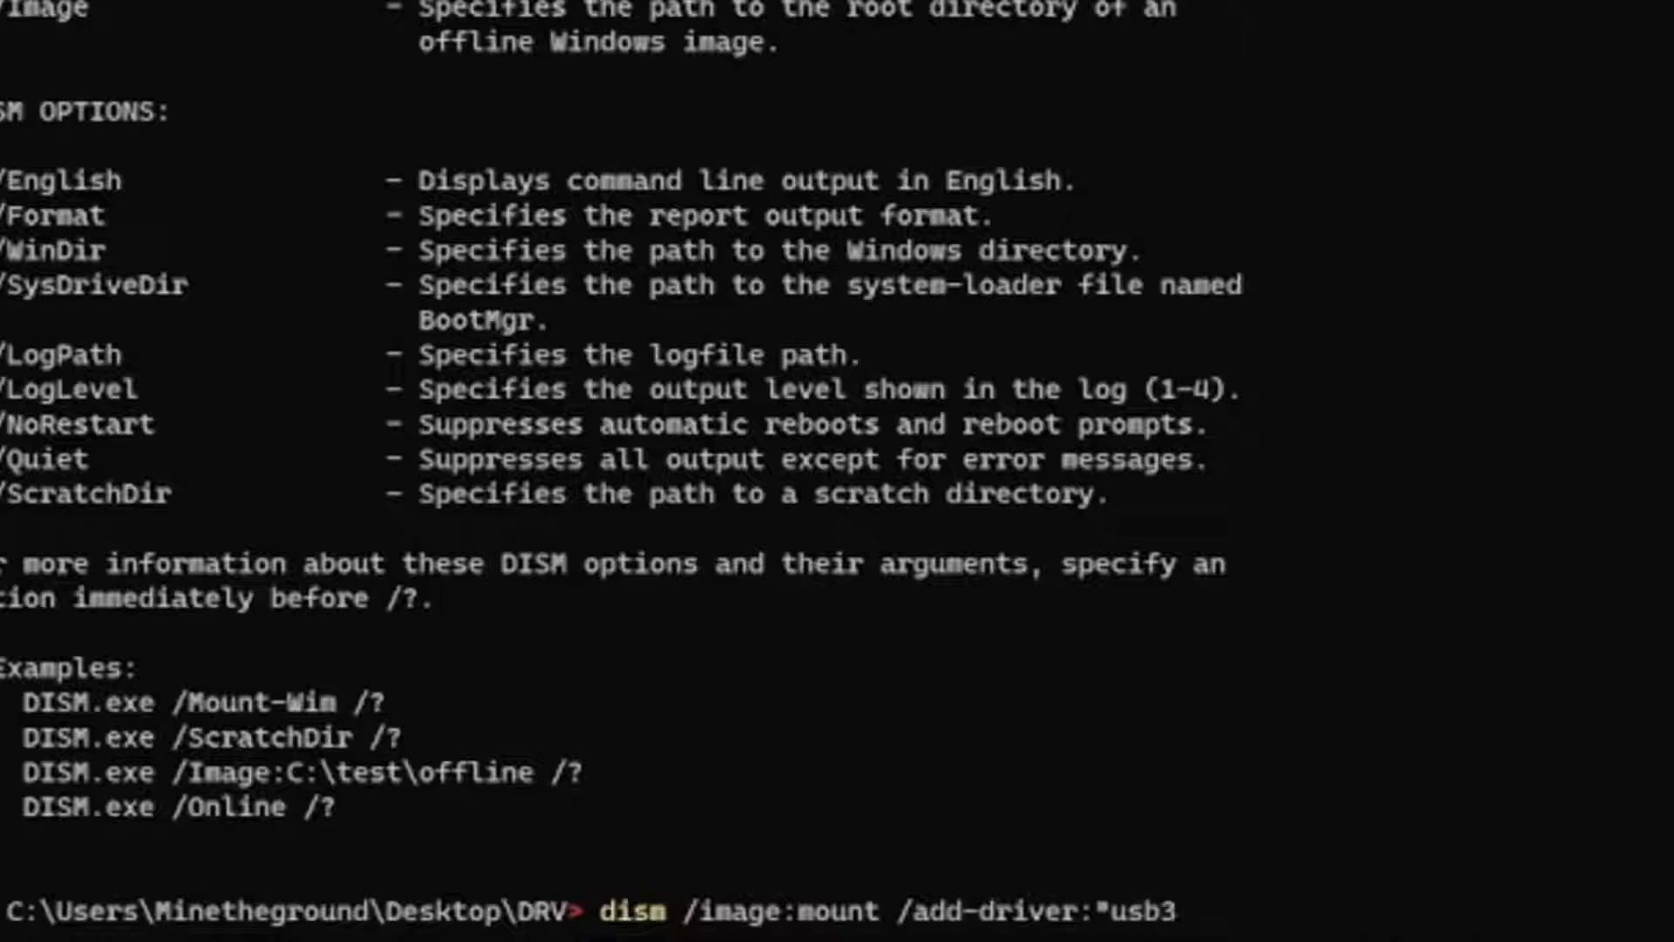
type("\"")
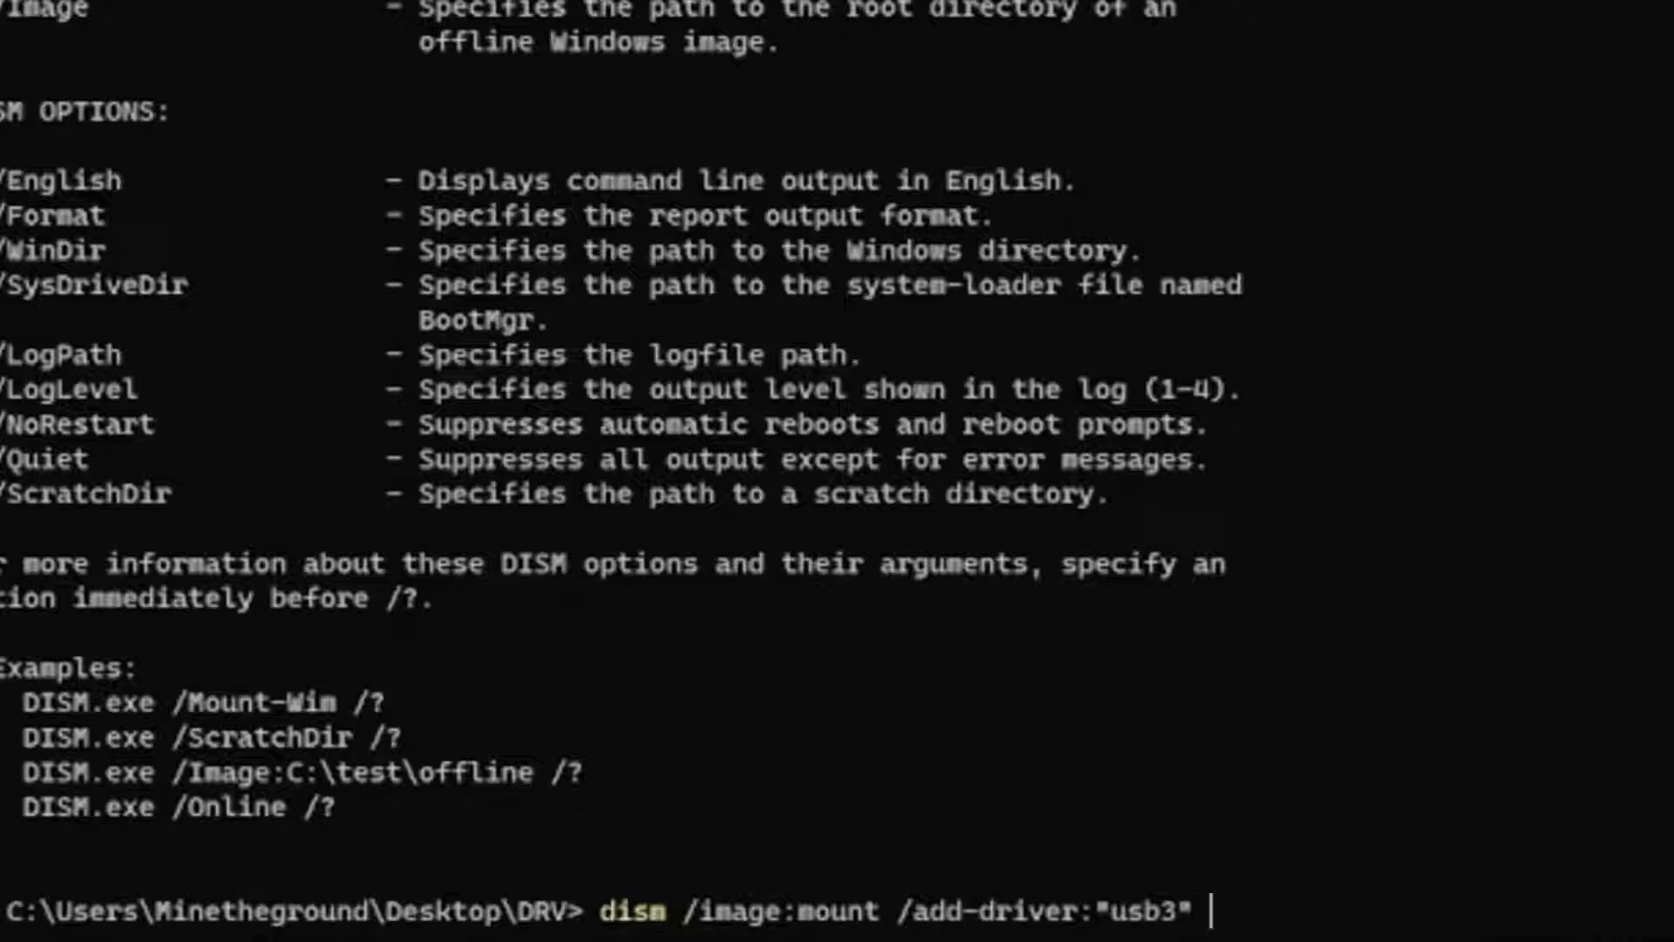
type("/recu")
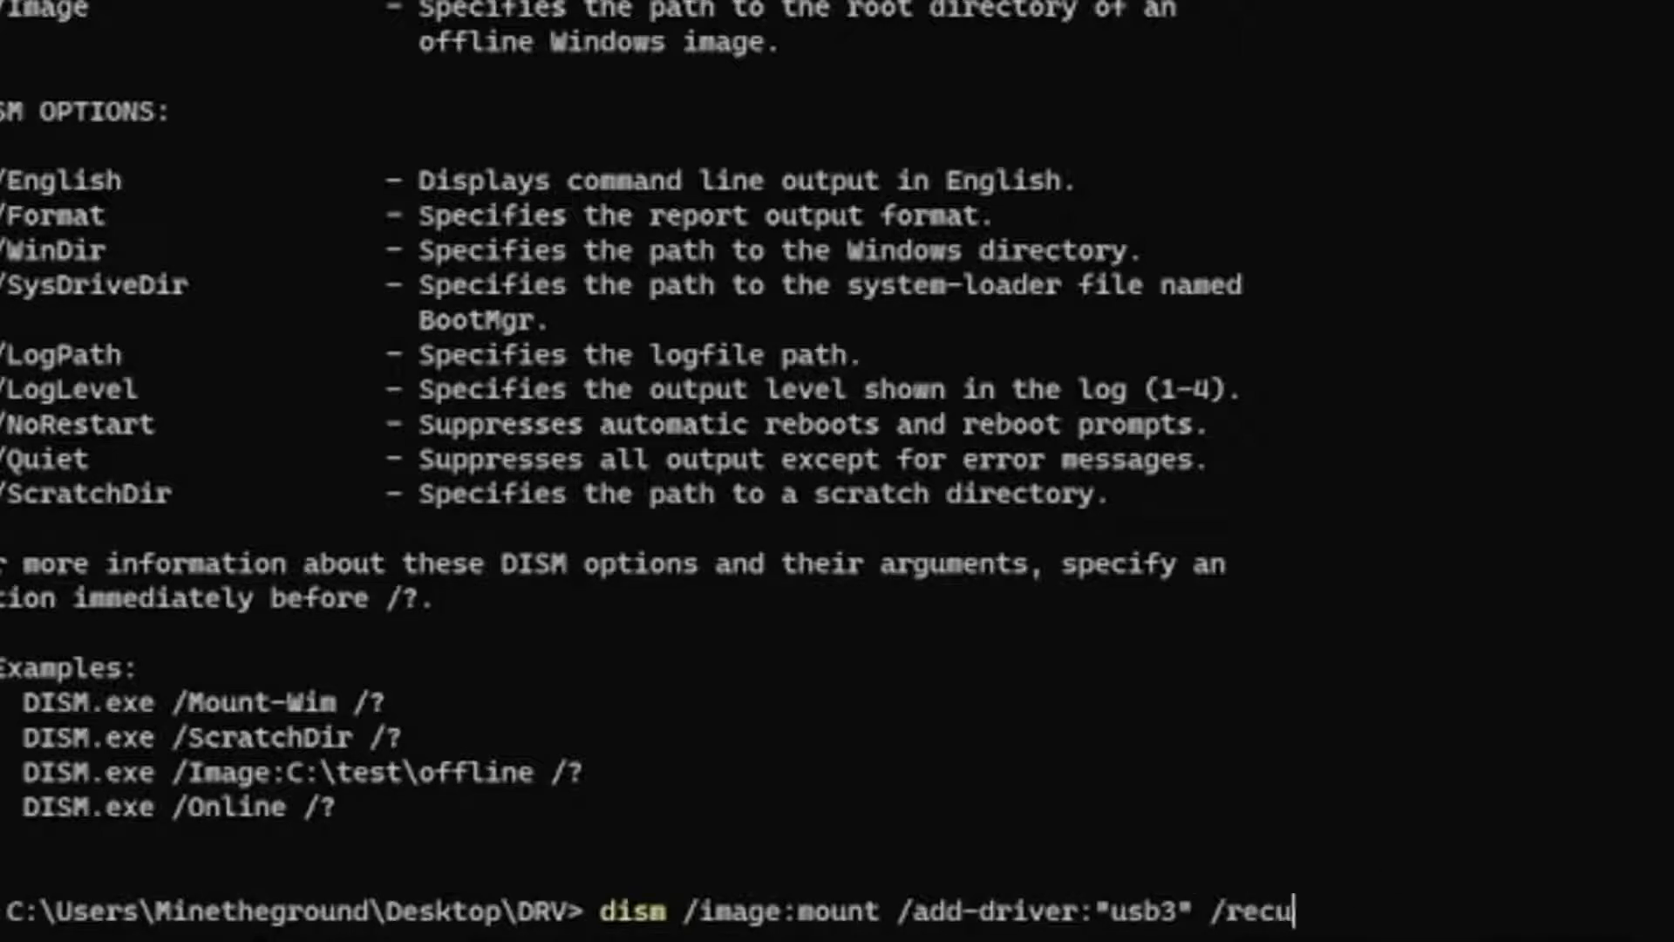
type("rse")
type("dism /um")
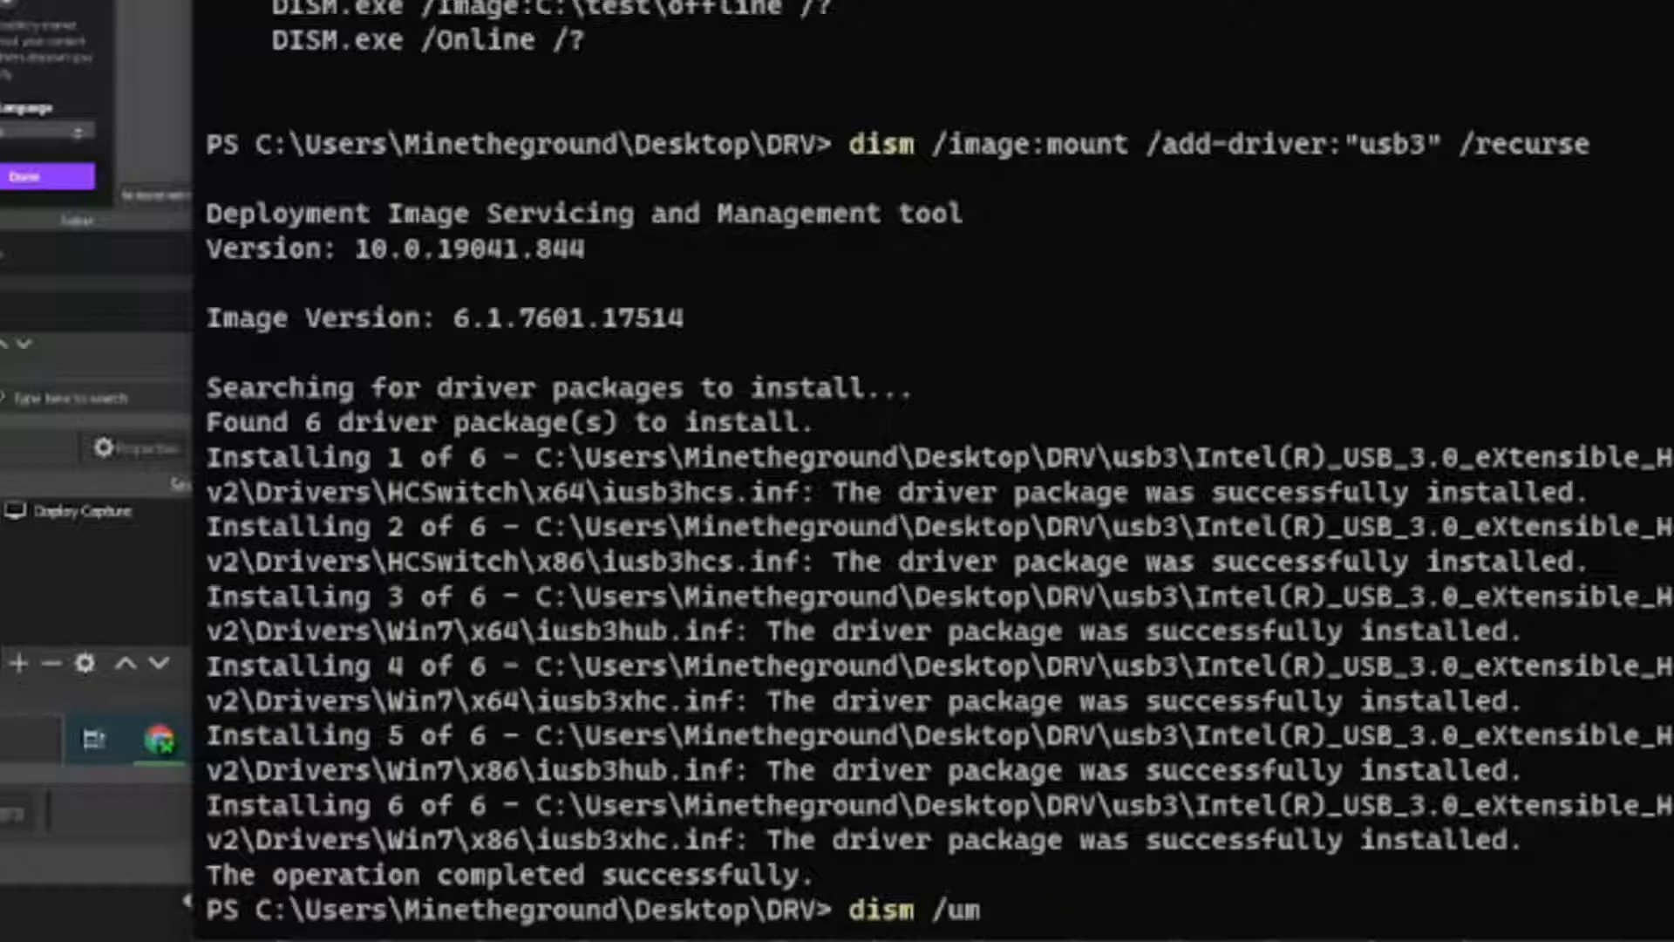
- Commit the driver changes and unmount boot.wim with dism /unmount-wim /mountdir:mount /commit
type("nmount-wim /")
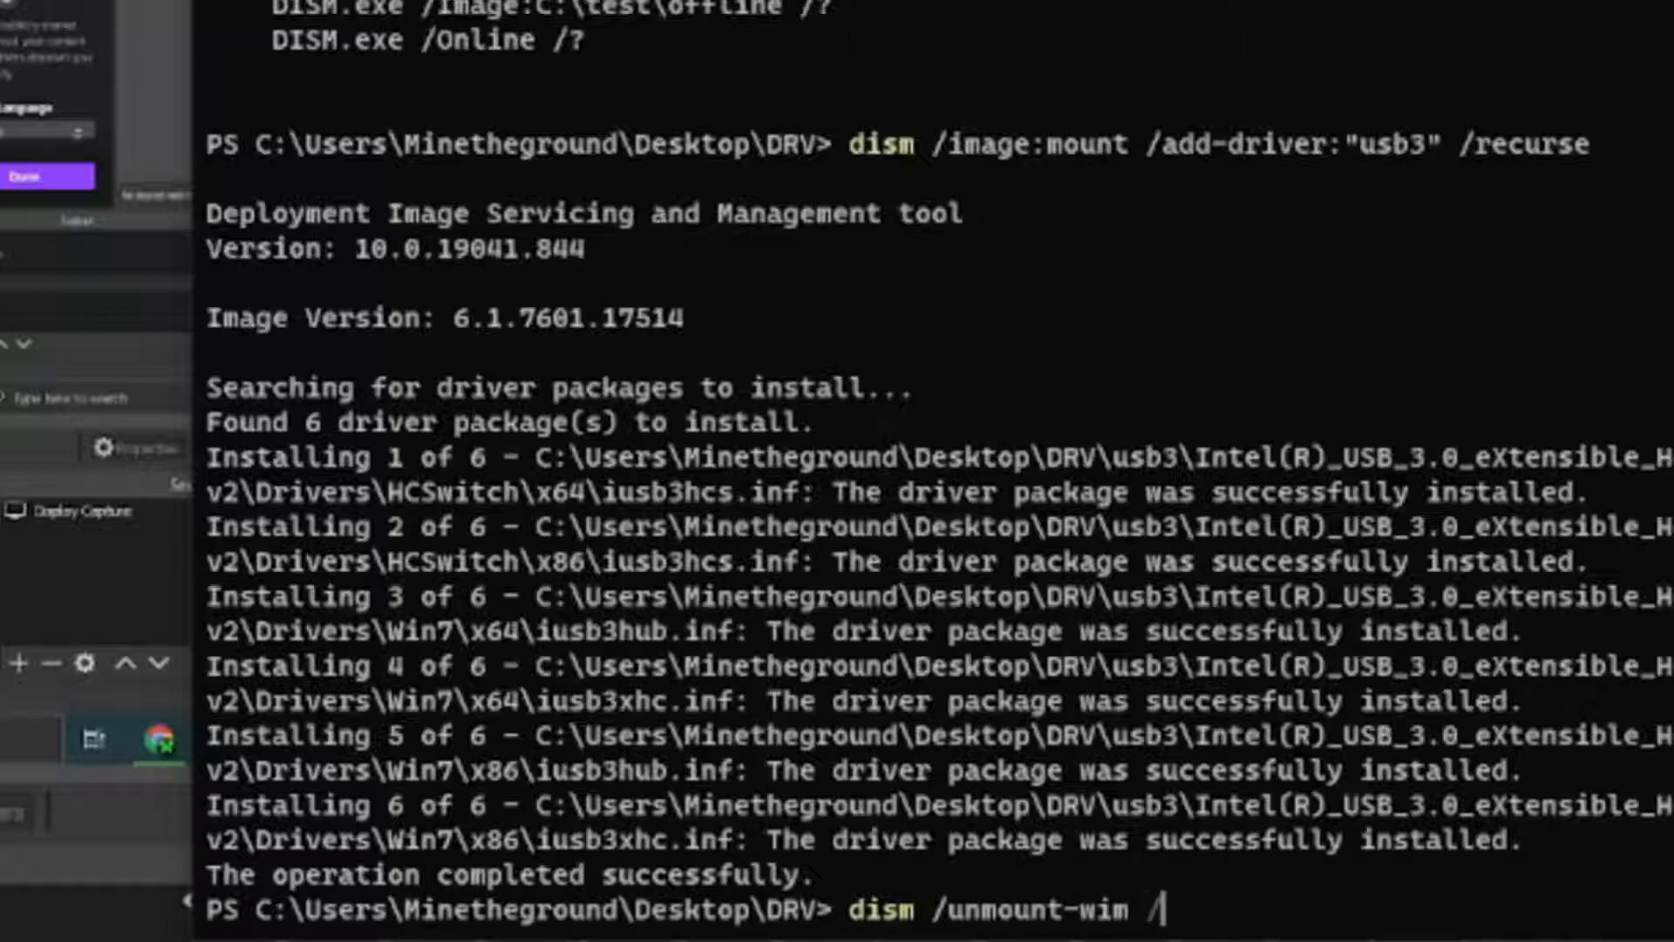
type("mountdir")
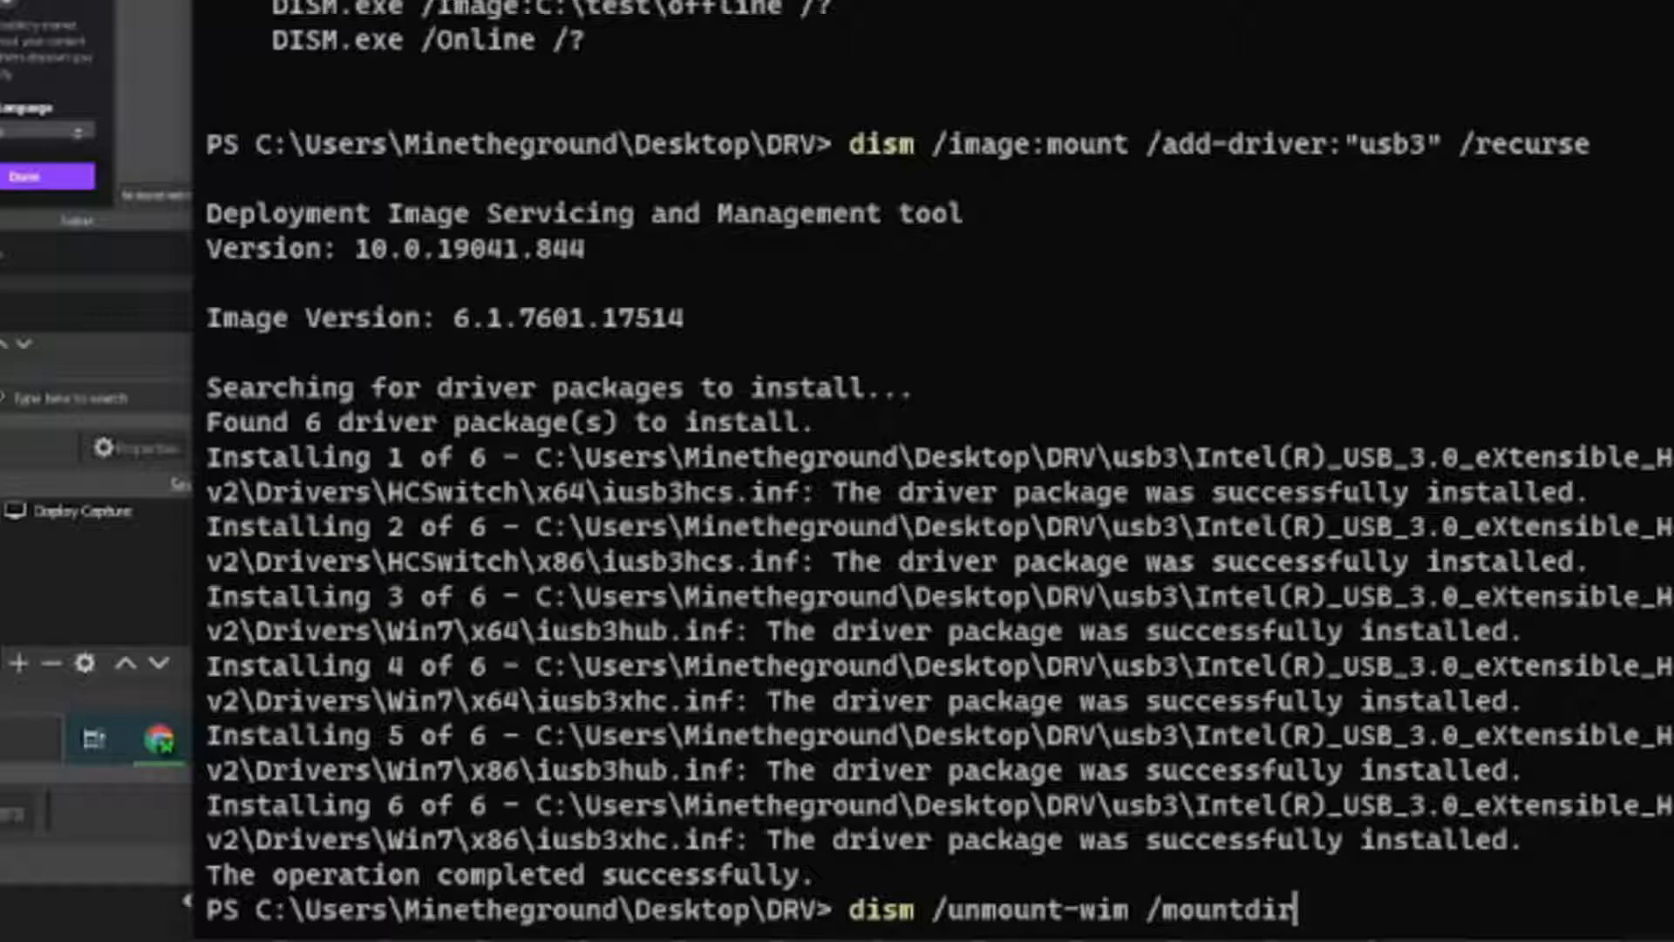
type(":")
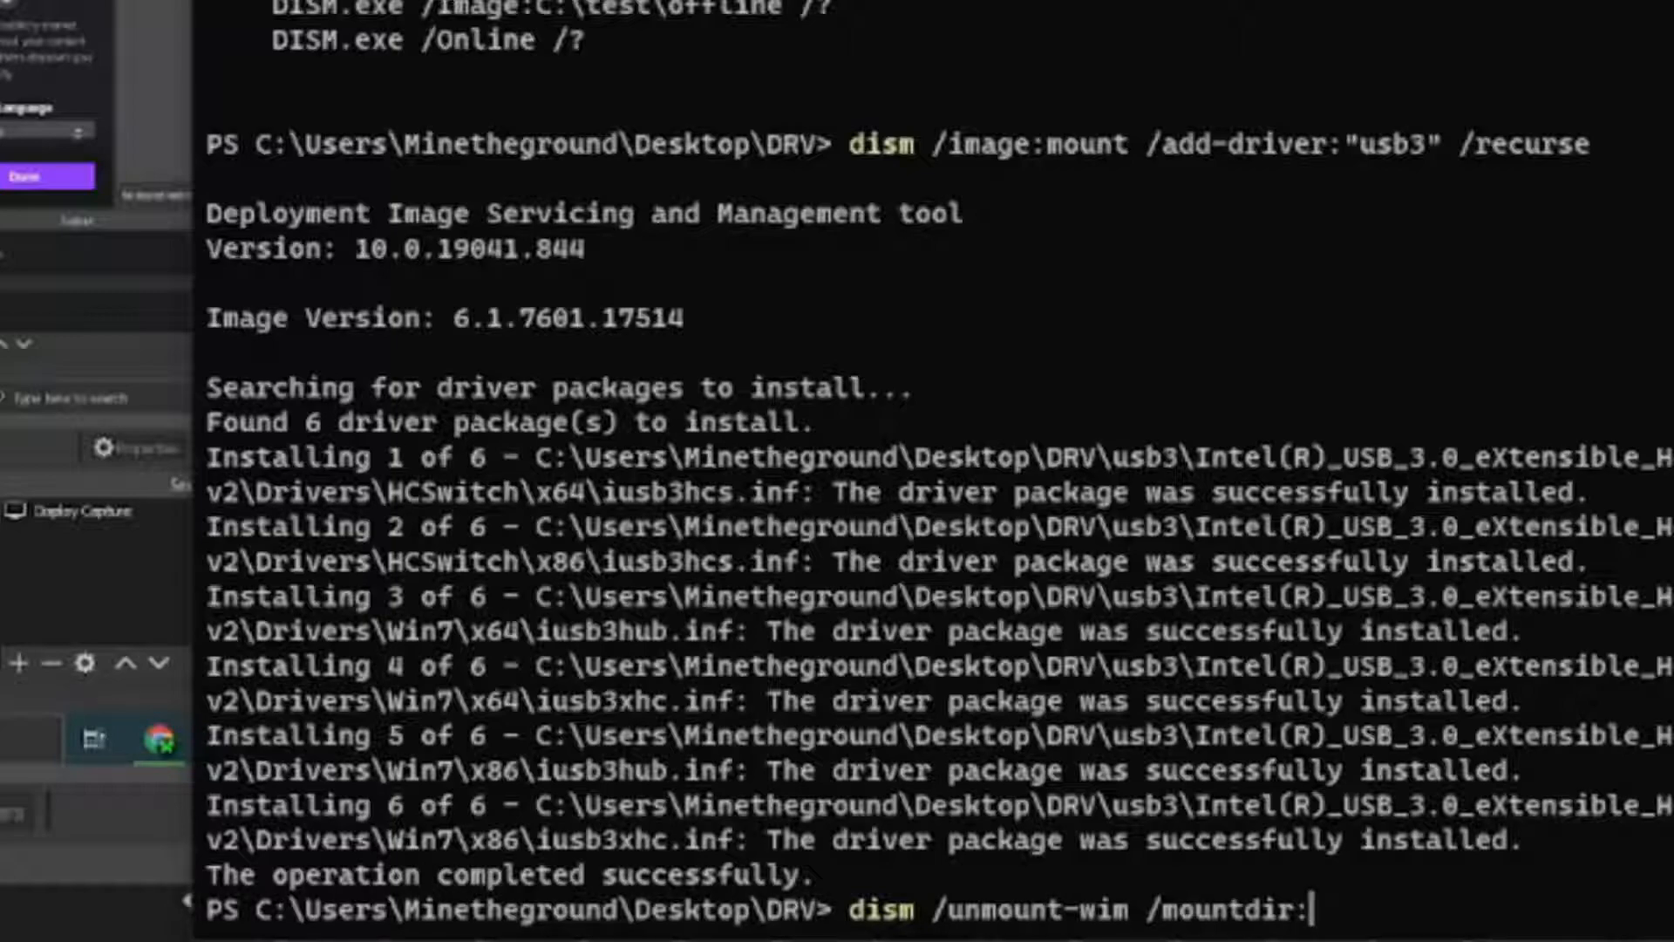
type("mount")
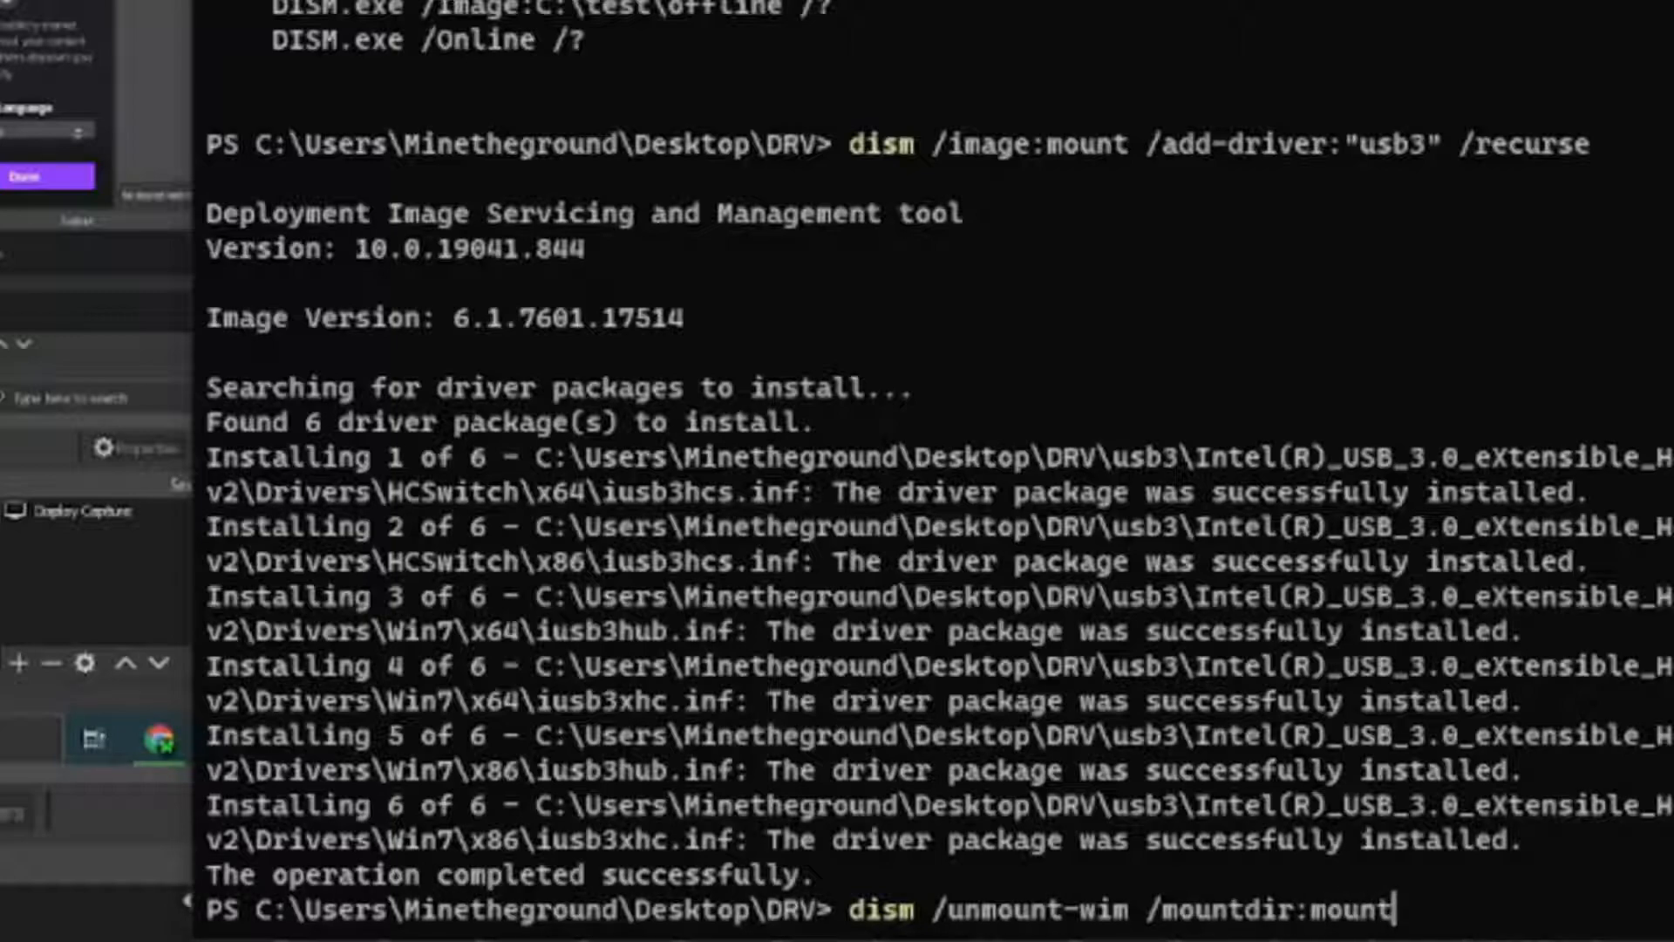
type("/")
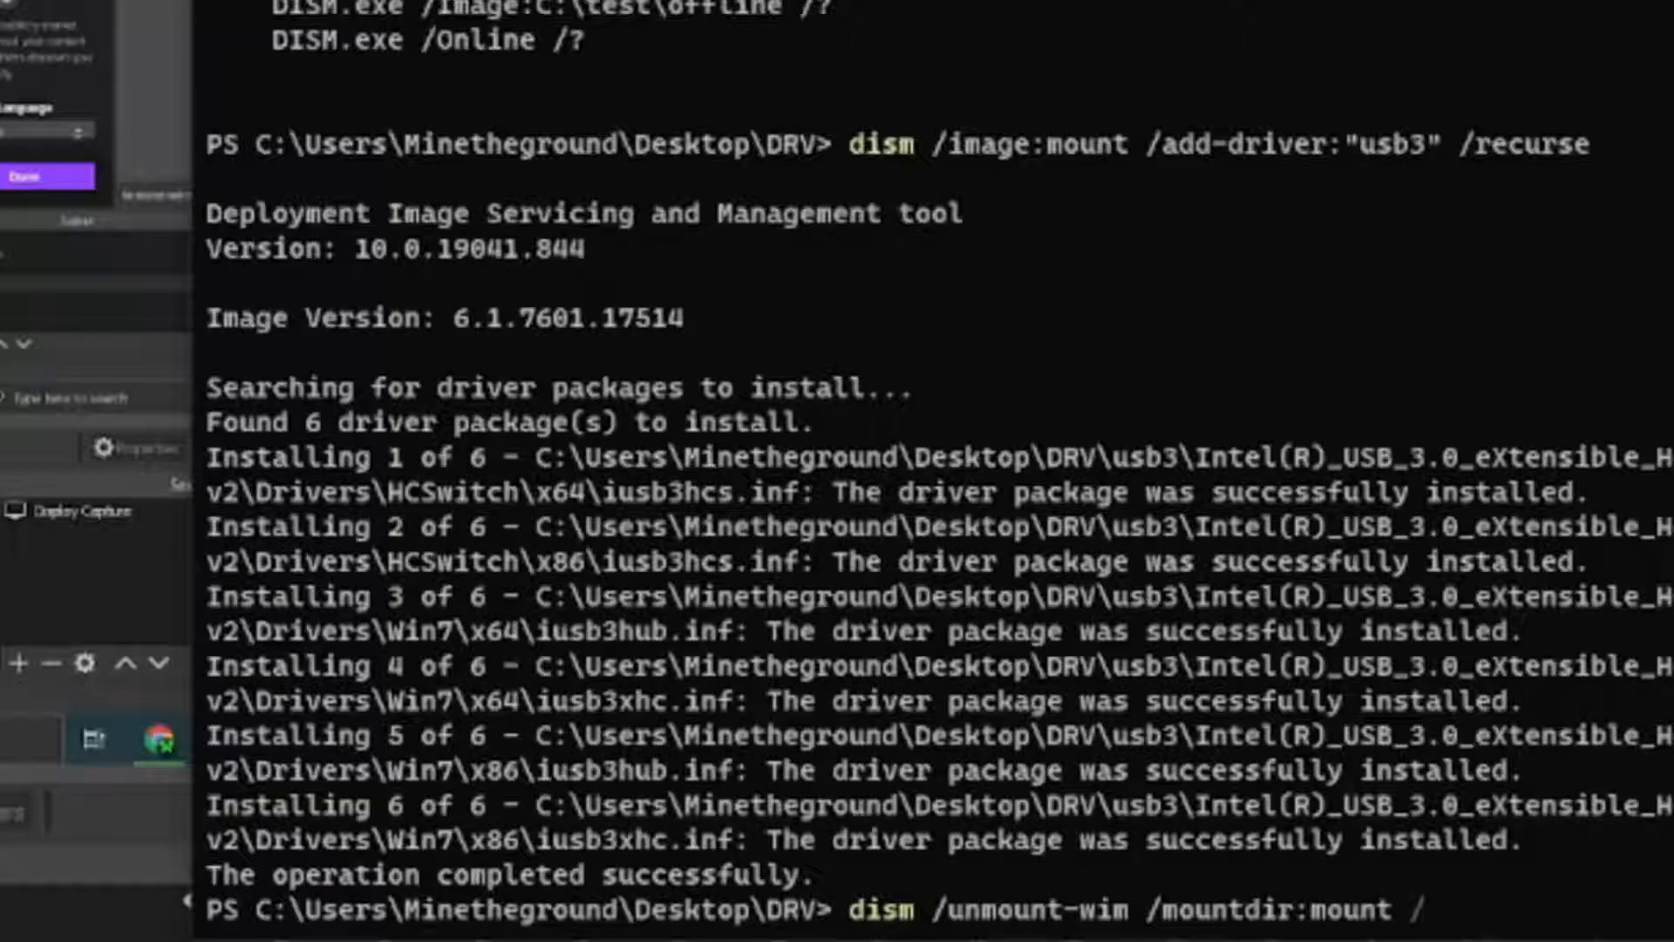
type("commi")
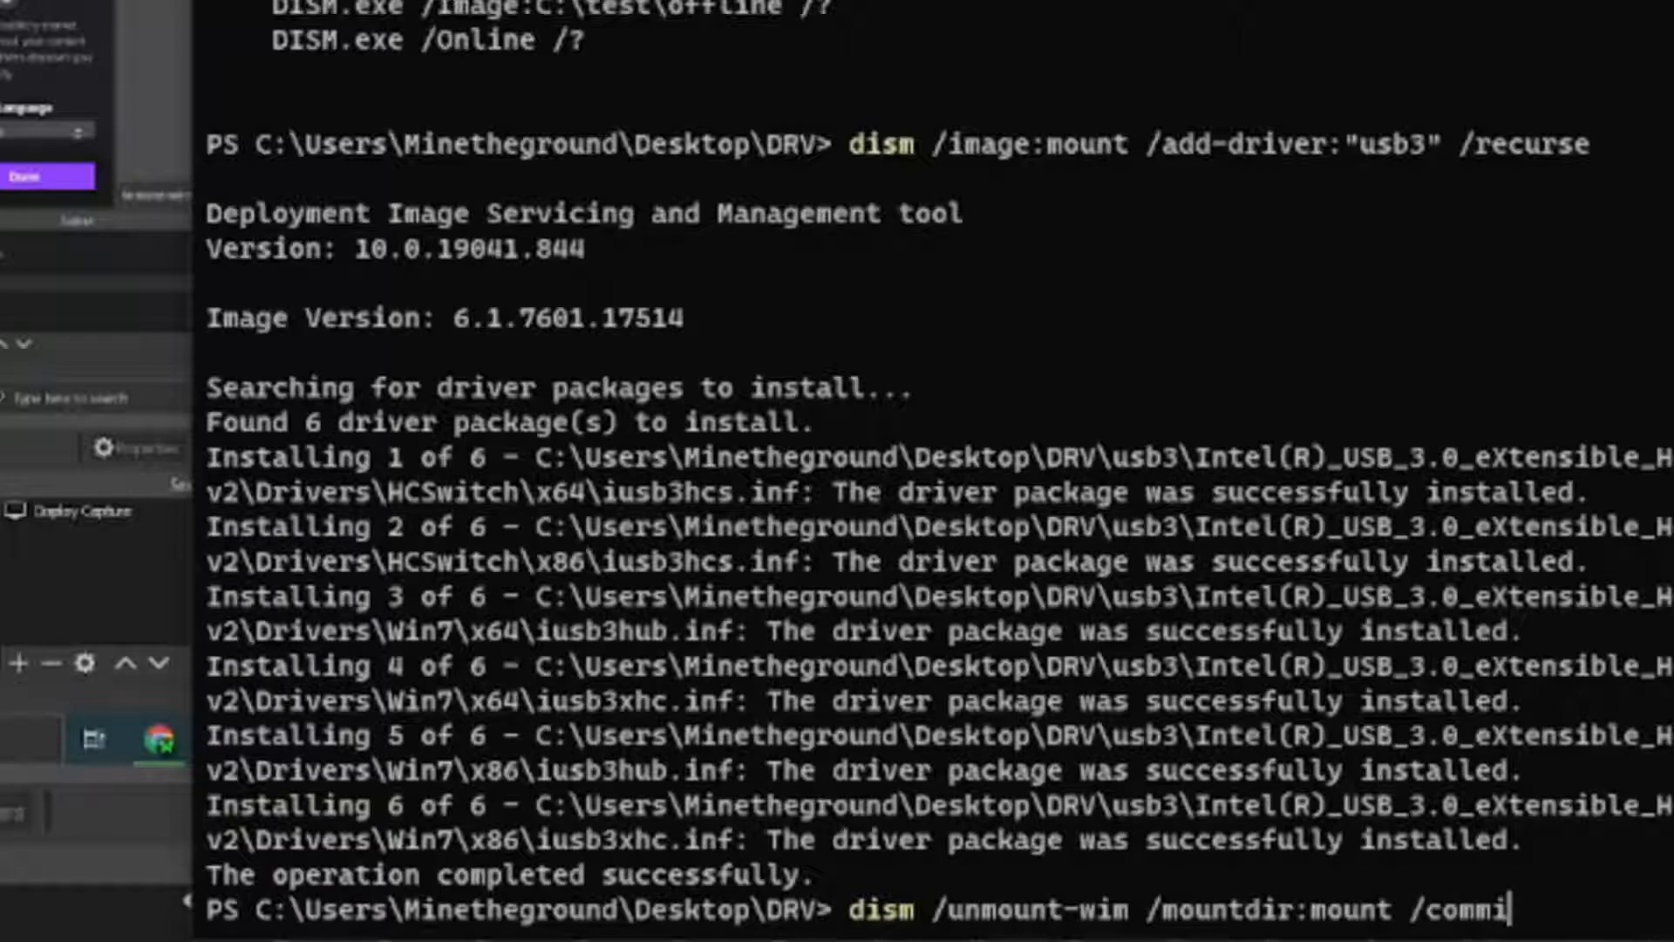
type("t")
type("dism /Mount-Wim /wimfile:boot.wim /index:2 /mountdir:mount")
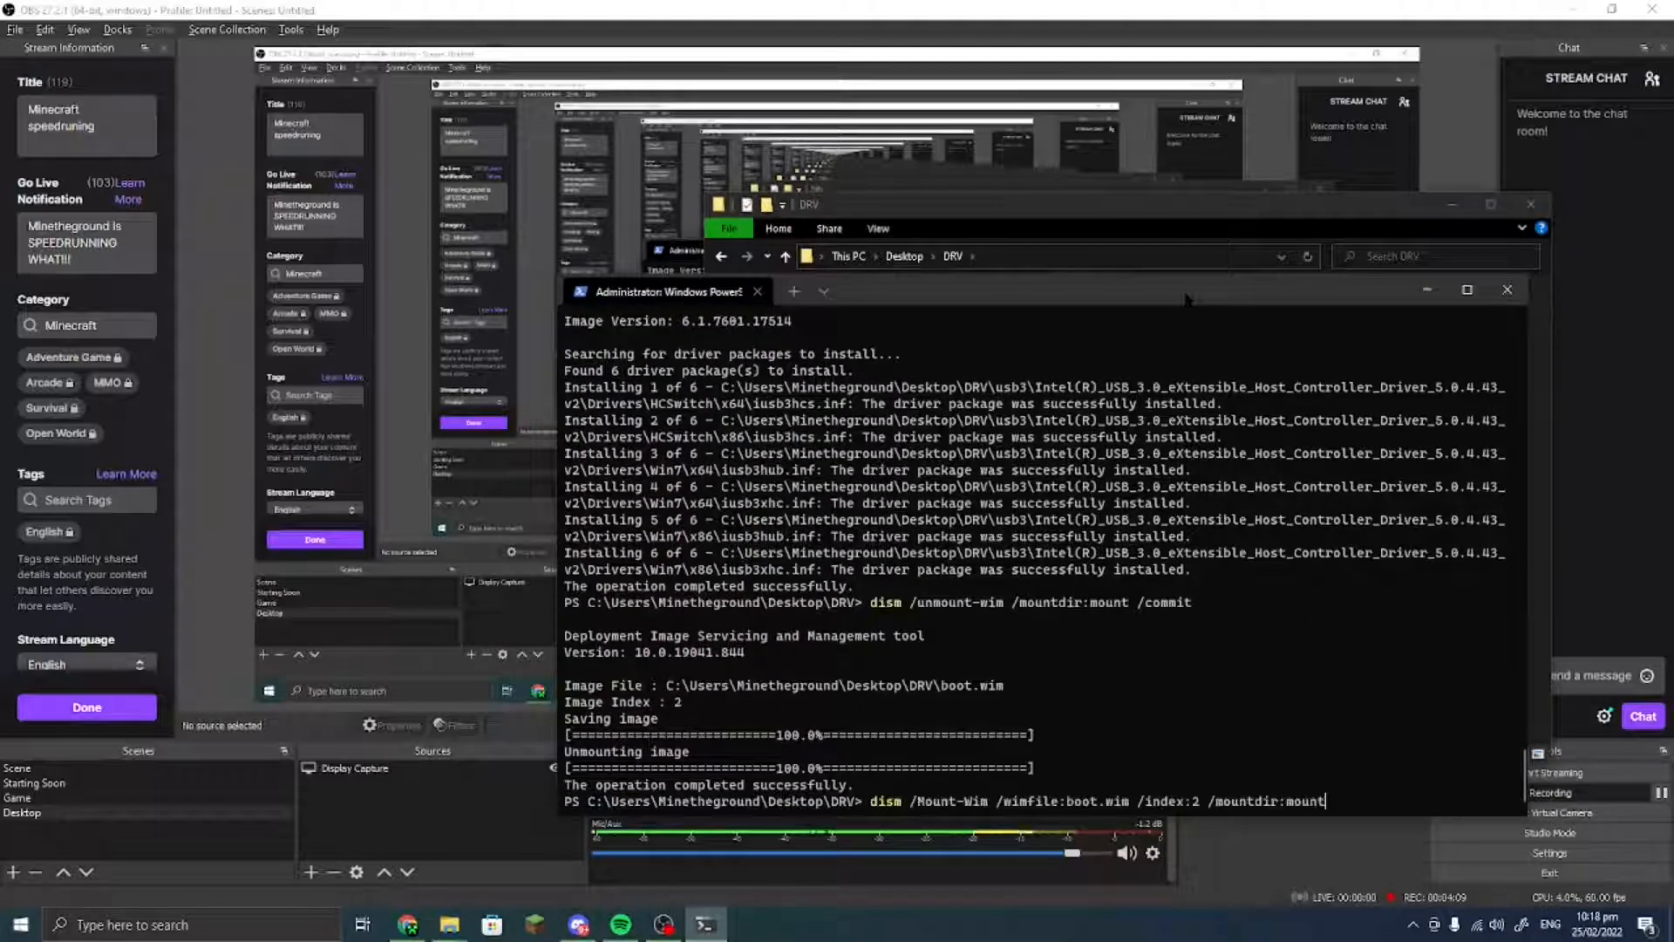
- List the images inside boot.wim with dism /get-wiminfo /wimfile:boot.wim
type("dism /get-wiminfo /wimfile:boot.wim")
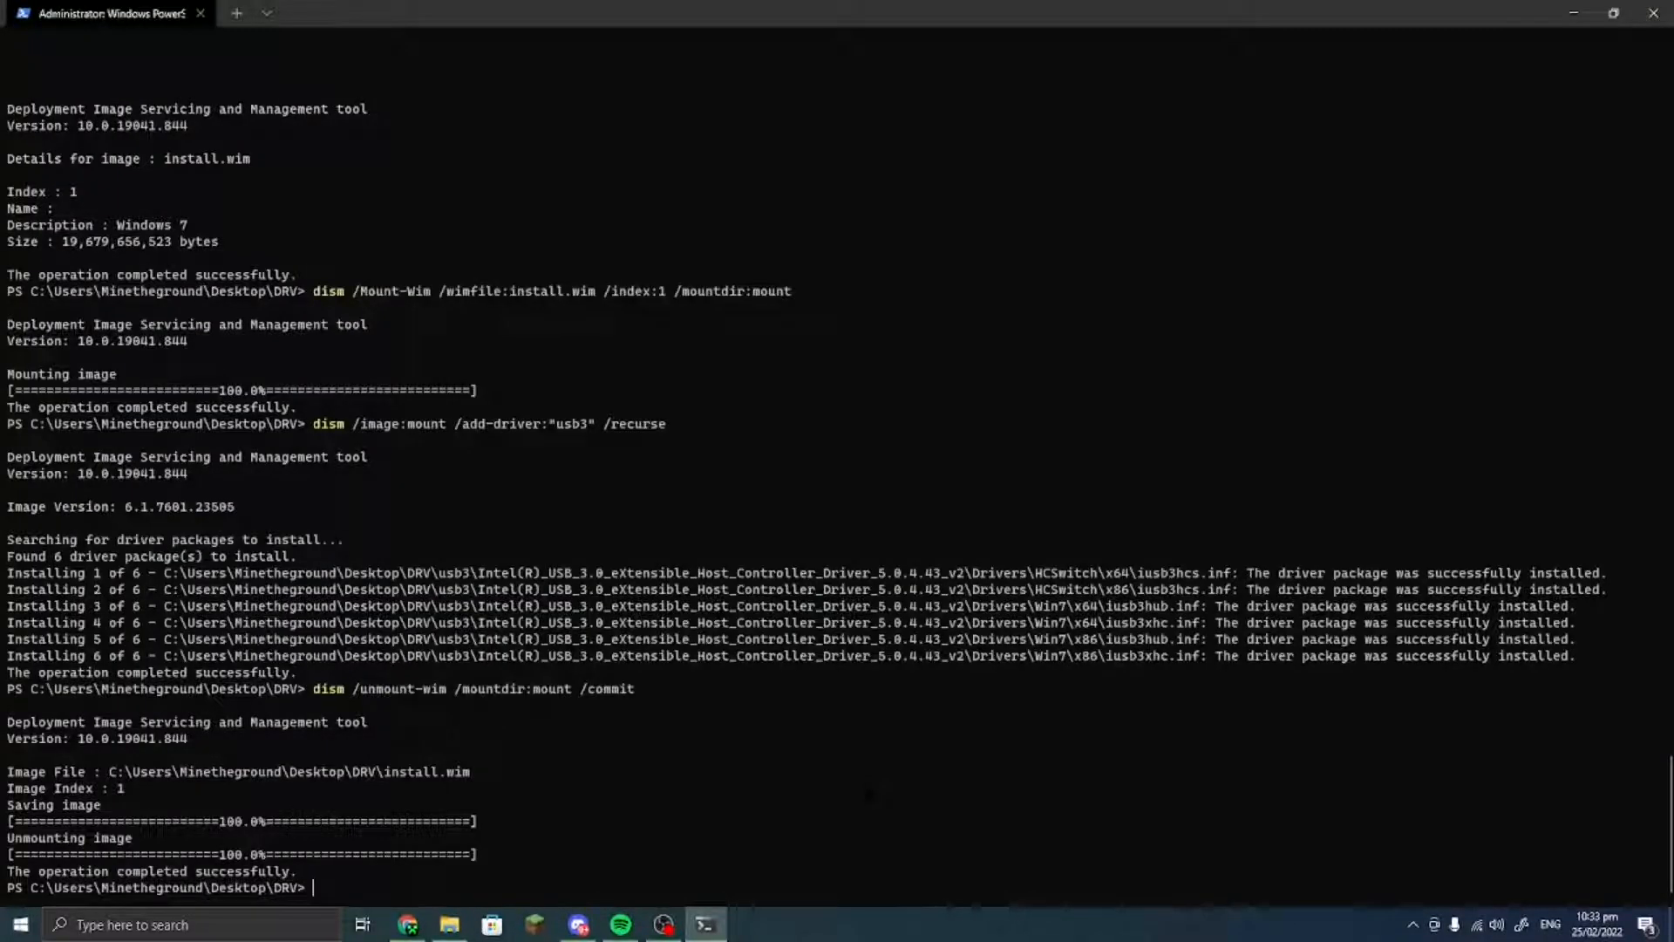
- Run the DISM stale-mount cleanup, then bring up the Windows 7 (F:) drive folder
type("dism")
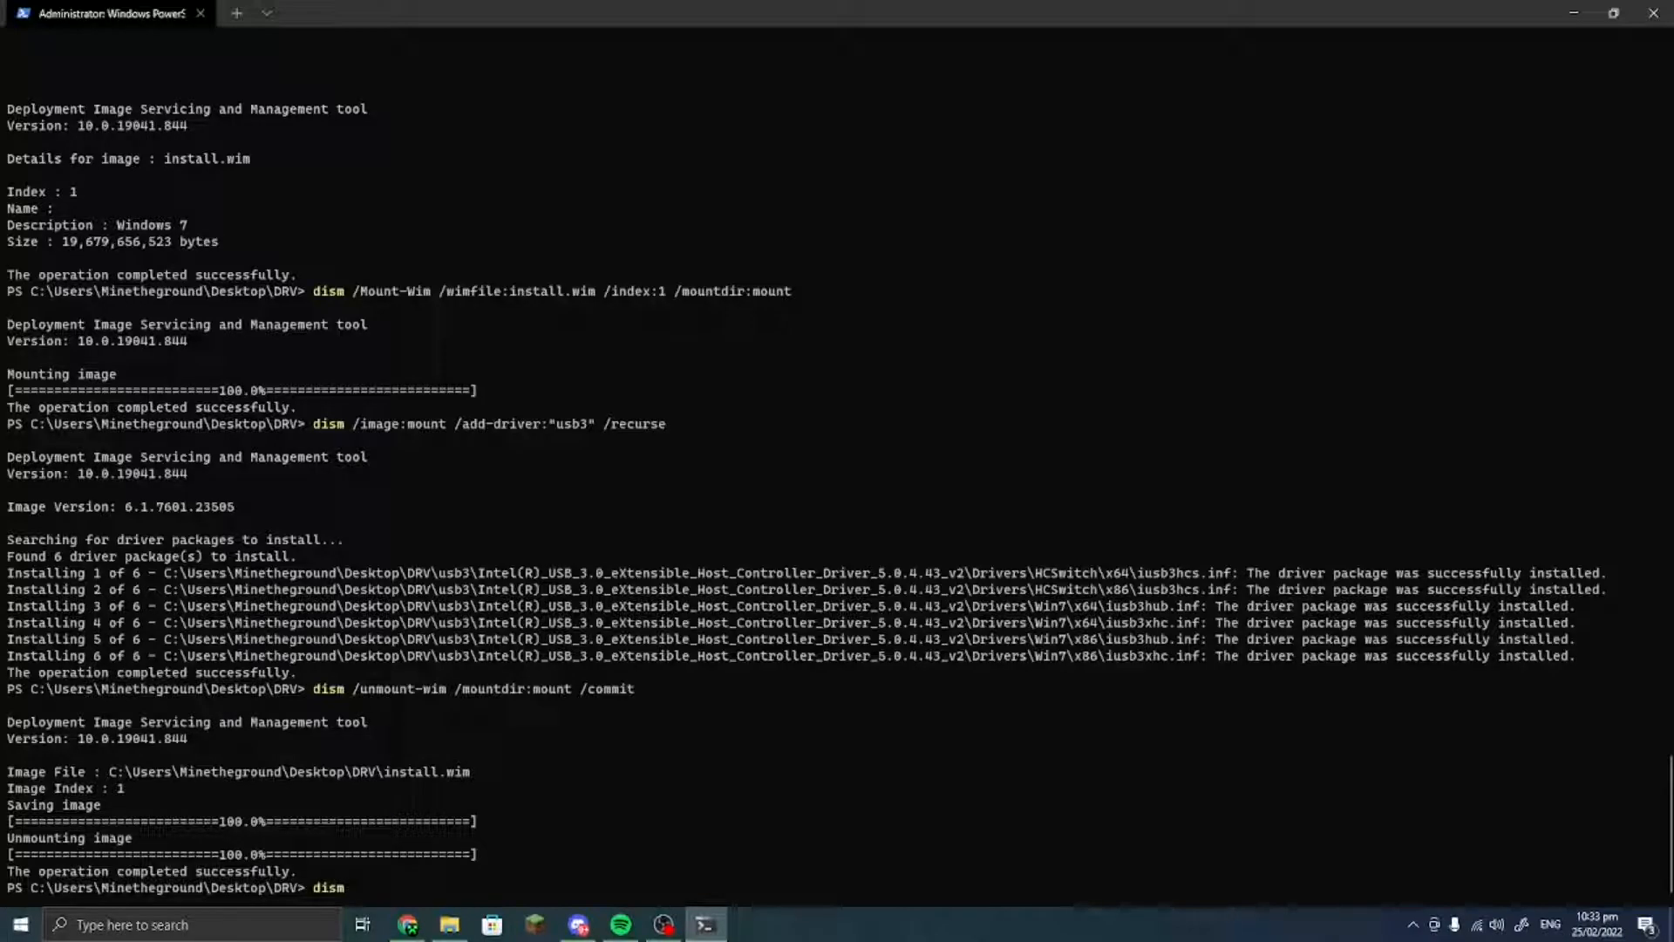
type("/cleanup-wim")
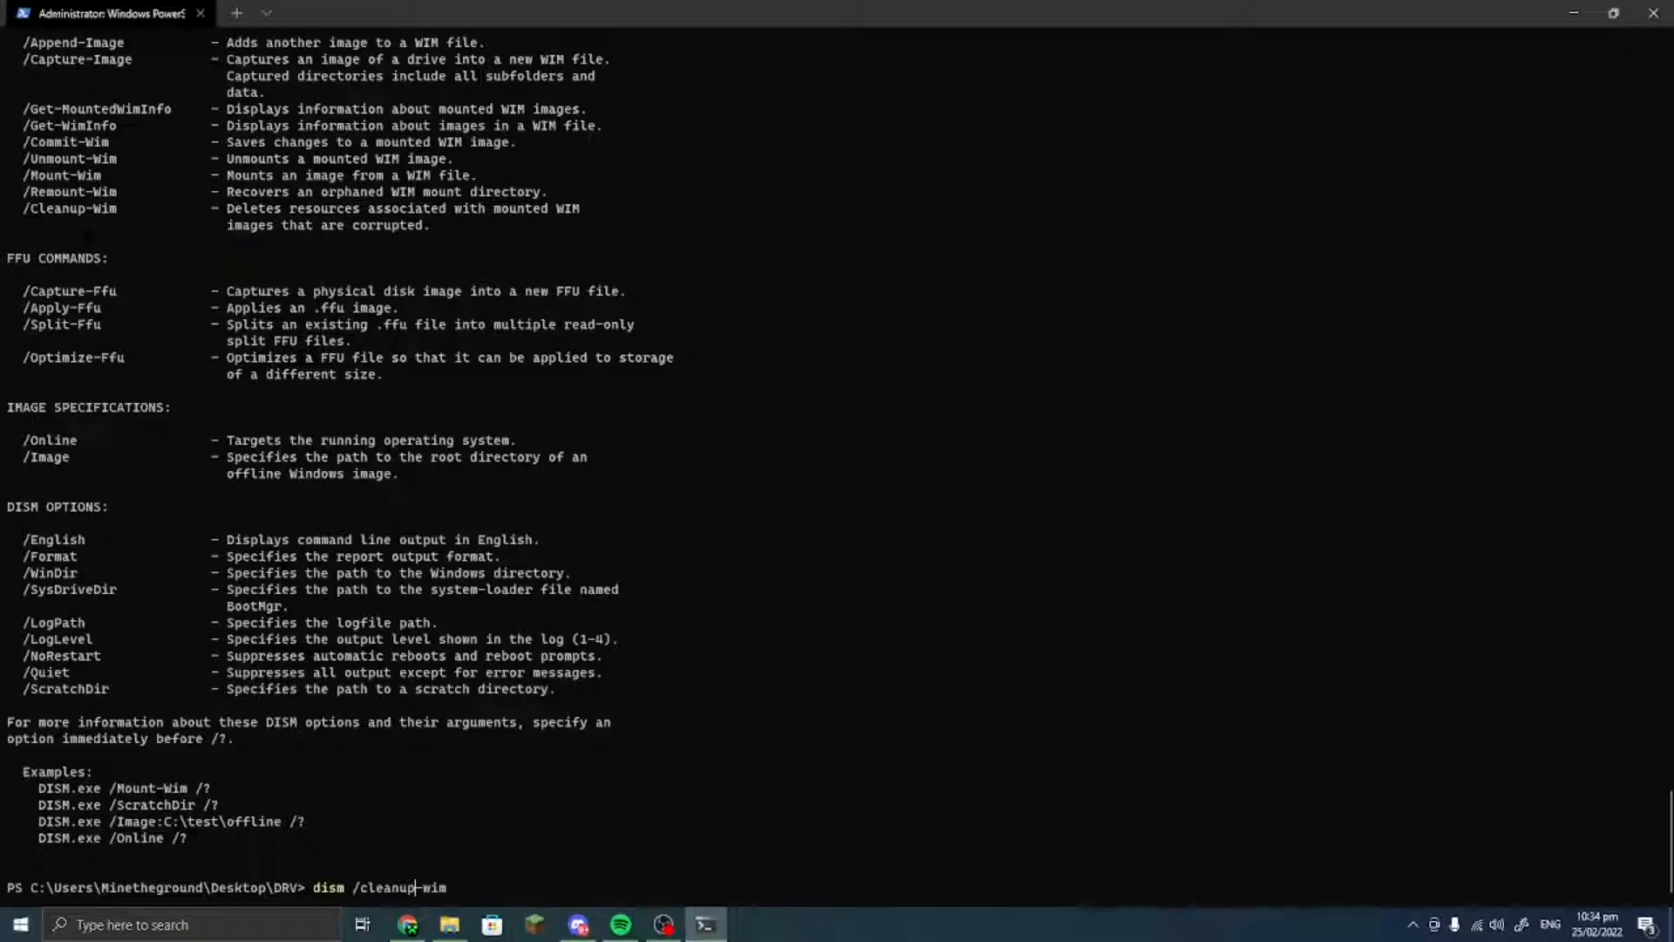
key("enter")
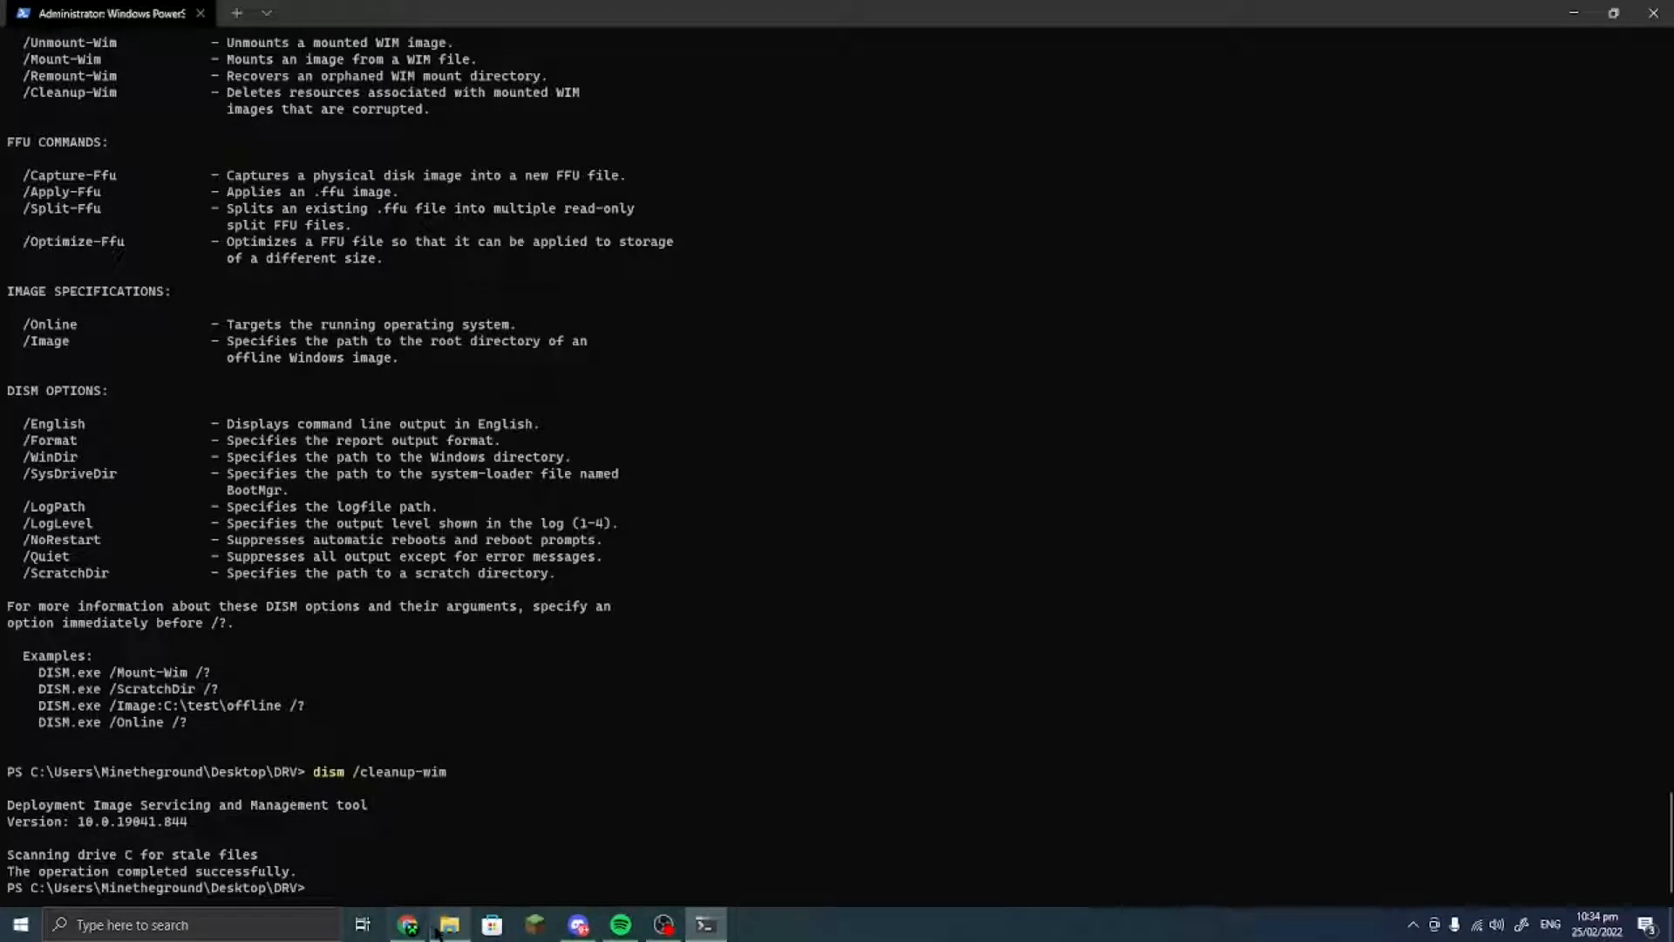
left_click(448, 925)
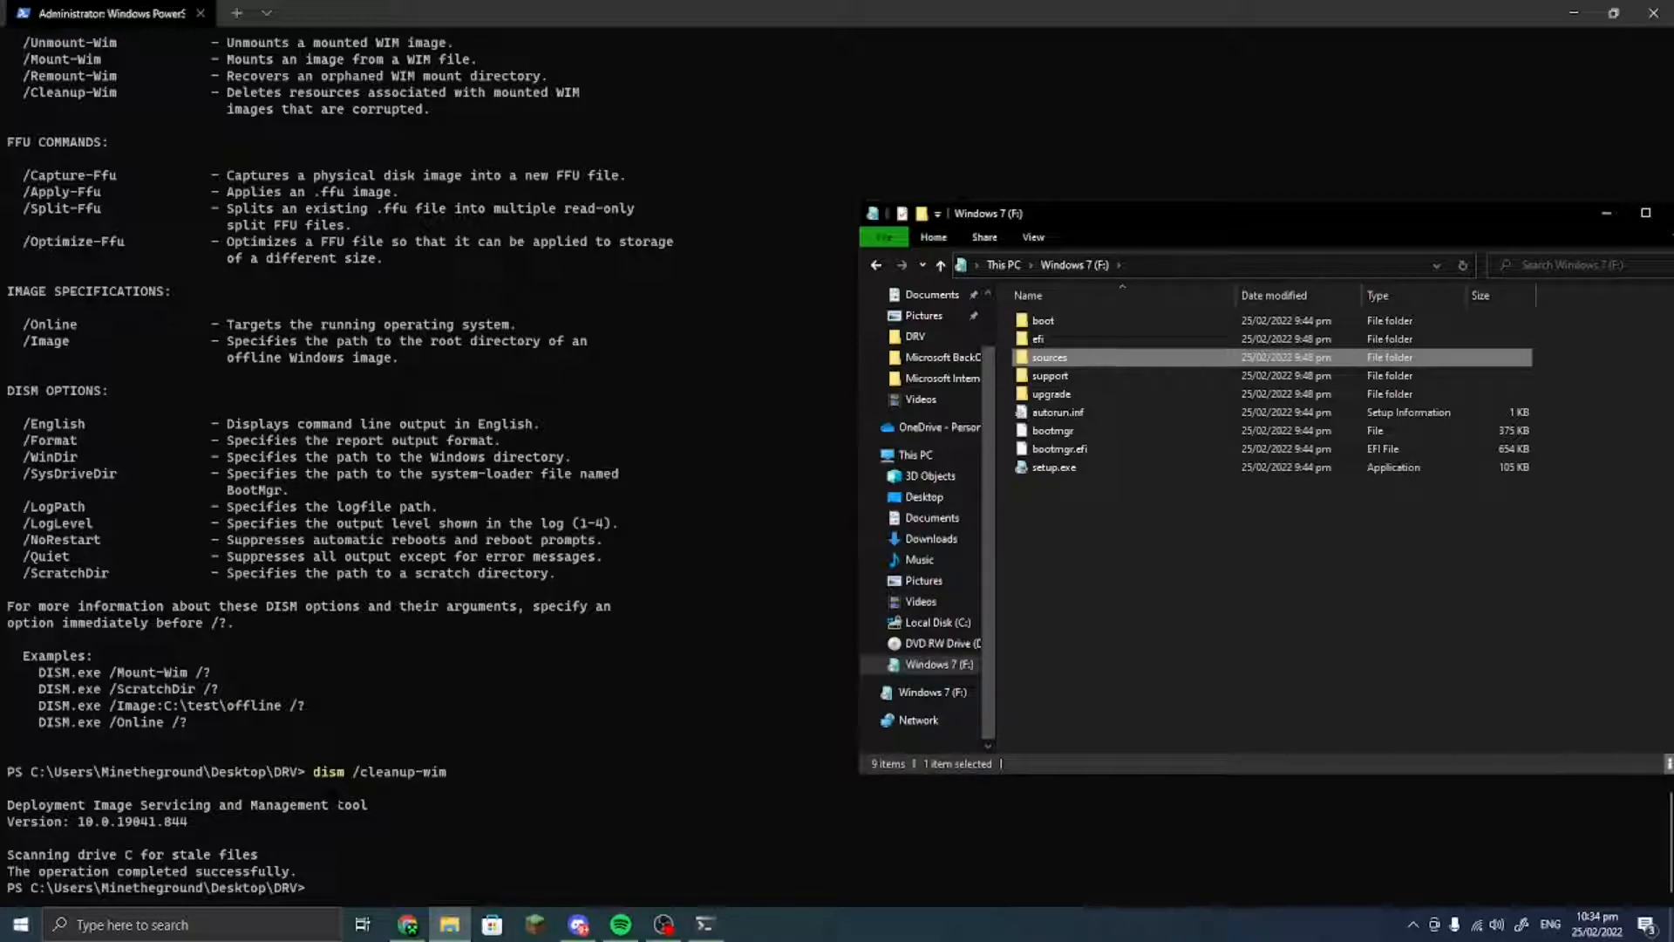
- Close PowerShell and open the Desktop\DRV folder holding the updated WIM files
left_click(619, 923)
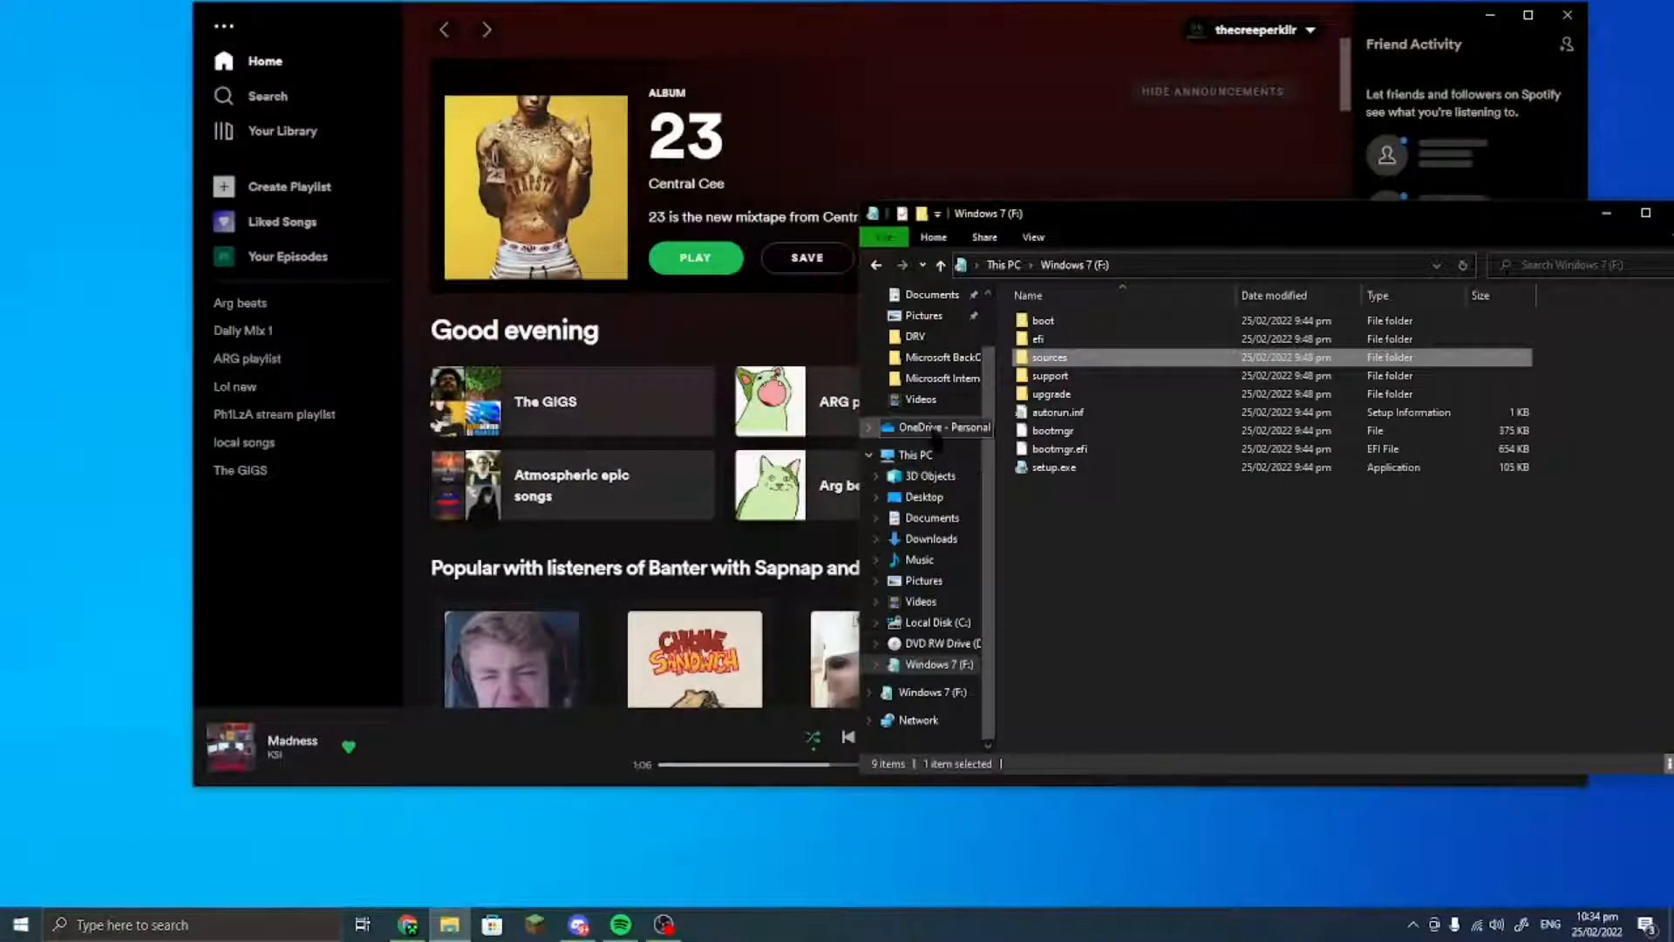
left_click(924, 497)
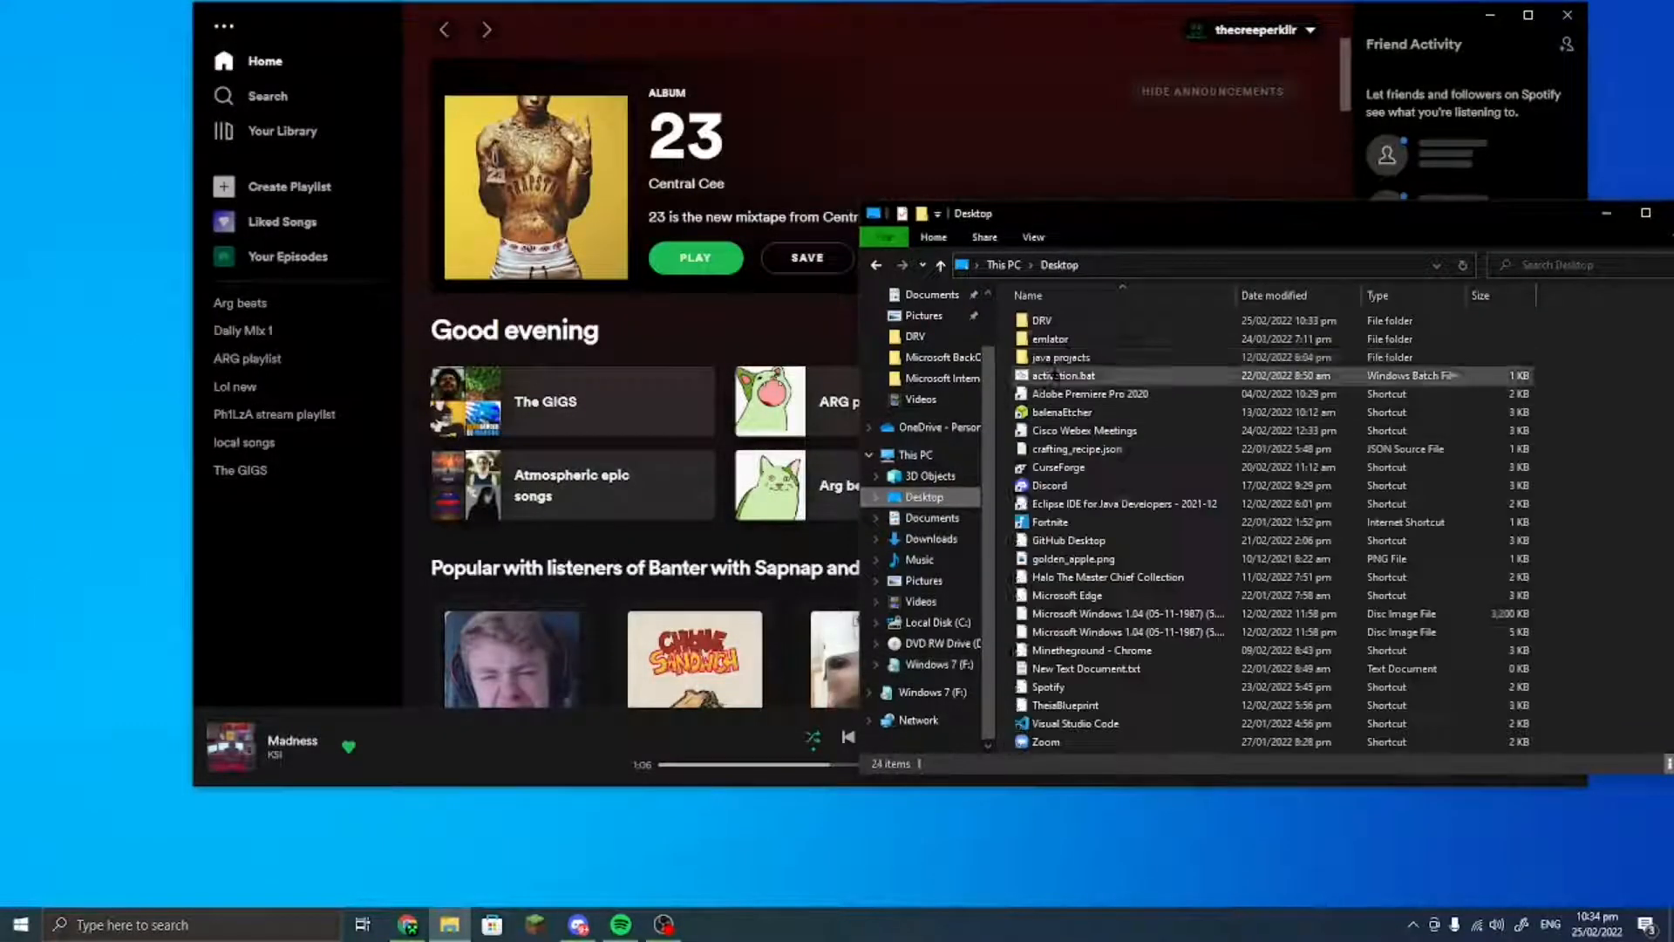
double_click(1042, 320)
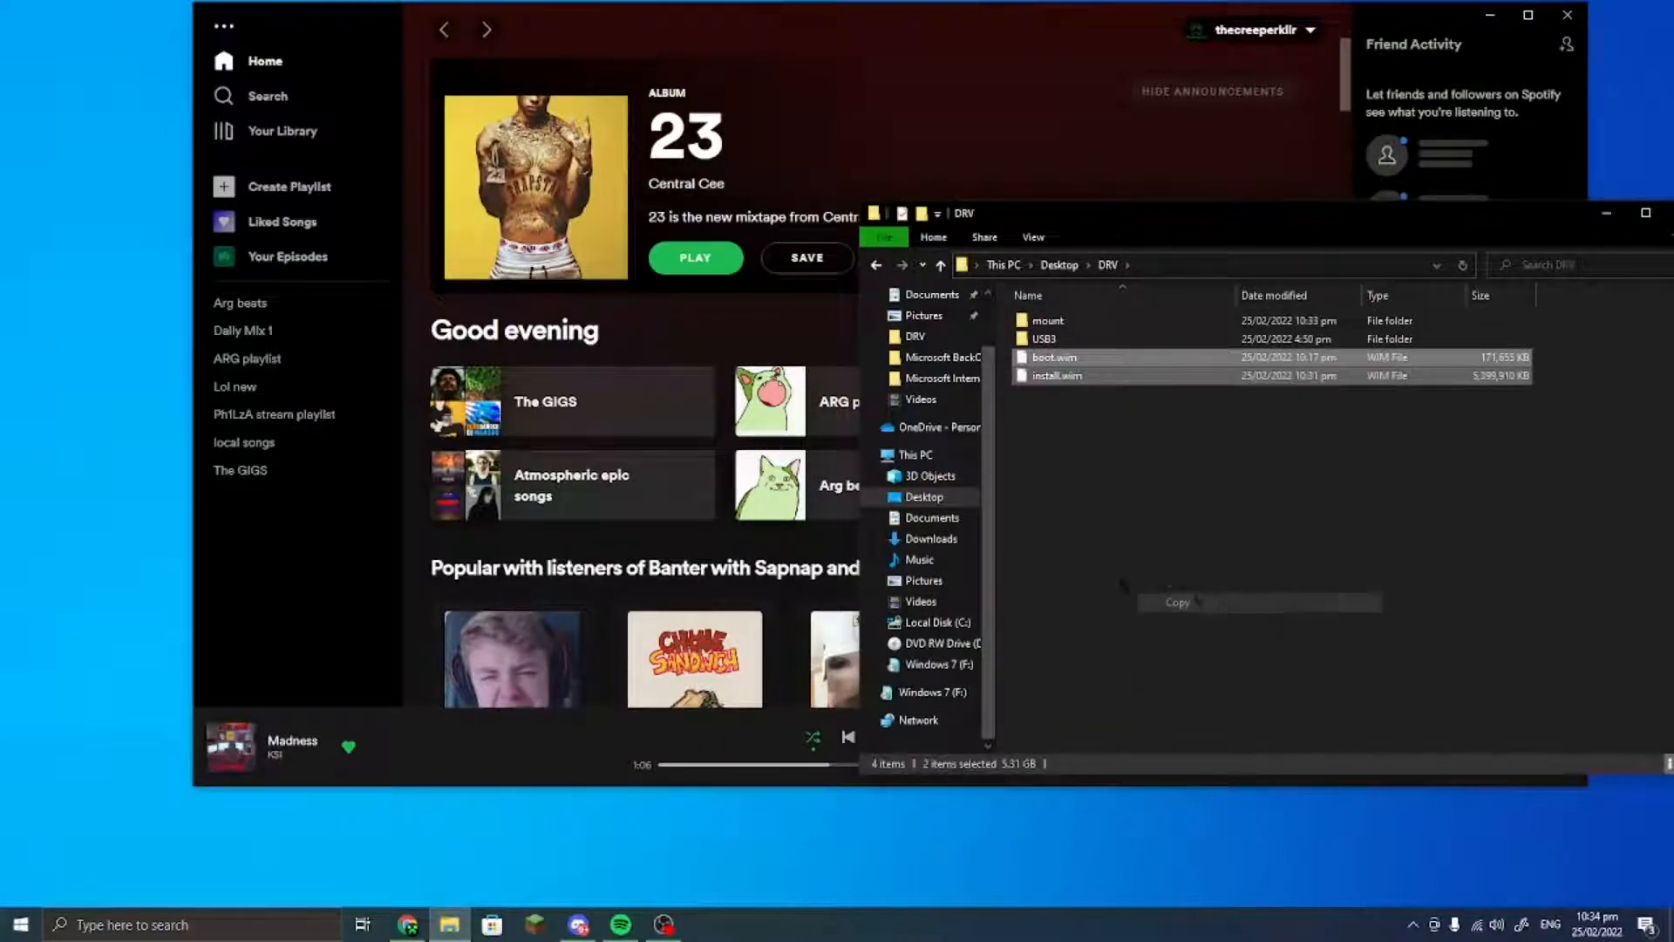
- Open the sources folder on the Windows 7 USB drive and select the old install.wim
left_click(936, 692)
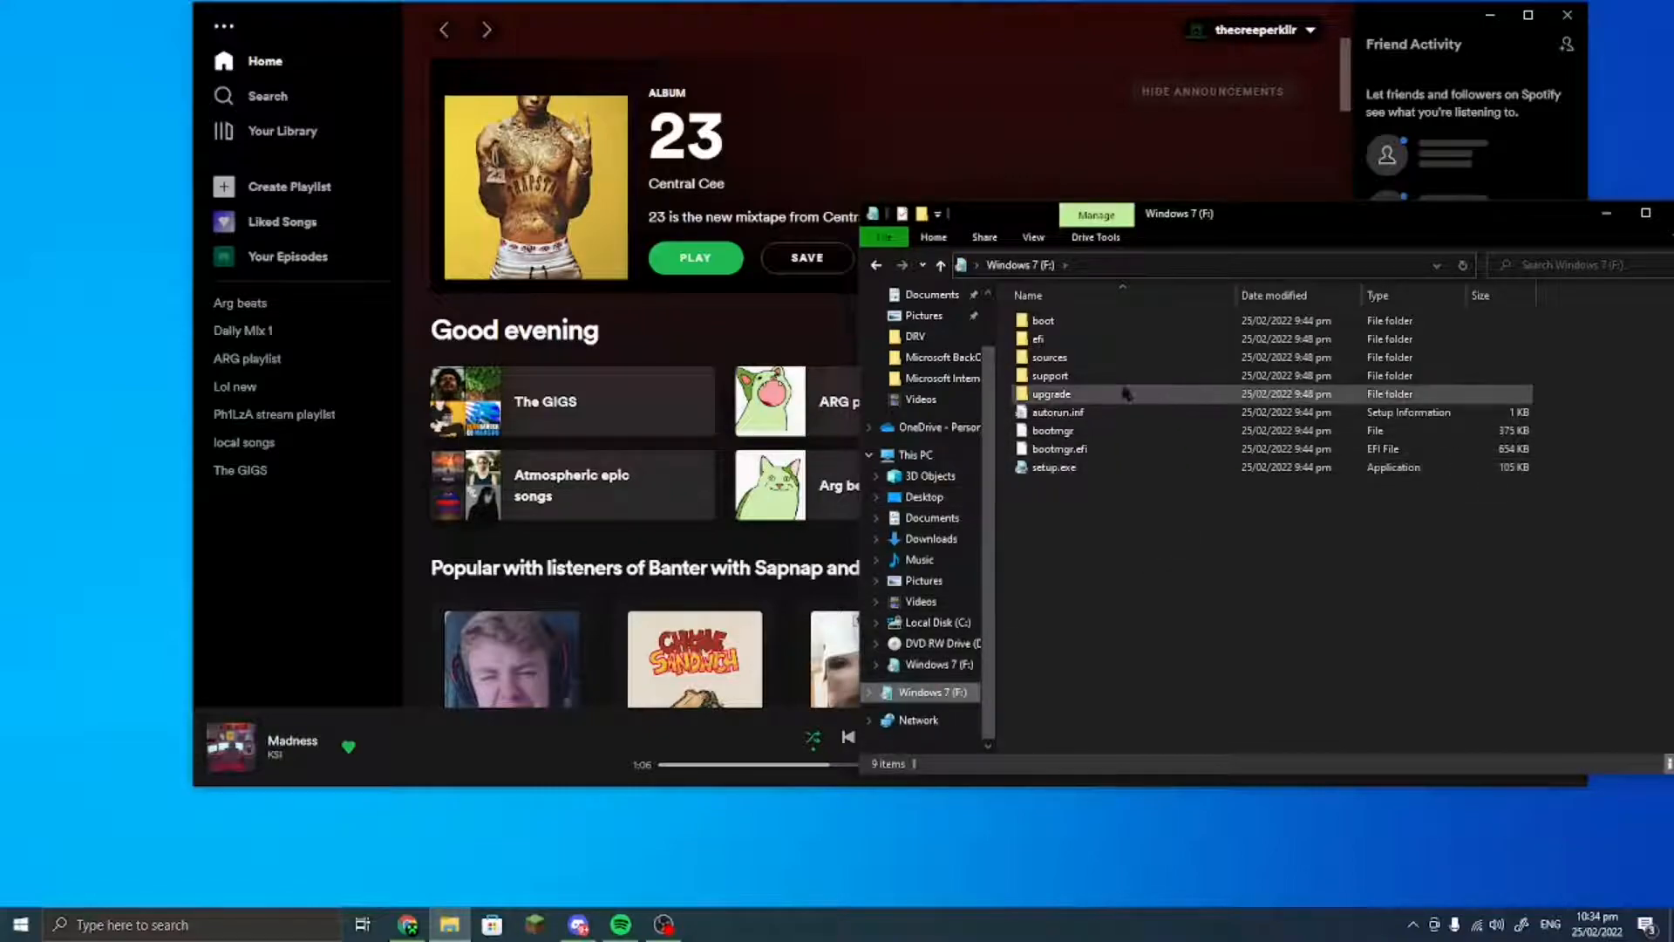
double_click(1049, 356)
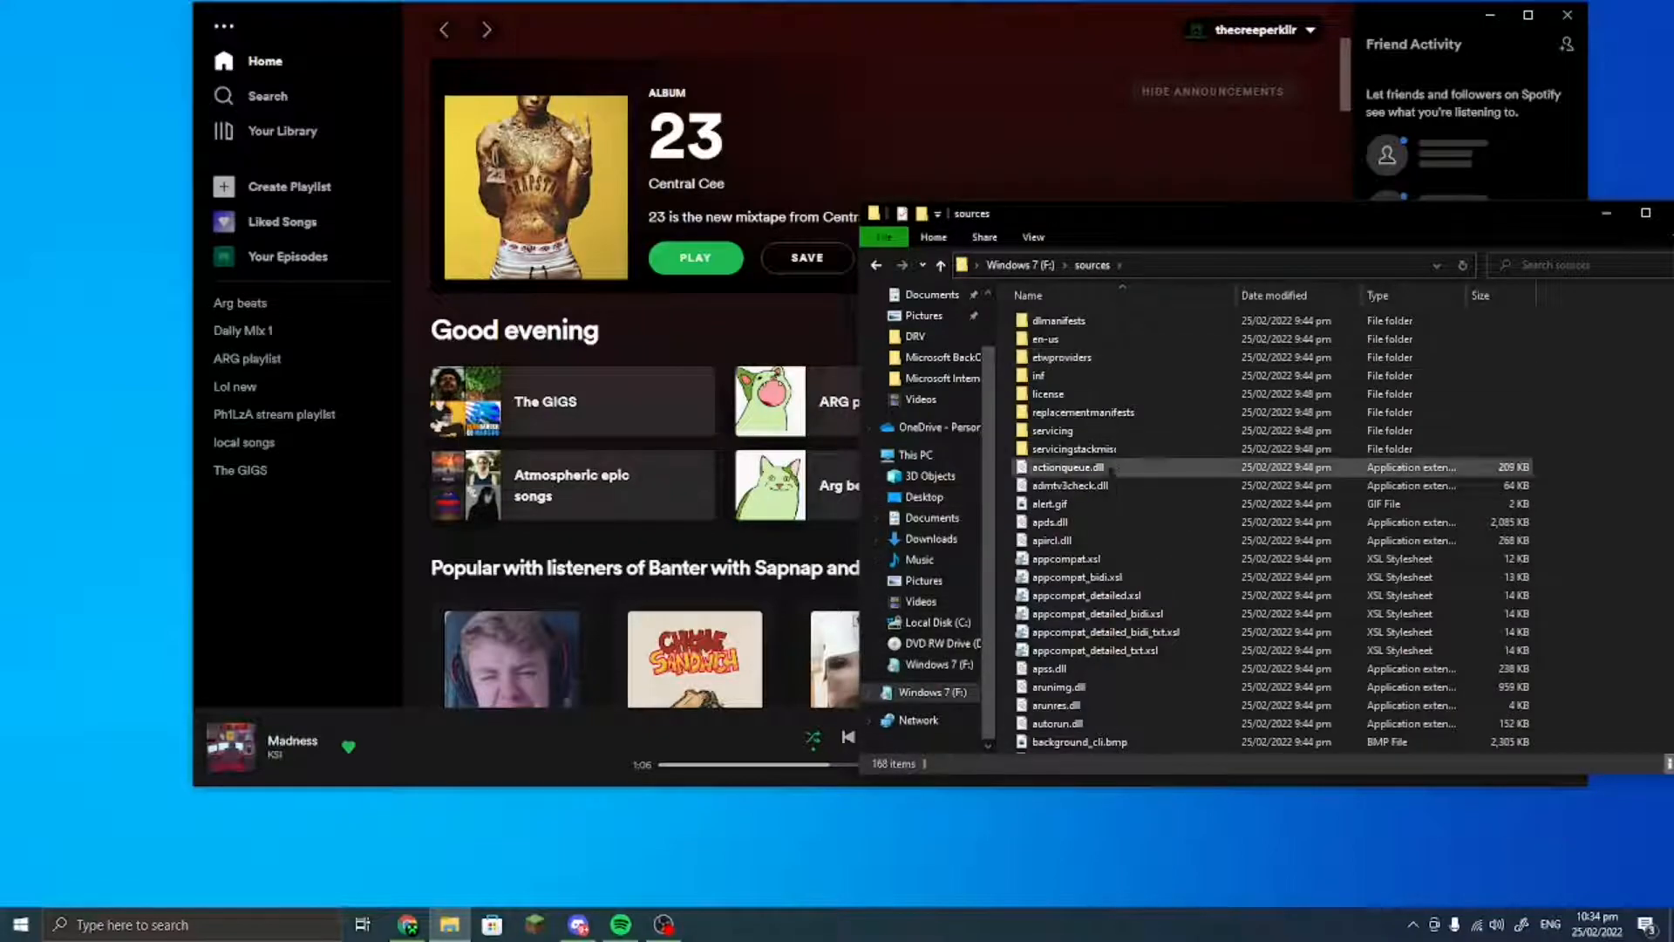
scroll("down", 3)
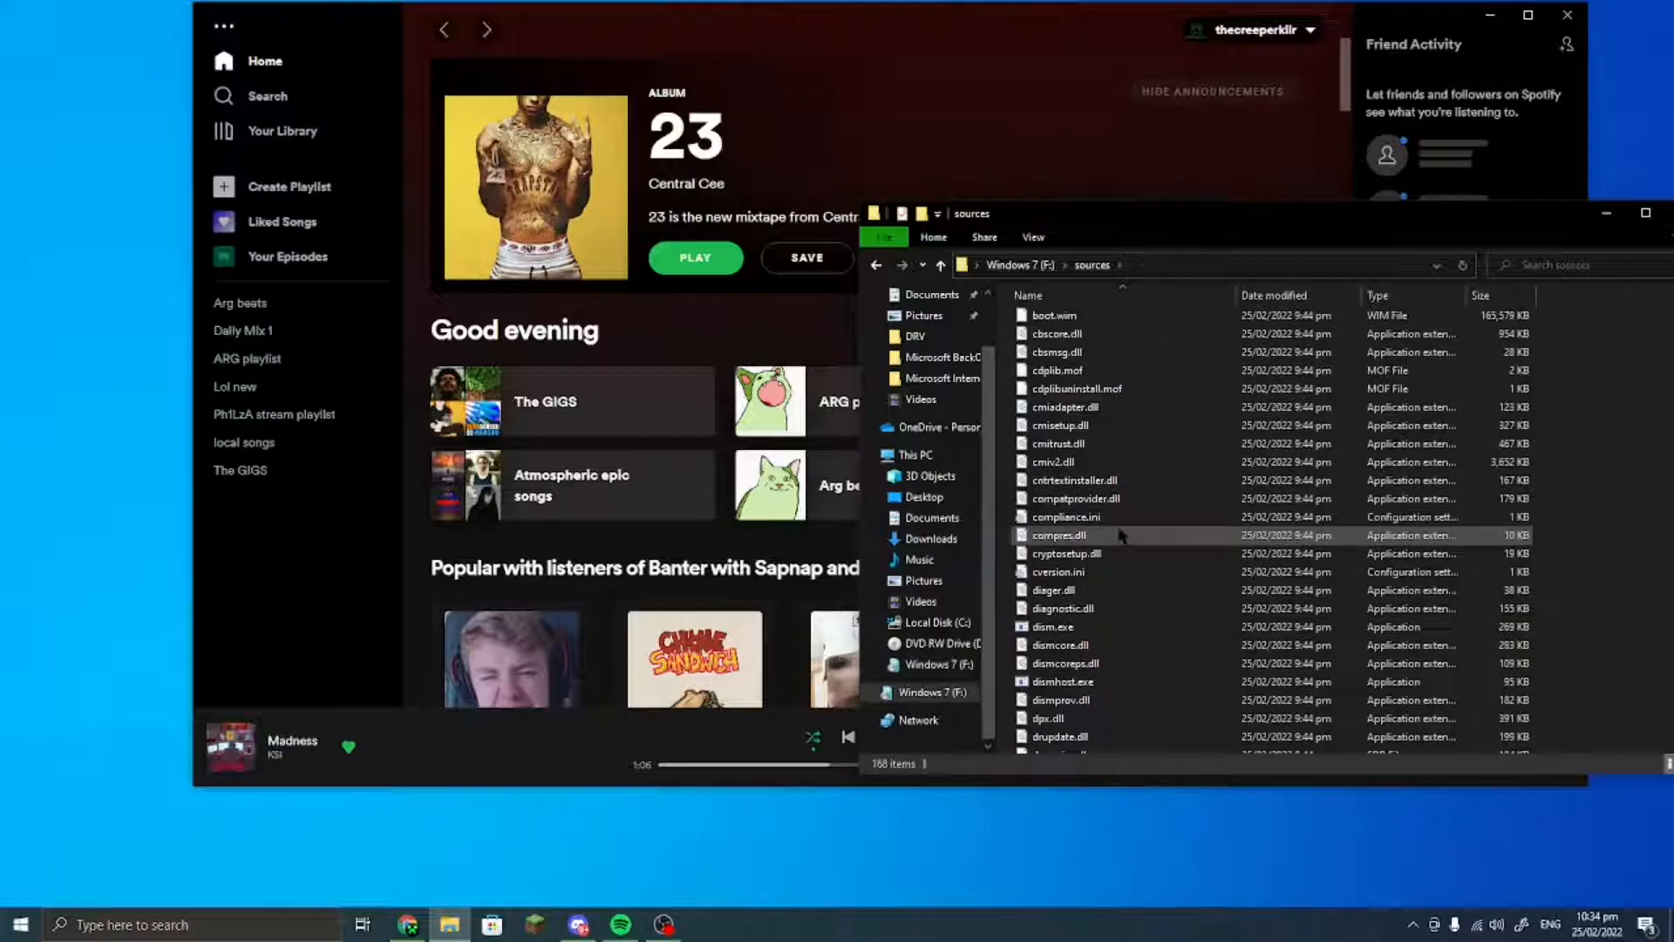
scroll("down", 3)
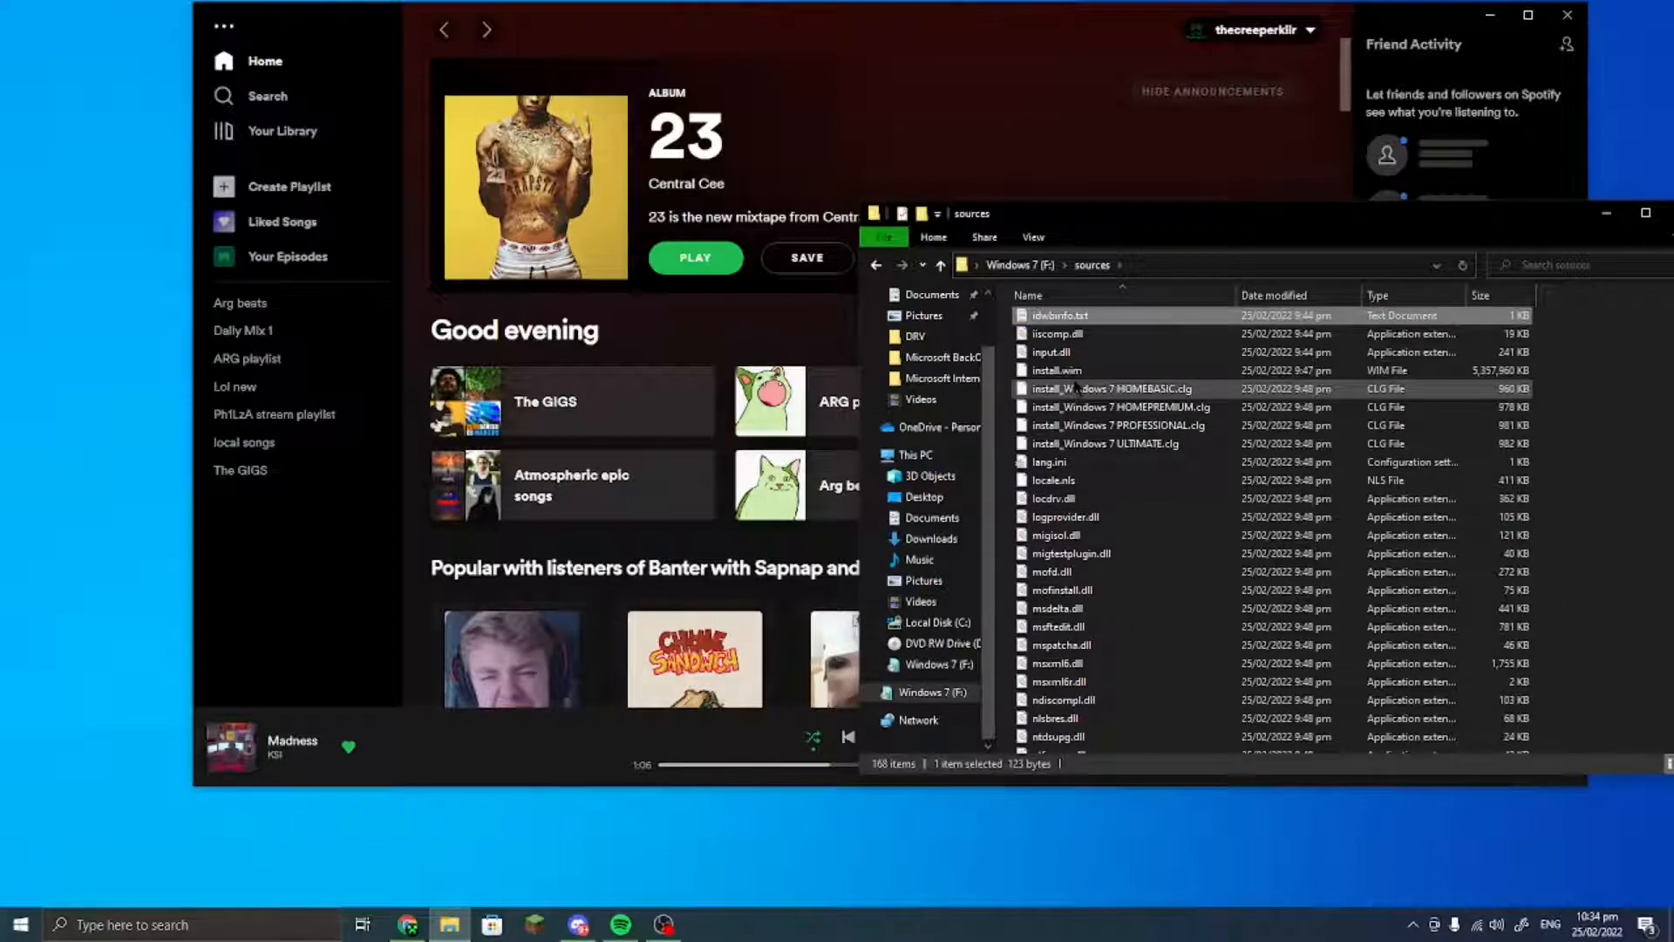
left_click(1057, 369)
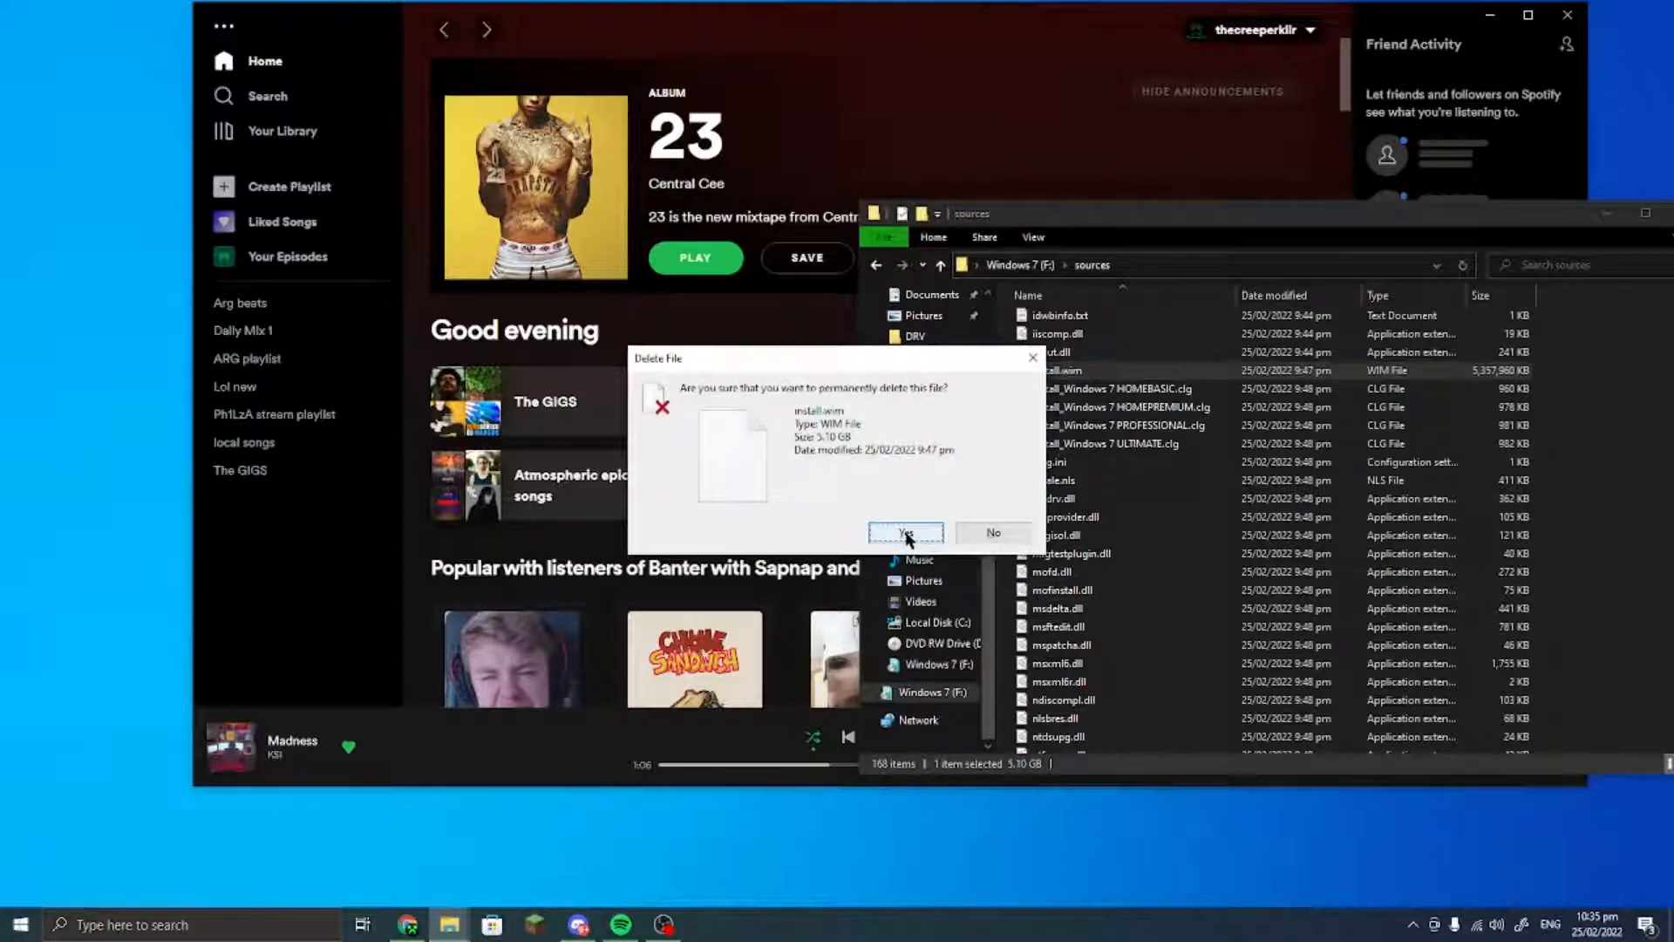
- Permanently delete the old install.wim and boot.wim, then paste the updated copies into sources
left_click(906, 533)
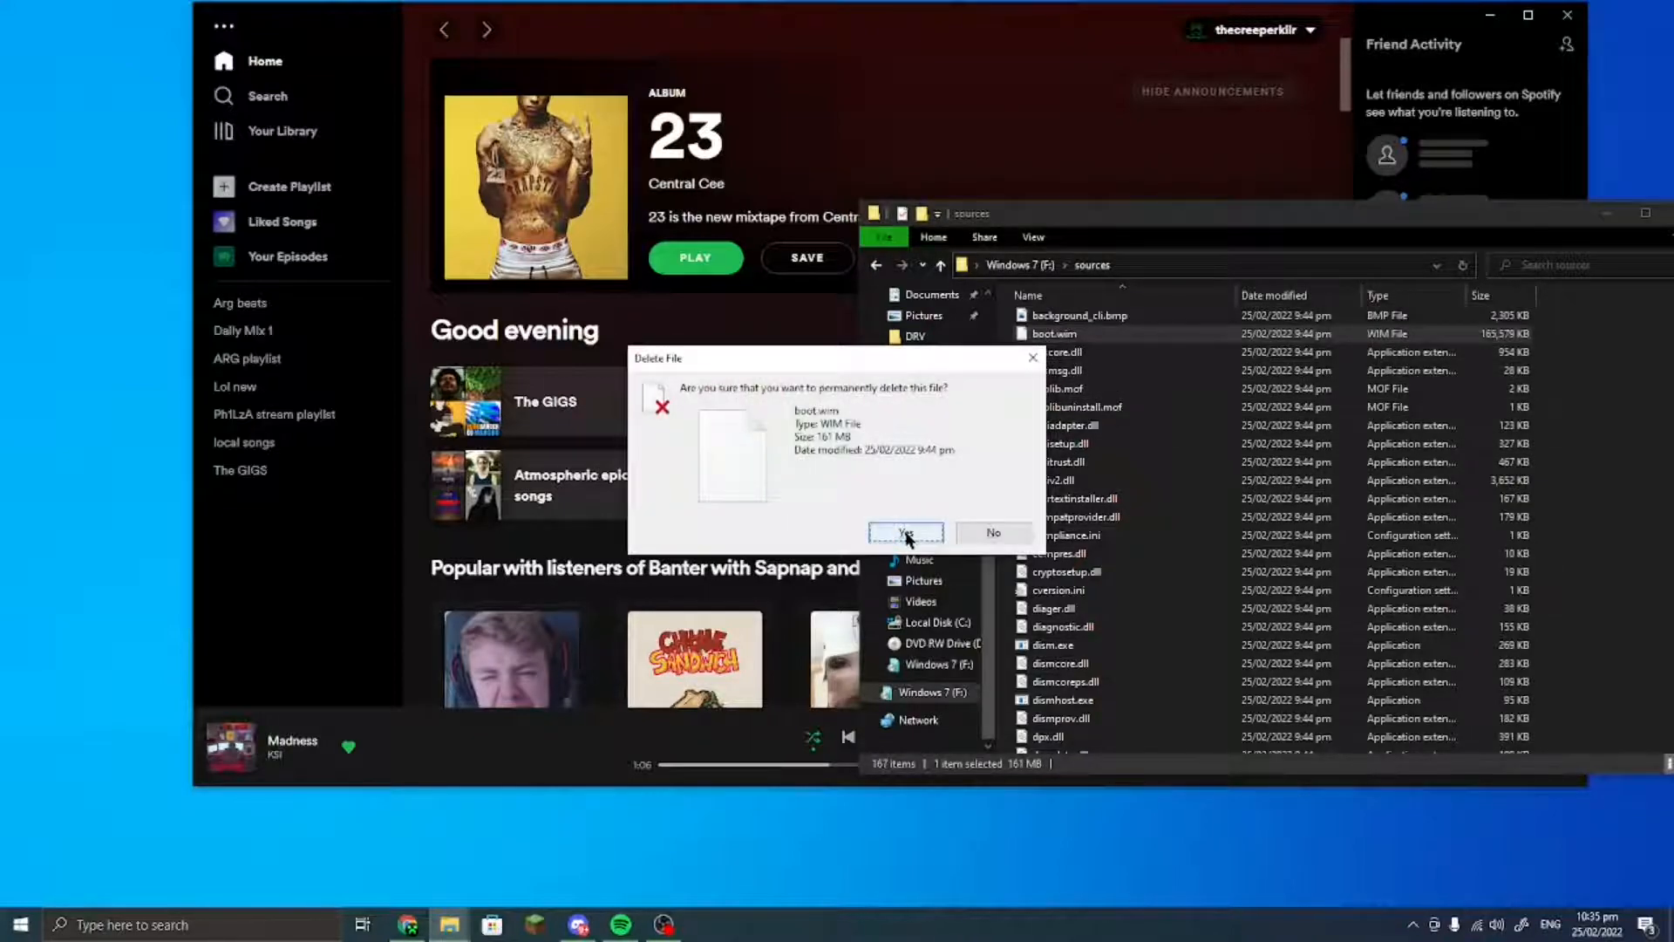
left_click(906, 532)
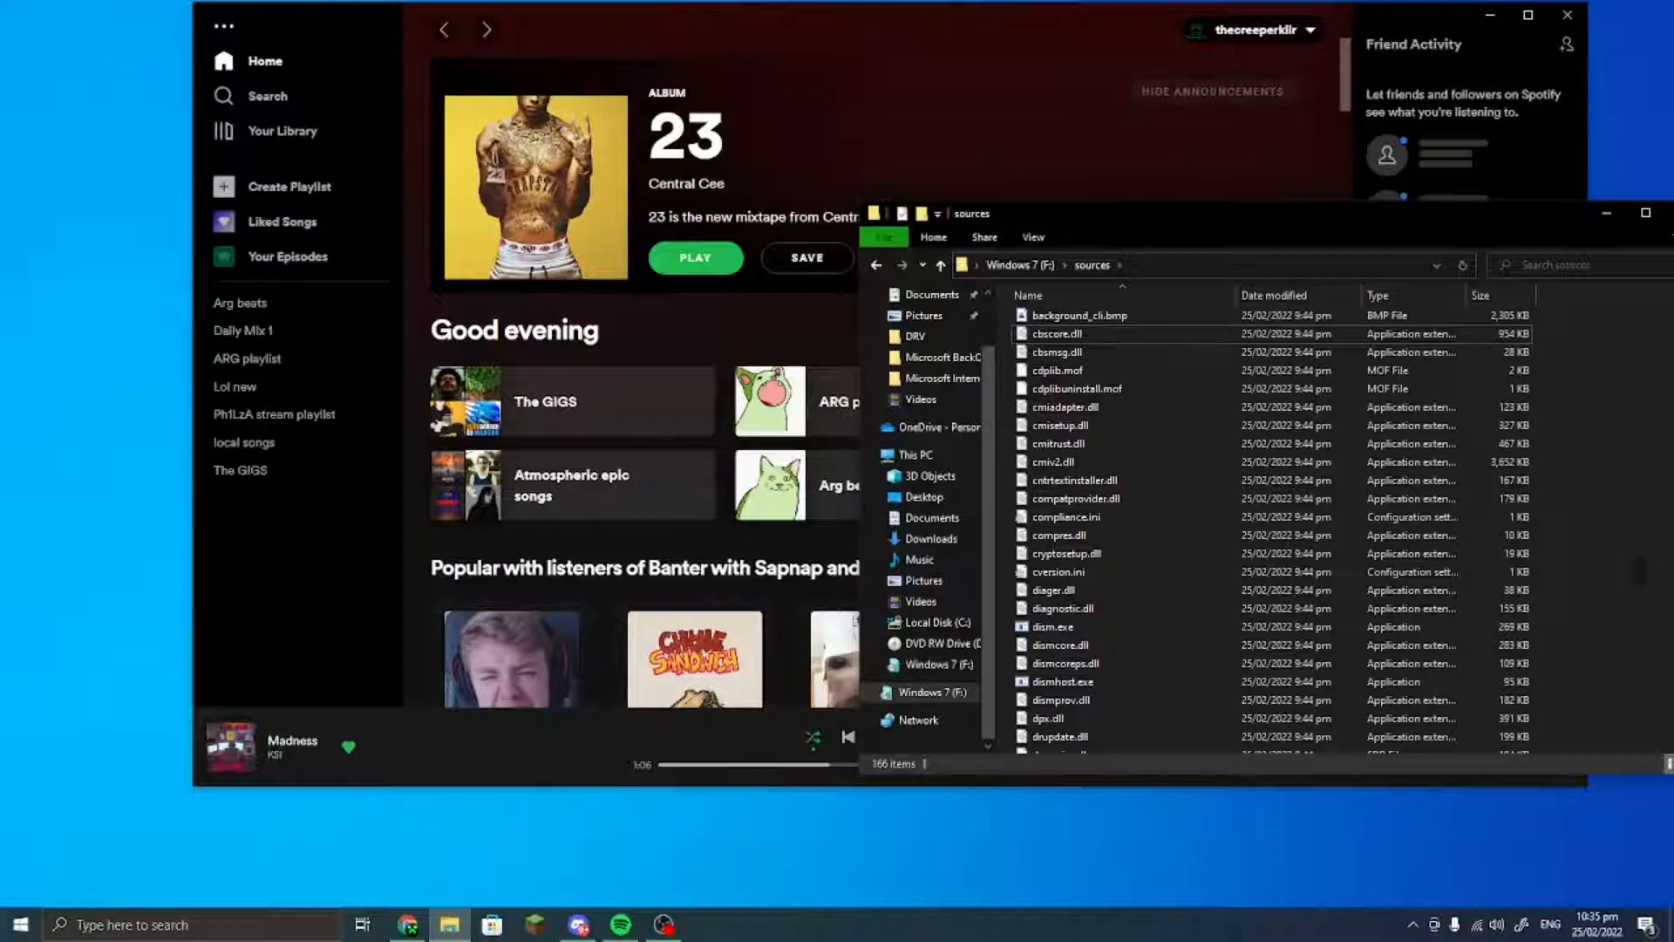
left_click(1064, 608)
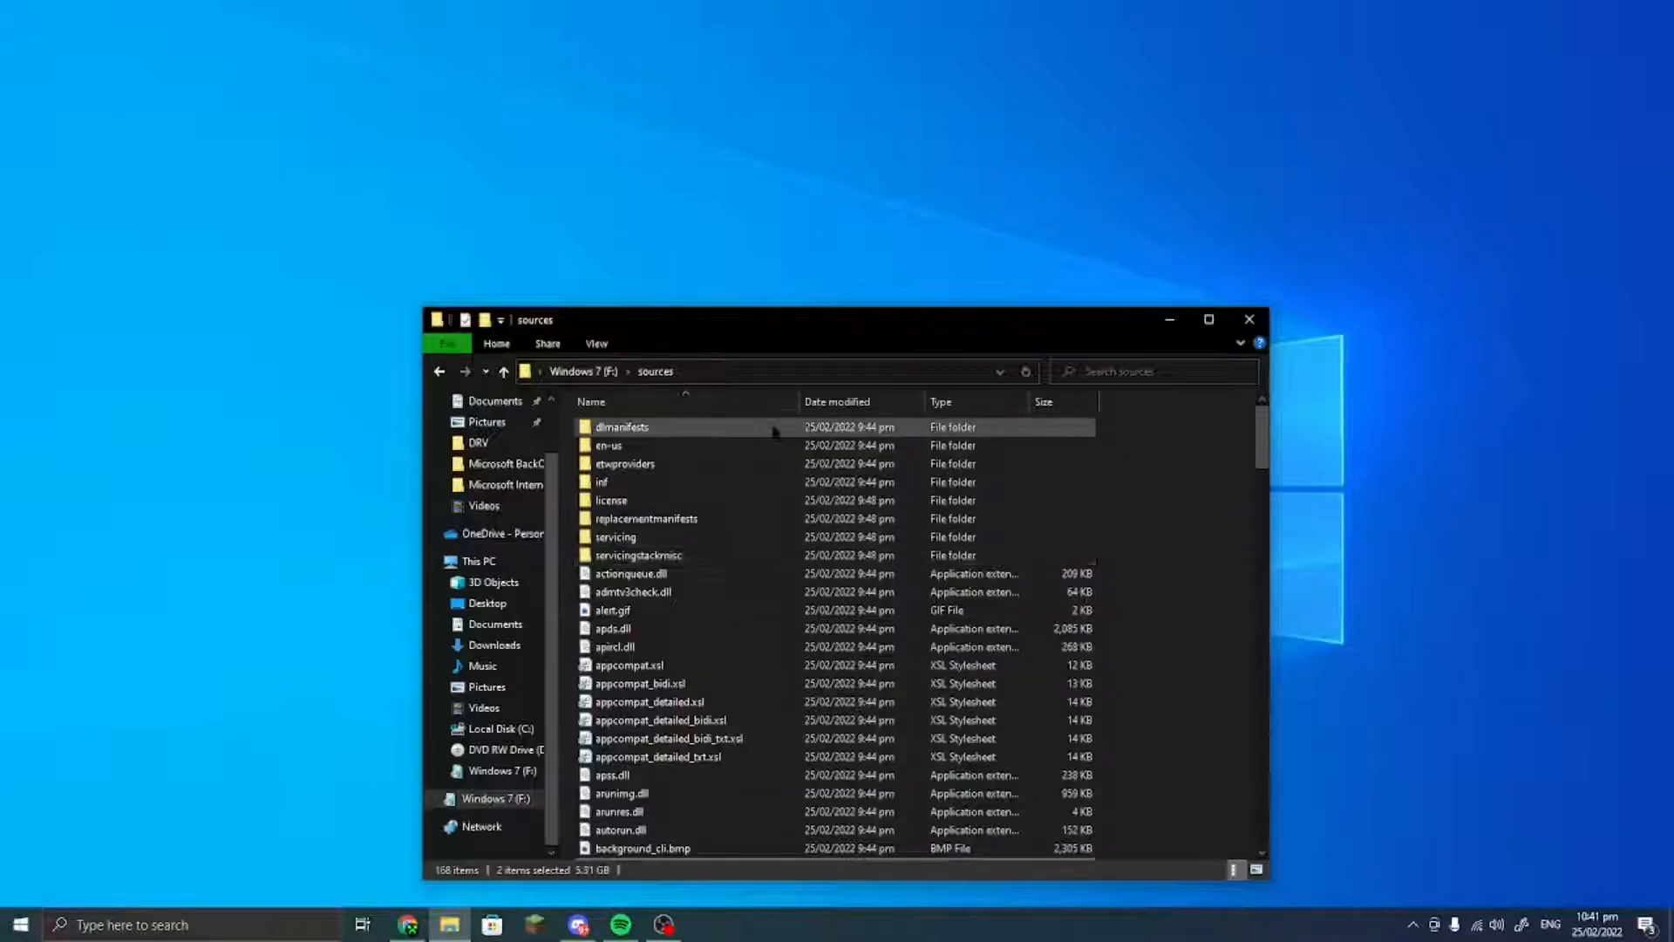
- Accept the Windows 7 license terms and continue to the next Setup page
left_click(504, 370)
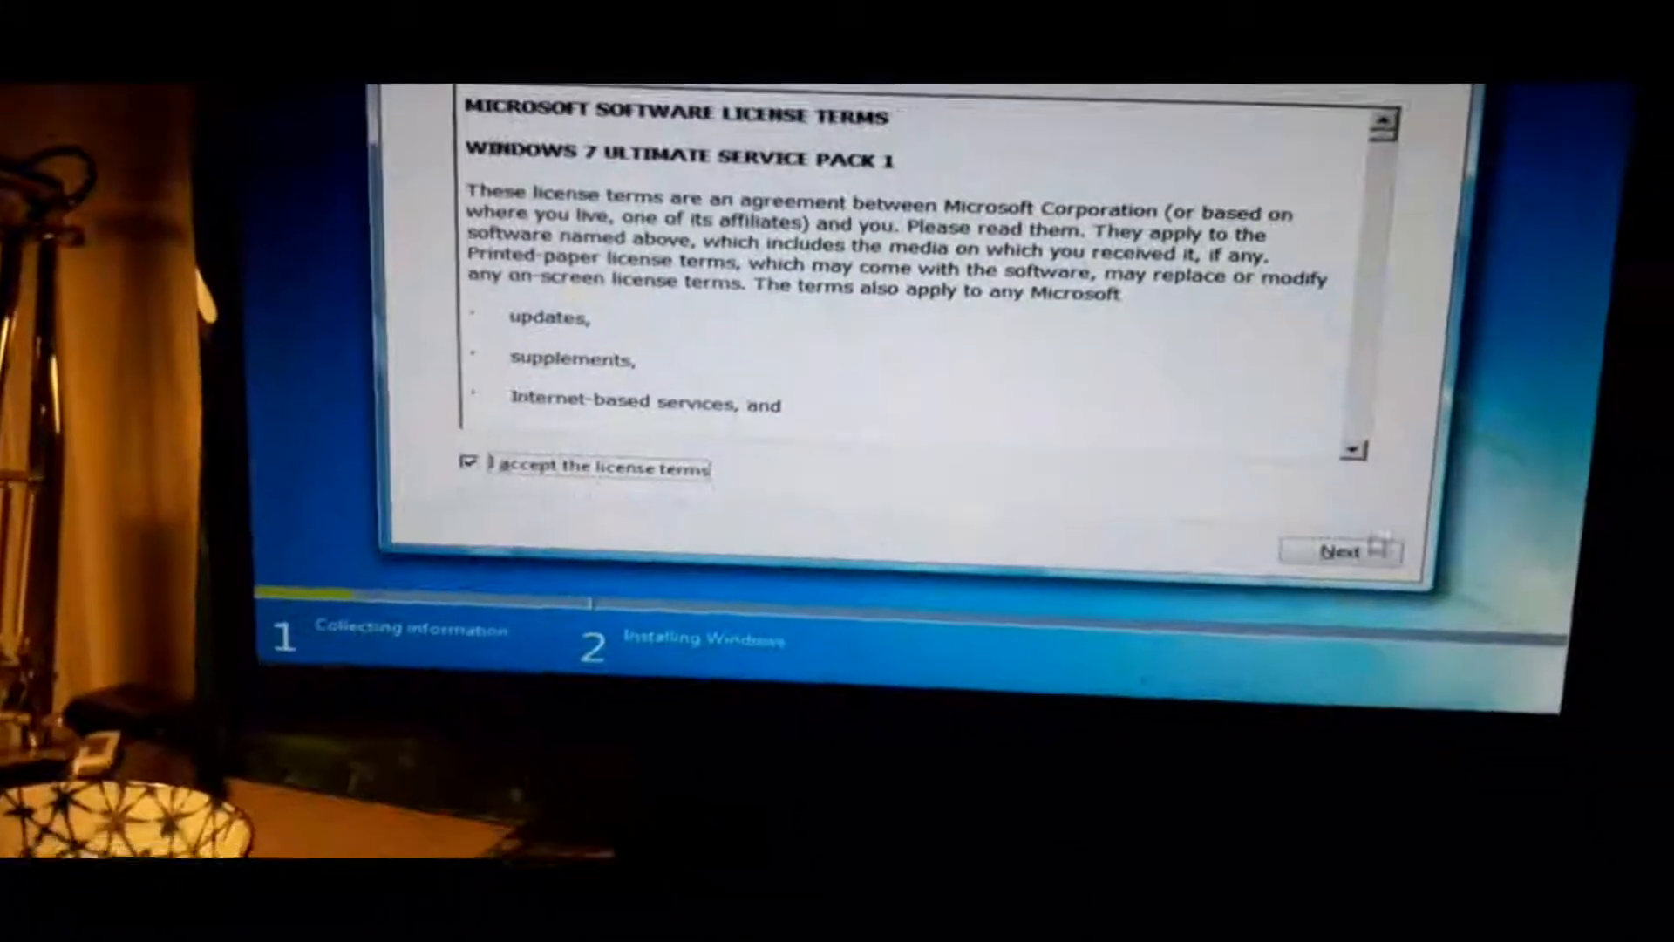
left_click(1339, 552)
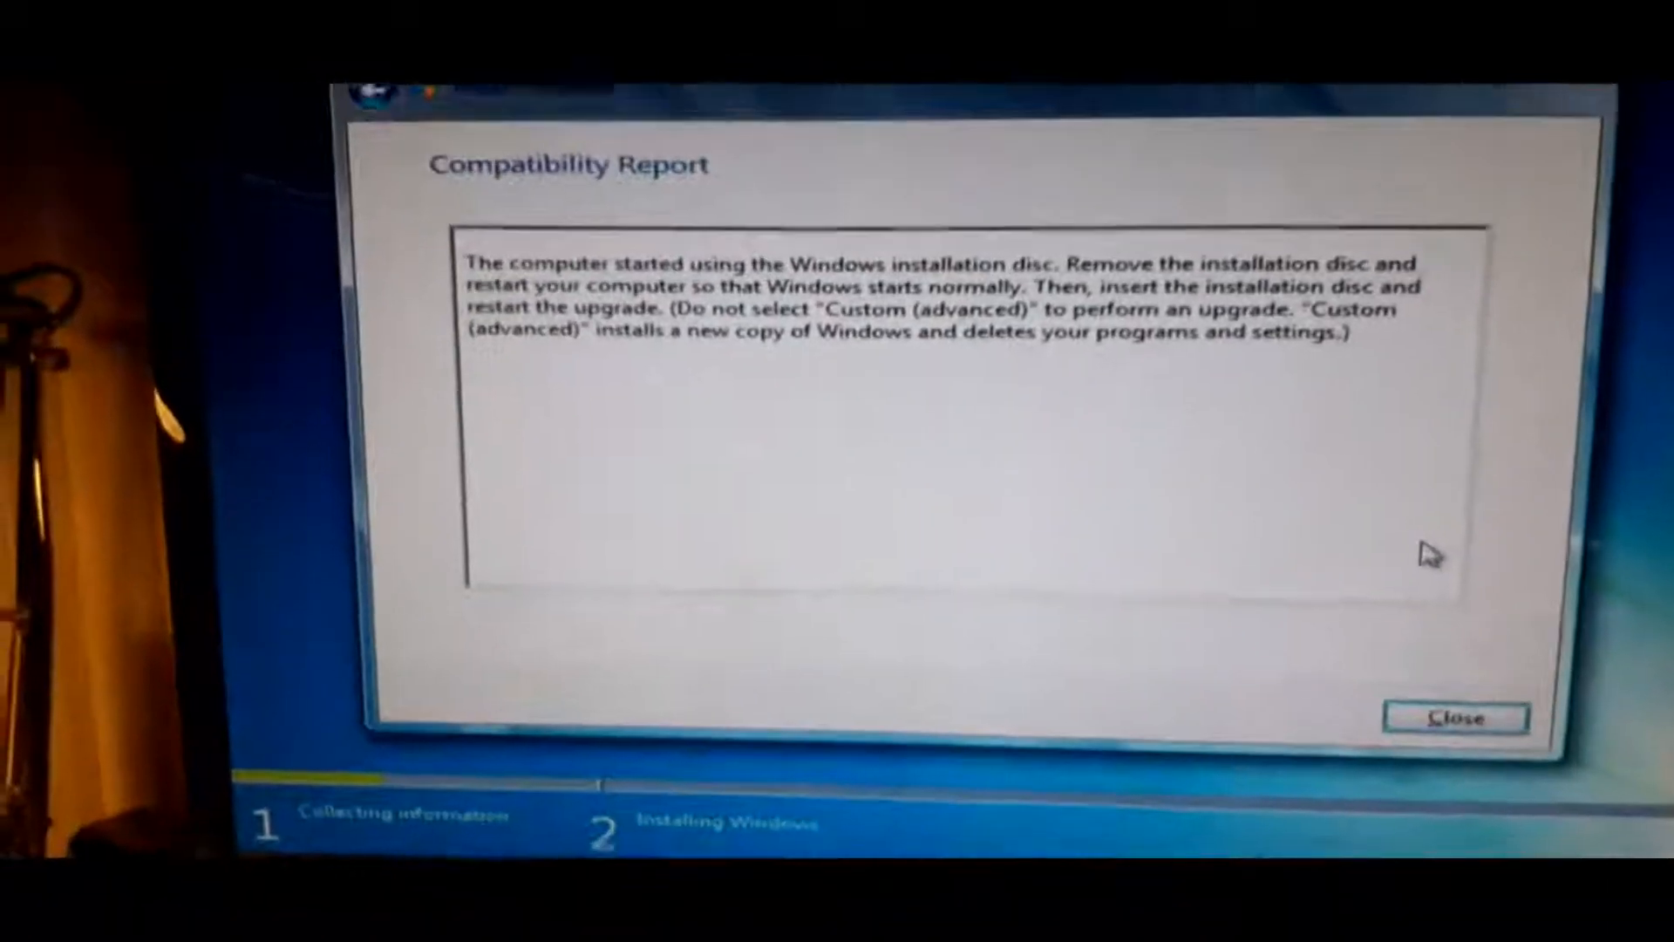